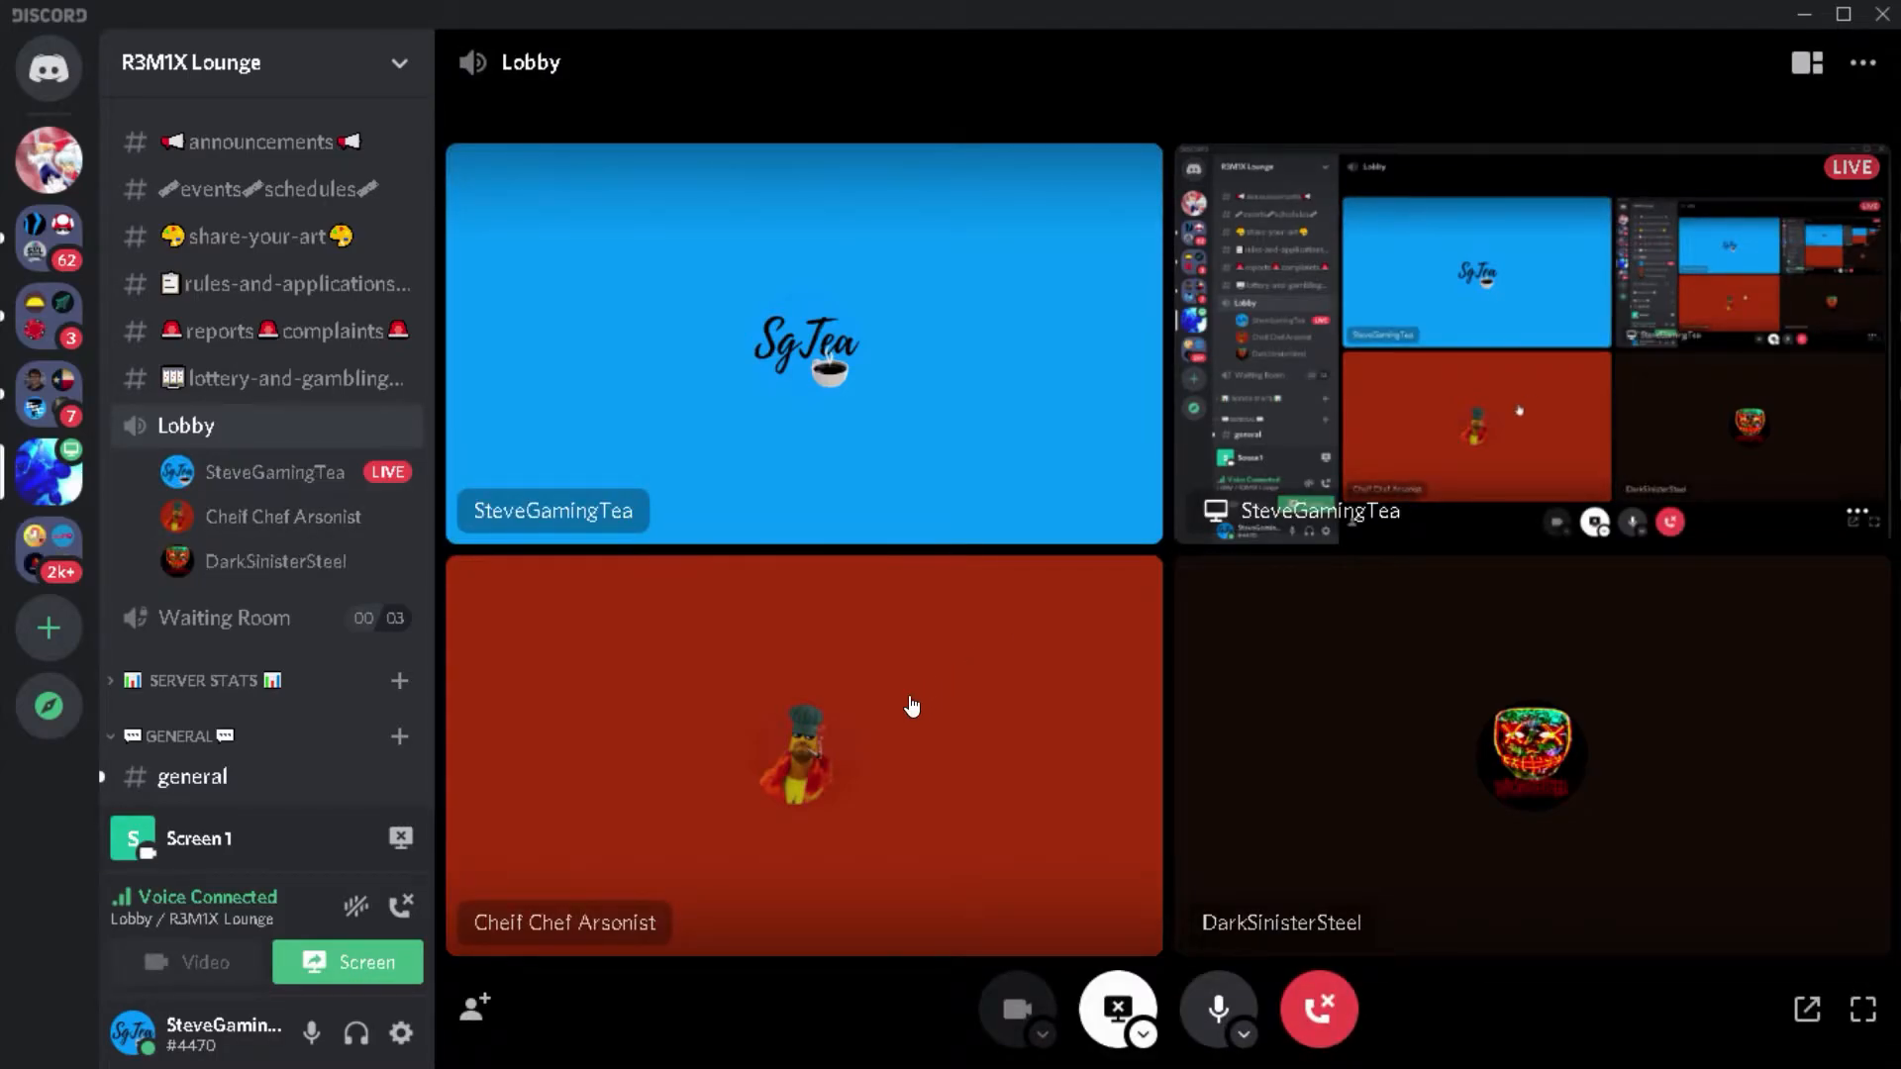
pyautogui.moveTo(1115, 1008)
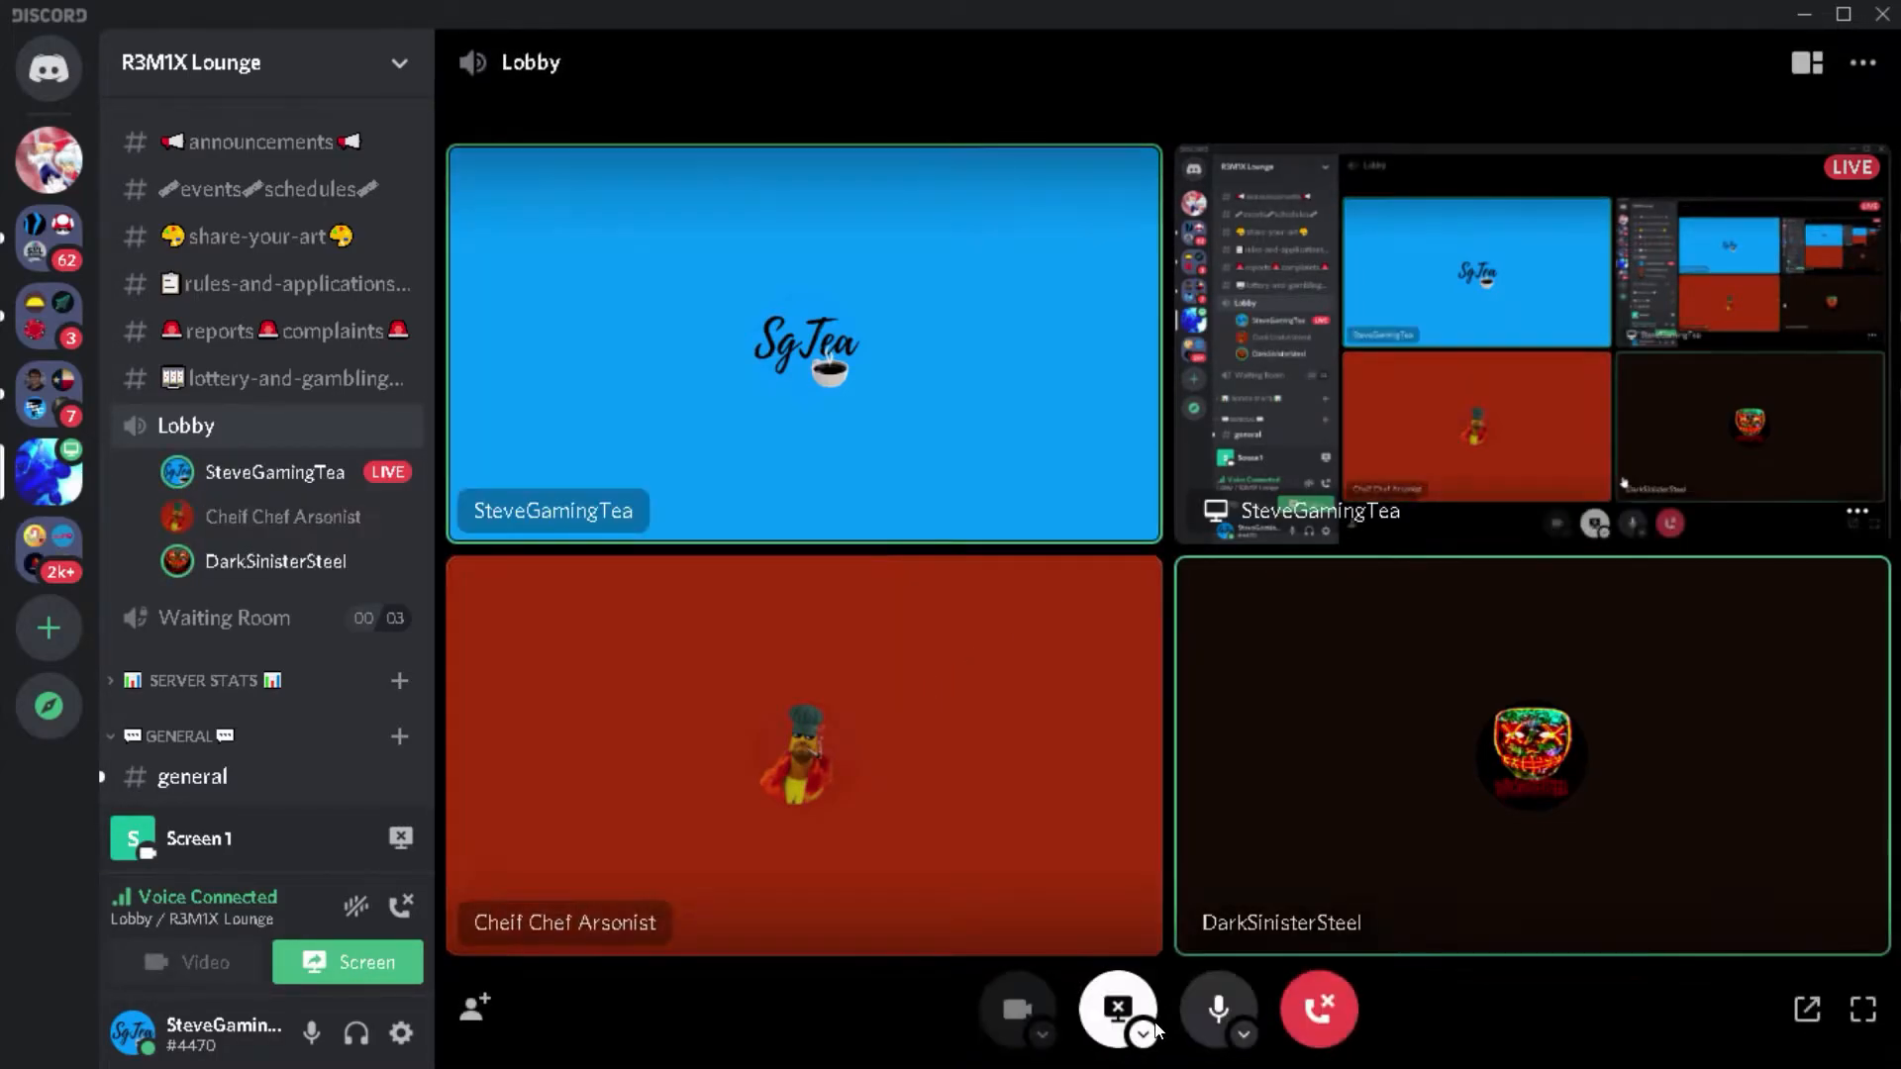
# Stop streaming in the Lobby call, leaving the three participant tiles fullscreen
pyautogui.click(1115, 1008)
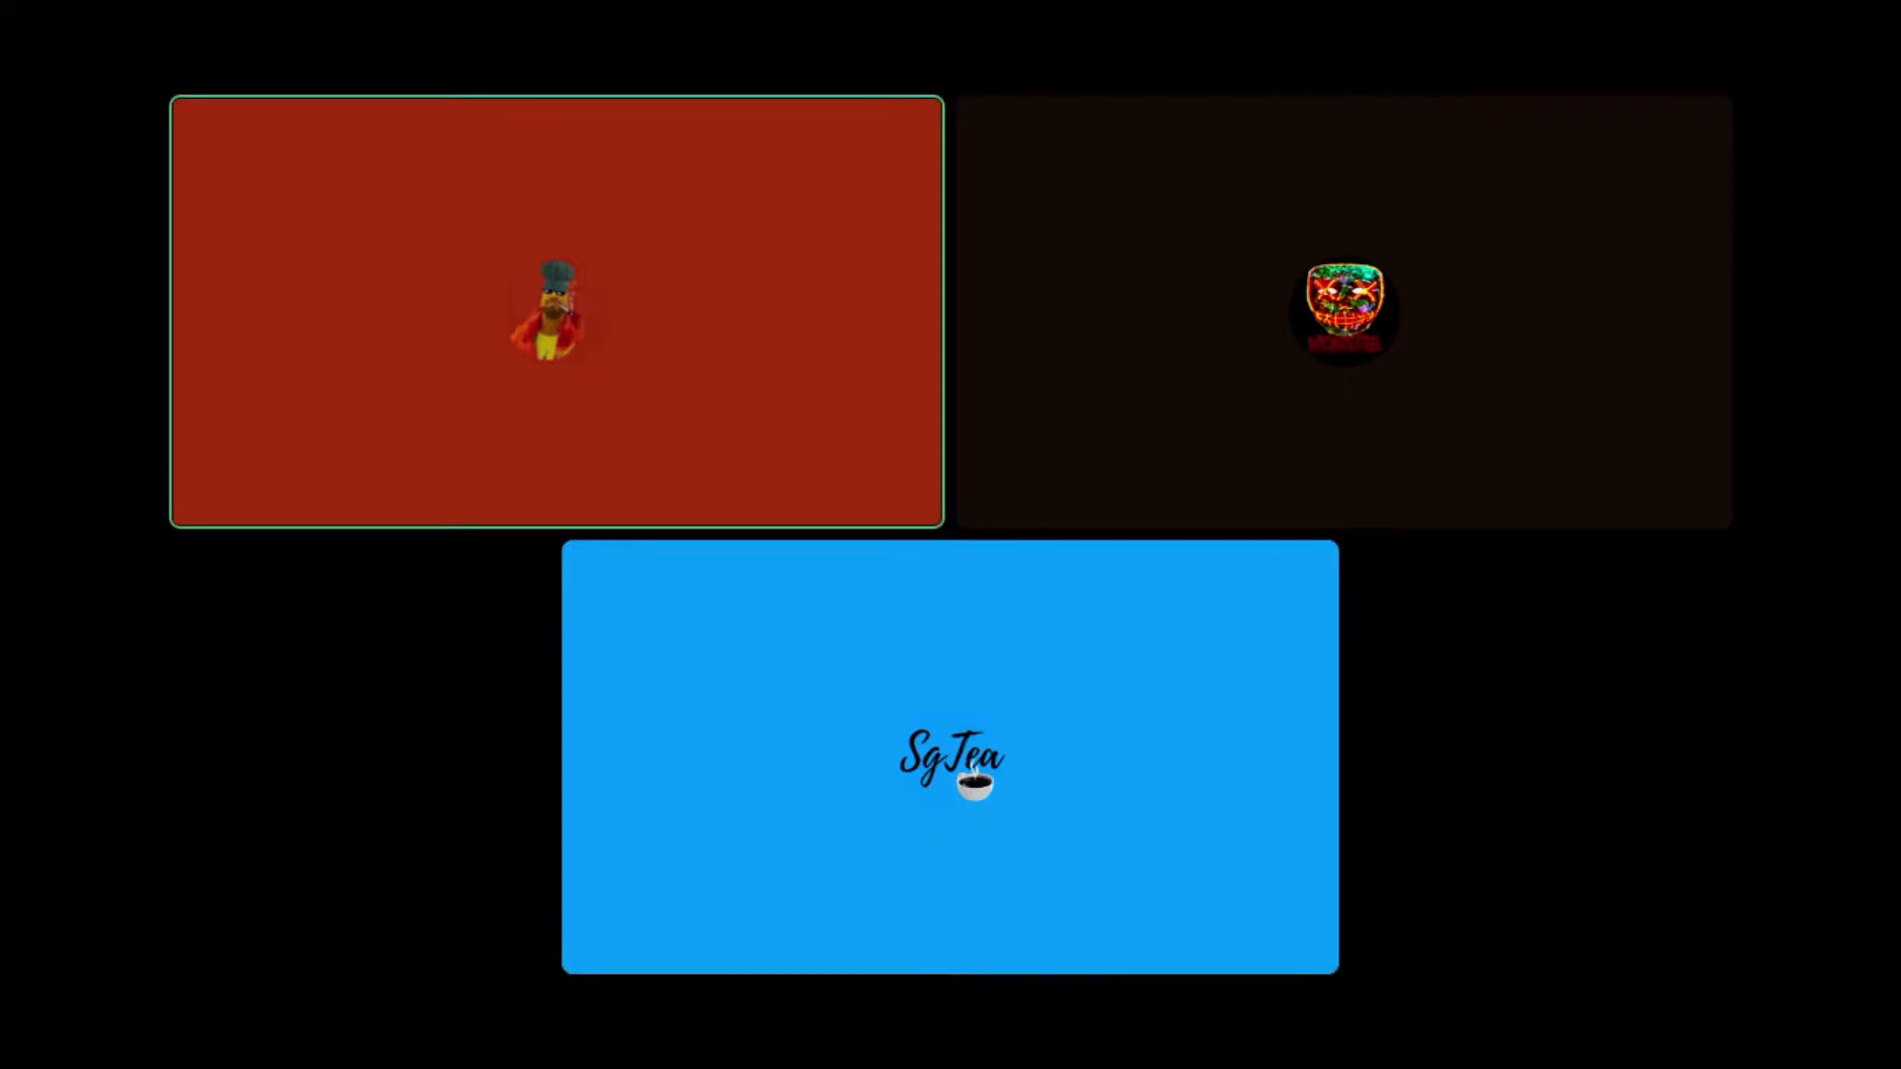
pyautogui.click(948, 754)
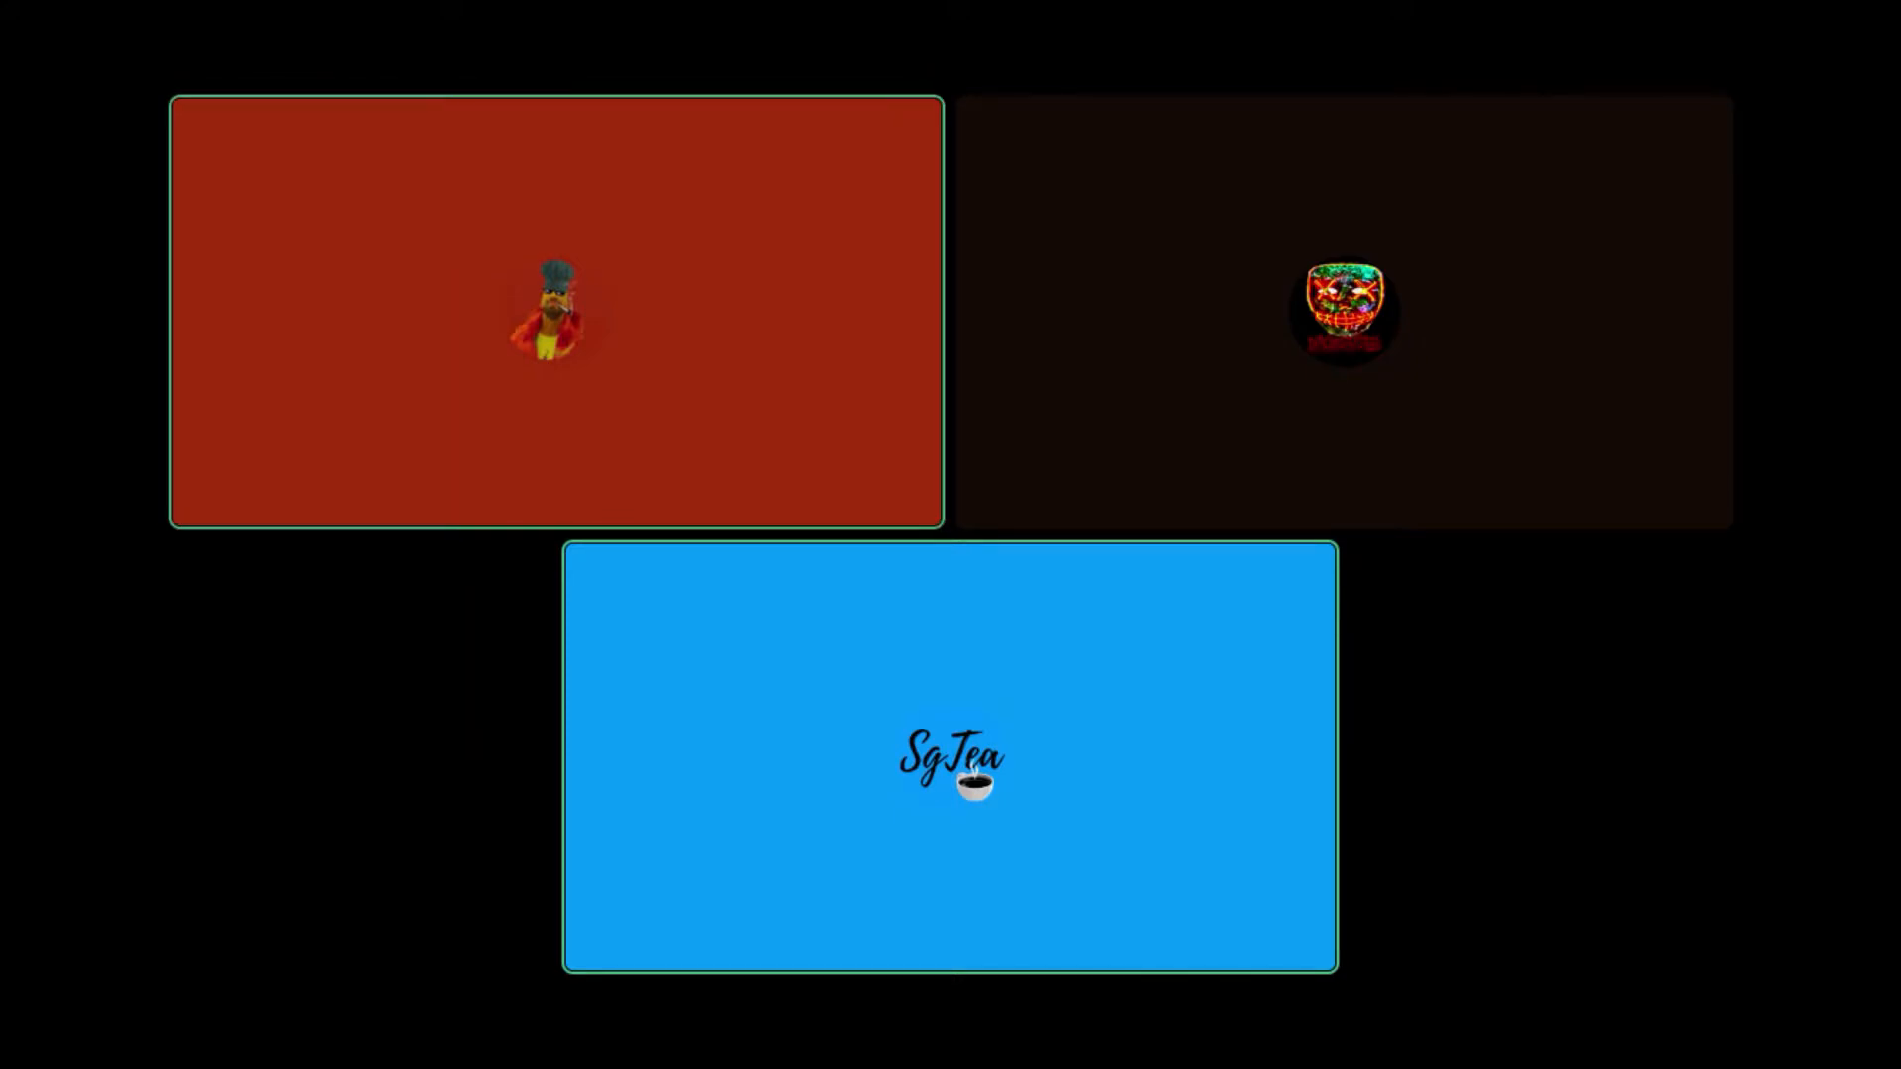
pyautogui.moveTo(1806, 1050)
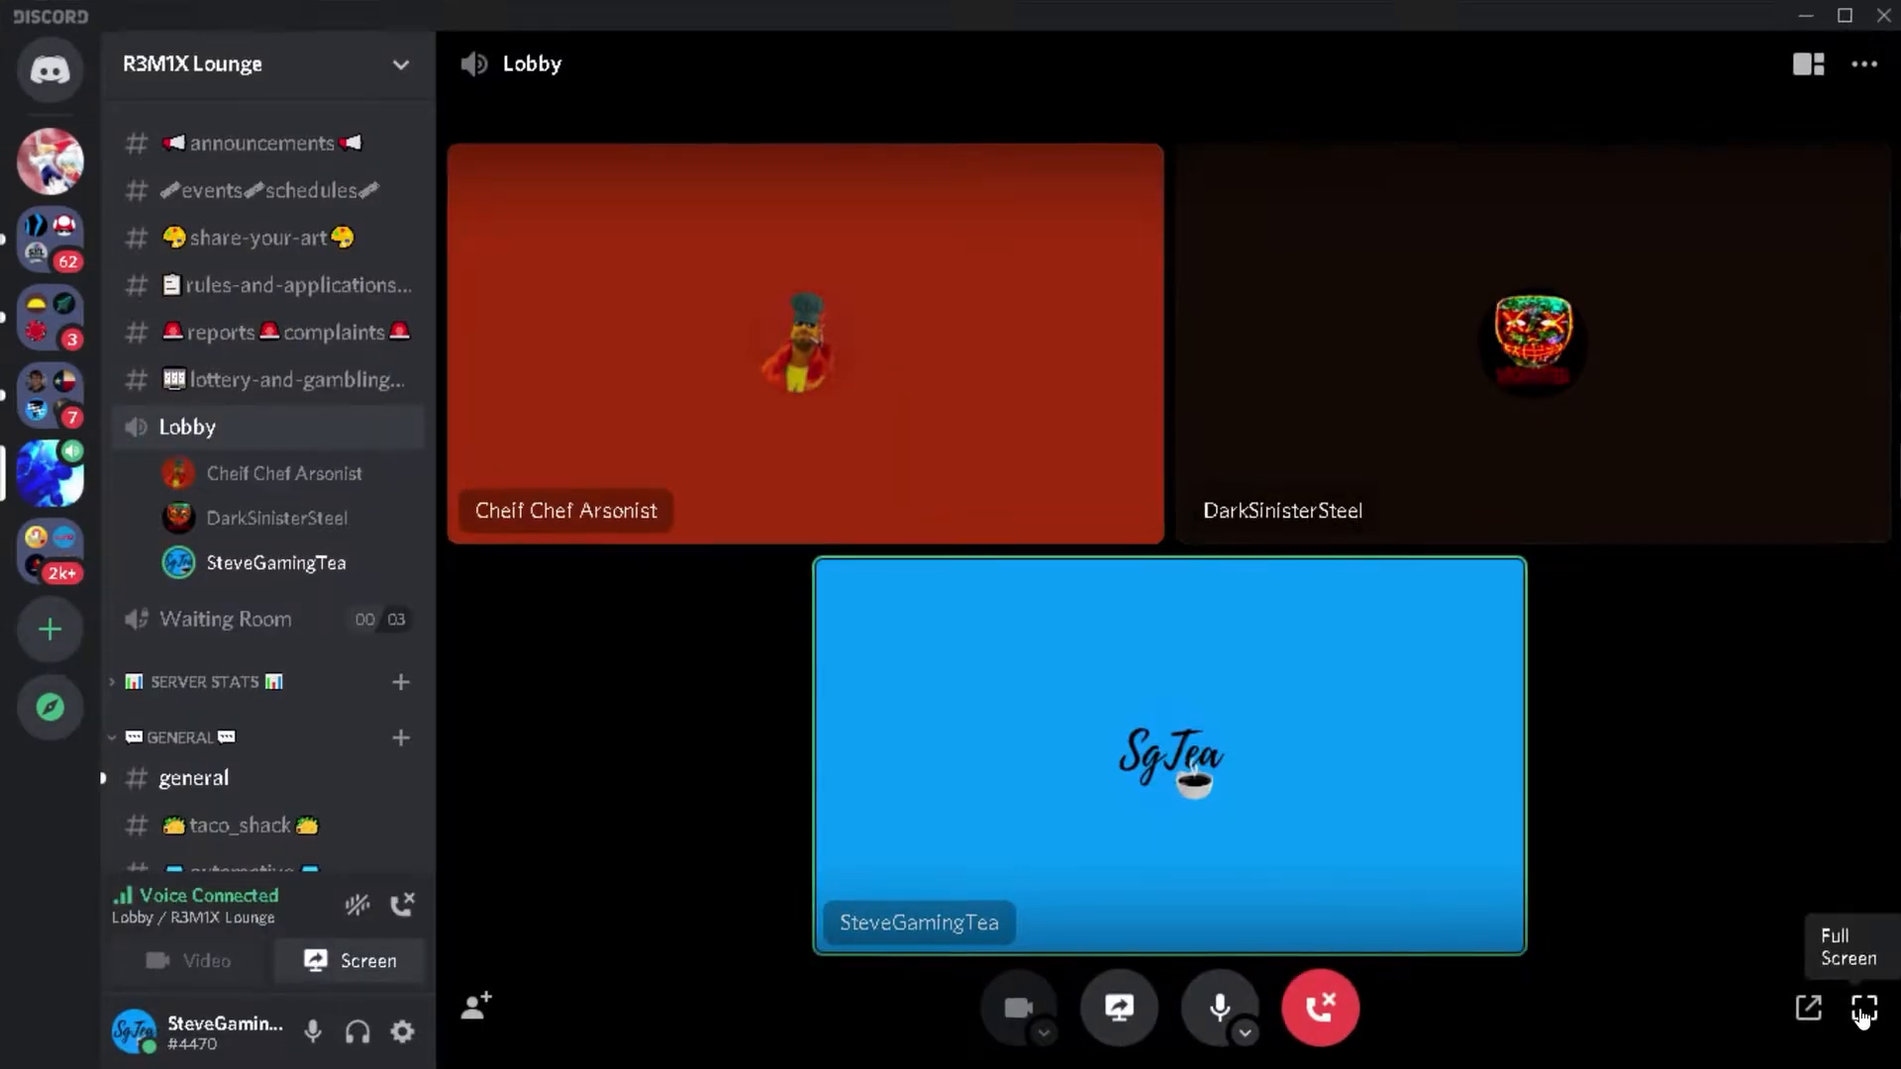
pyautogui.click(1866, 1006)
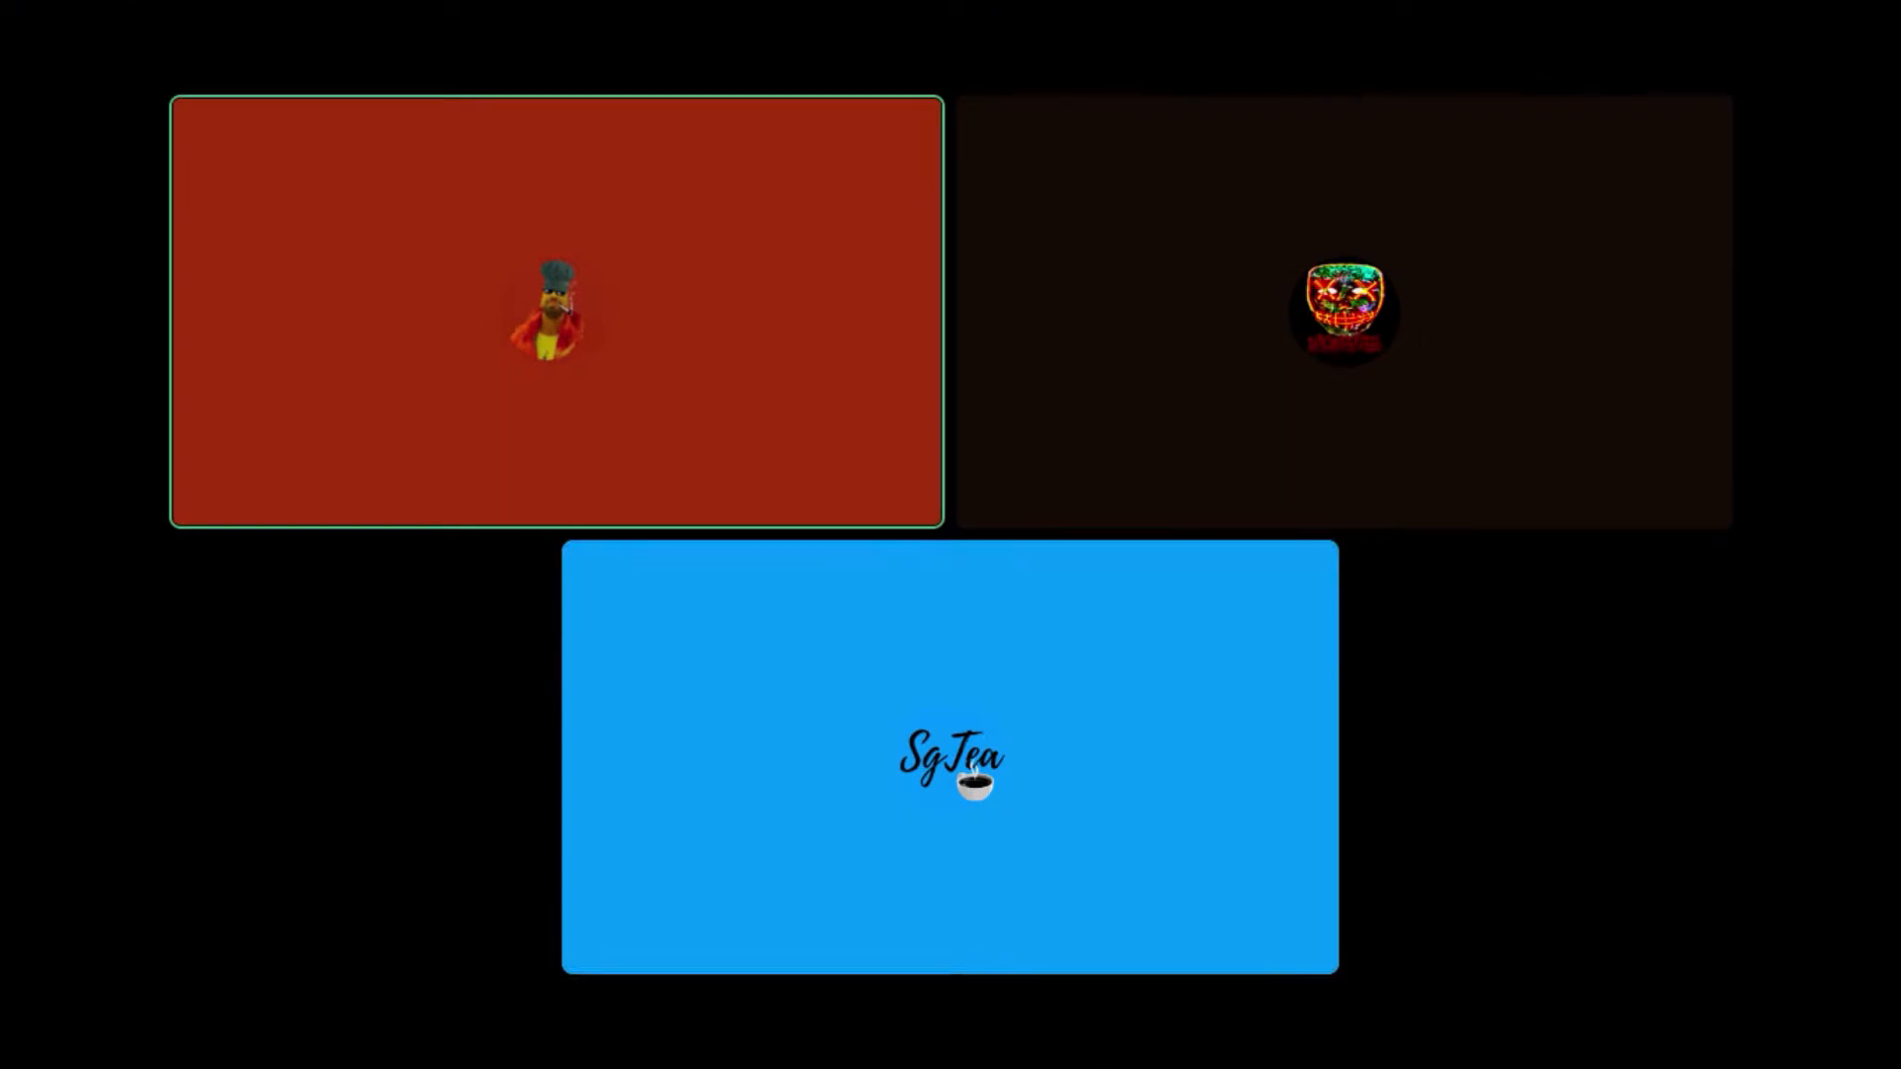
pyautogui.click(948, 758)
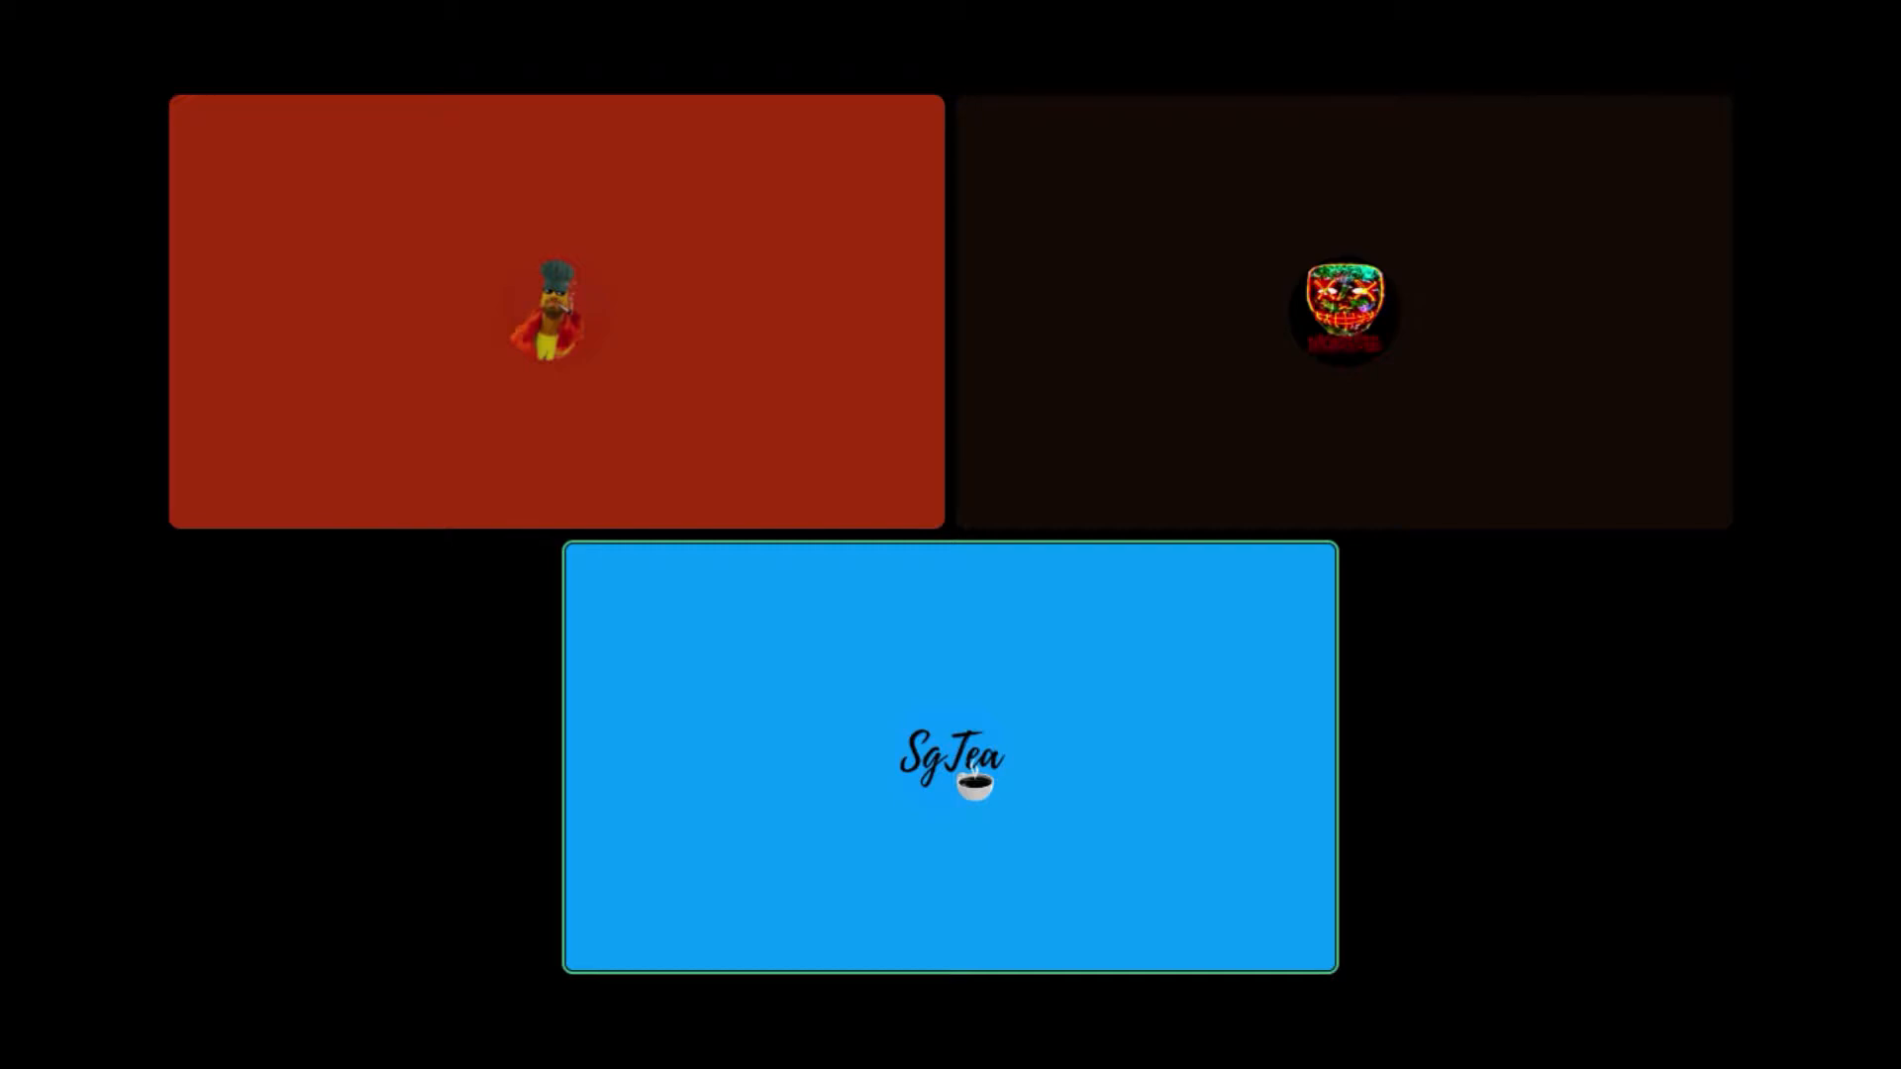
pyautogui.click(554, 311)
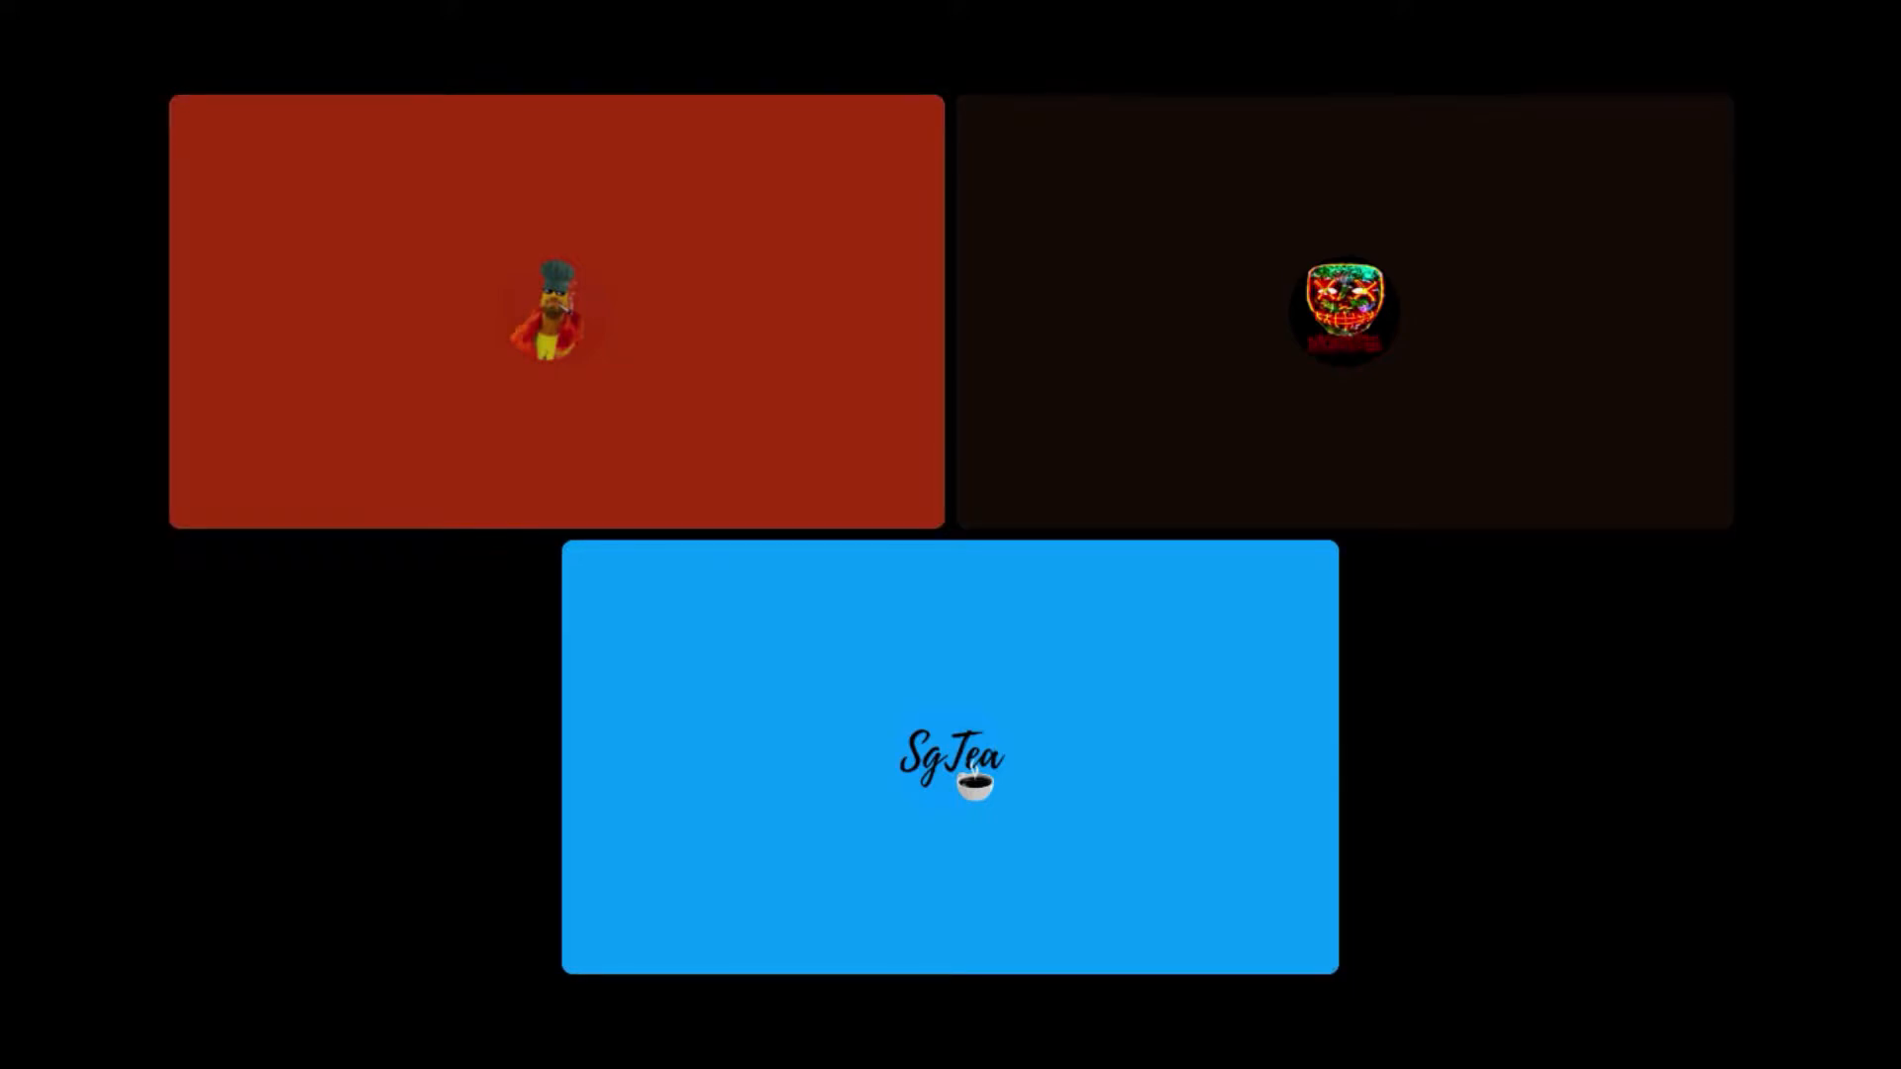
pyautogui.click(949, 755)
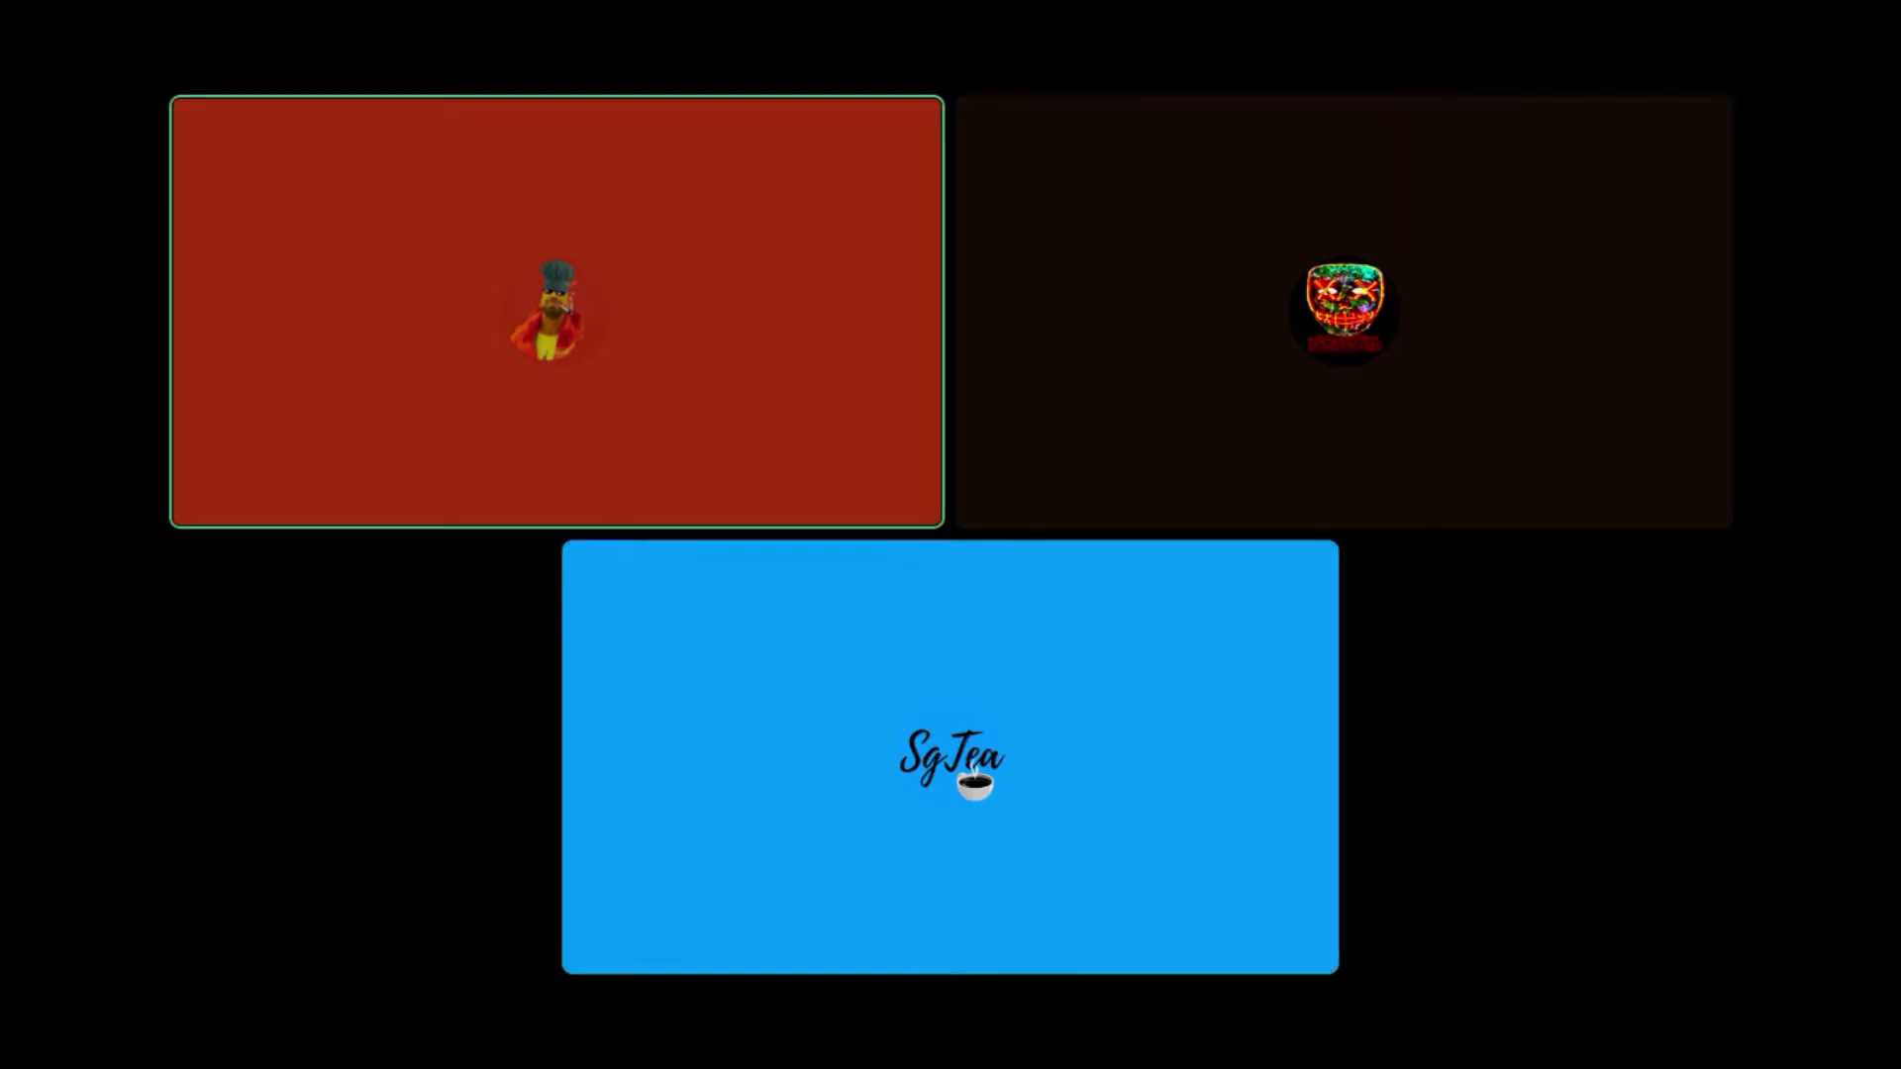
pyautogui.click(949, 760)
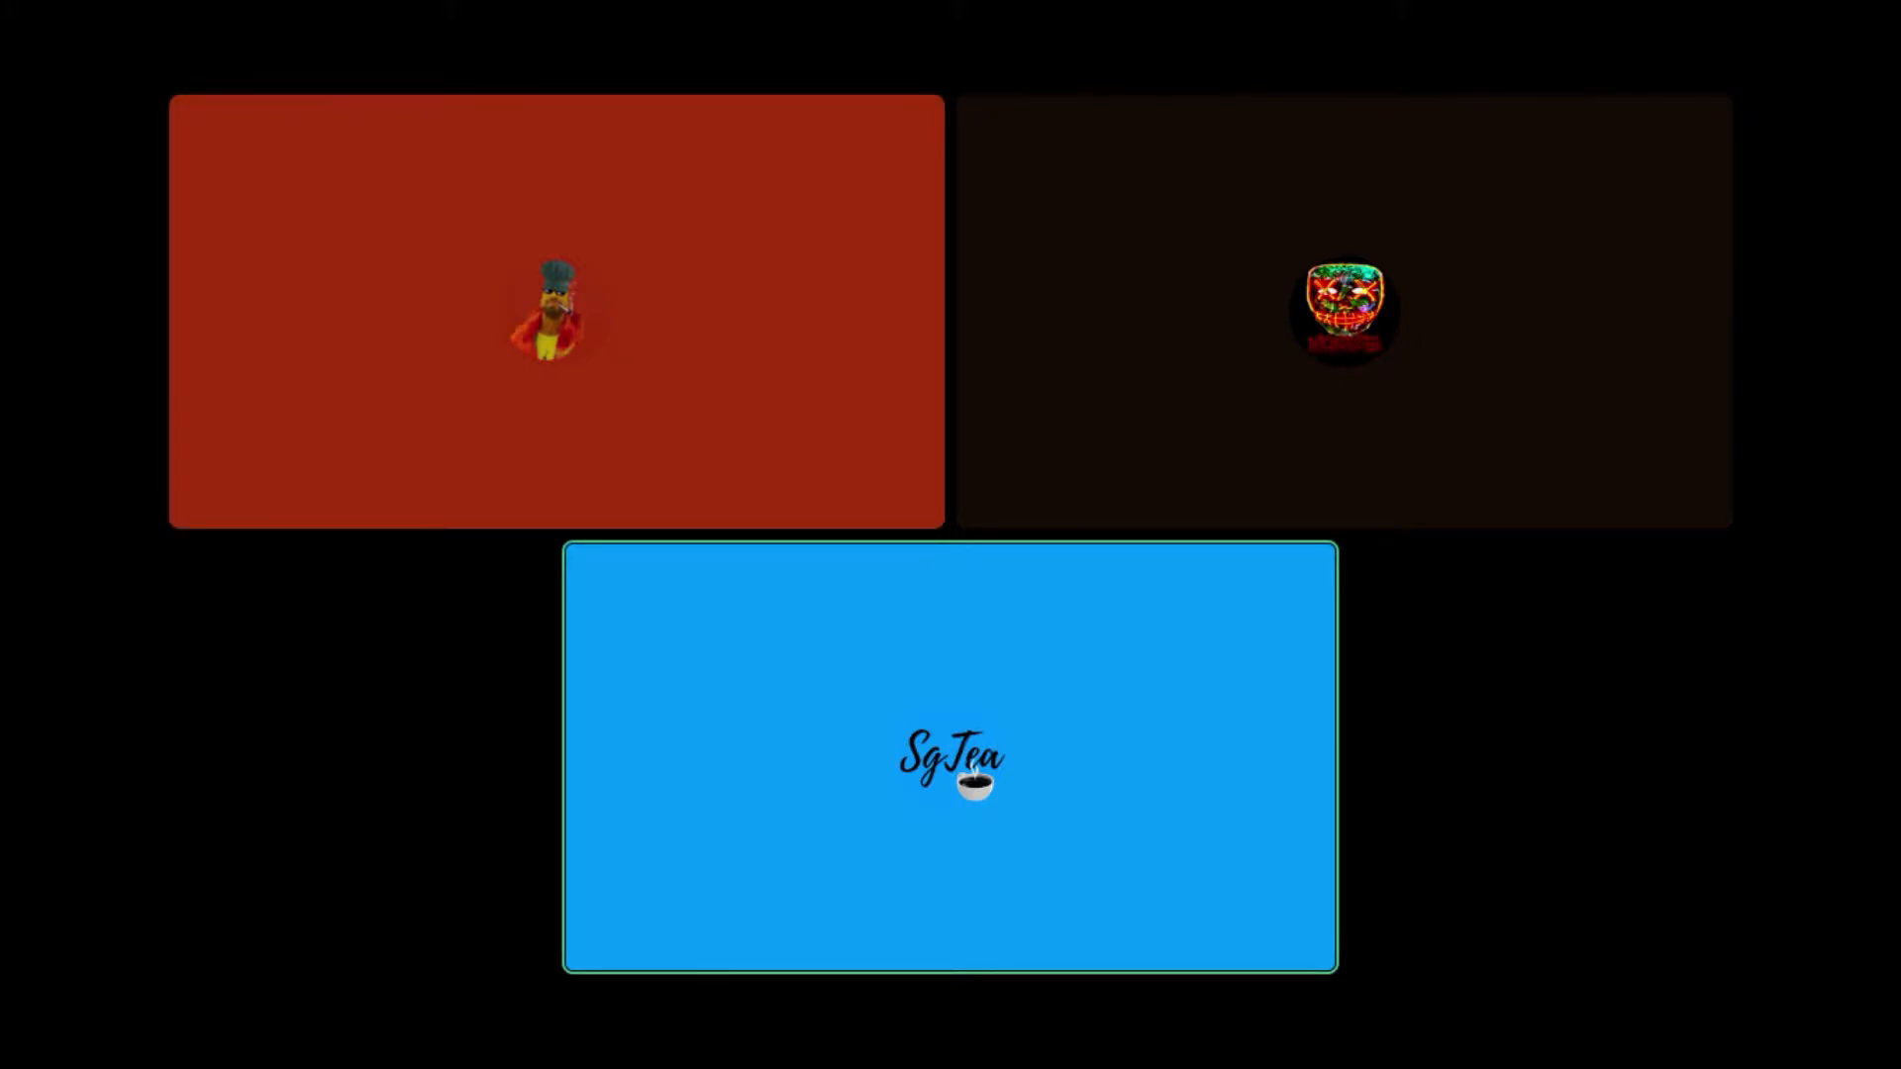
pyautogui.click(554, 311)
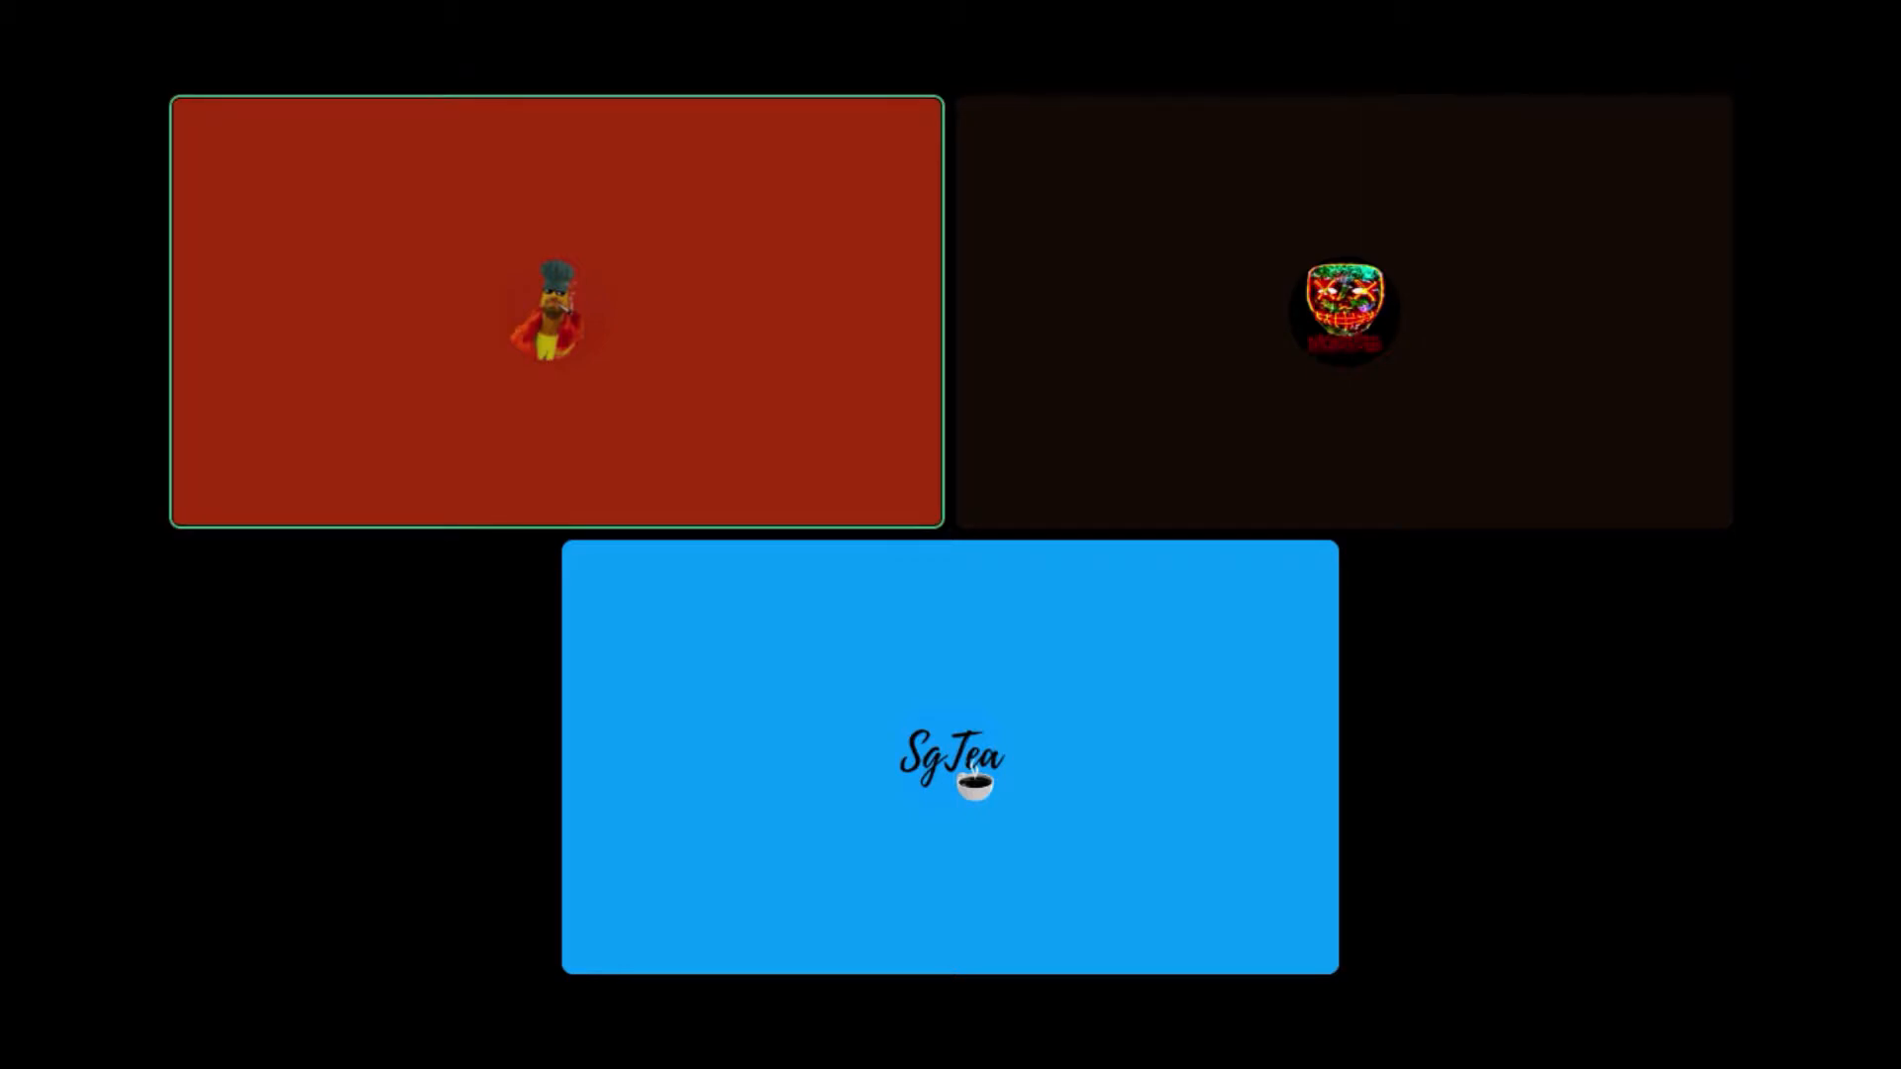
pyautogui.click(949, 759)
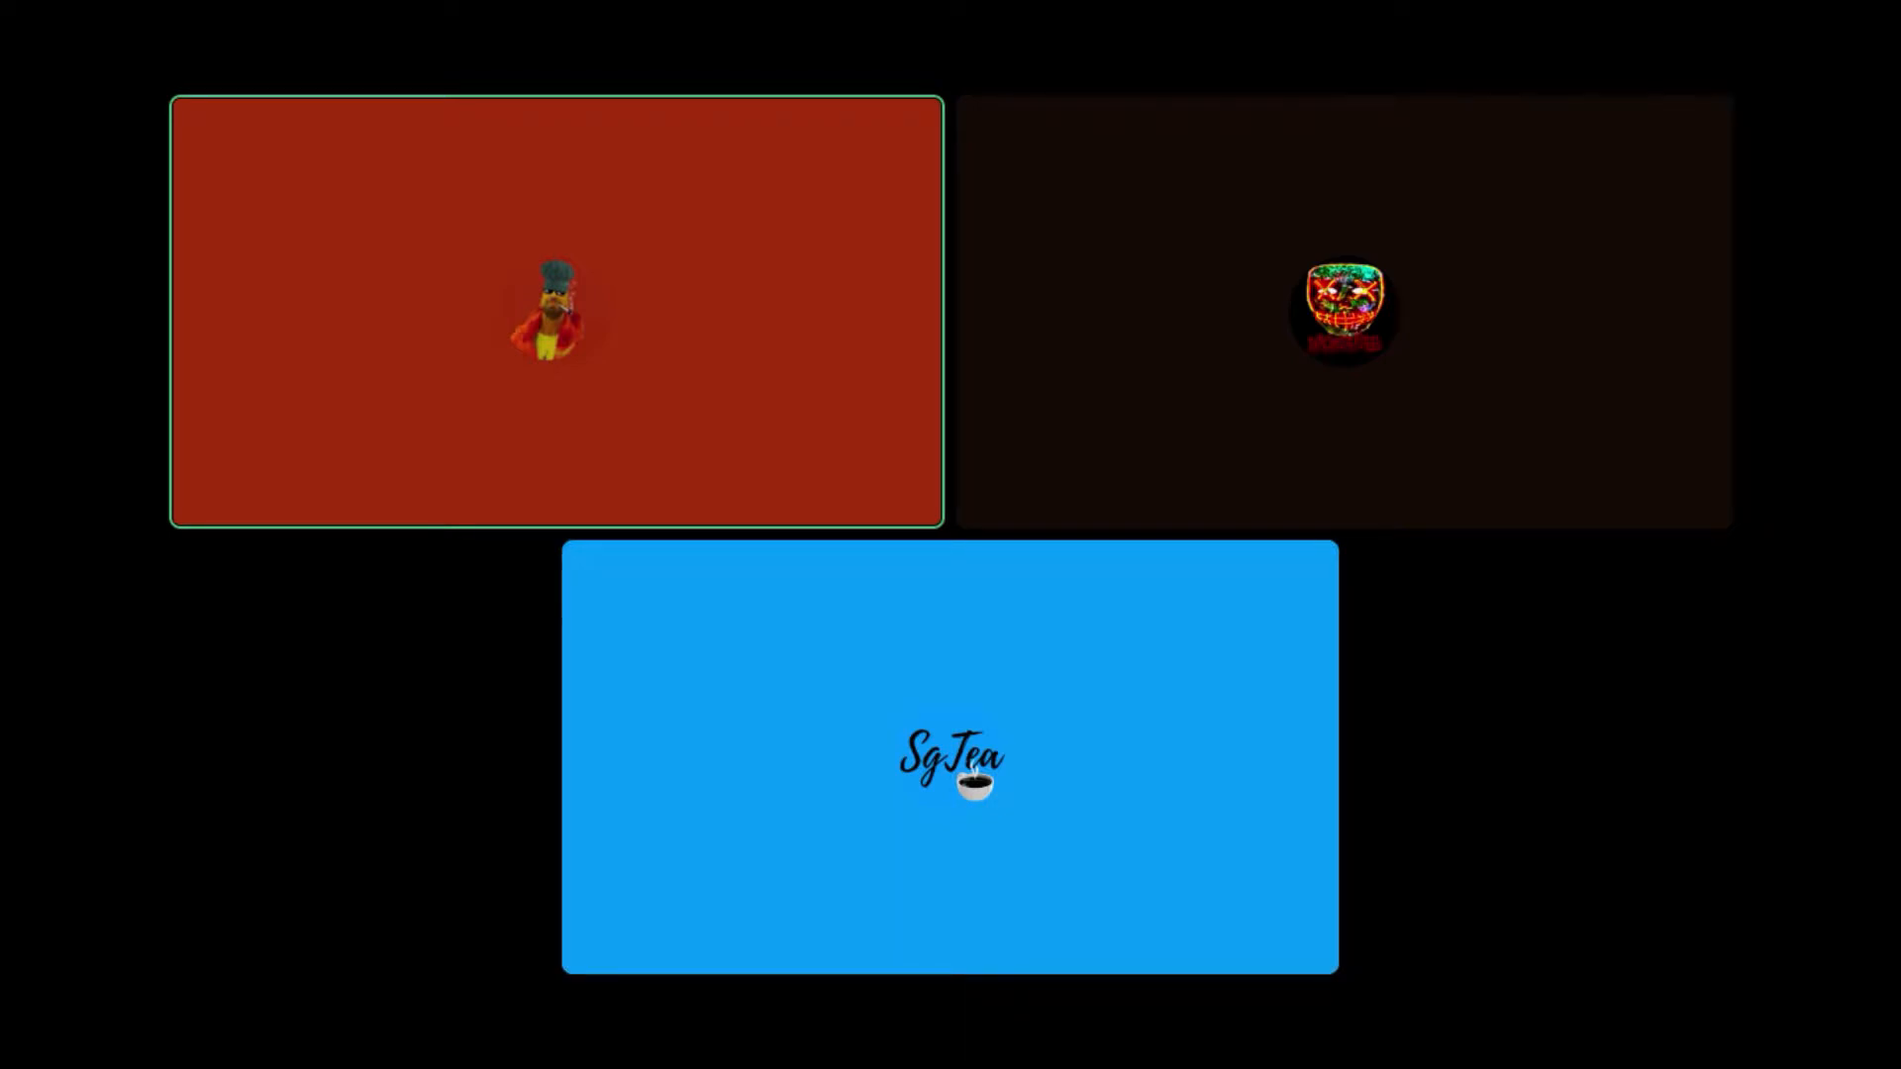
pyautogui.click(949, 759)
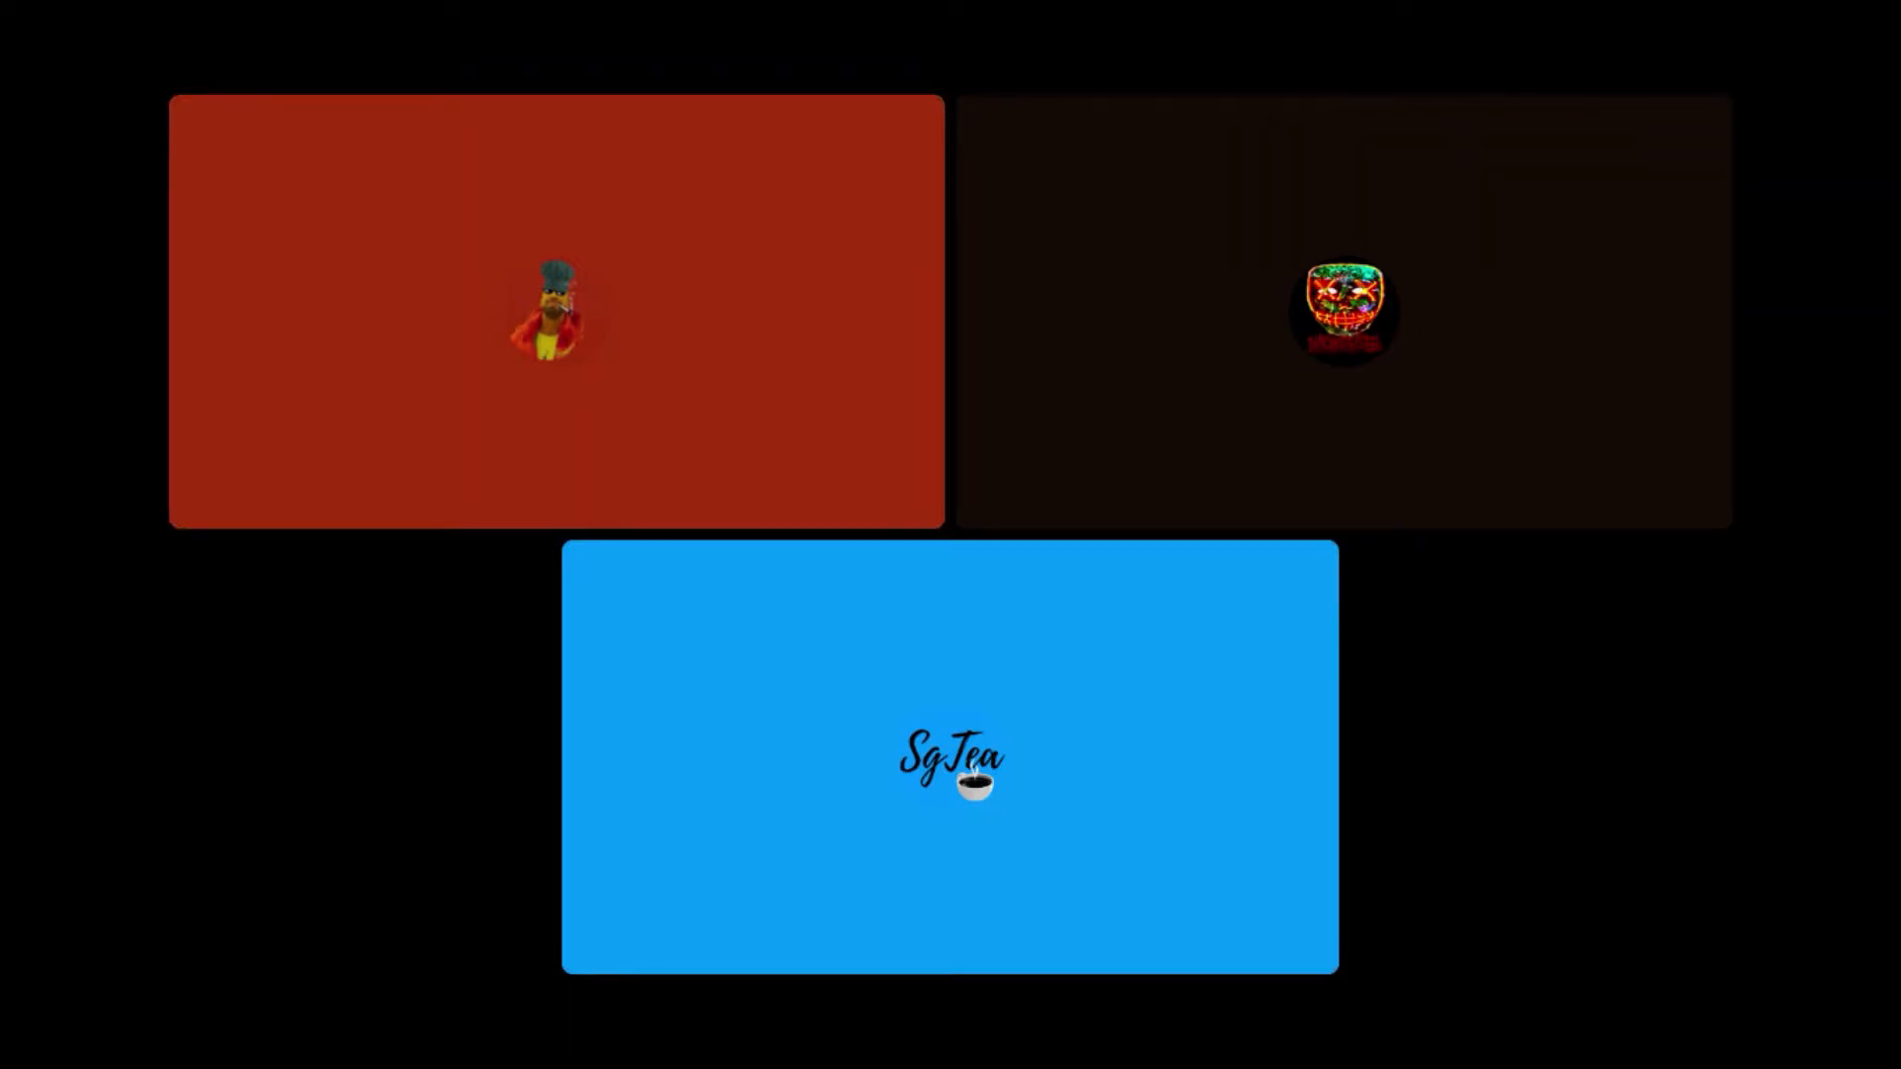
pyautogui.click(555, 311)
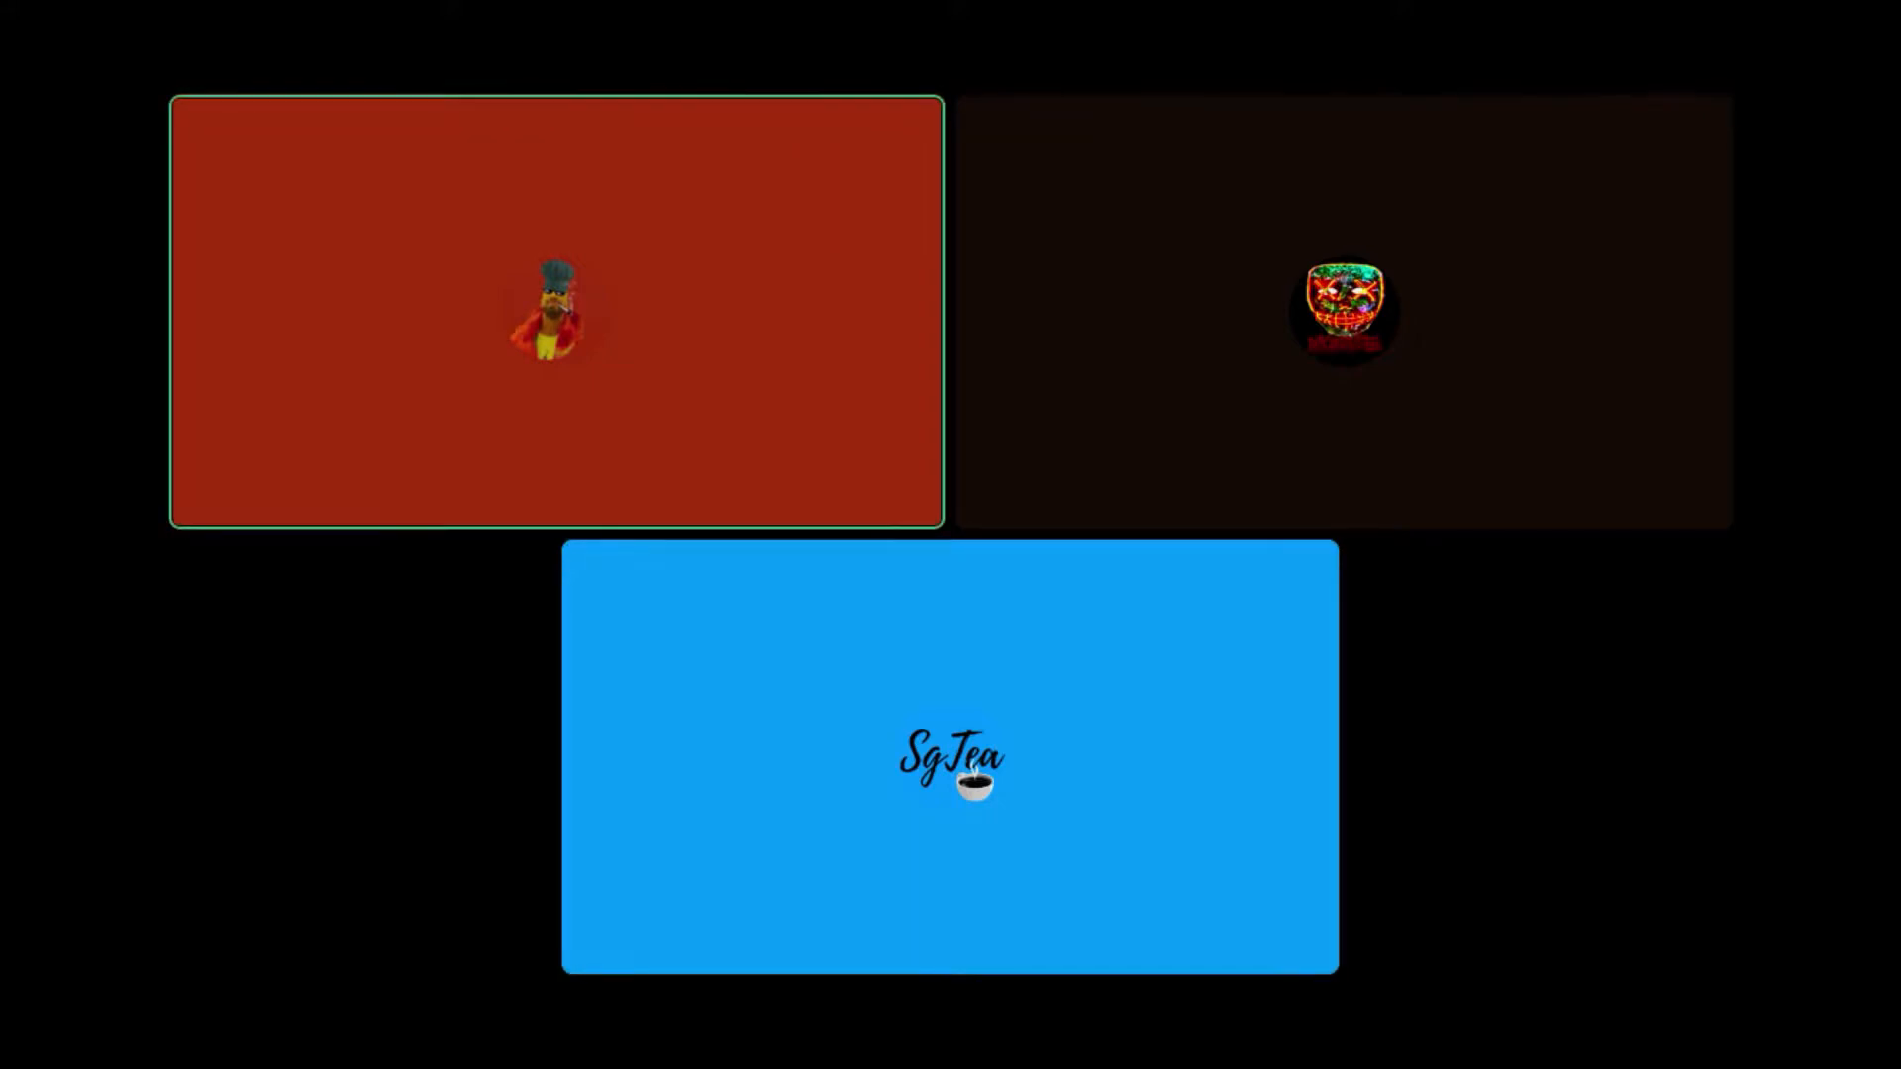
pyautogui.click(949, 759)
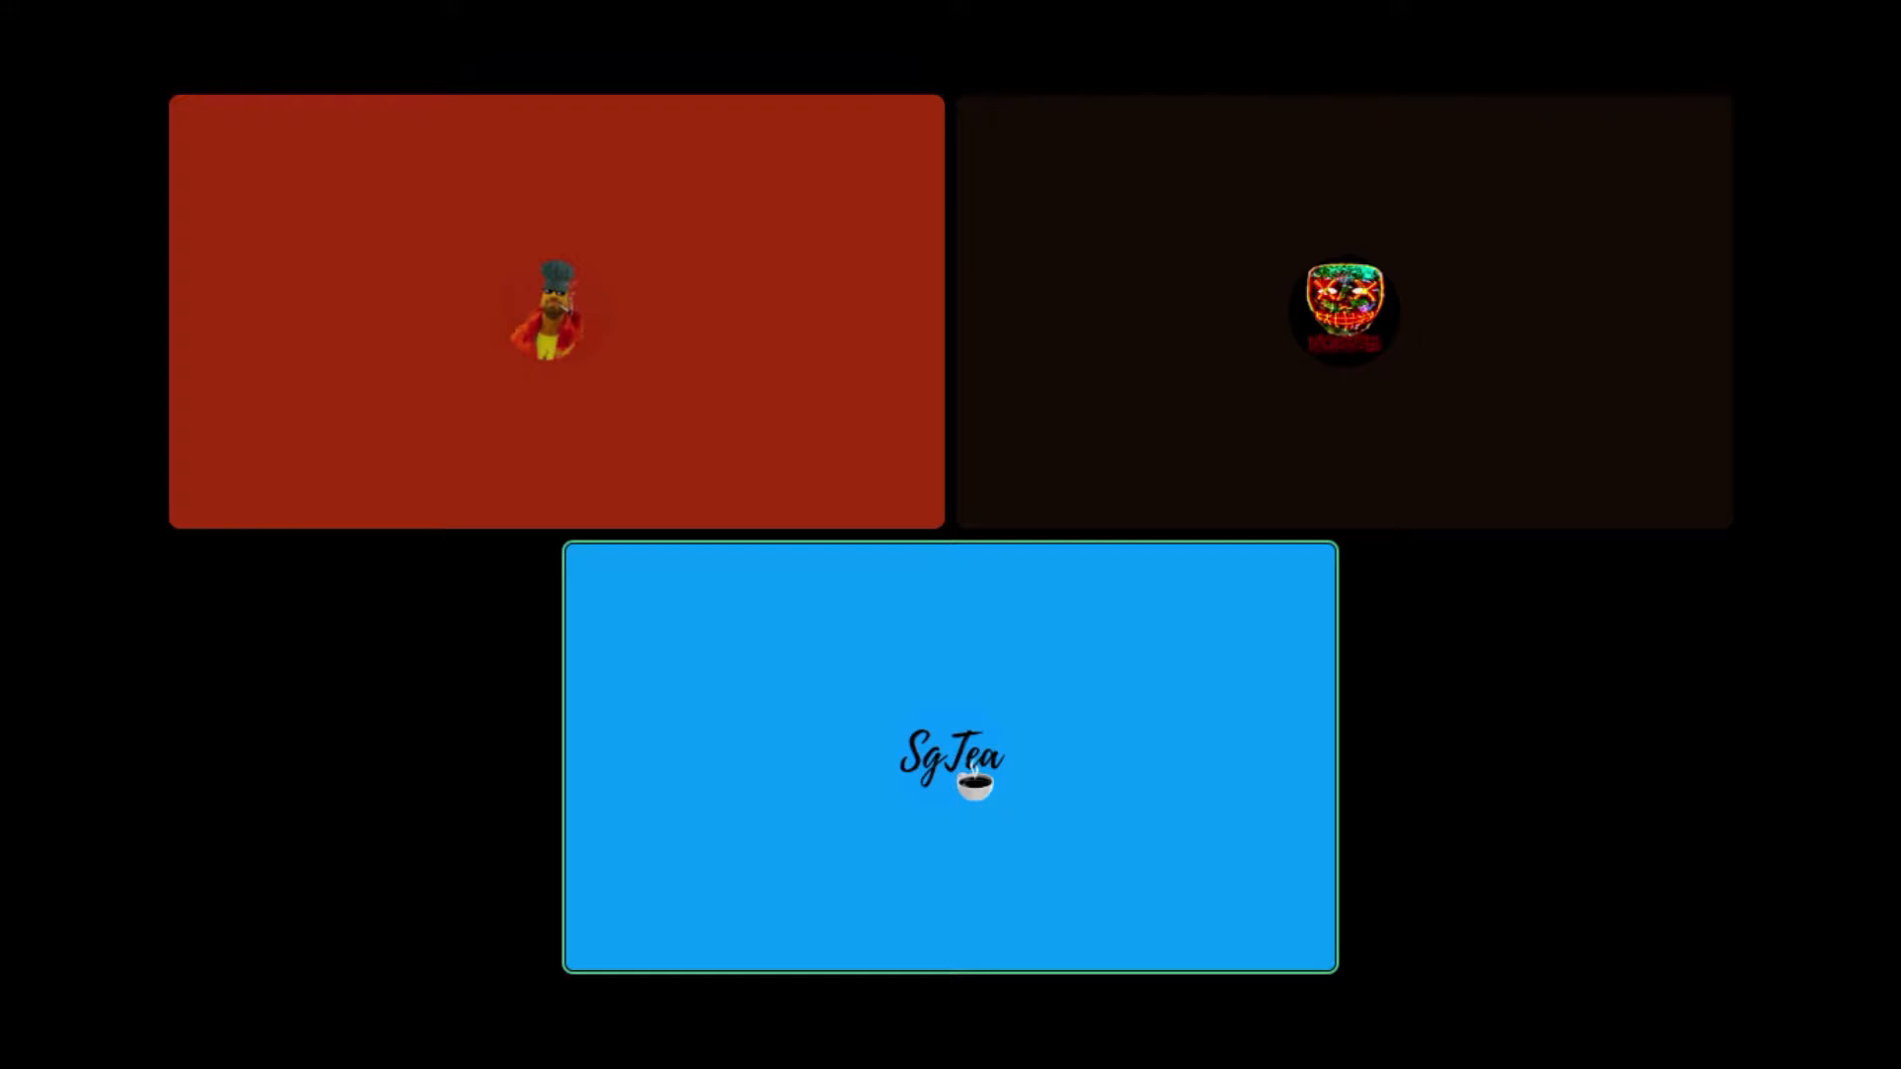
pyautogui.click(554, 311)
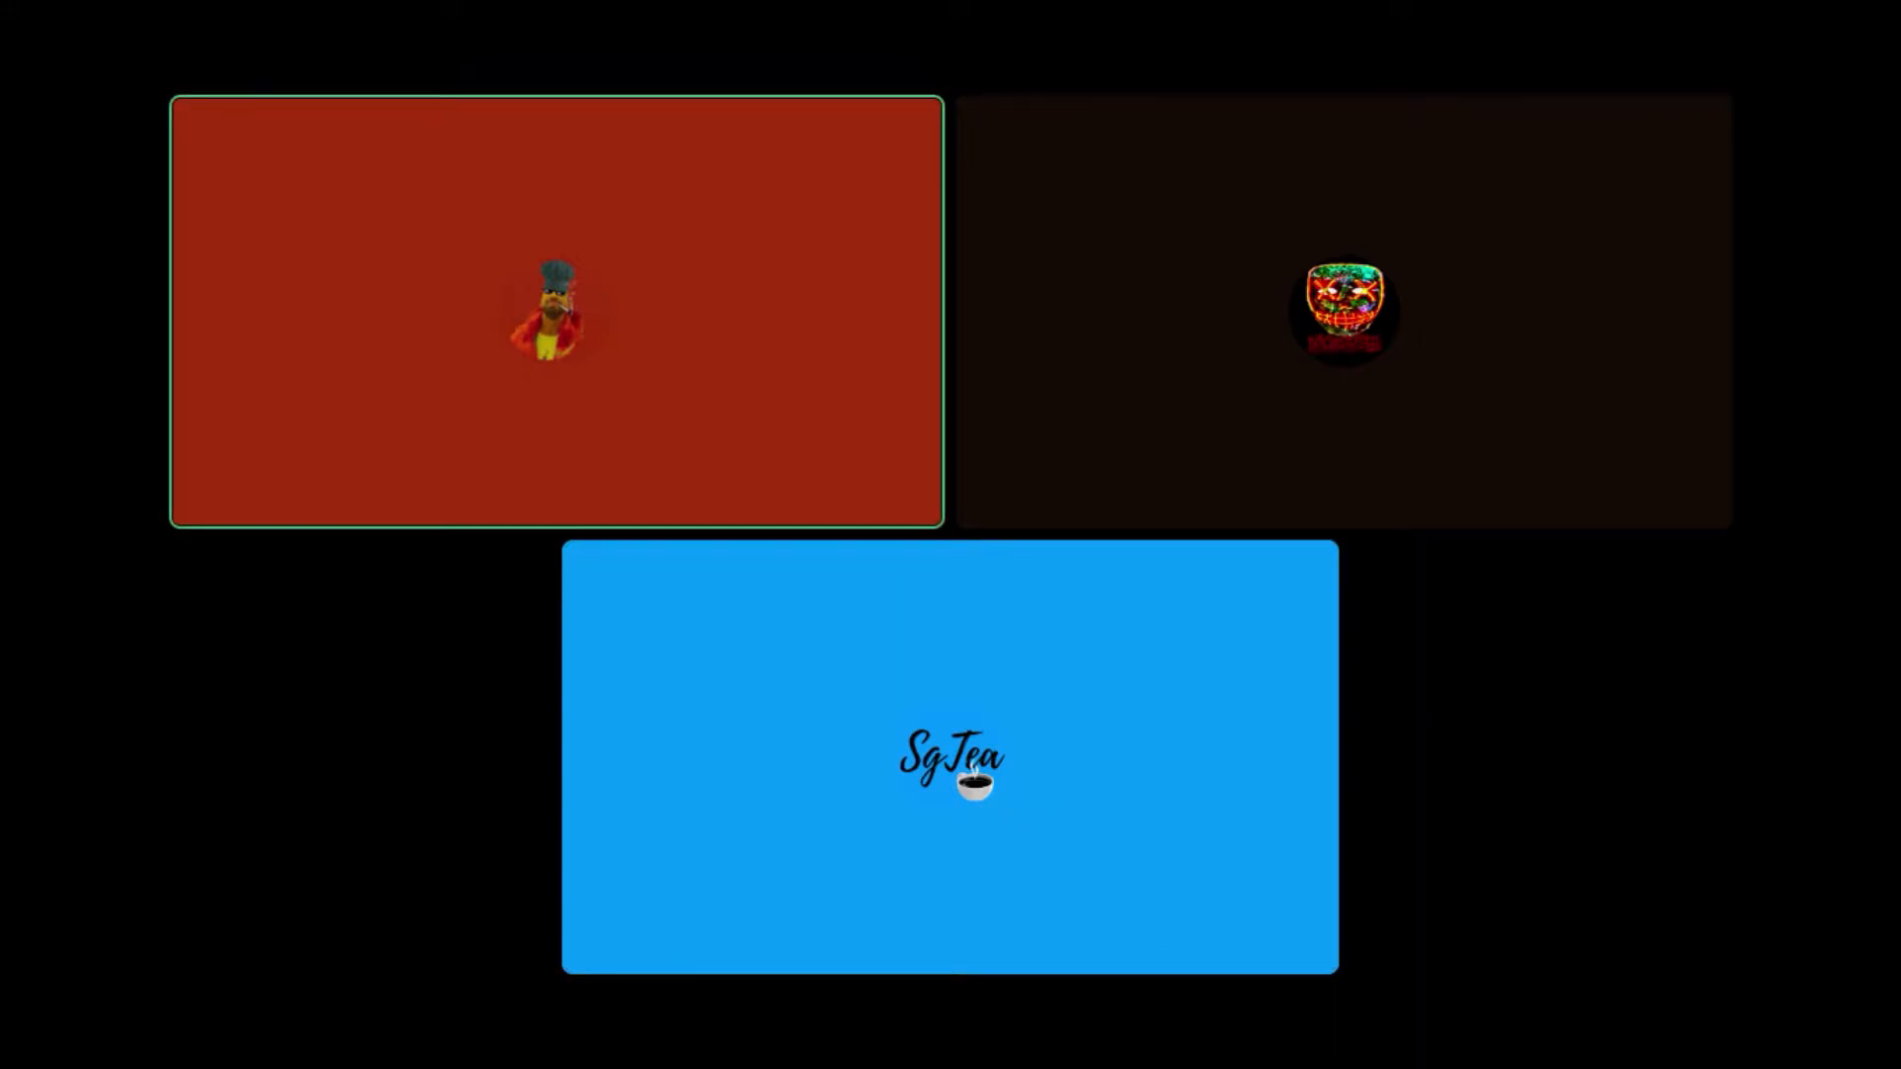
pyautogui.click(949, 760)
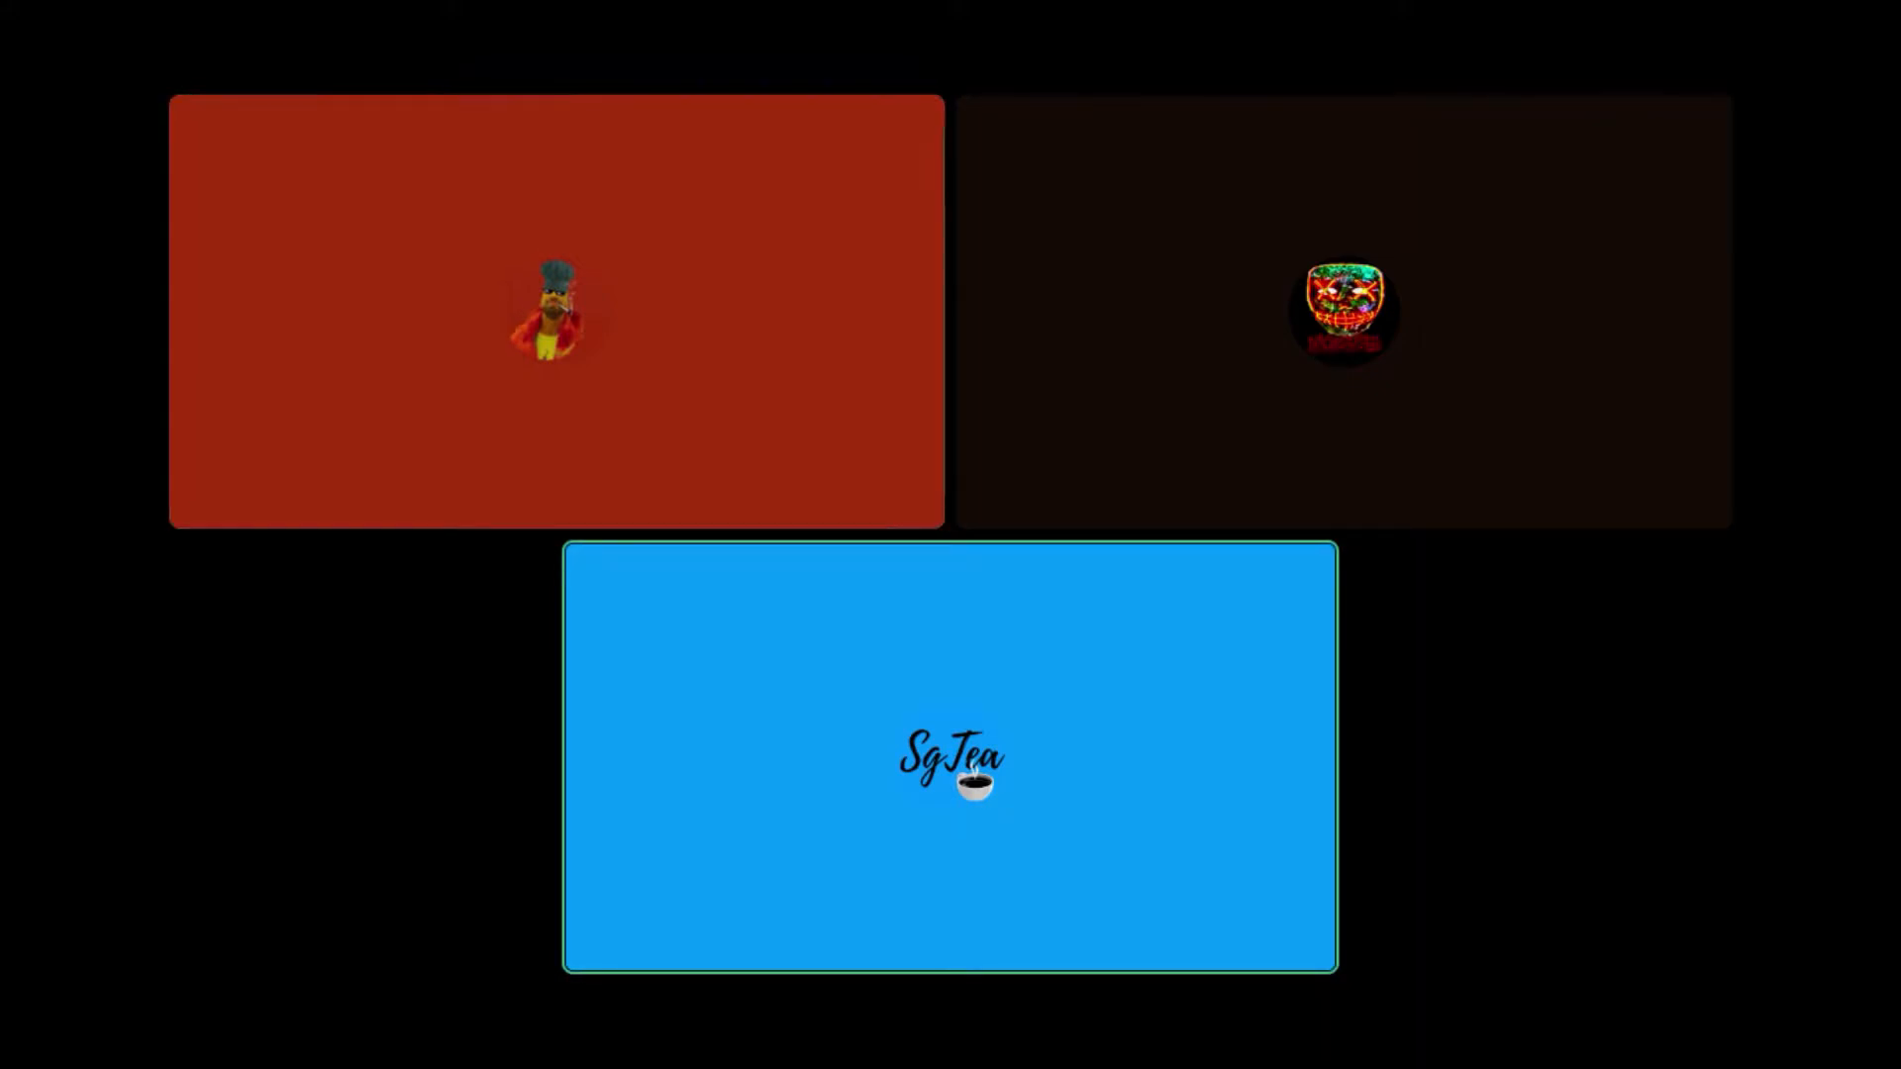
pyautogui.click(555, 309)
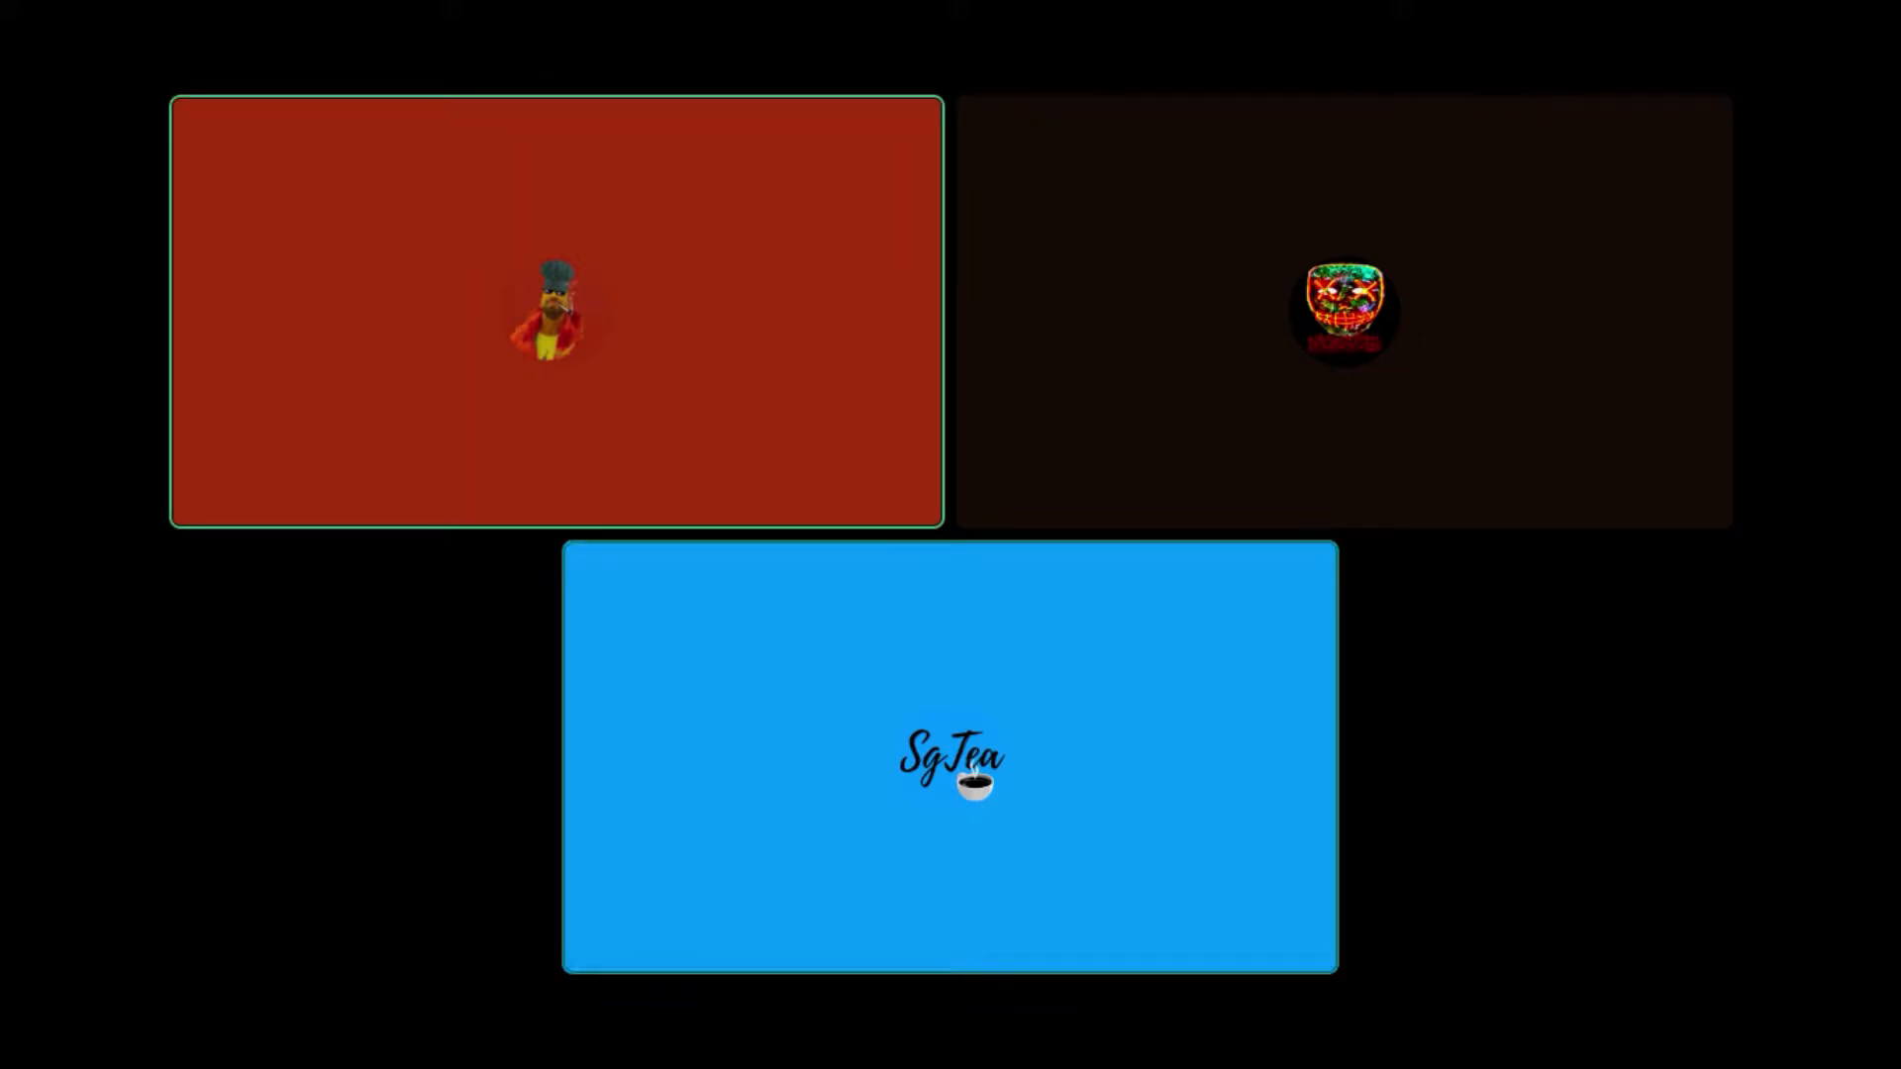
pyautogui.click(949, 761)
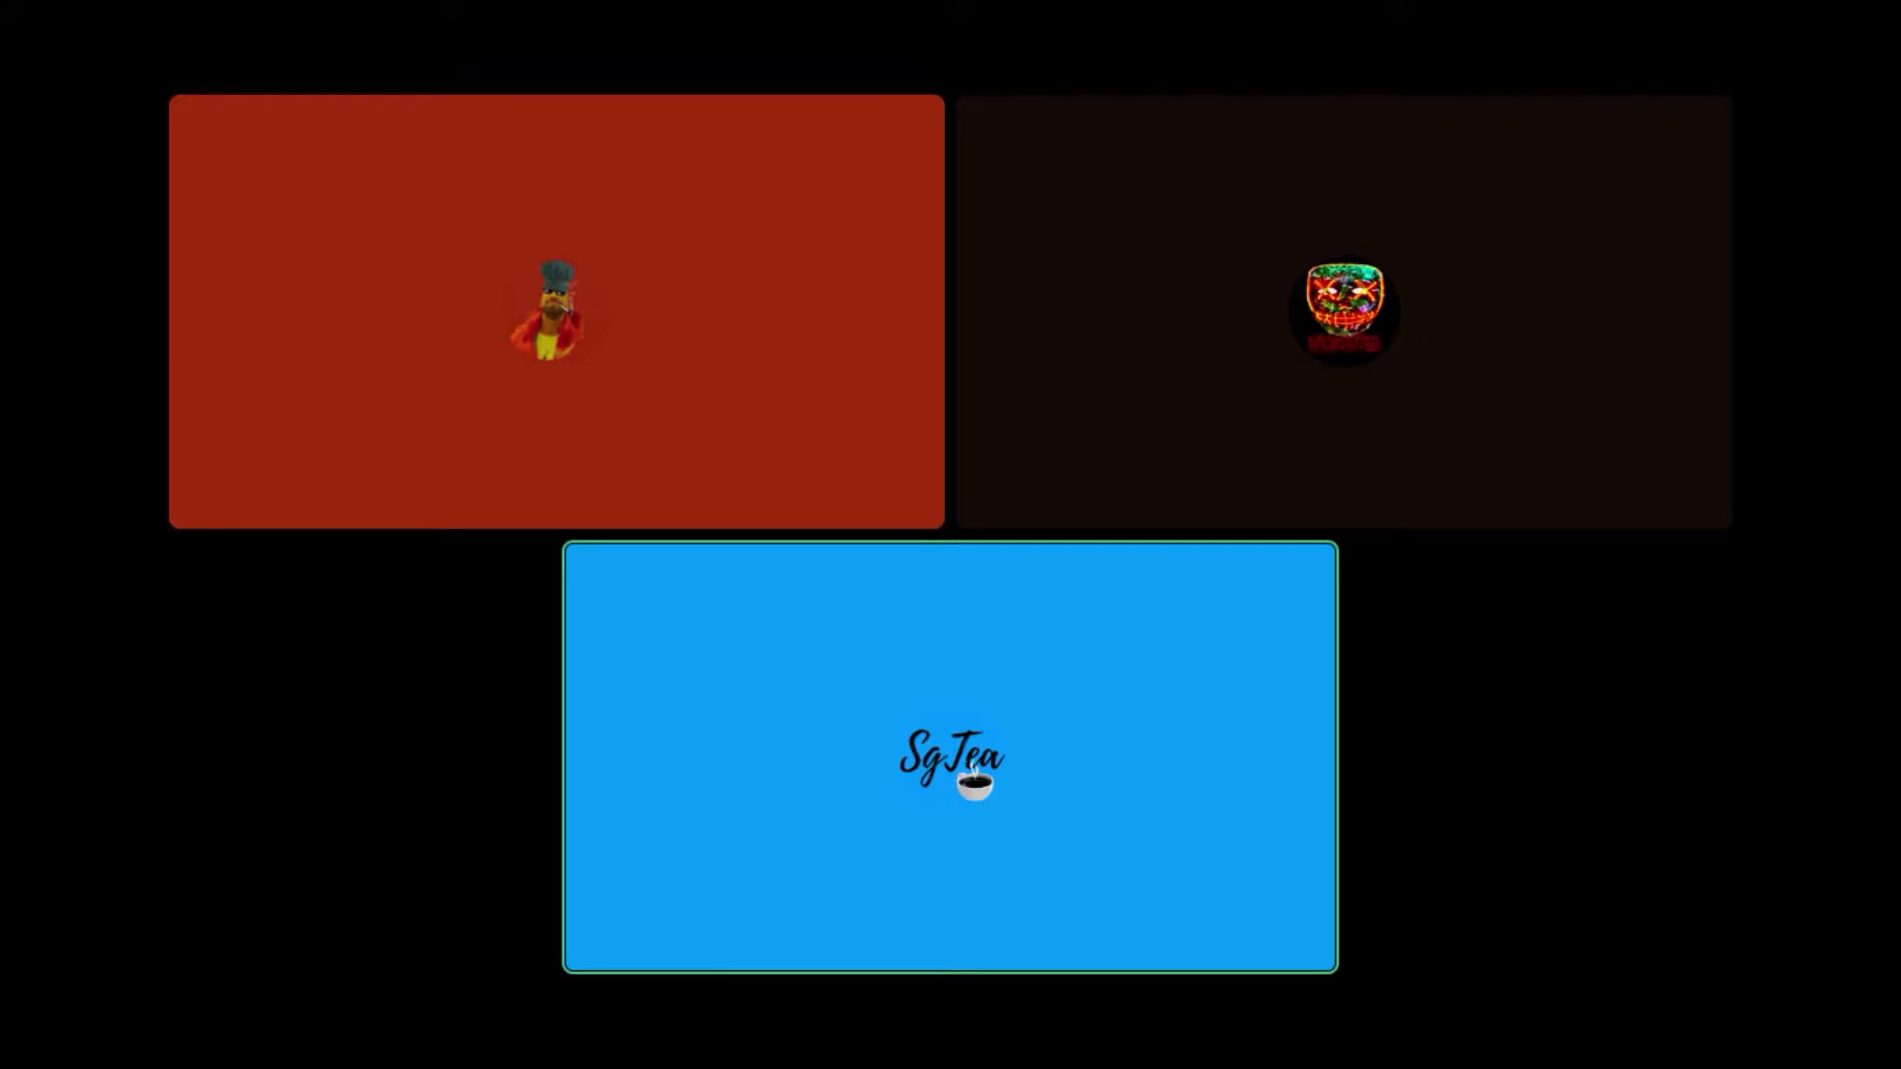
pyautogui.click(554, 311)
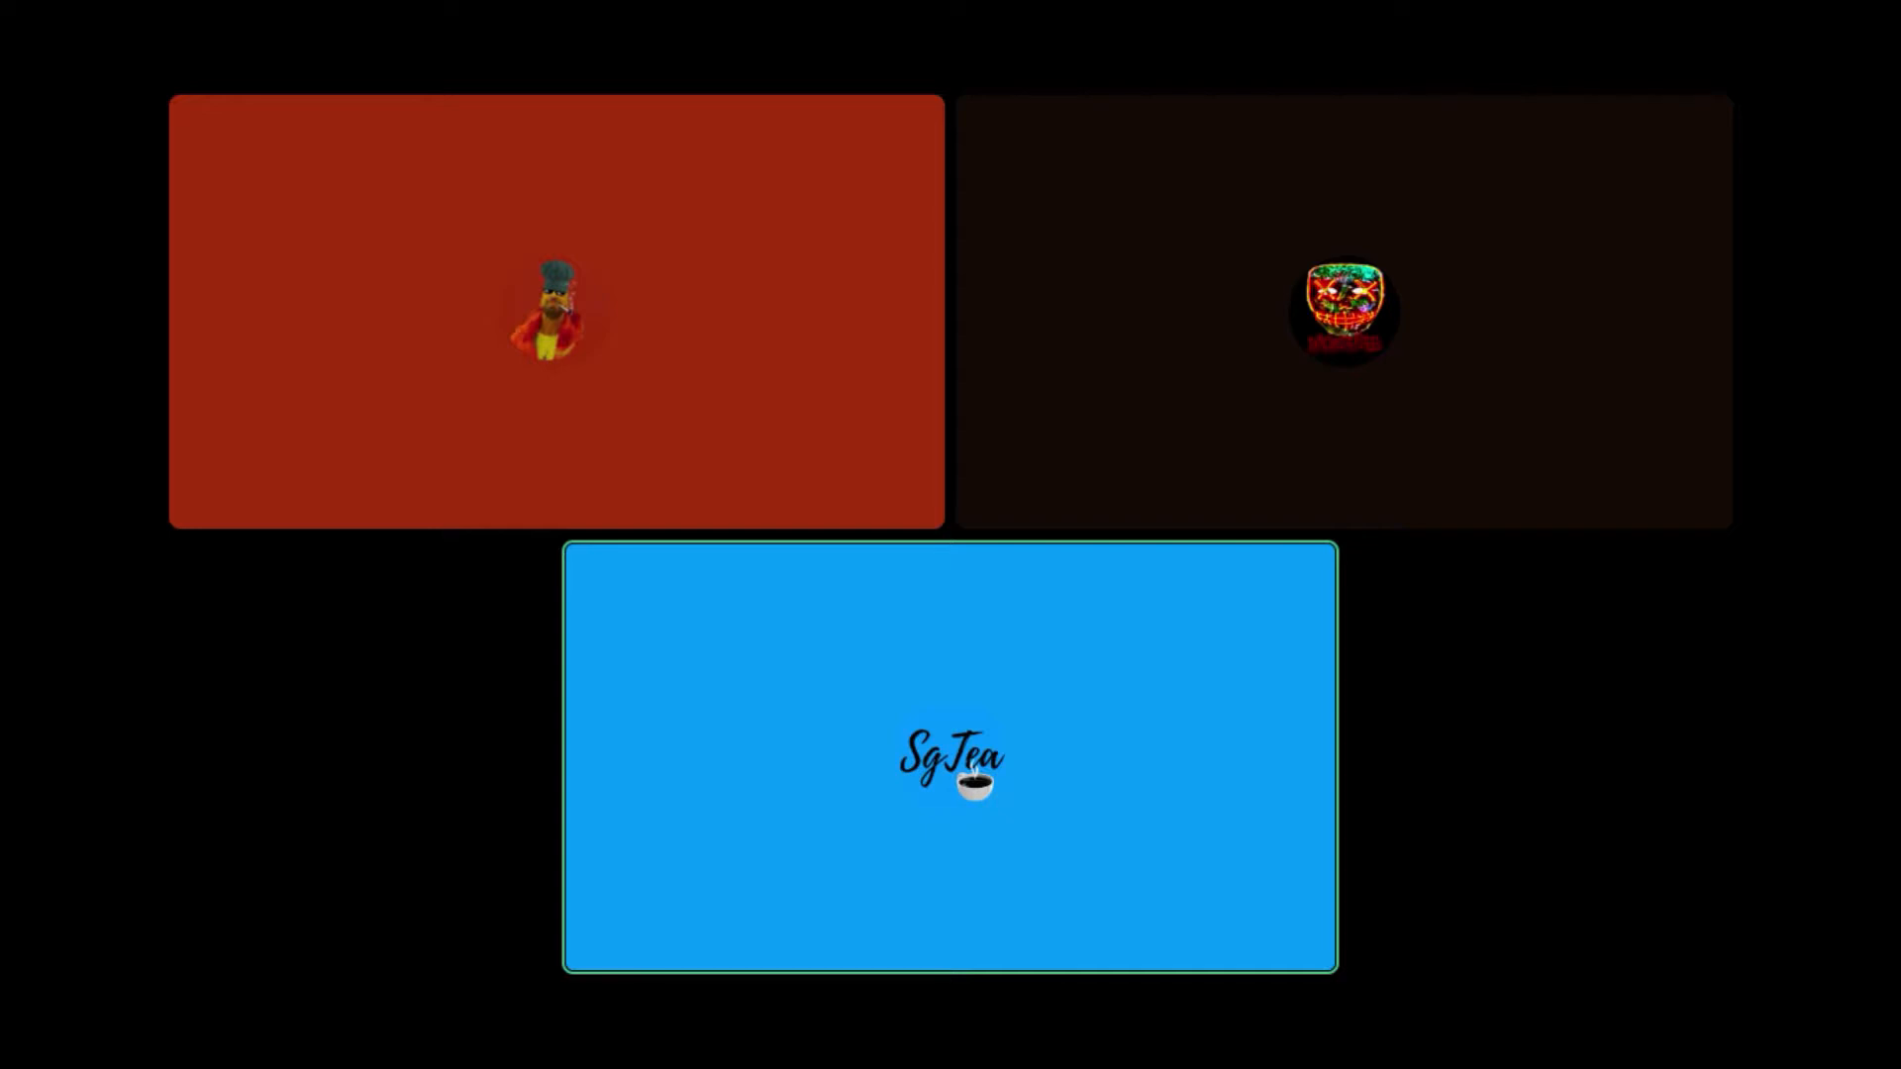
pyautogui.click(555, 311)
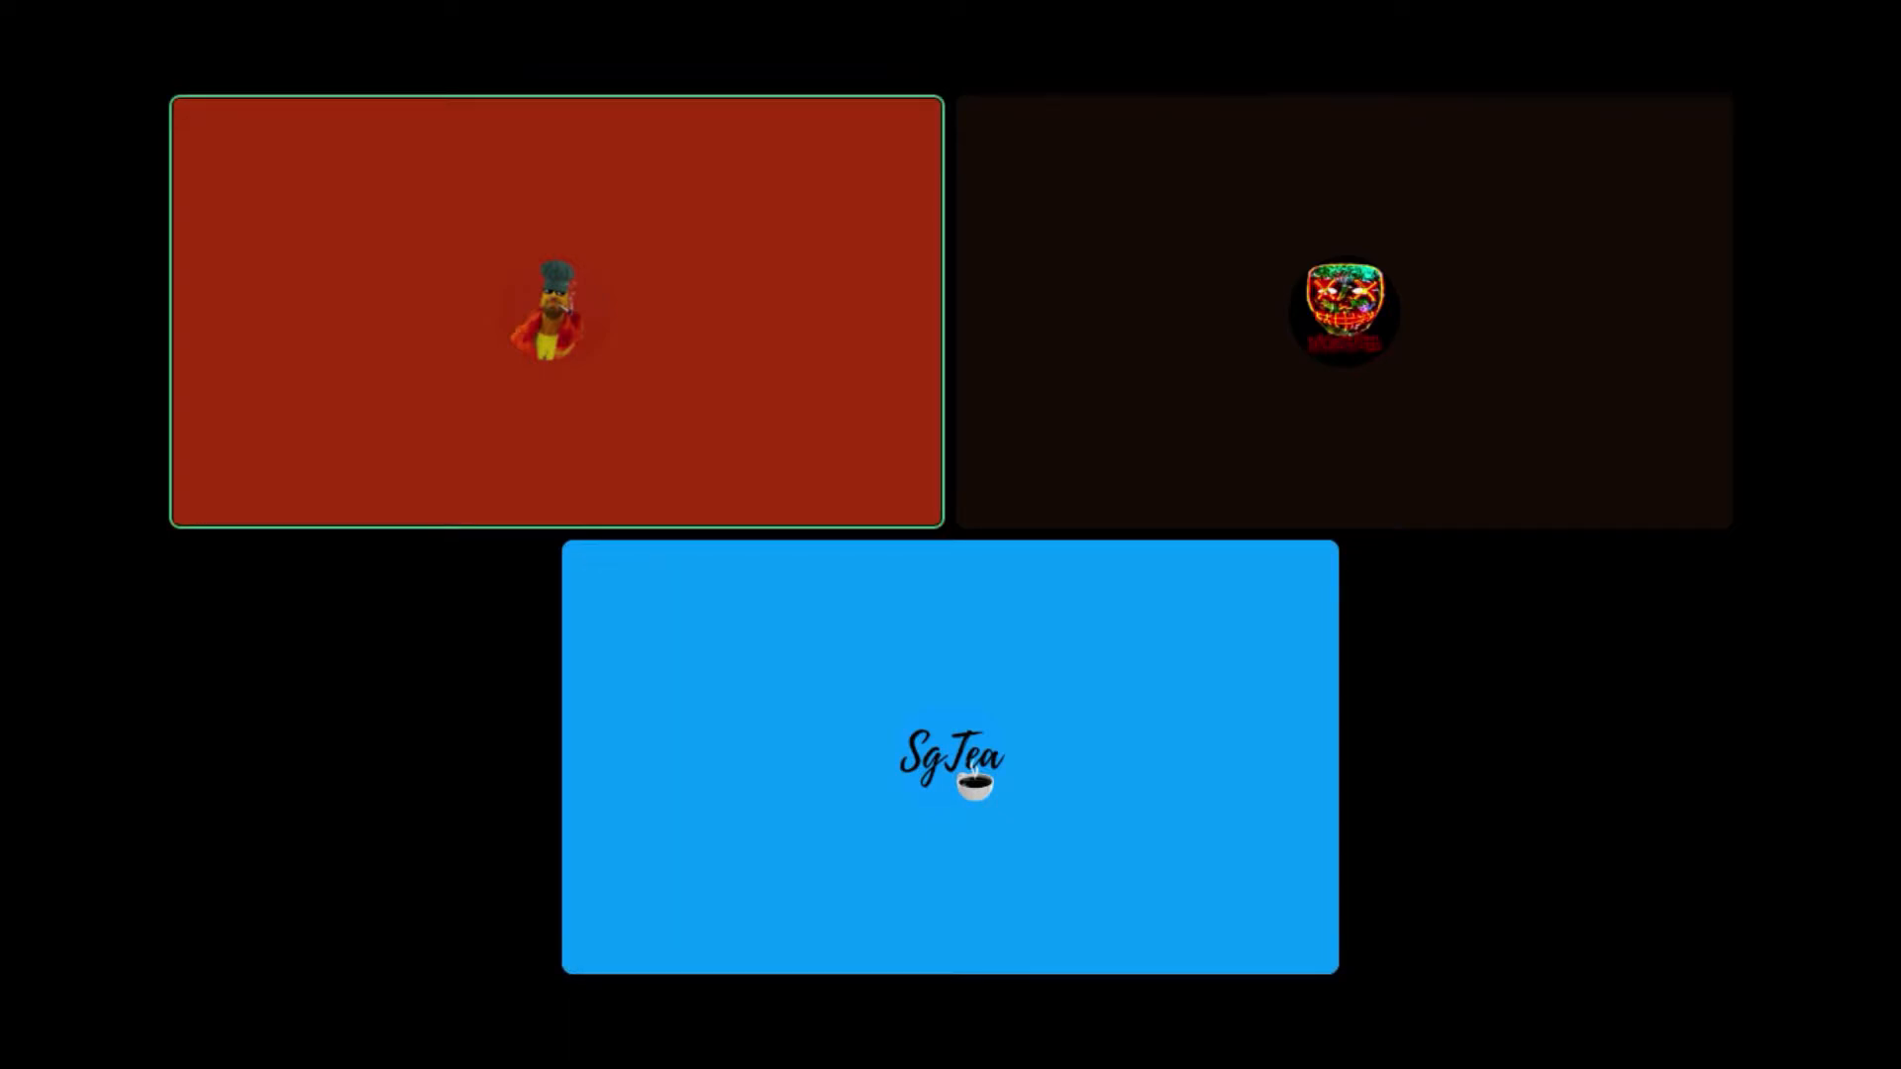
pyautogui.click(949, 759)
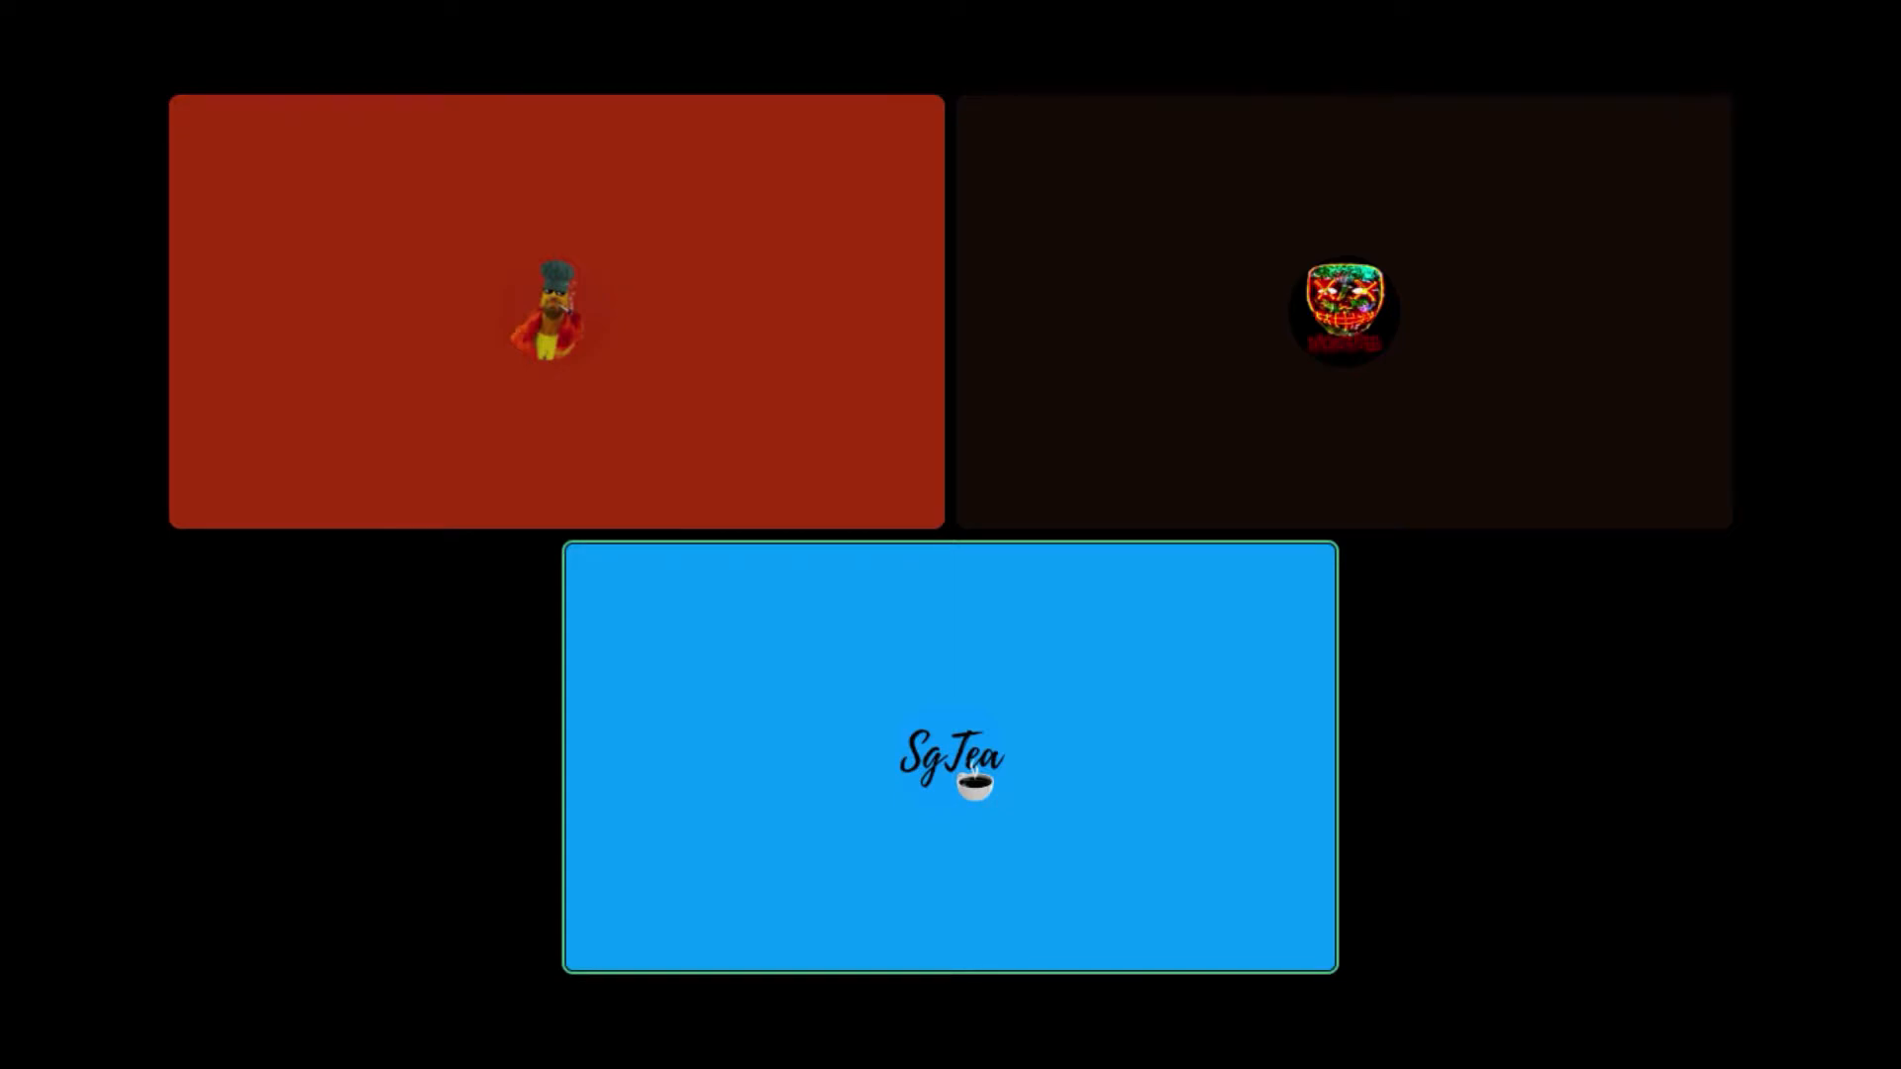
pyautogui.click(557, 310)
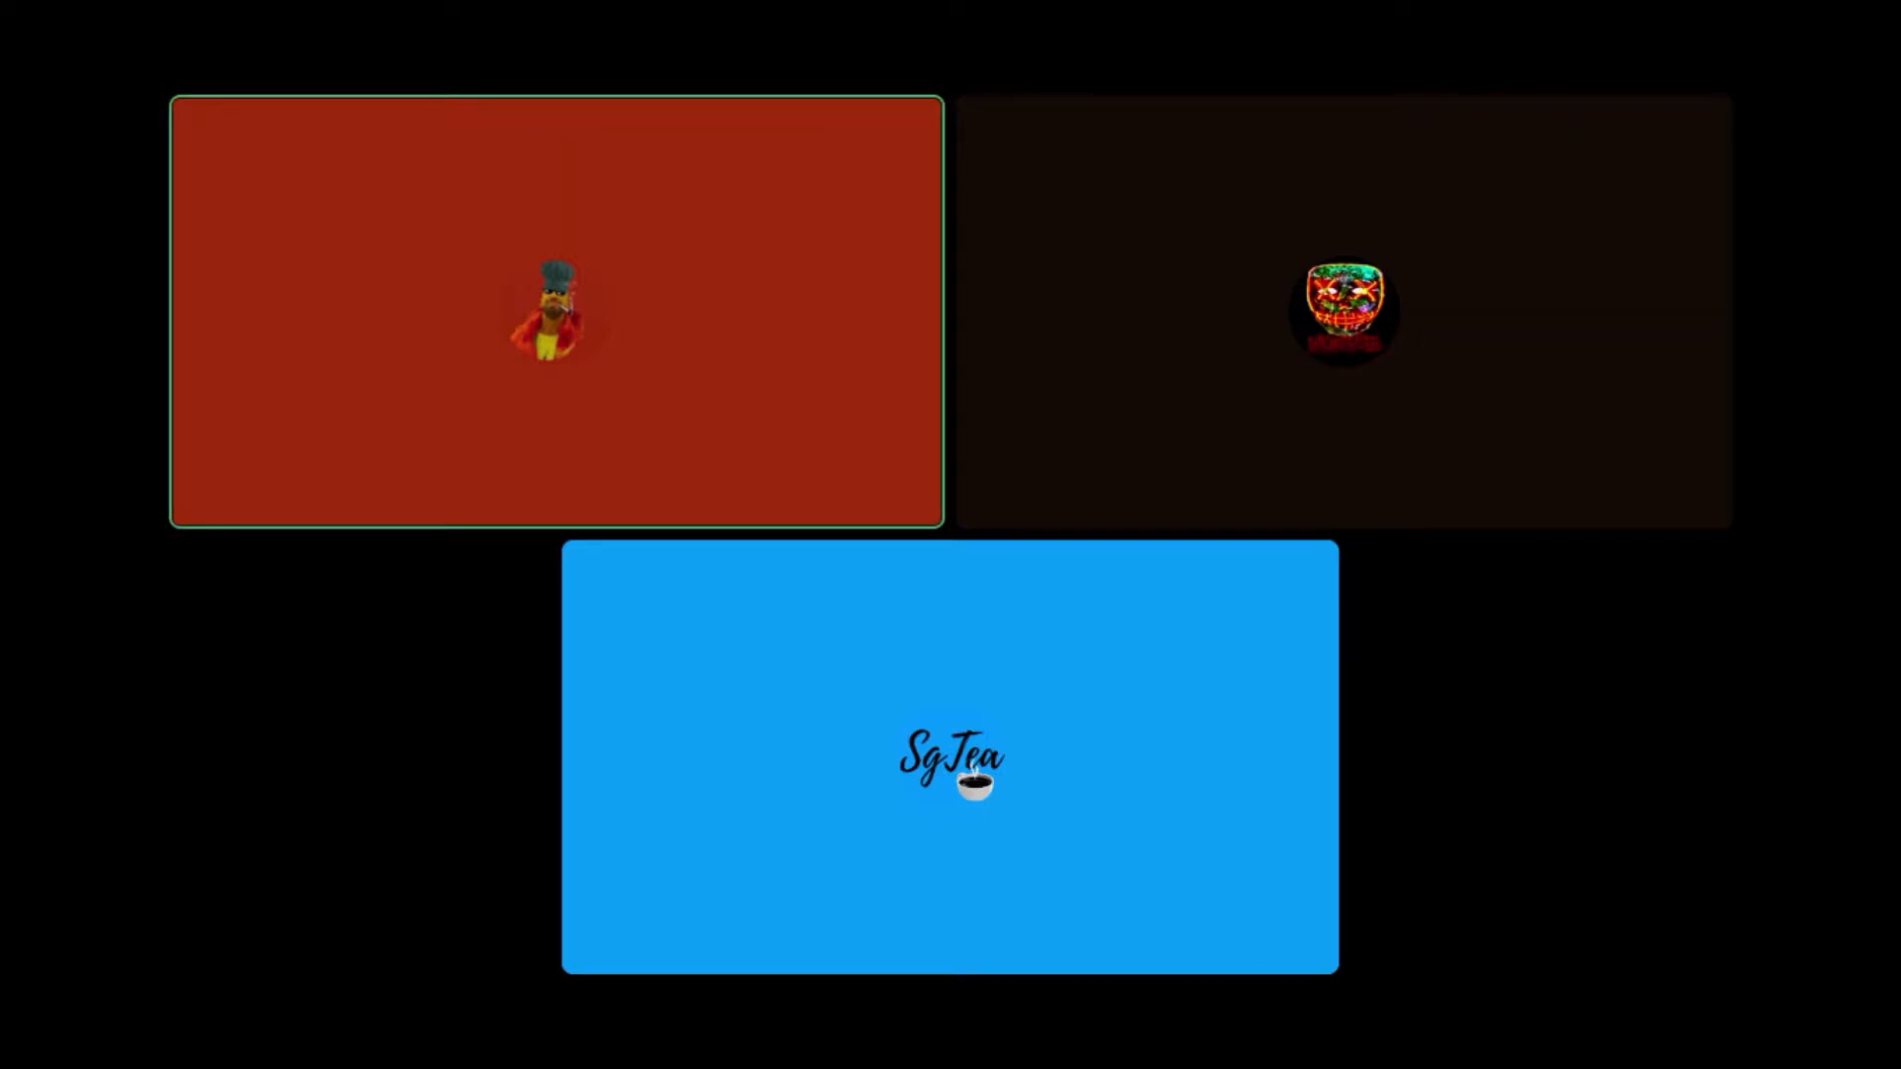
pyautogui.click(949, 764)
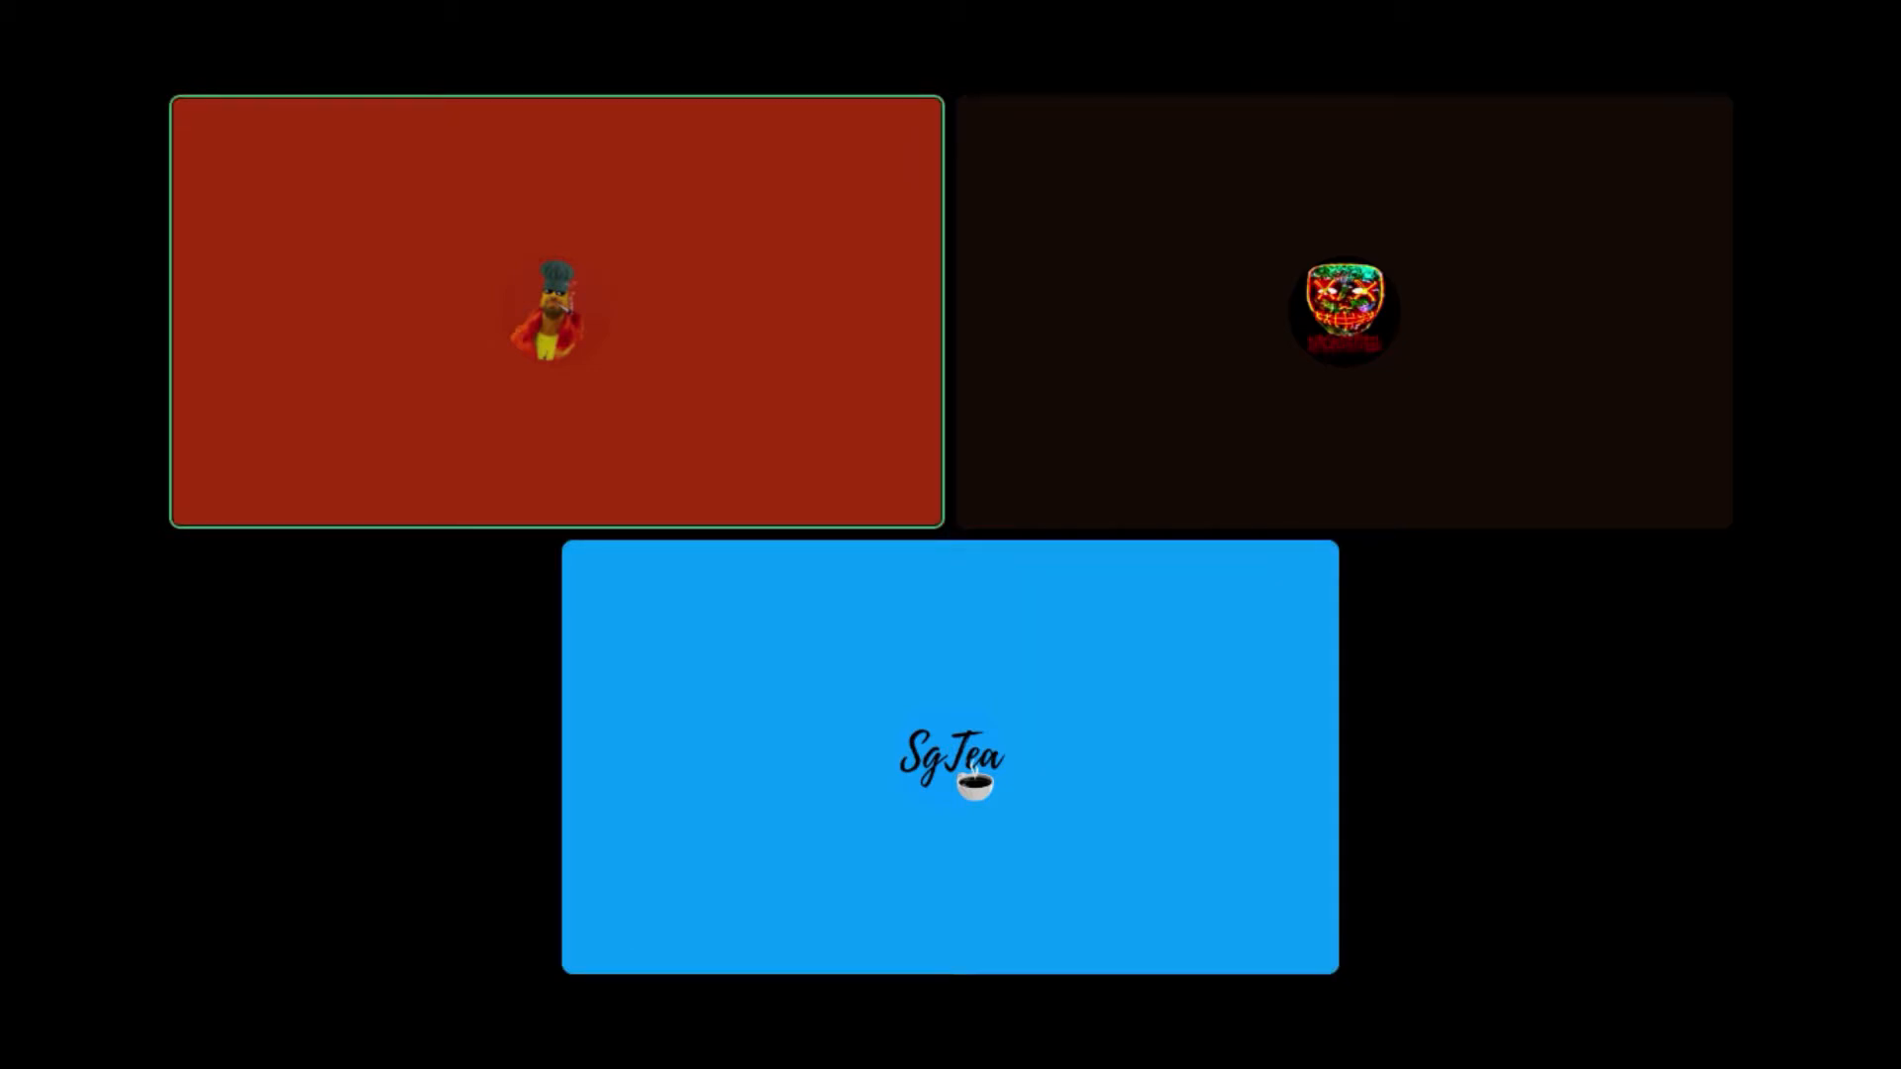
pyautogui.click(948, 760)
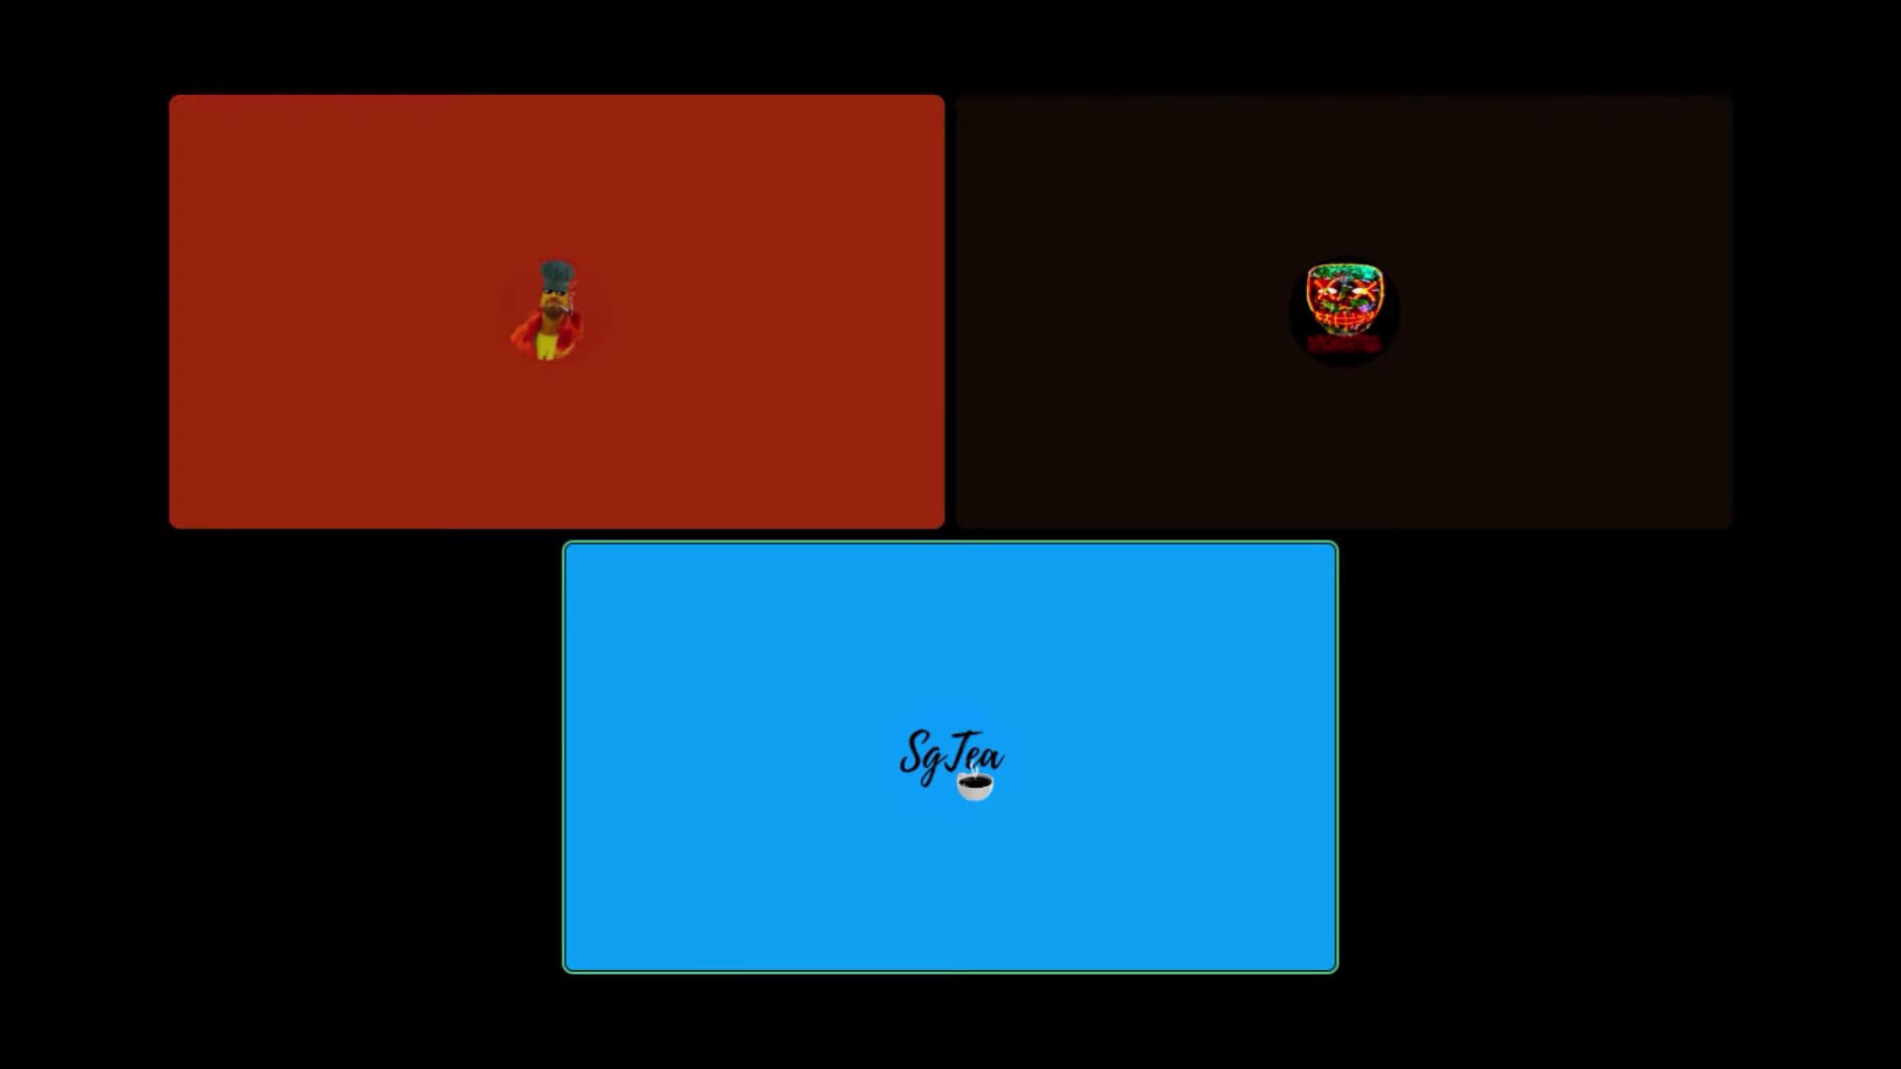
pyautogui.click(554, 311)
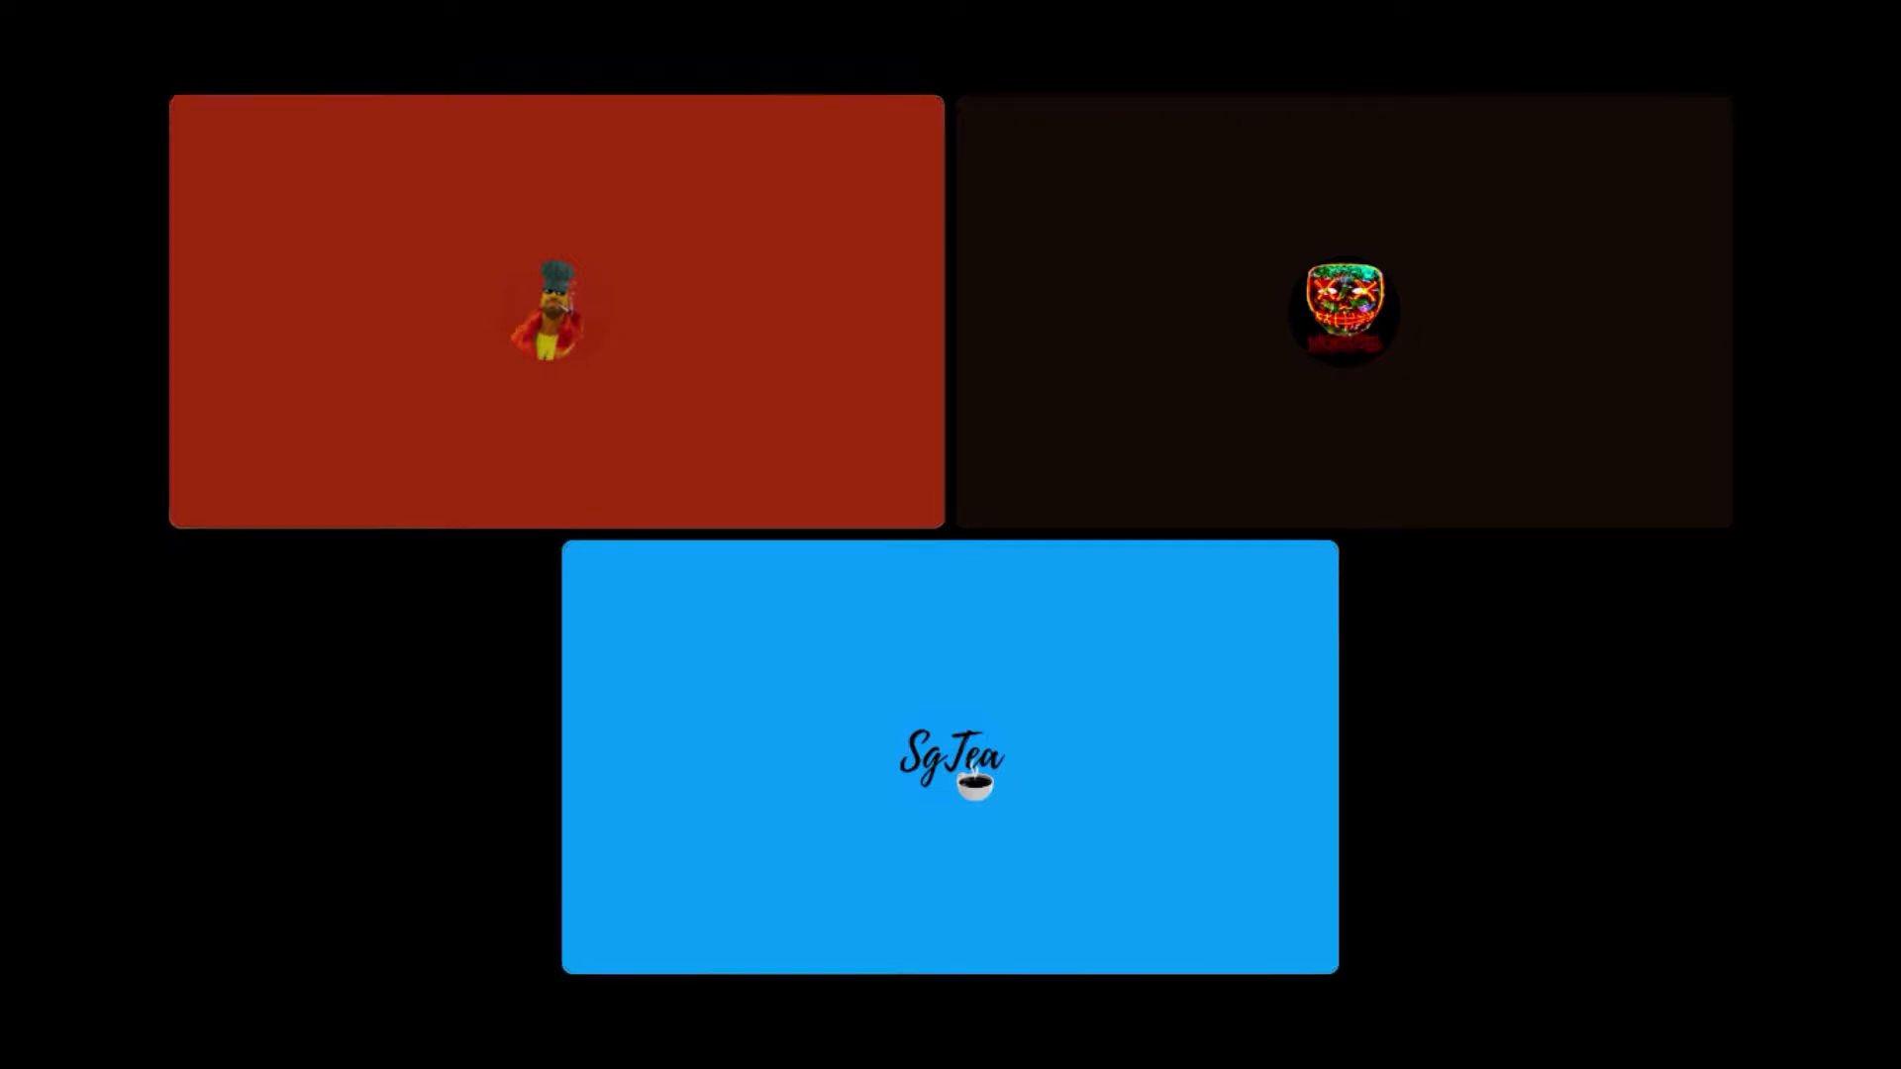
pyautogui.click(554, 311)
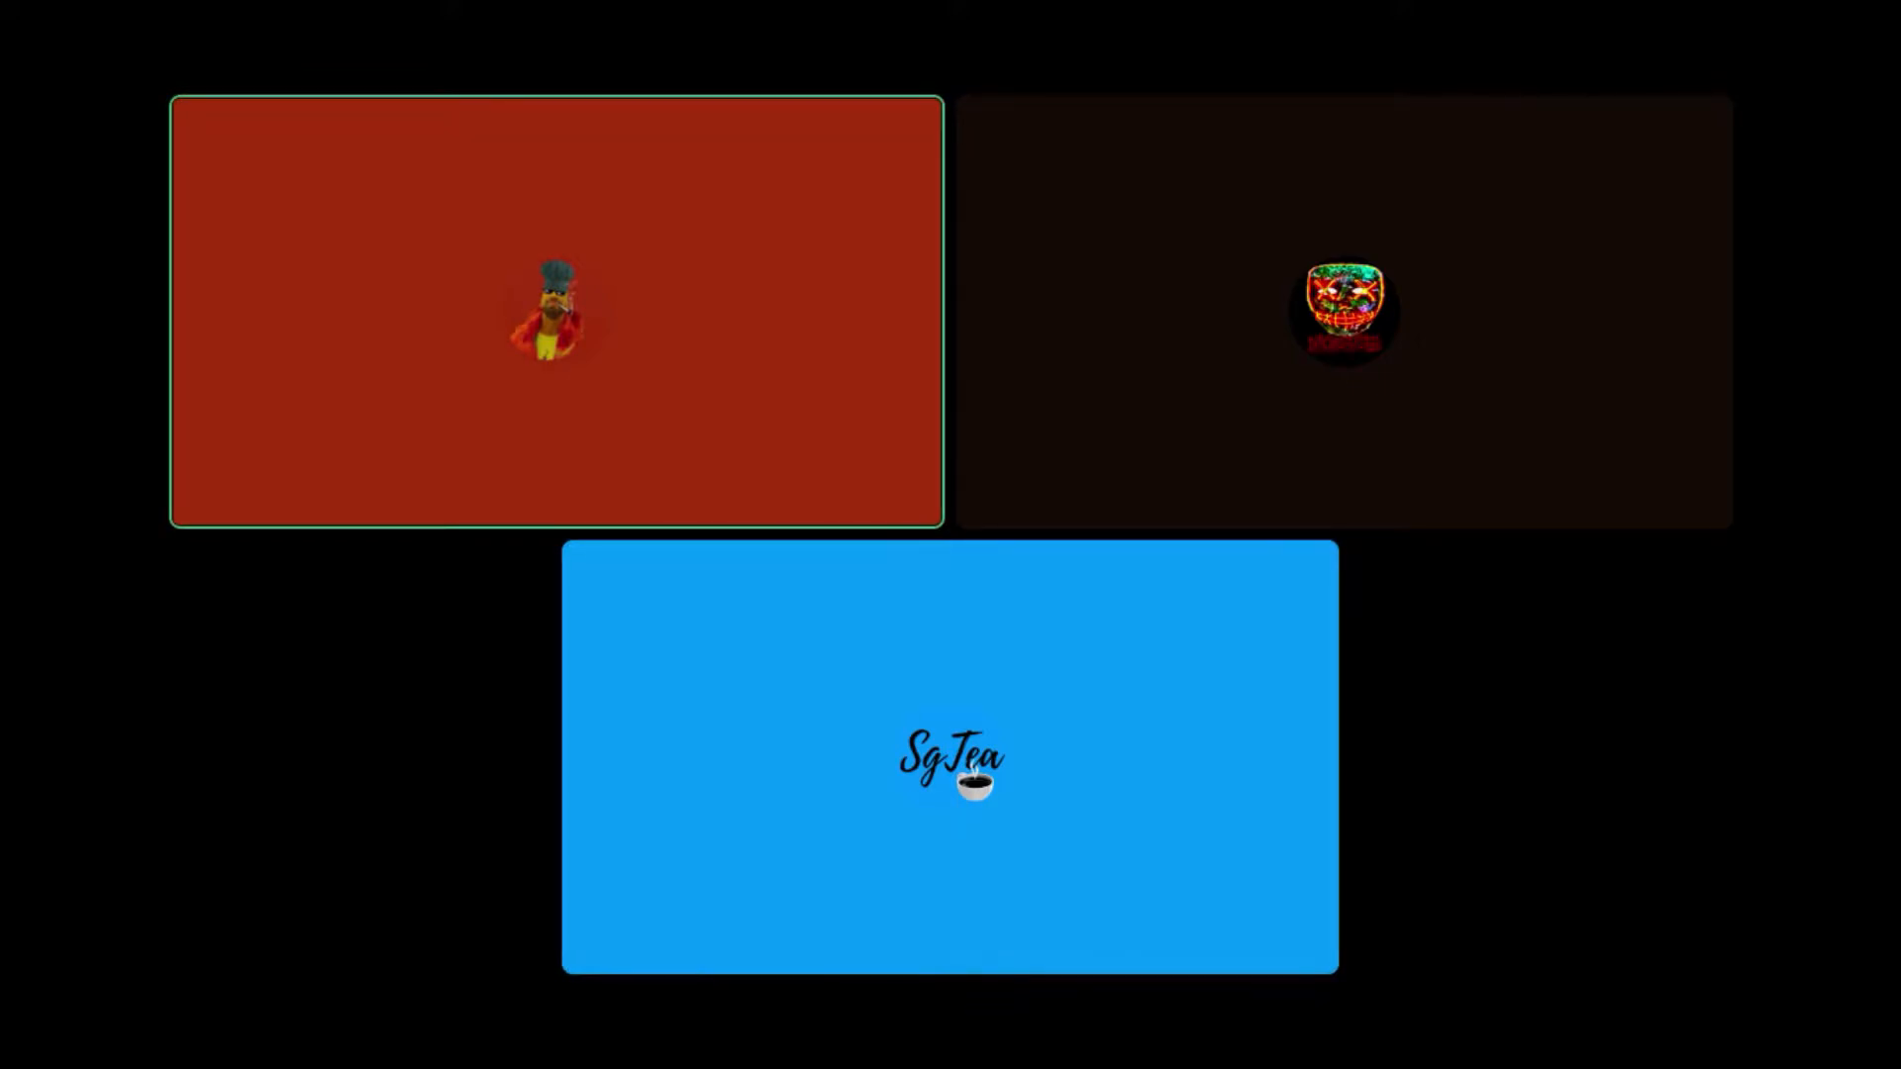
pyautogui.click(948, 764)
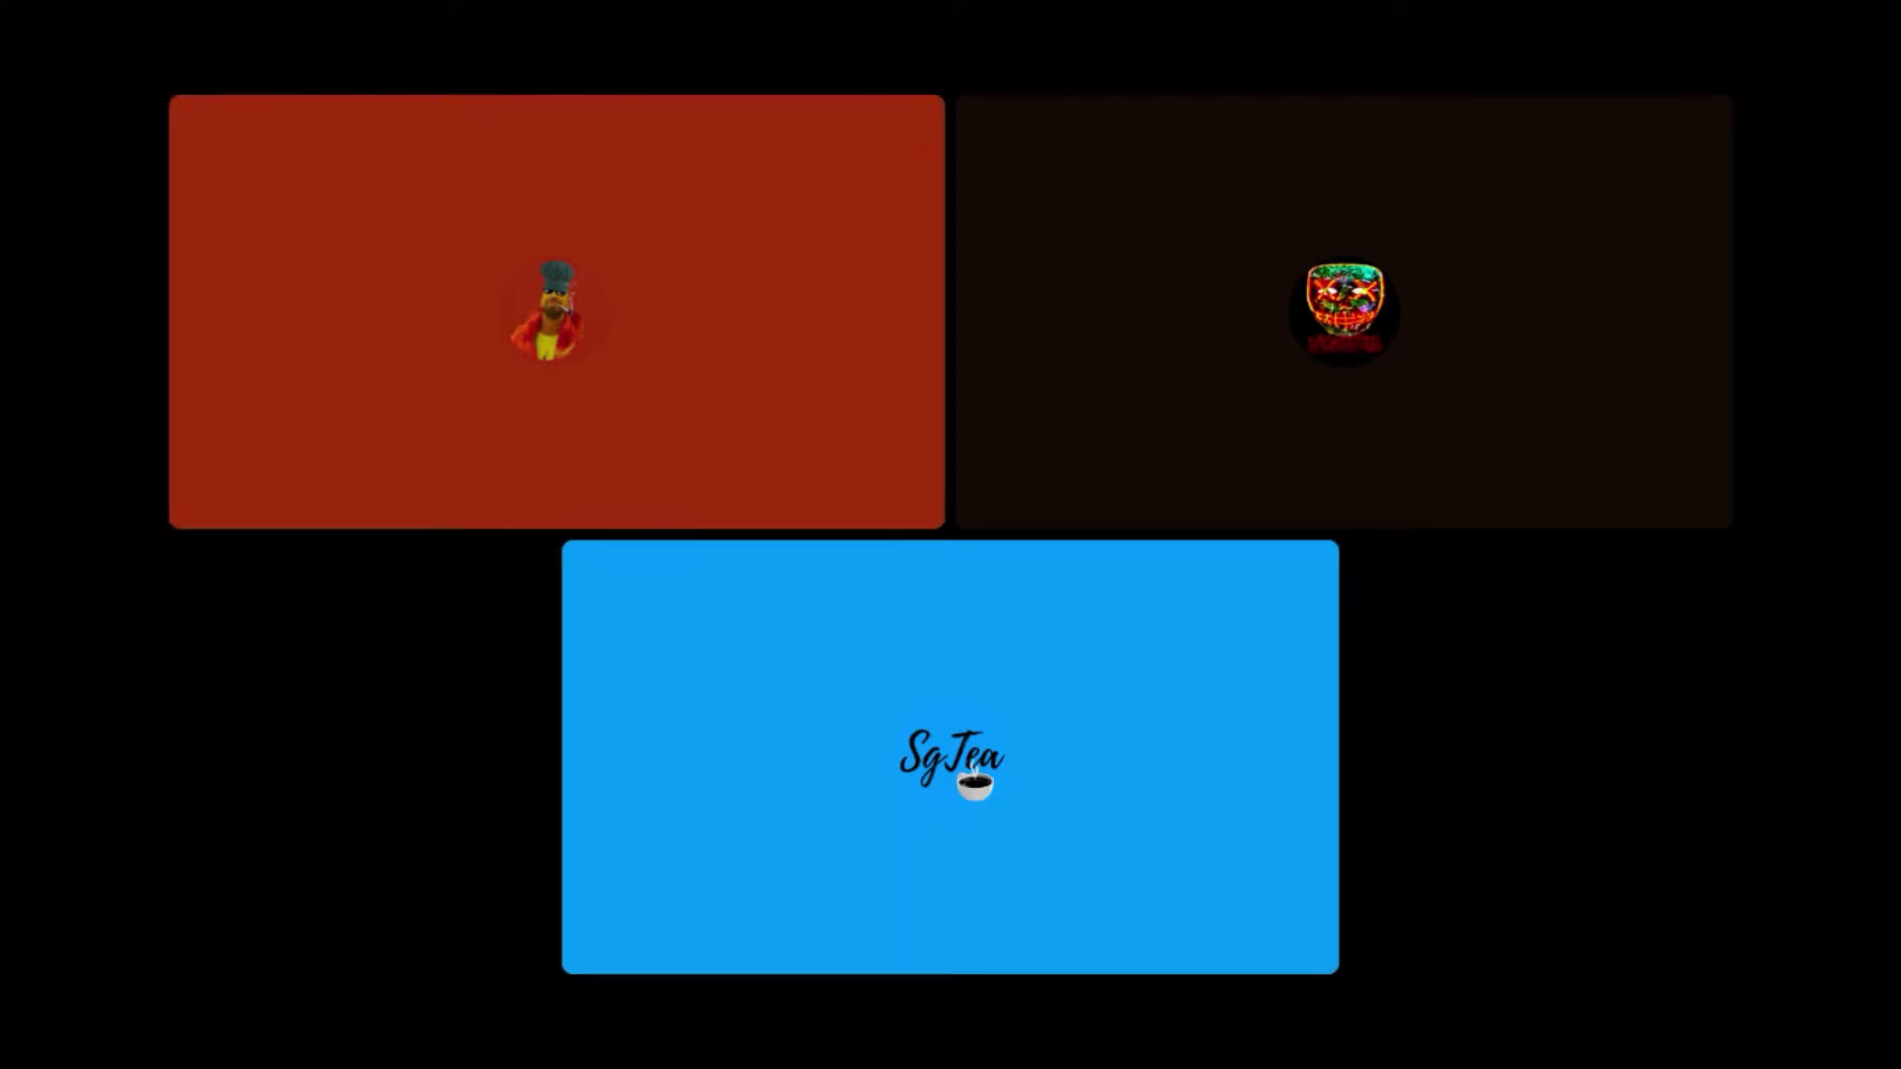
pyautogui.click(554, 309)
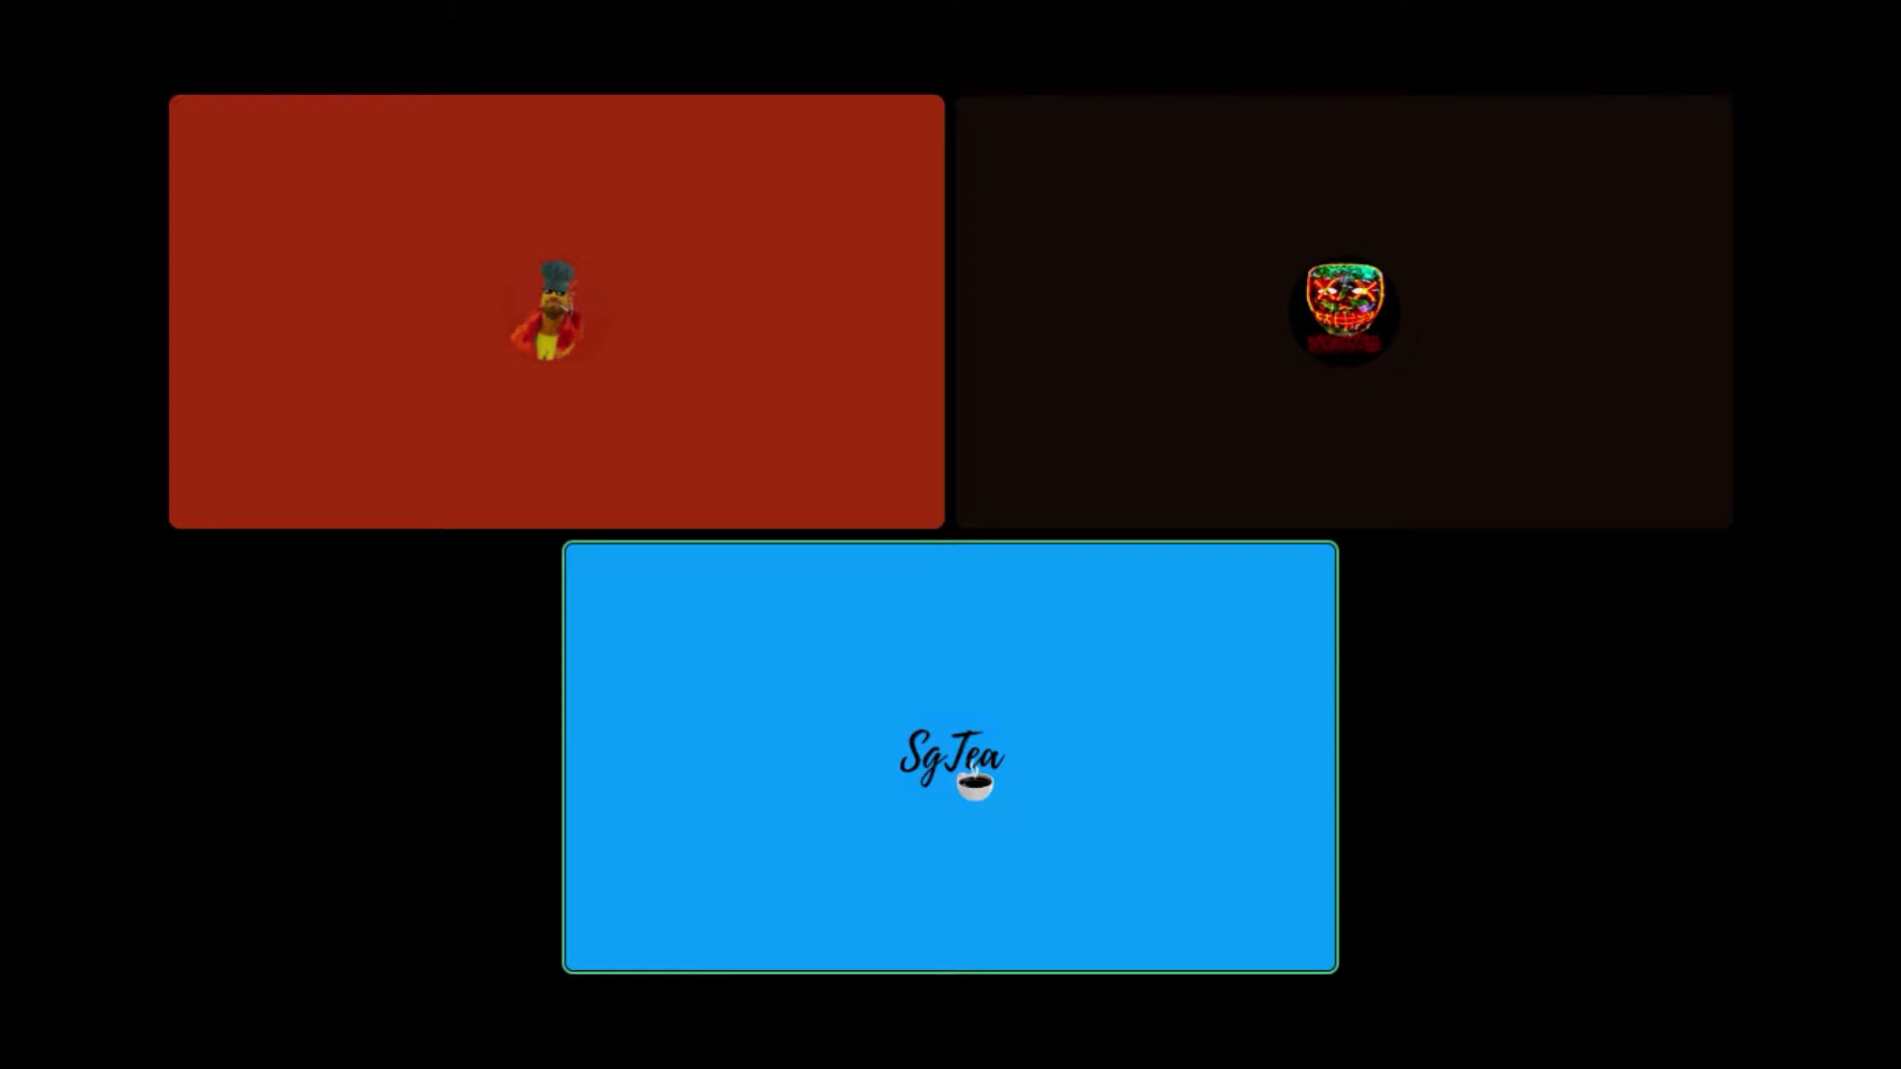
pyautogui.click(554, 311)
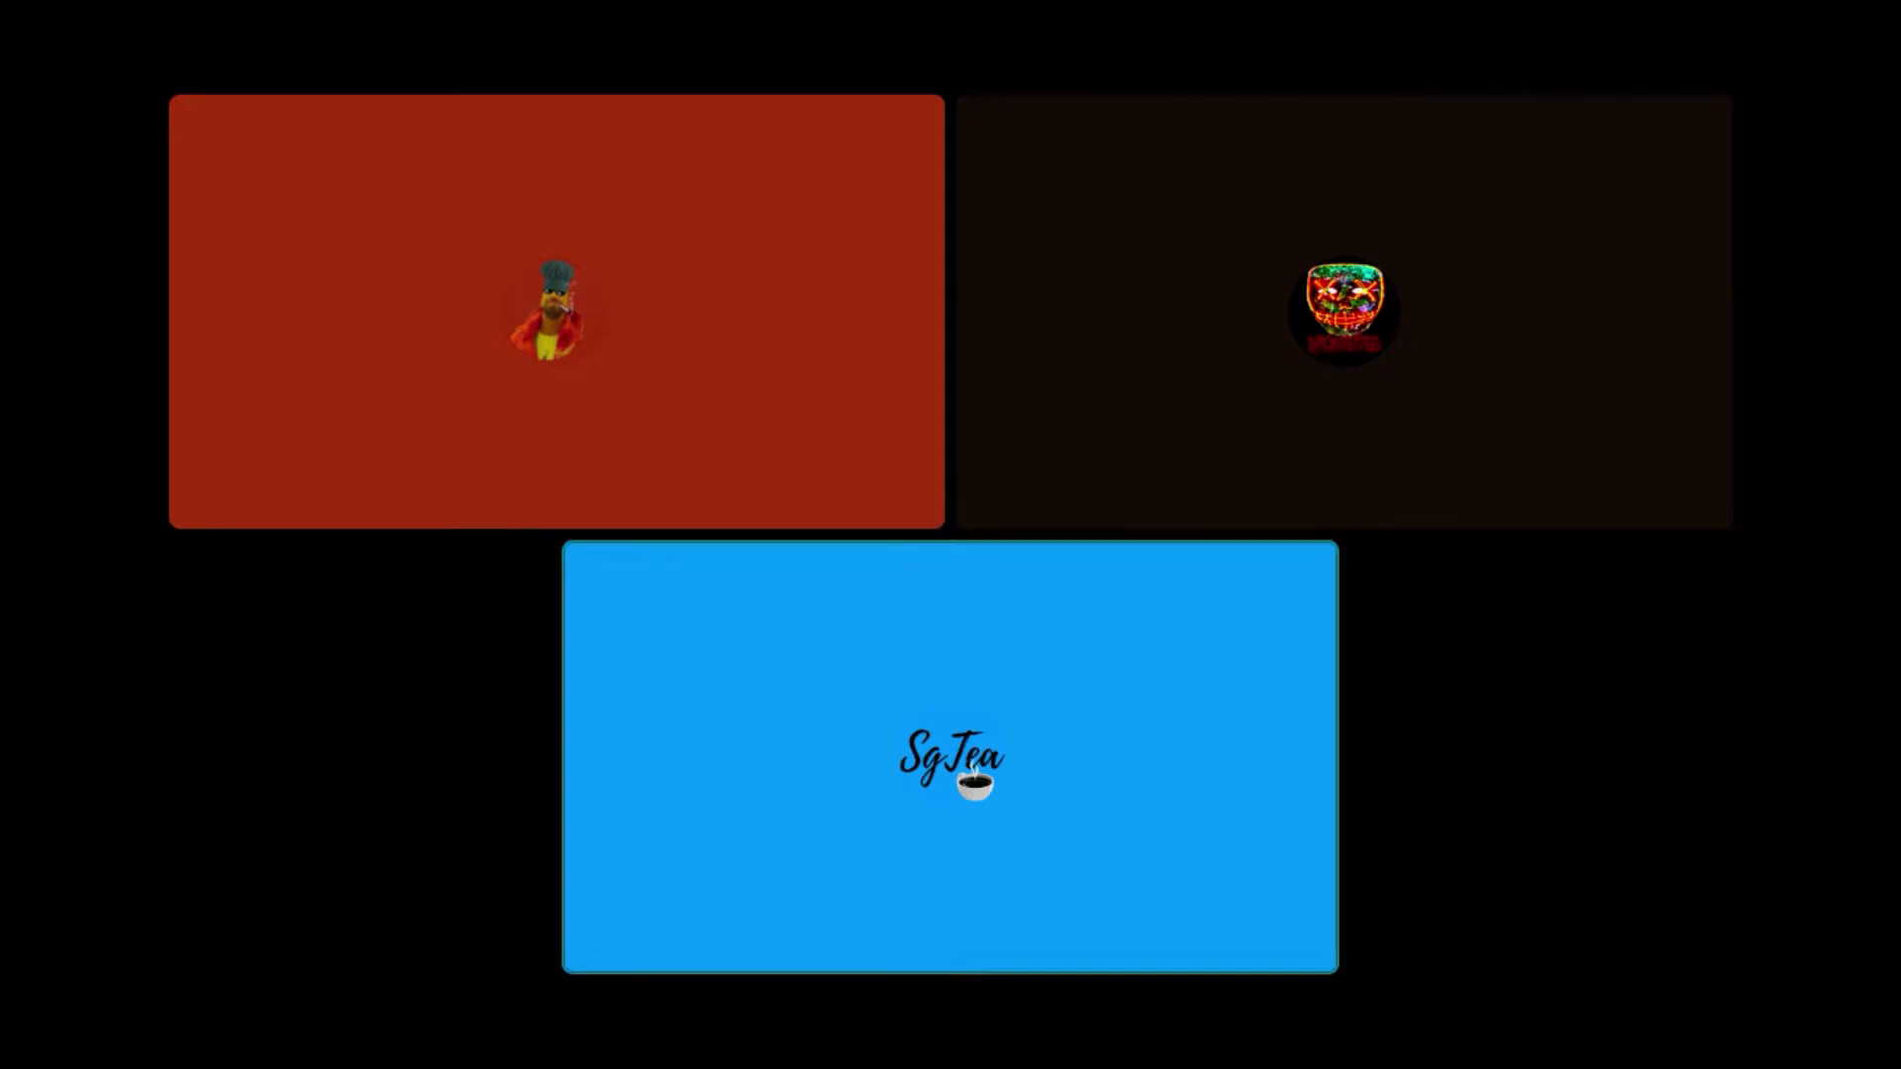
pyautogui.click(948, 761)
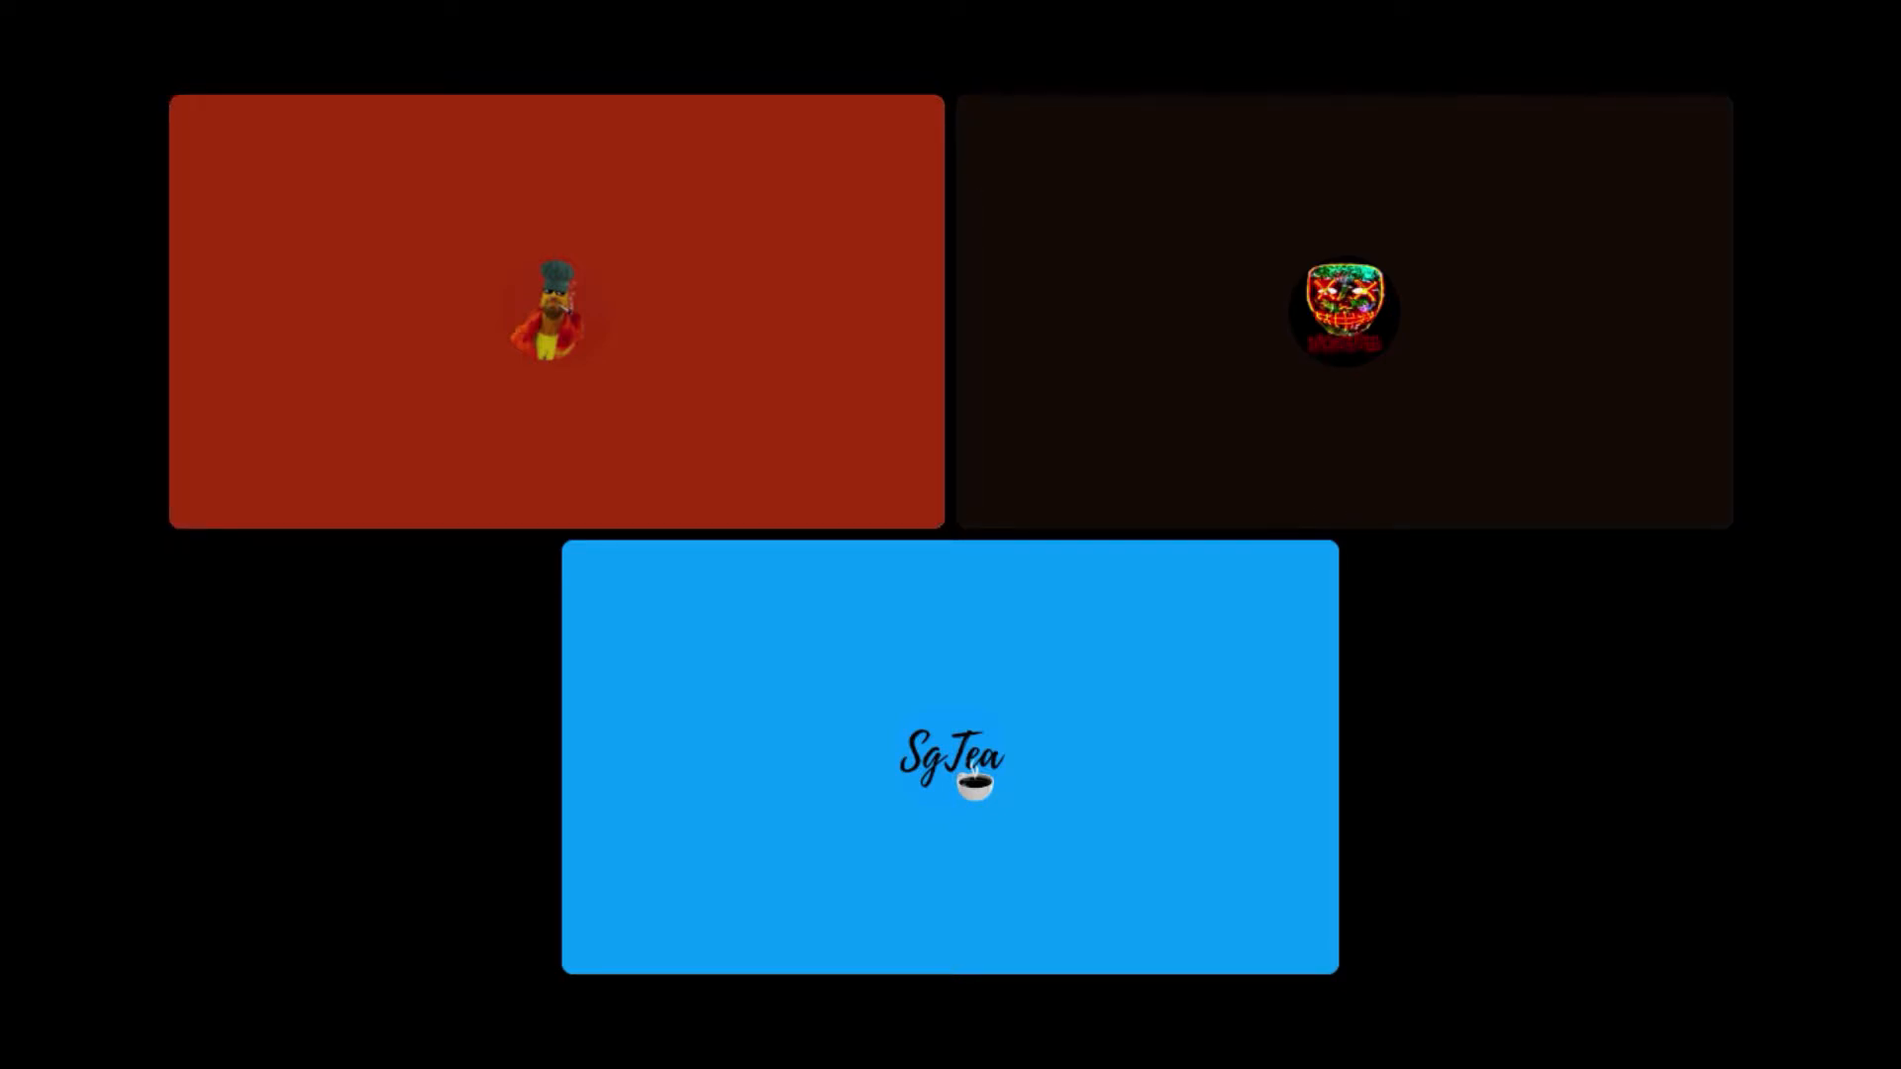
pyautogui.click(555, 309)
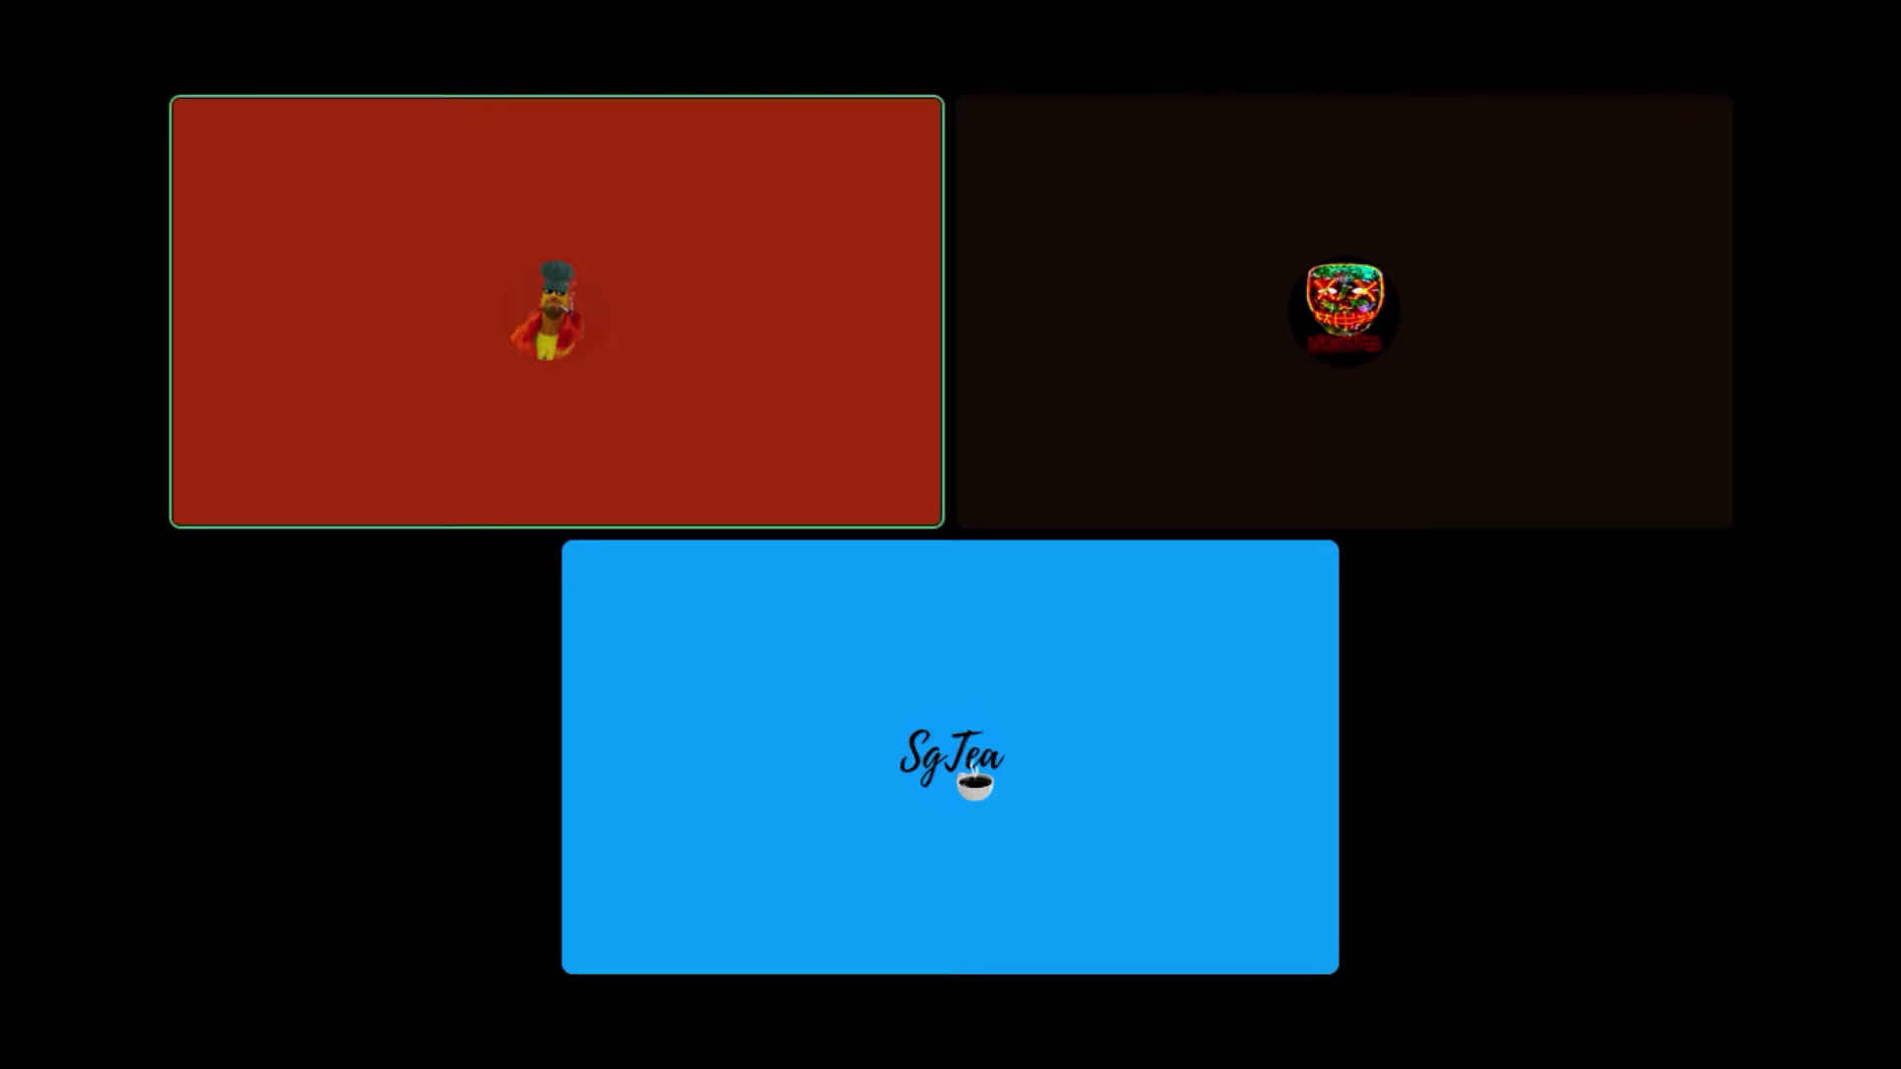
pyautogui.click(949, 760)
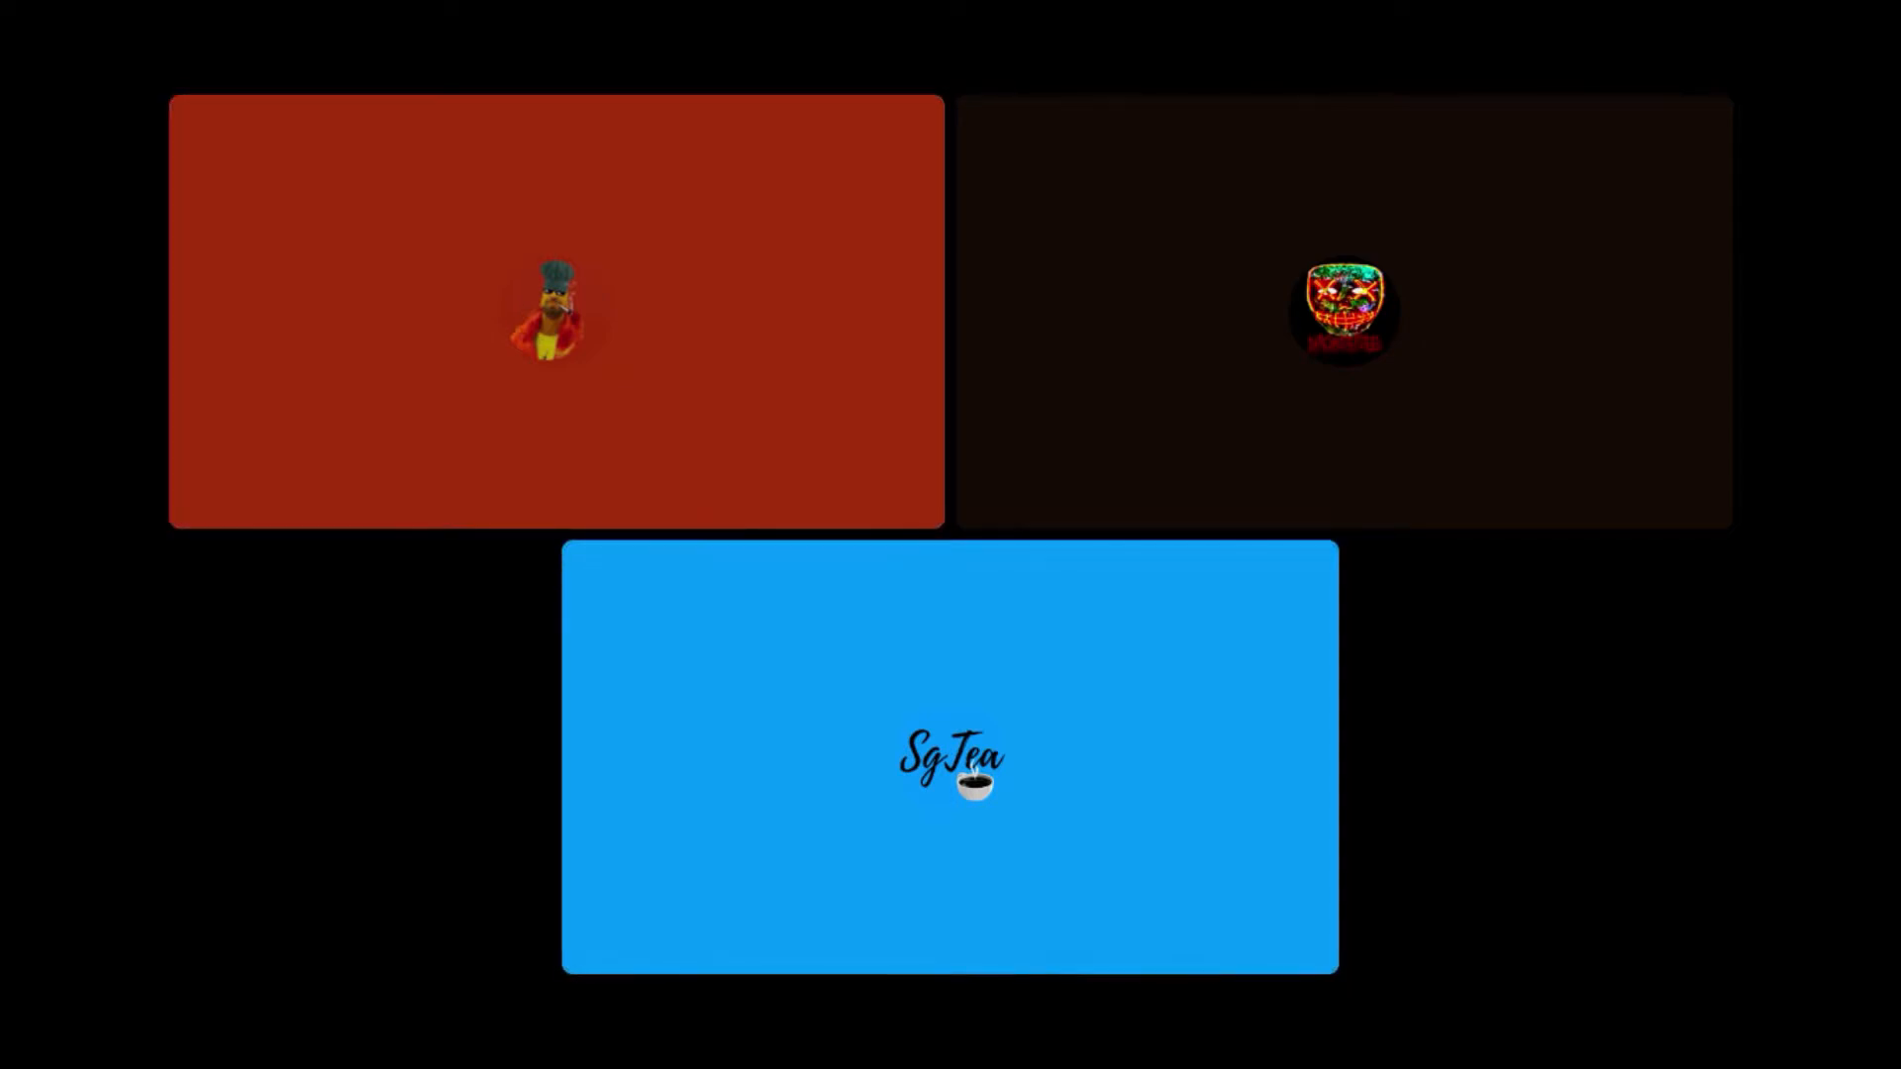
pyautogui.click(554, 311)
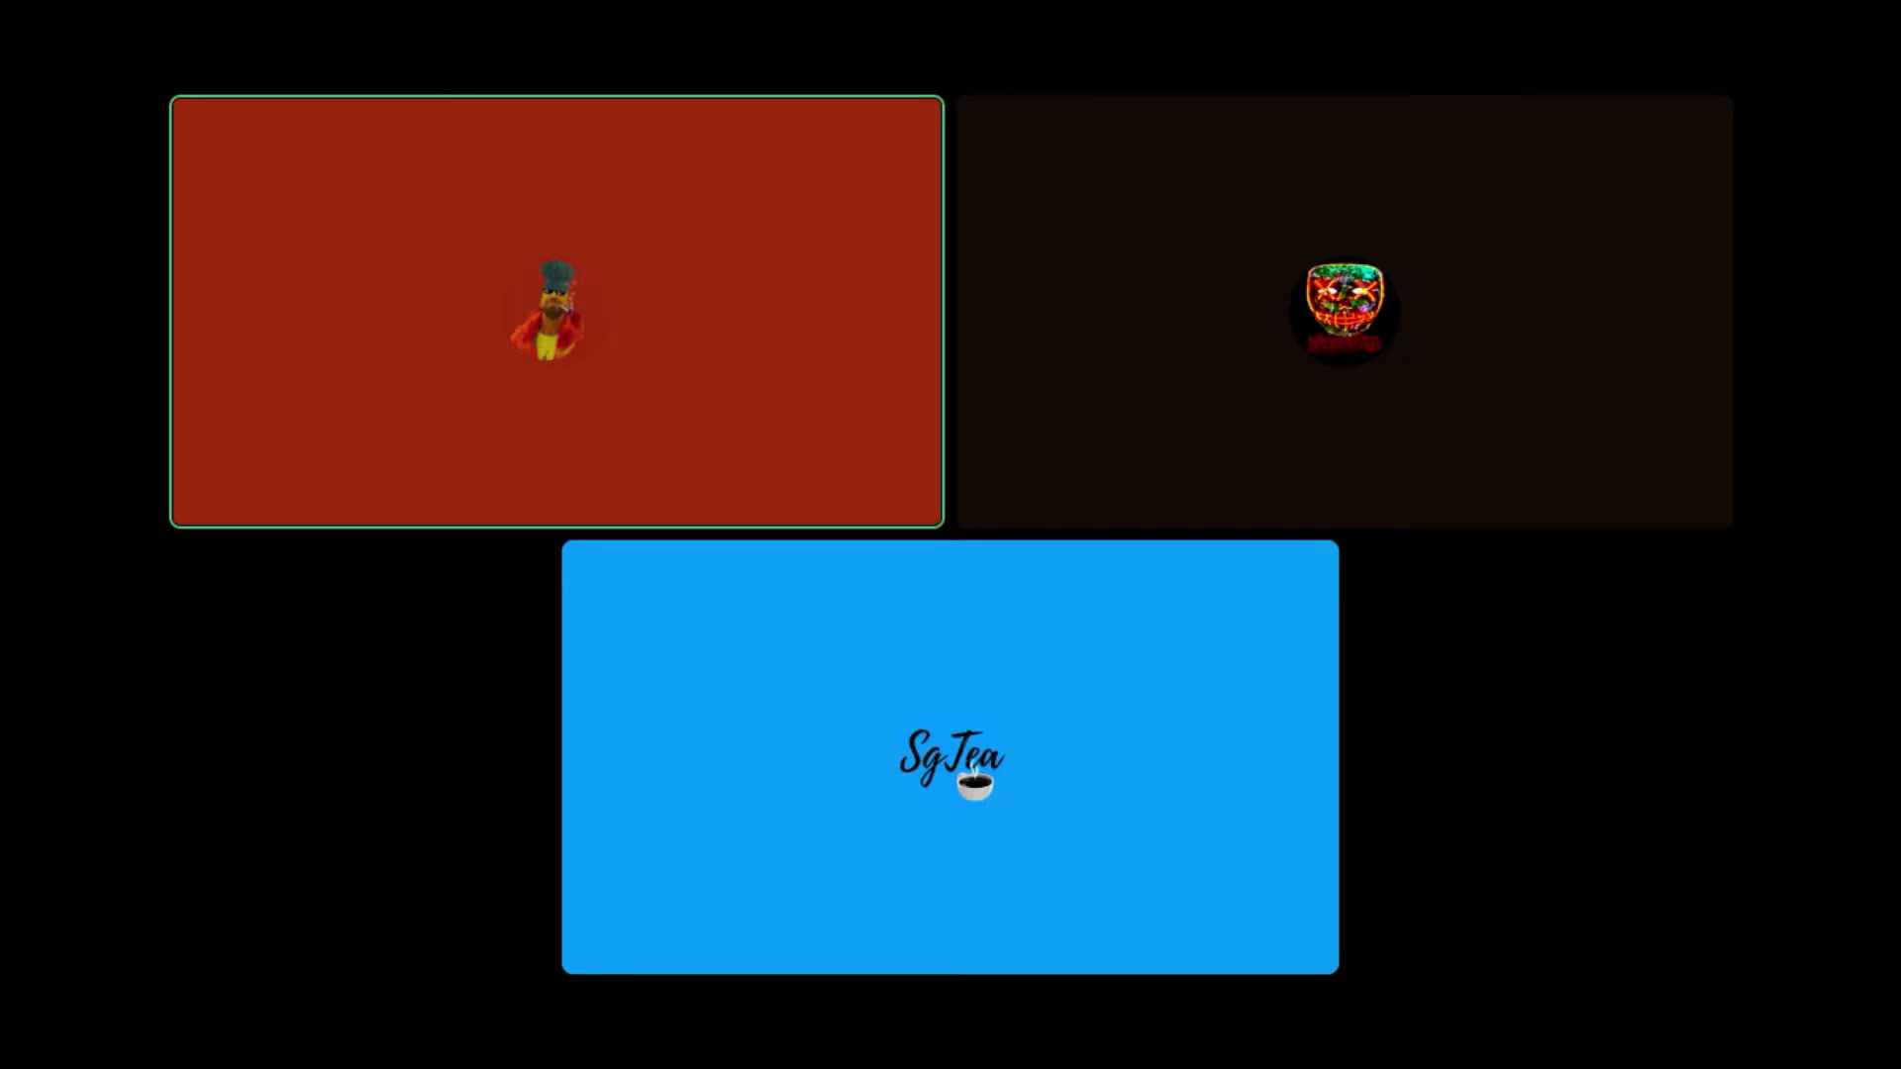
pyautogui.click(948, 767)
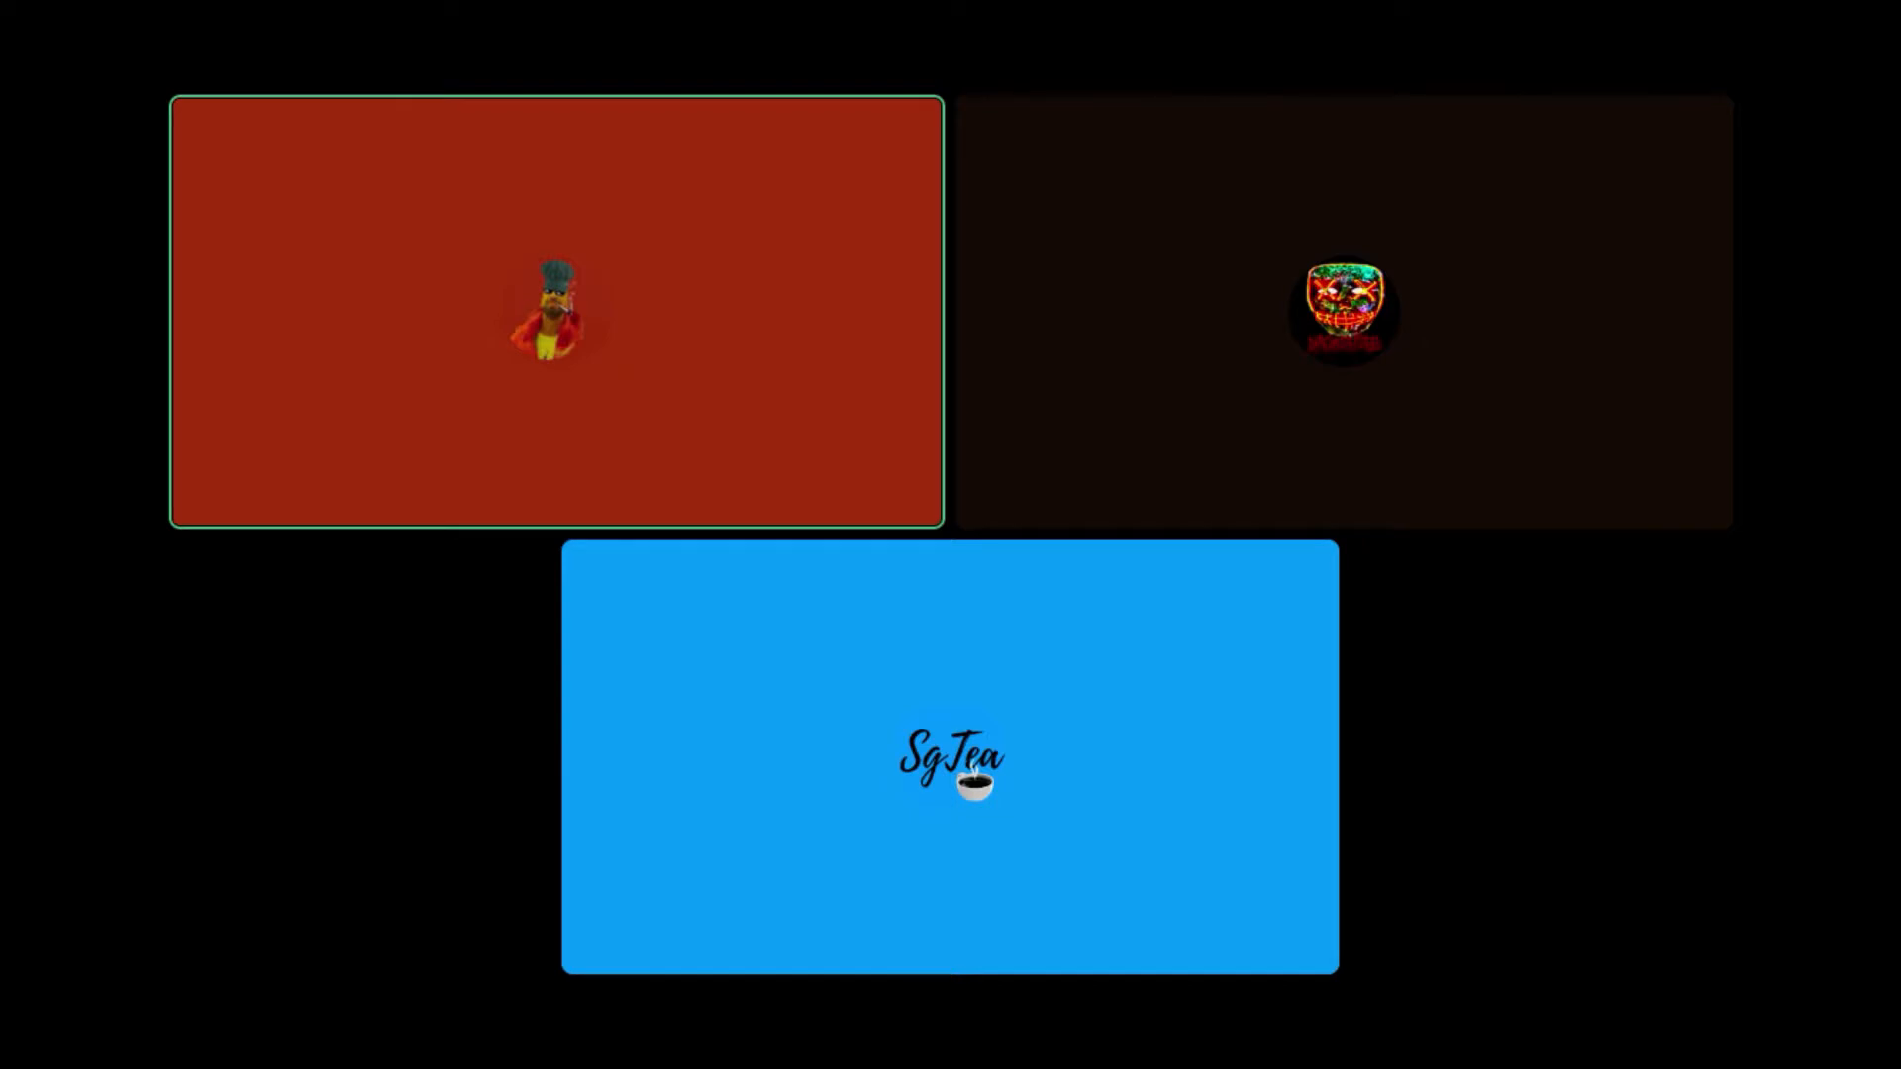
pyautogui.click(949, 764)
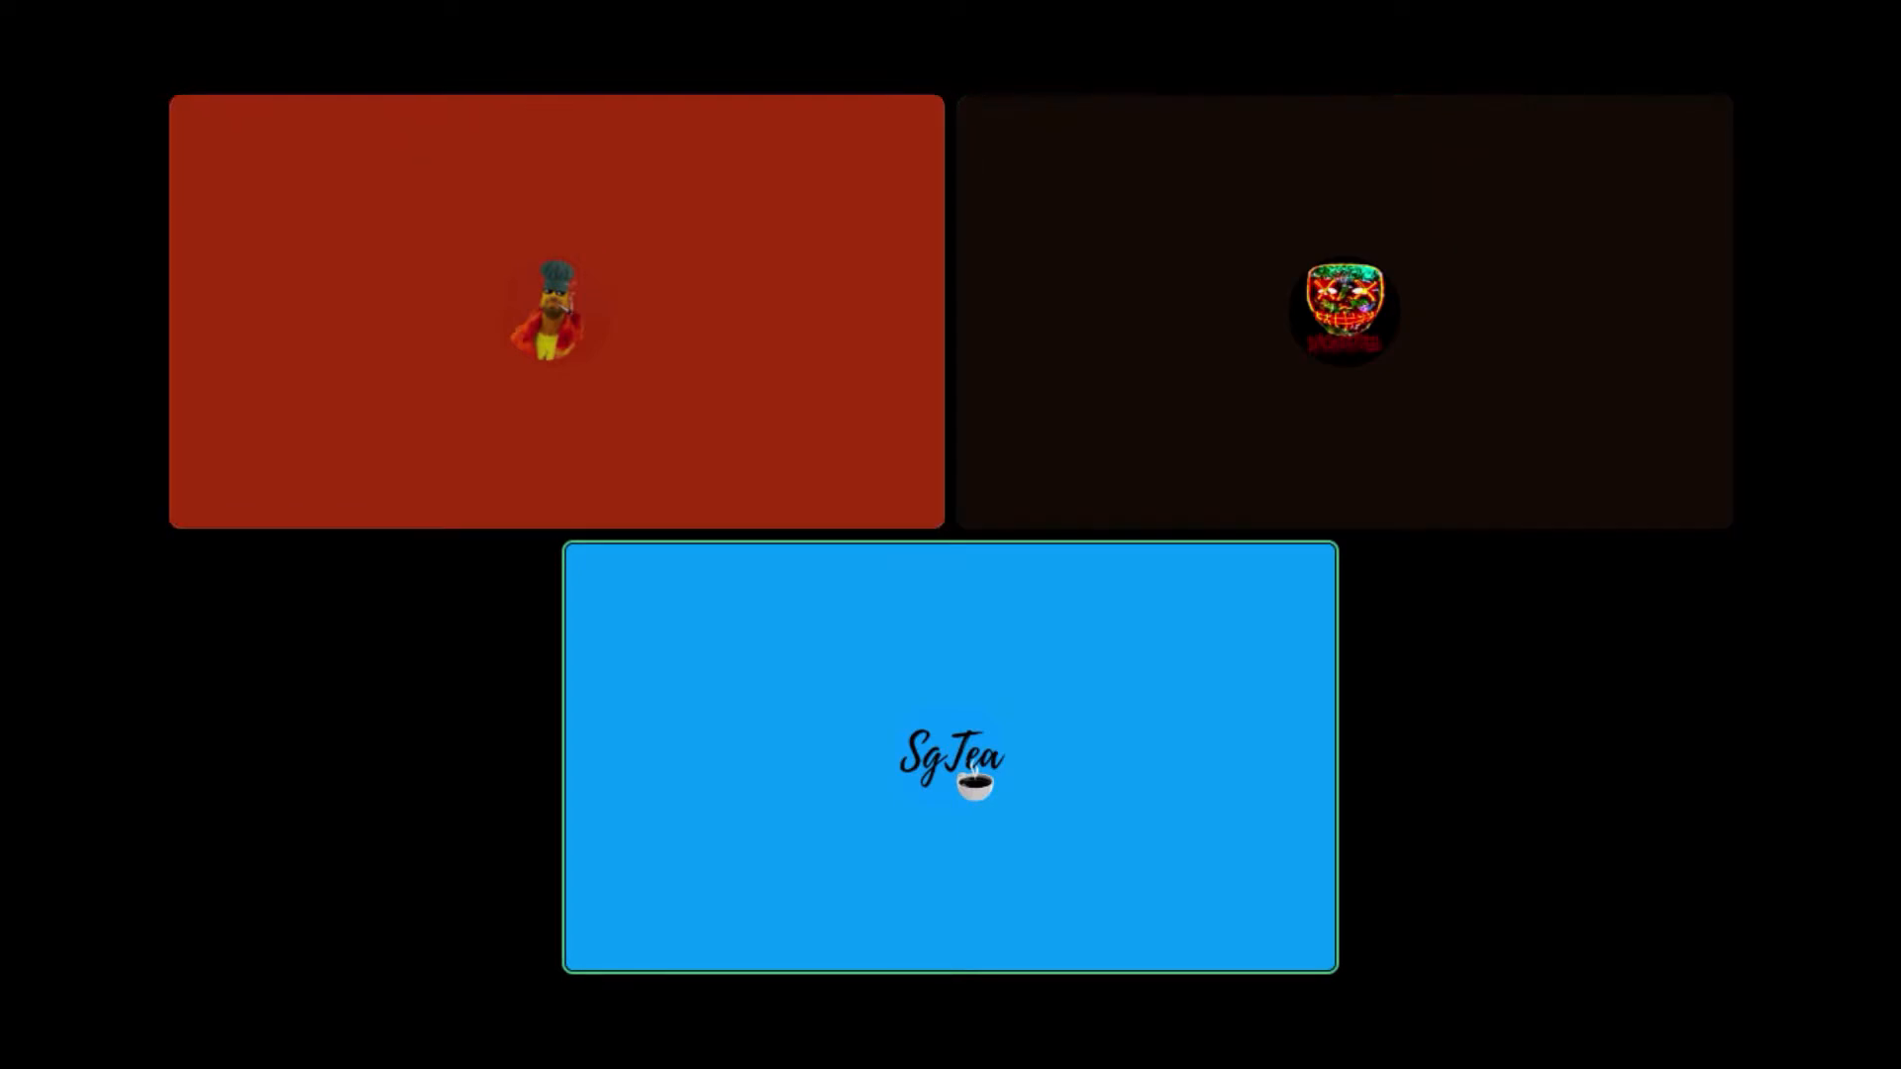
pyautogui.click(555, 311)
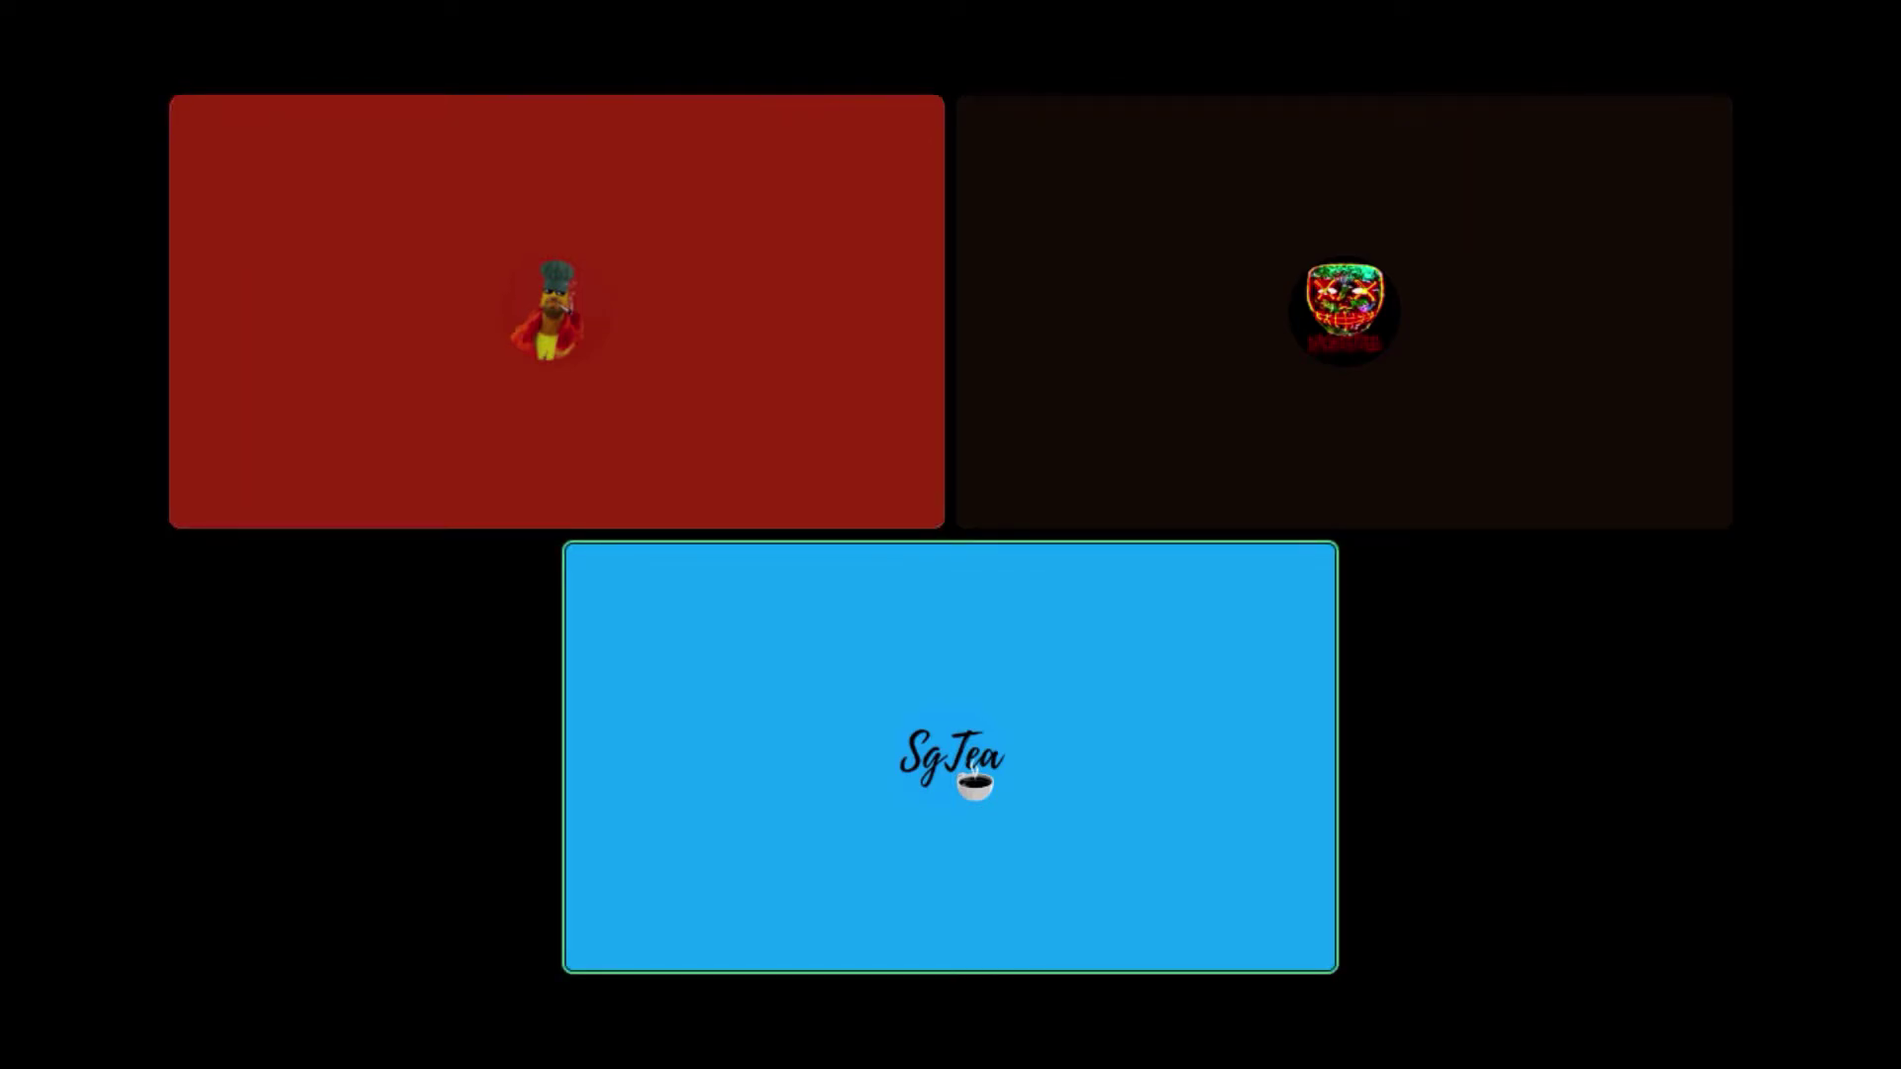
pyautogui.click(554, 311)
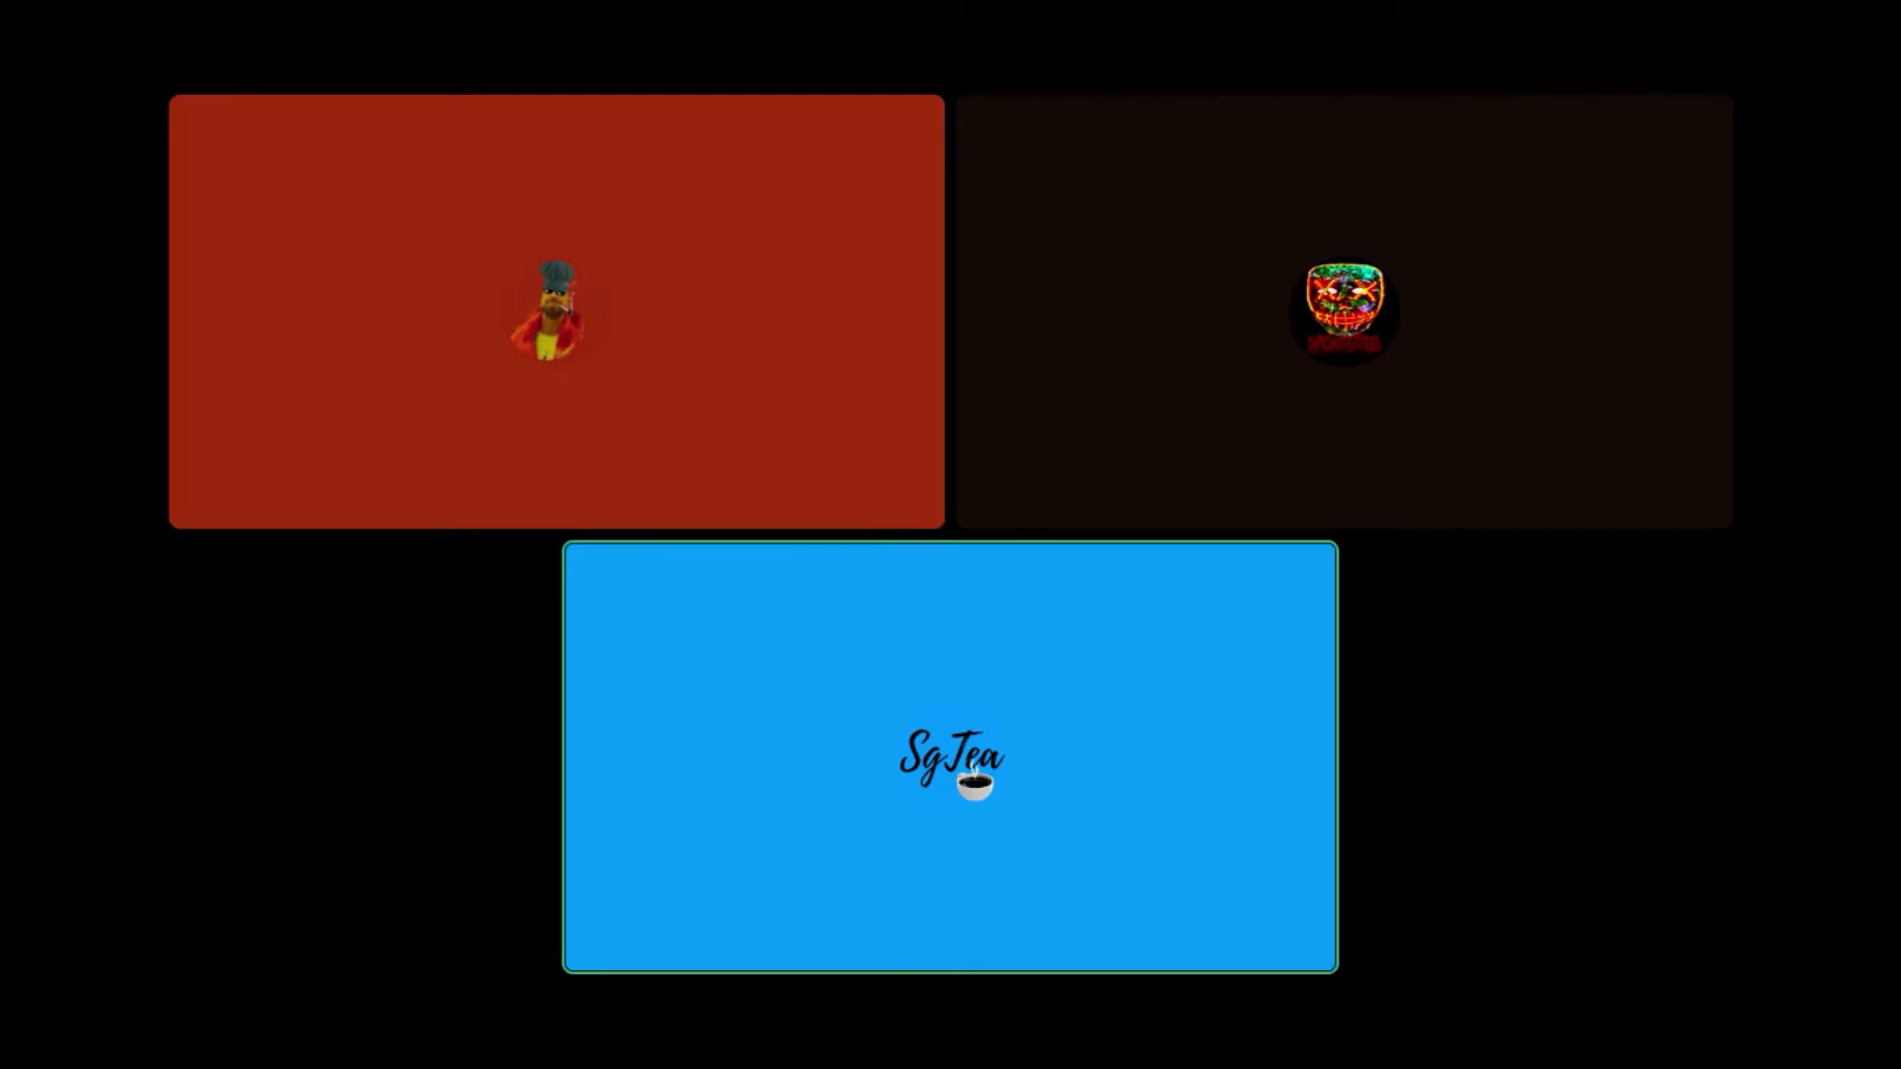
pyautogui.click(554, 311)
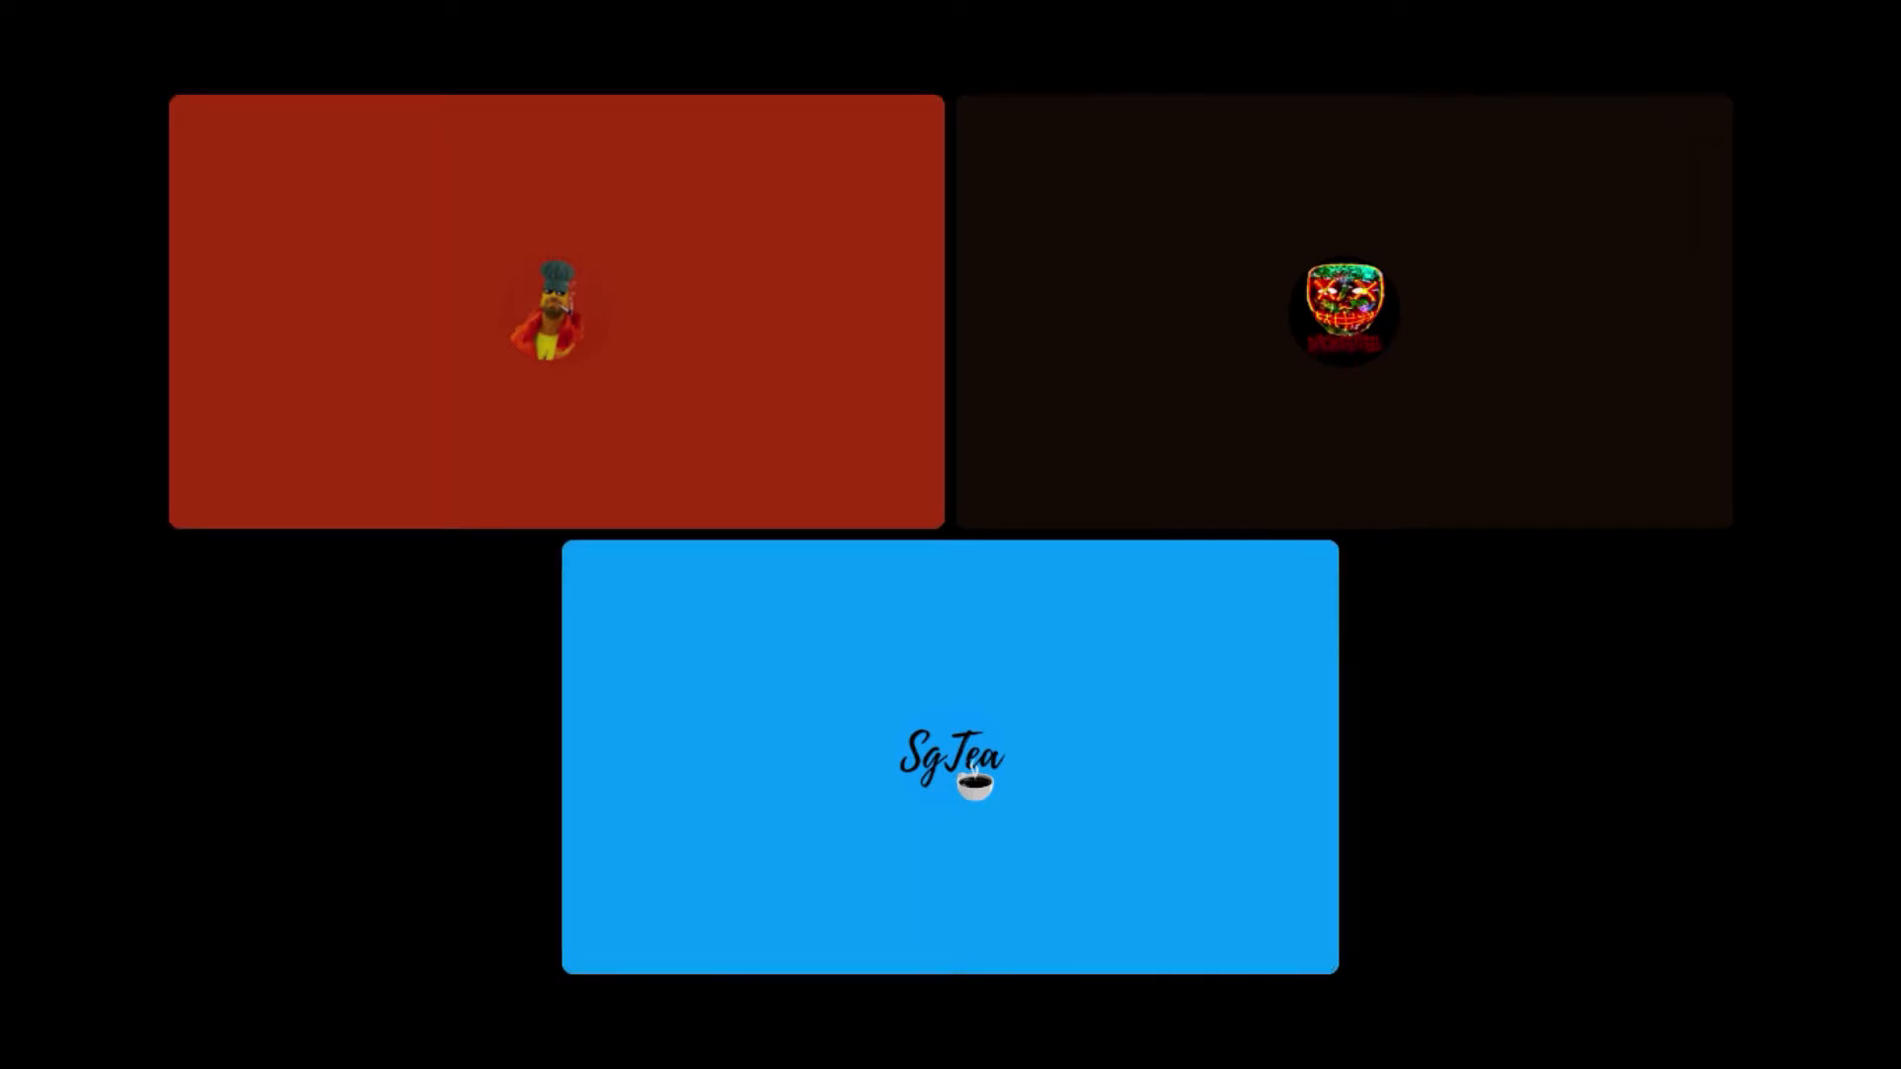
pyautogui.click(555, 311)
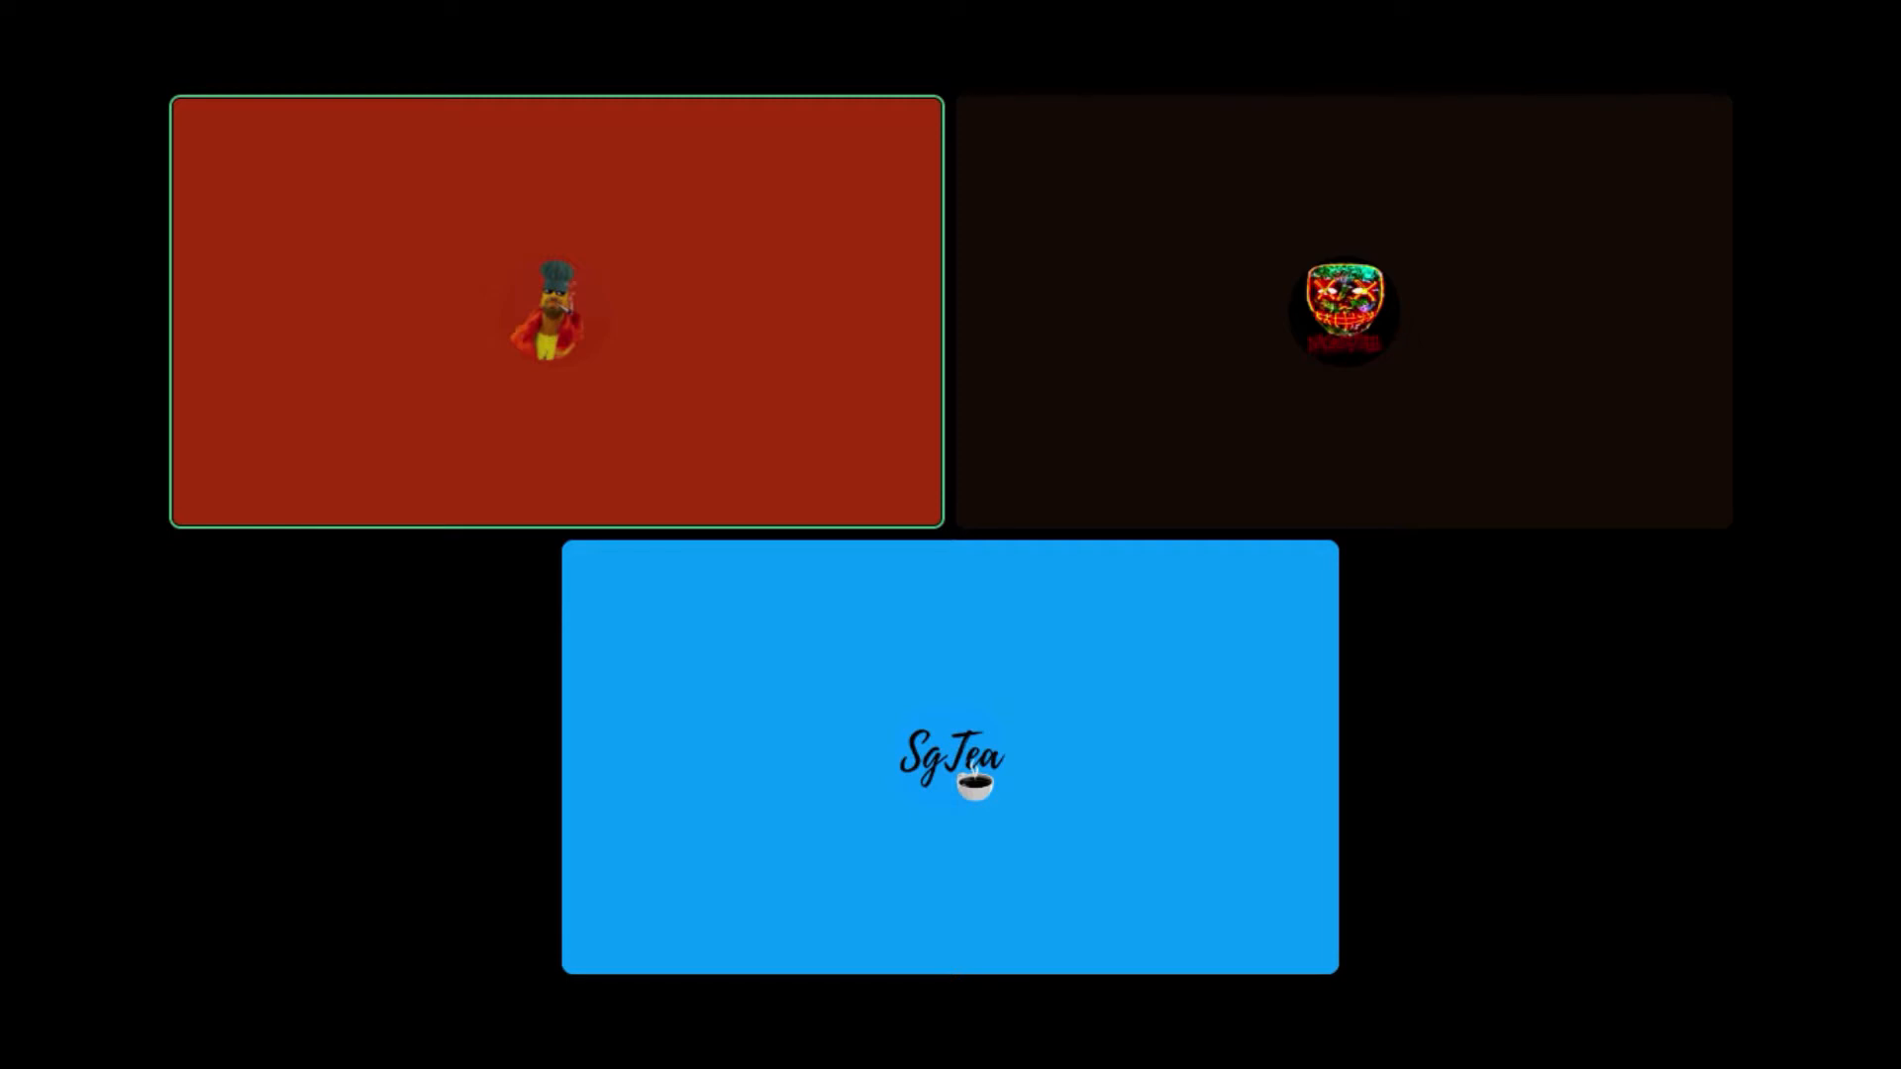
pyautogui.click(949, 761)
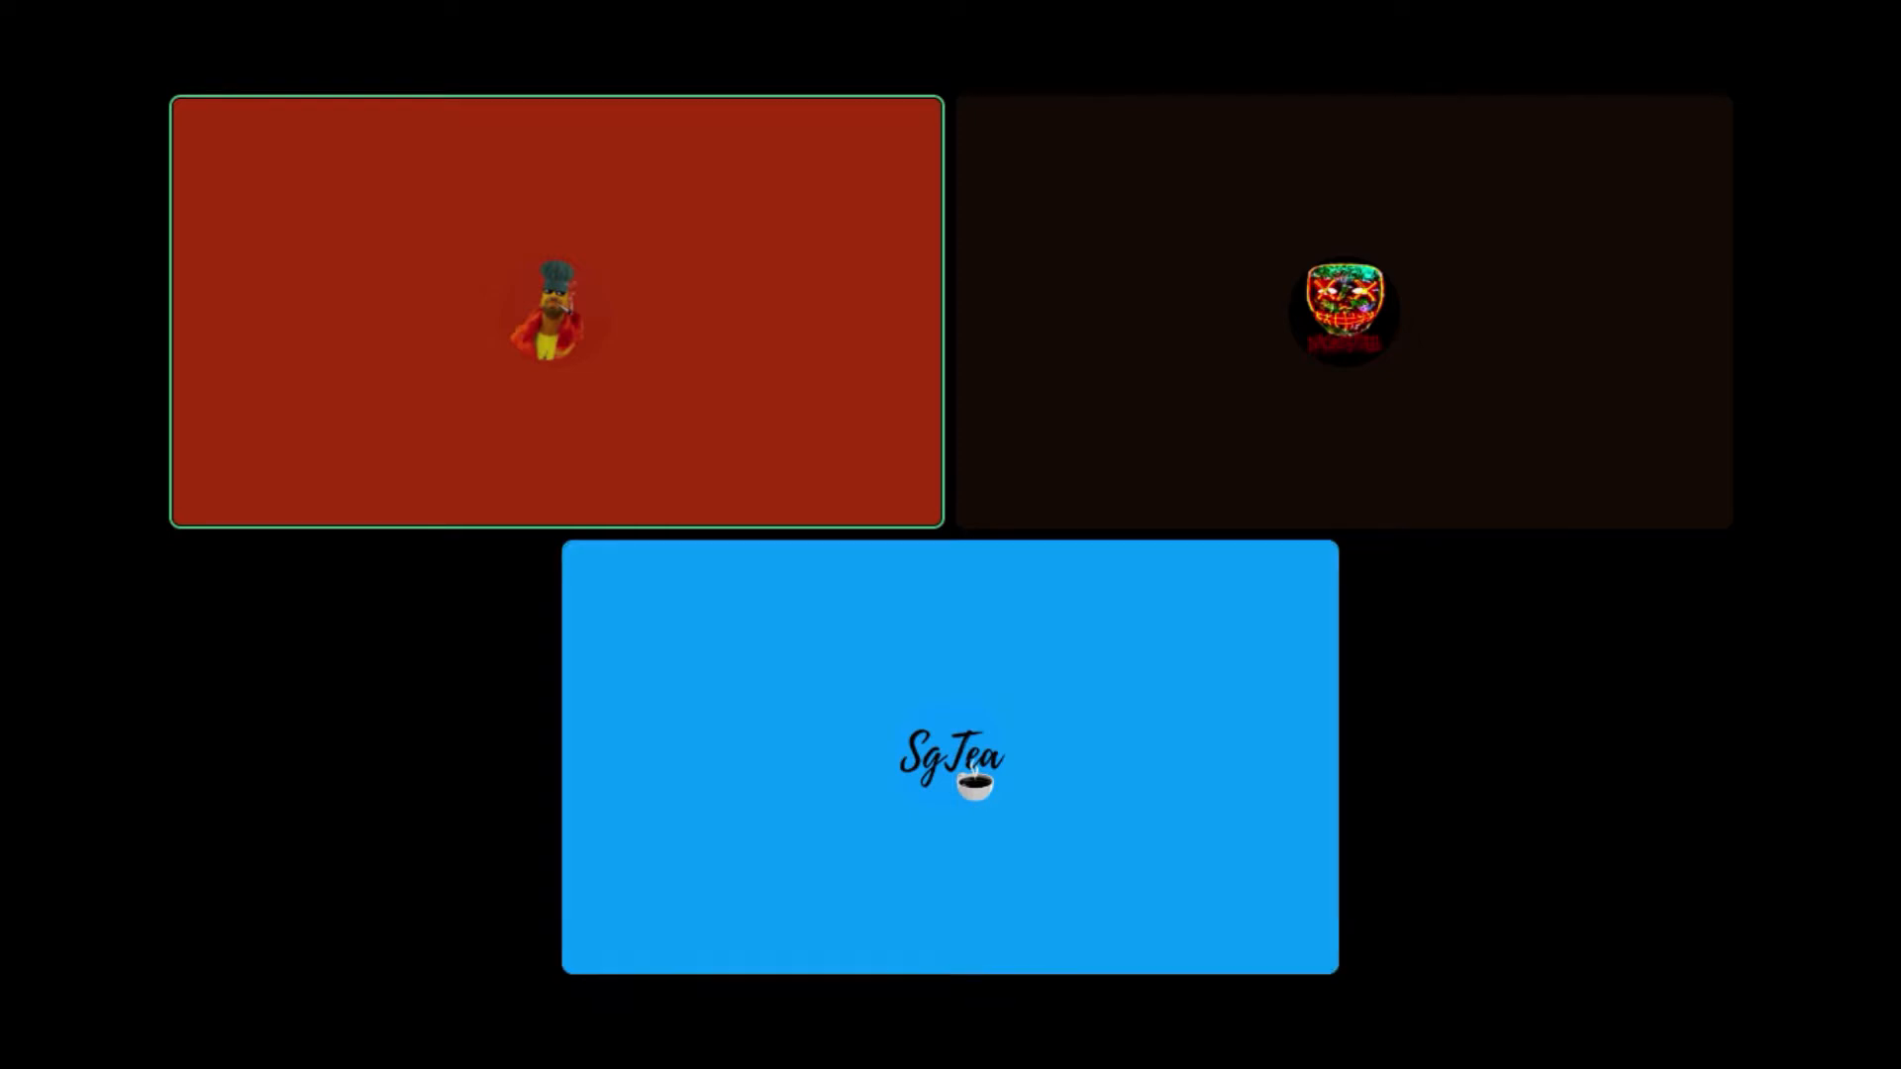
pyautogui.click(948, 758)
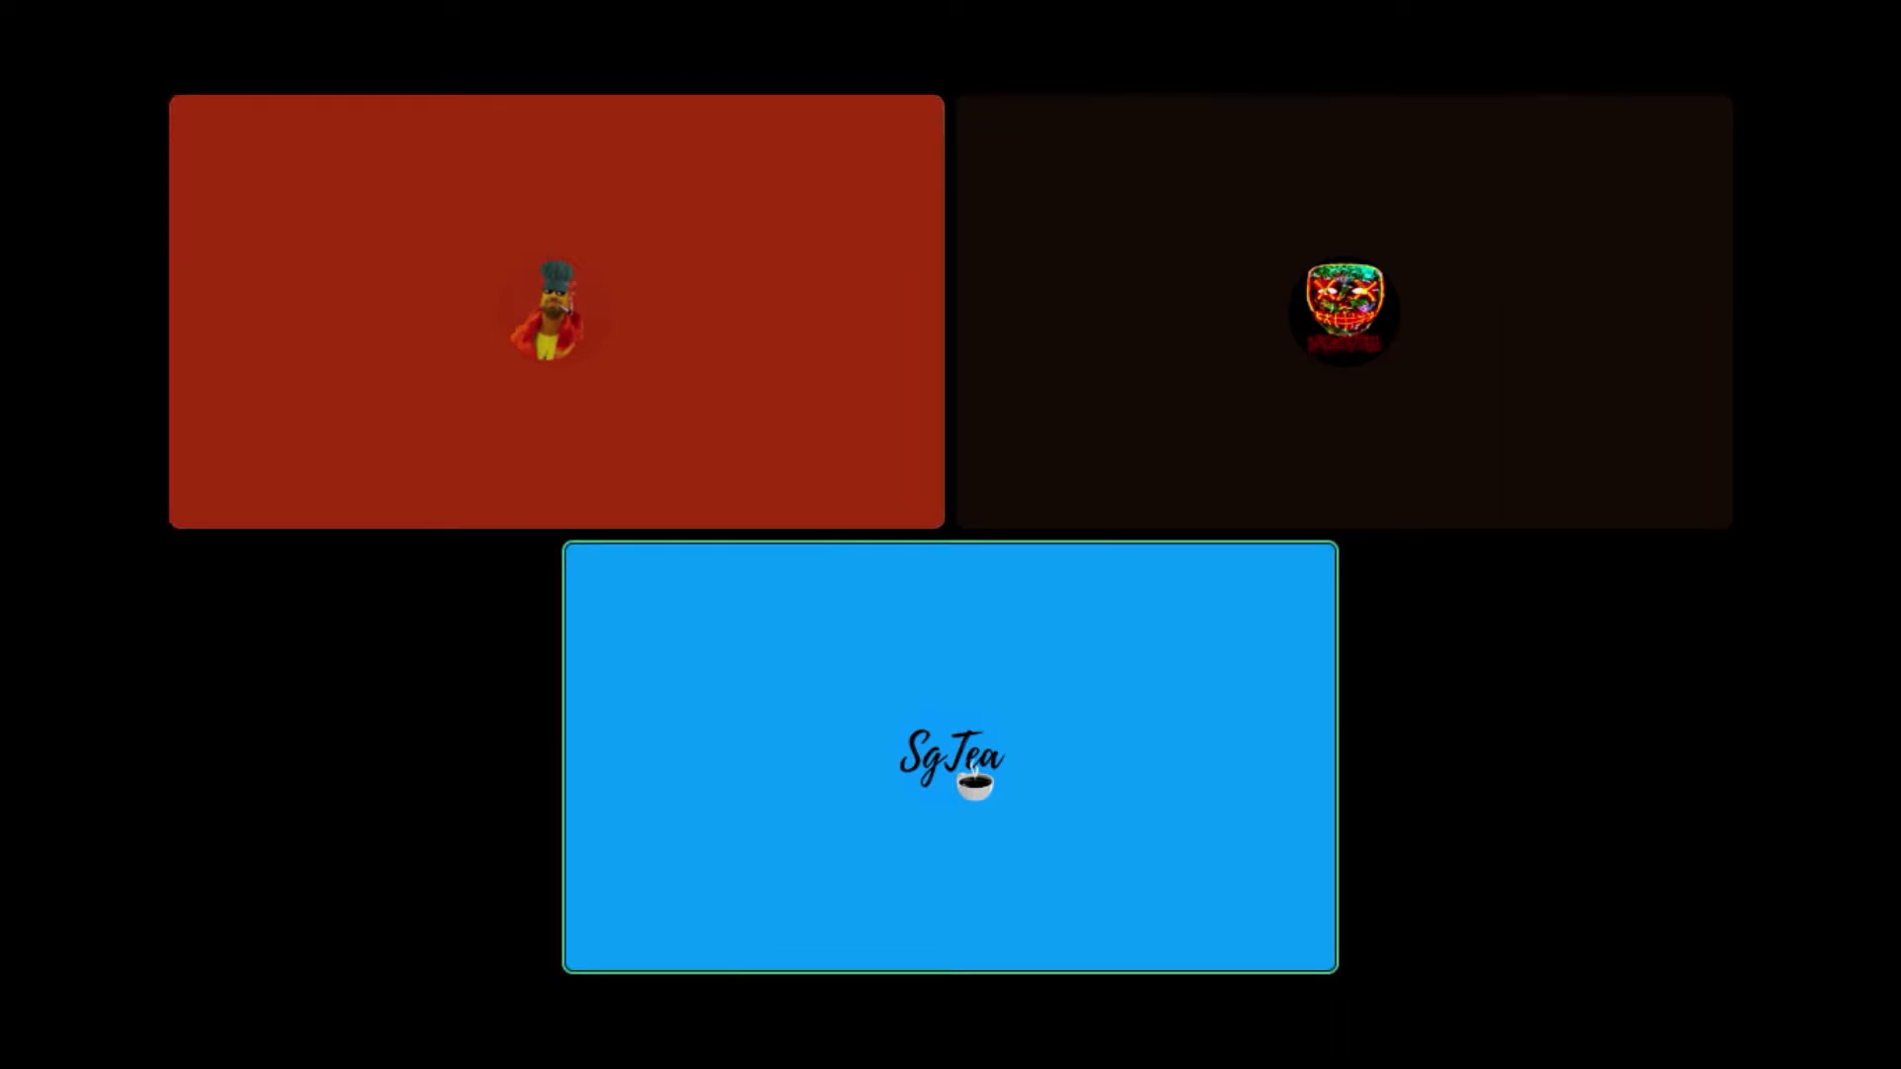
pyautogui.click(558, 309)
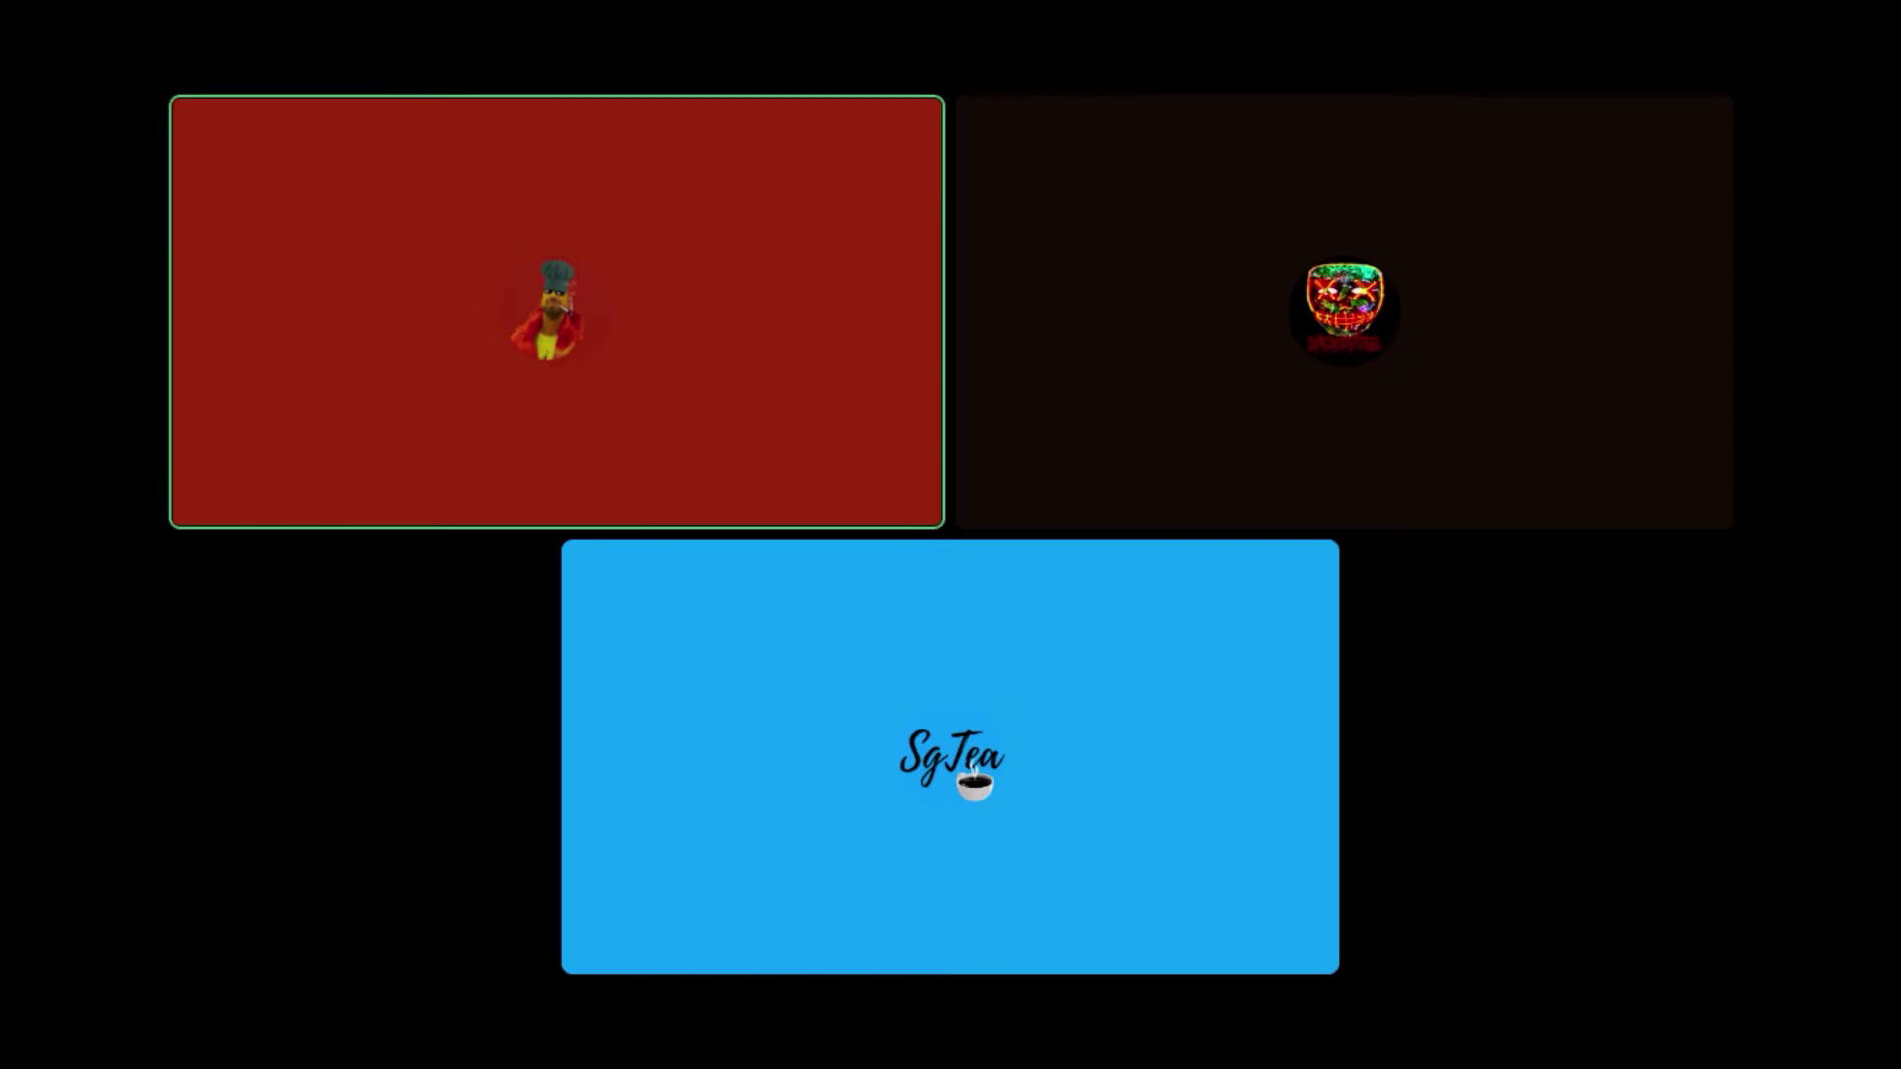
pyautogui.click(949, 756)
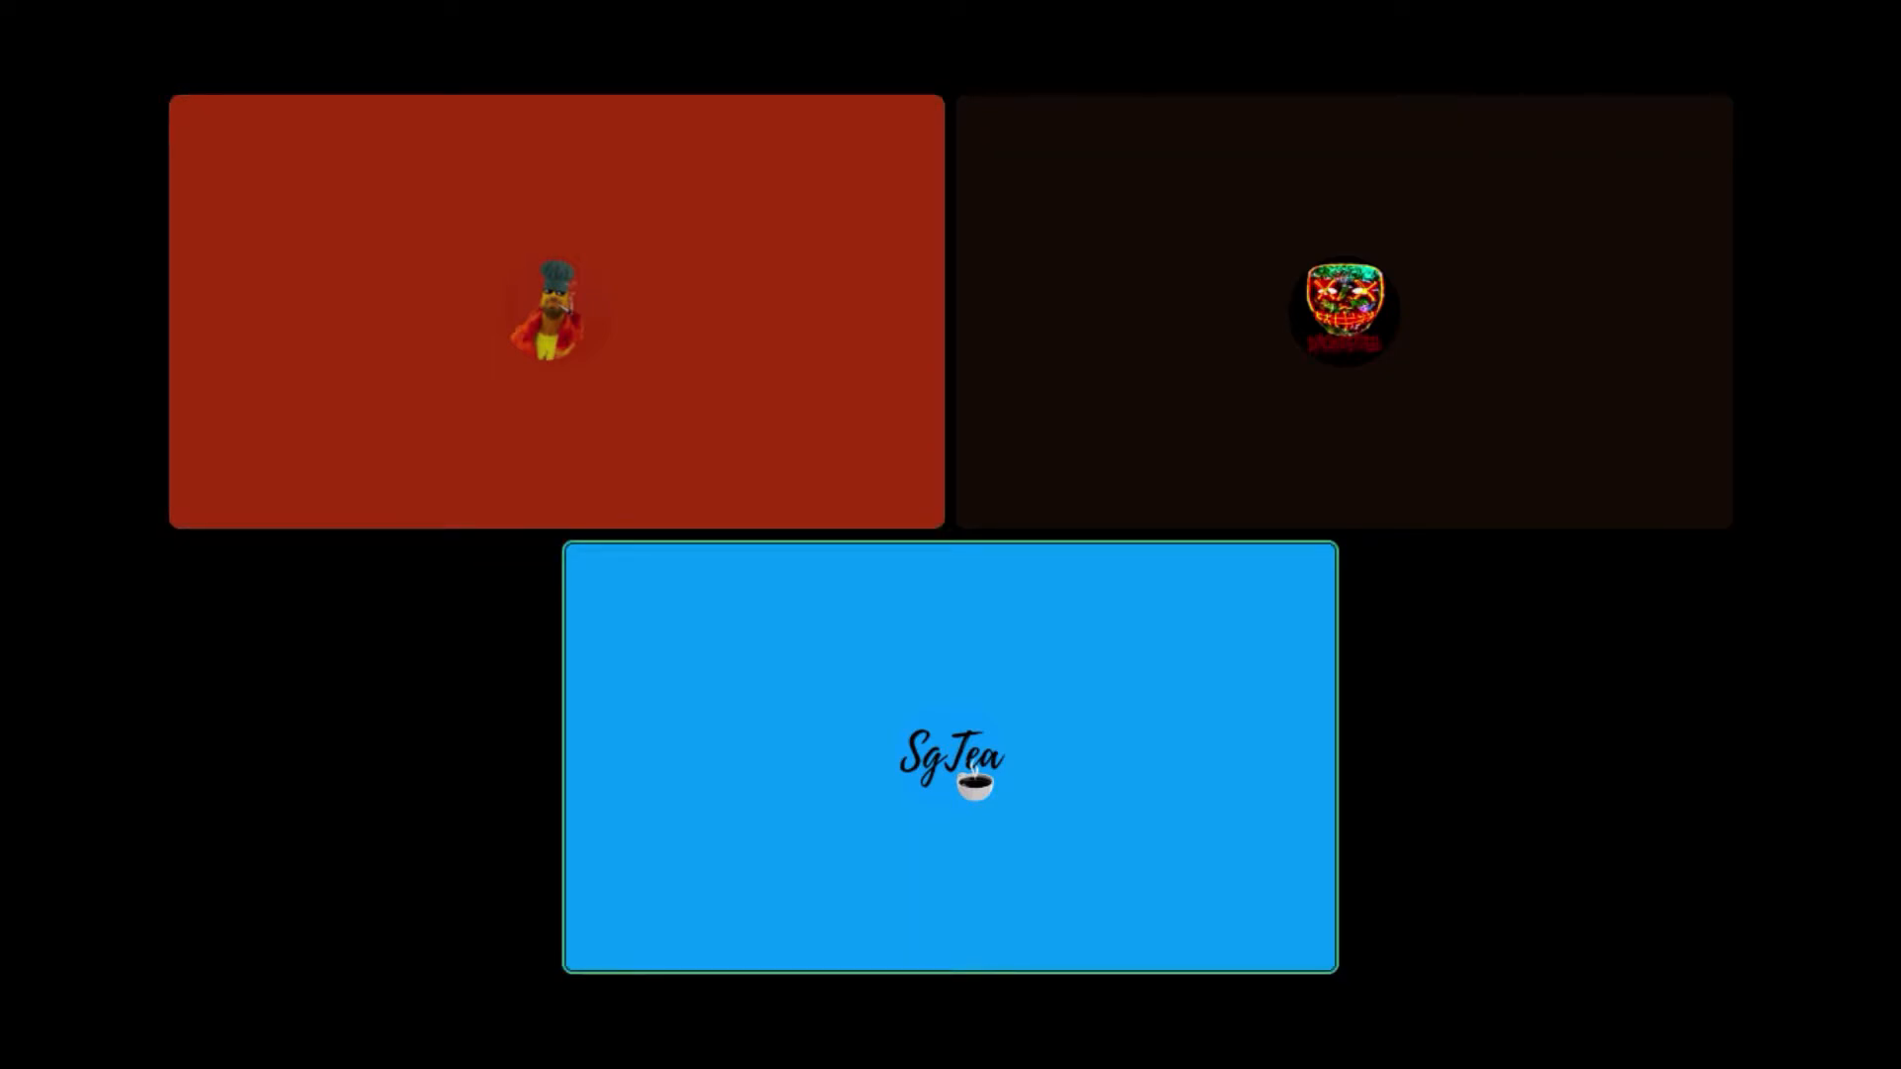
pyautogui.click(554, 311)
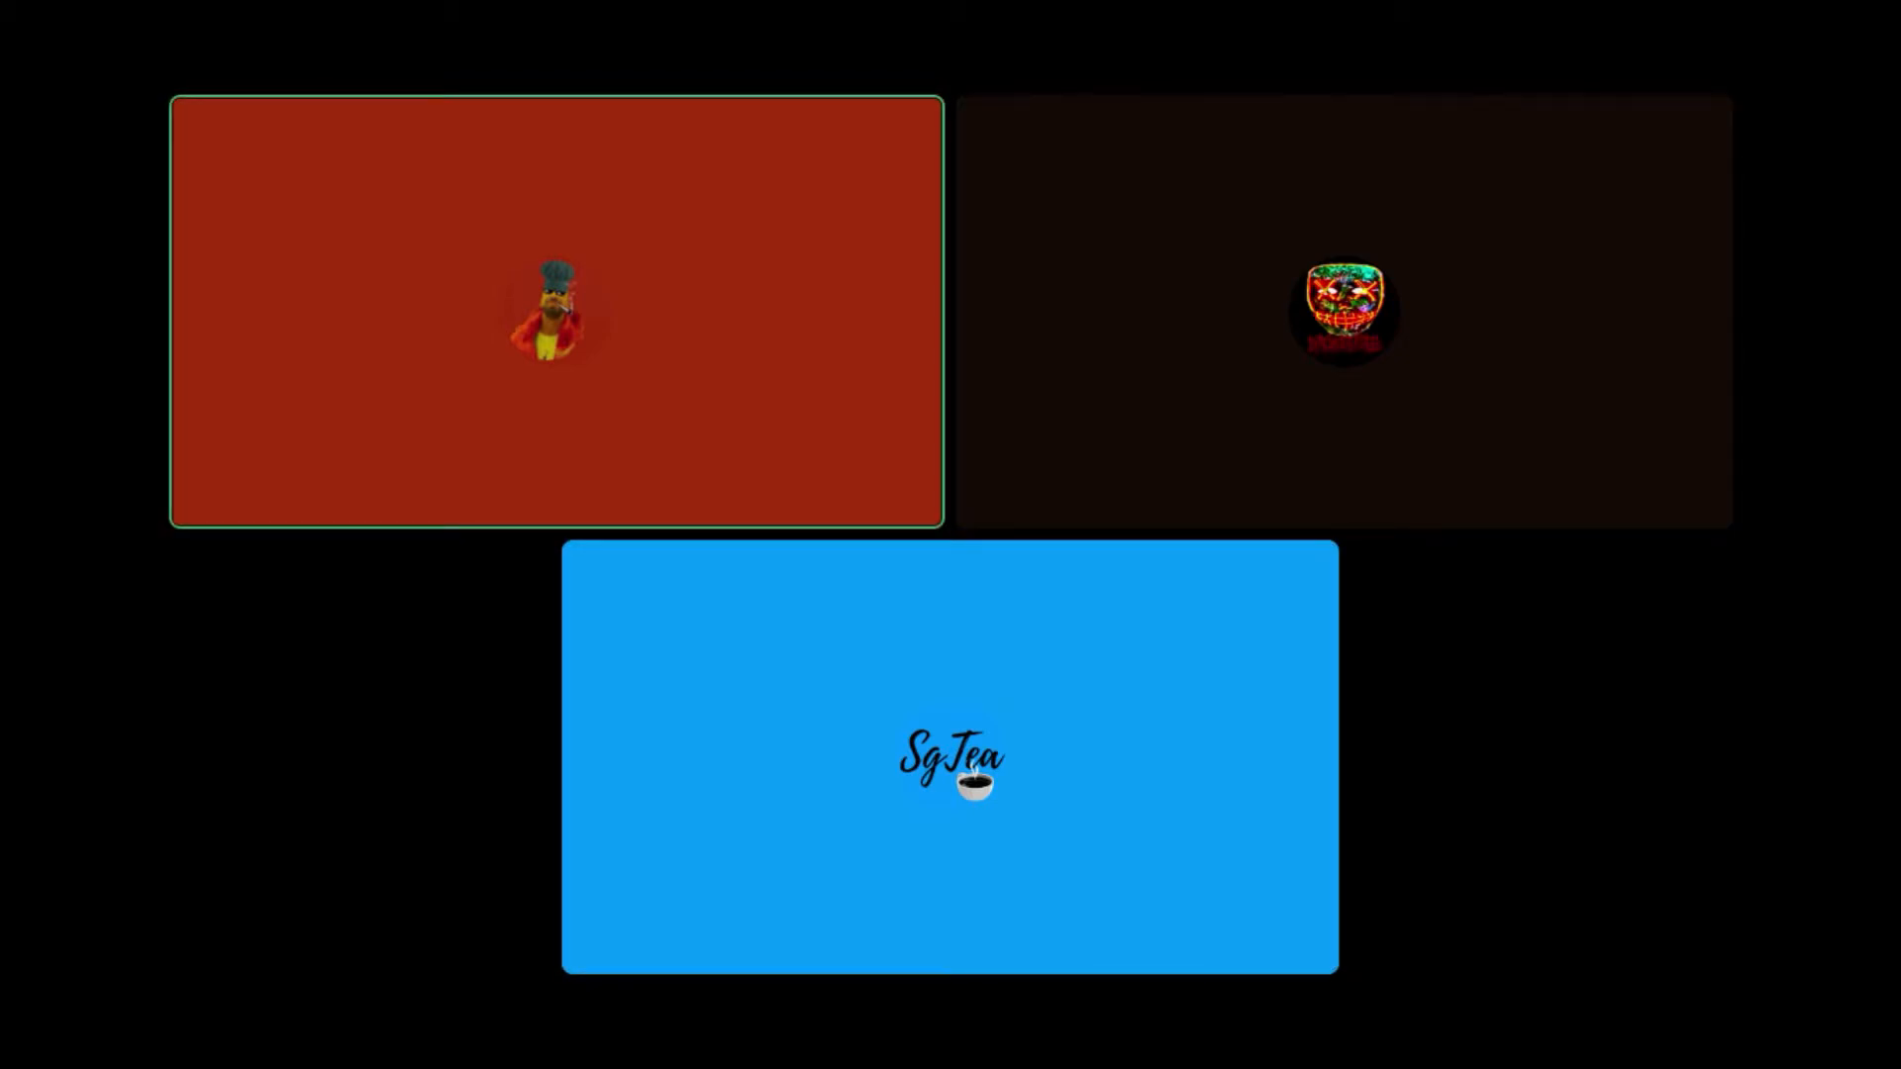
pyautogui.click(948, 759)
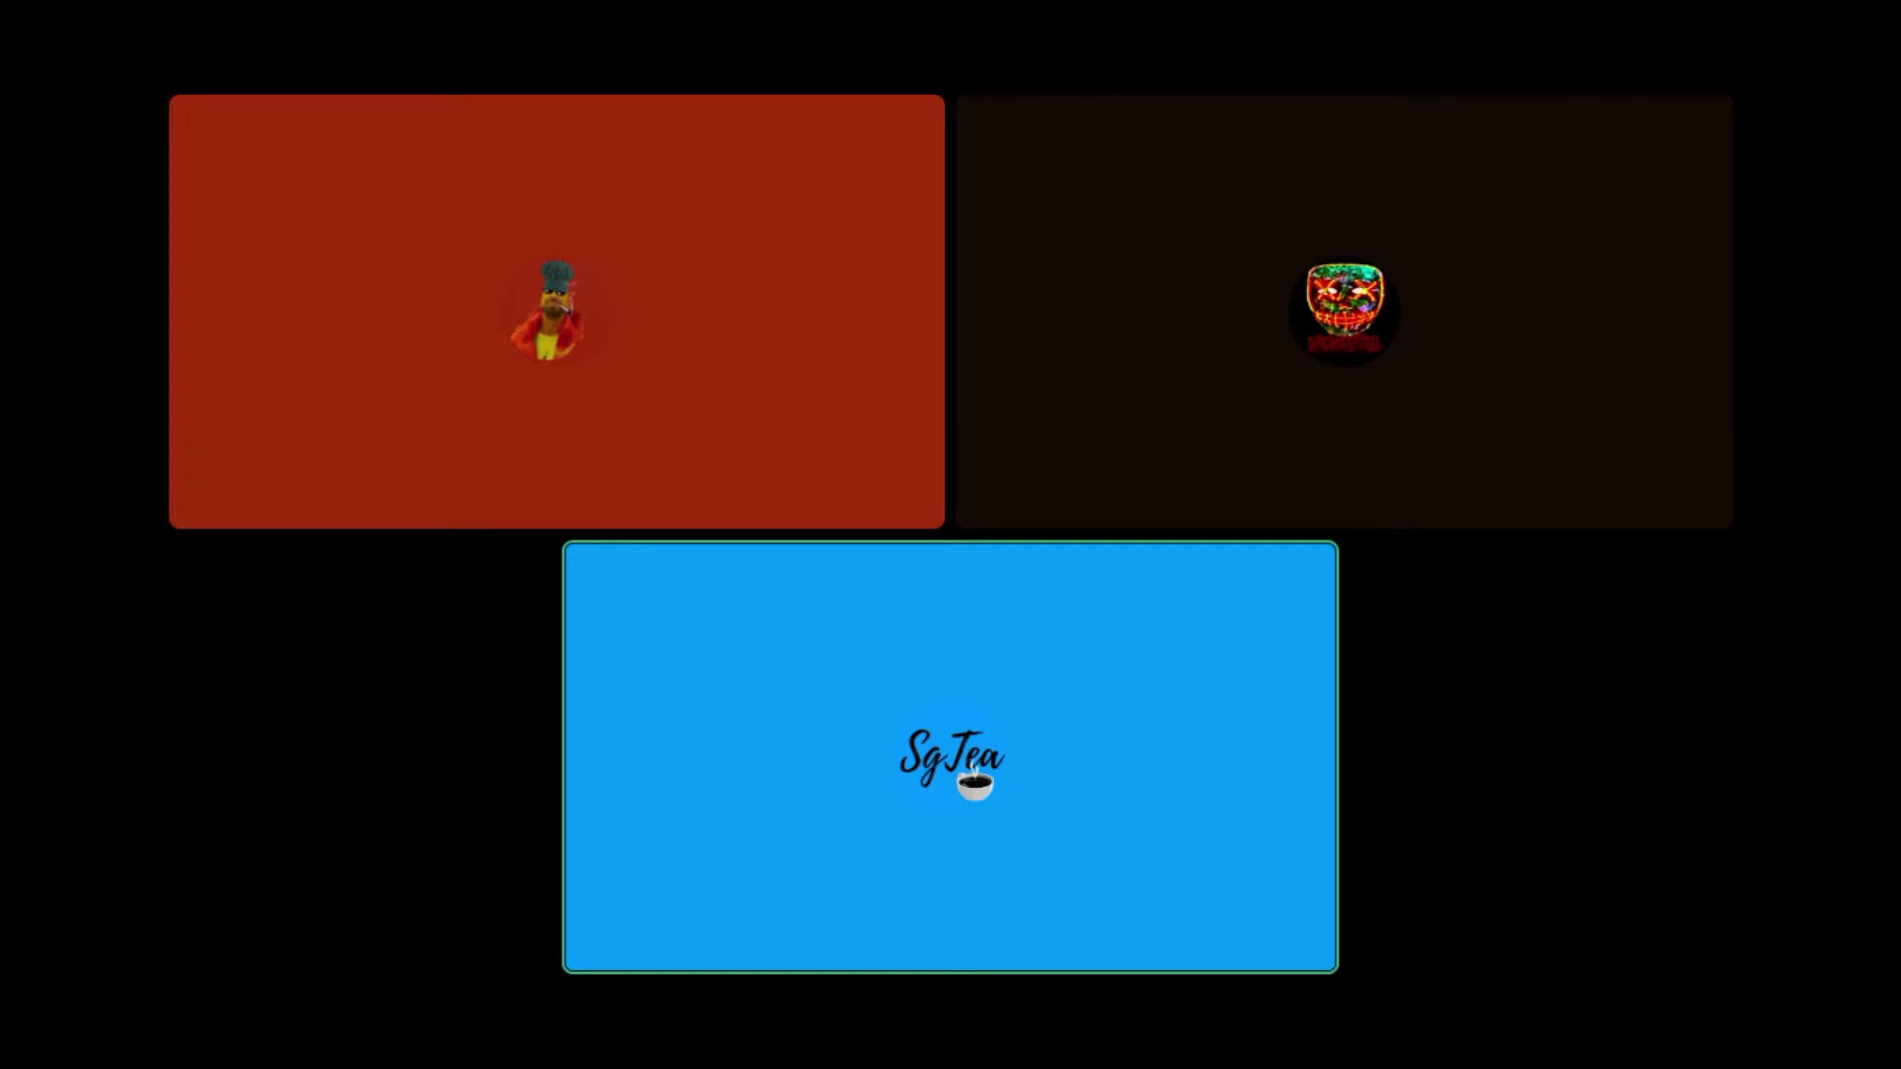
pyautogui.click(555, 311)
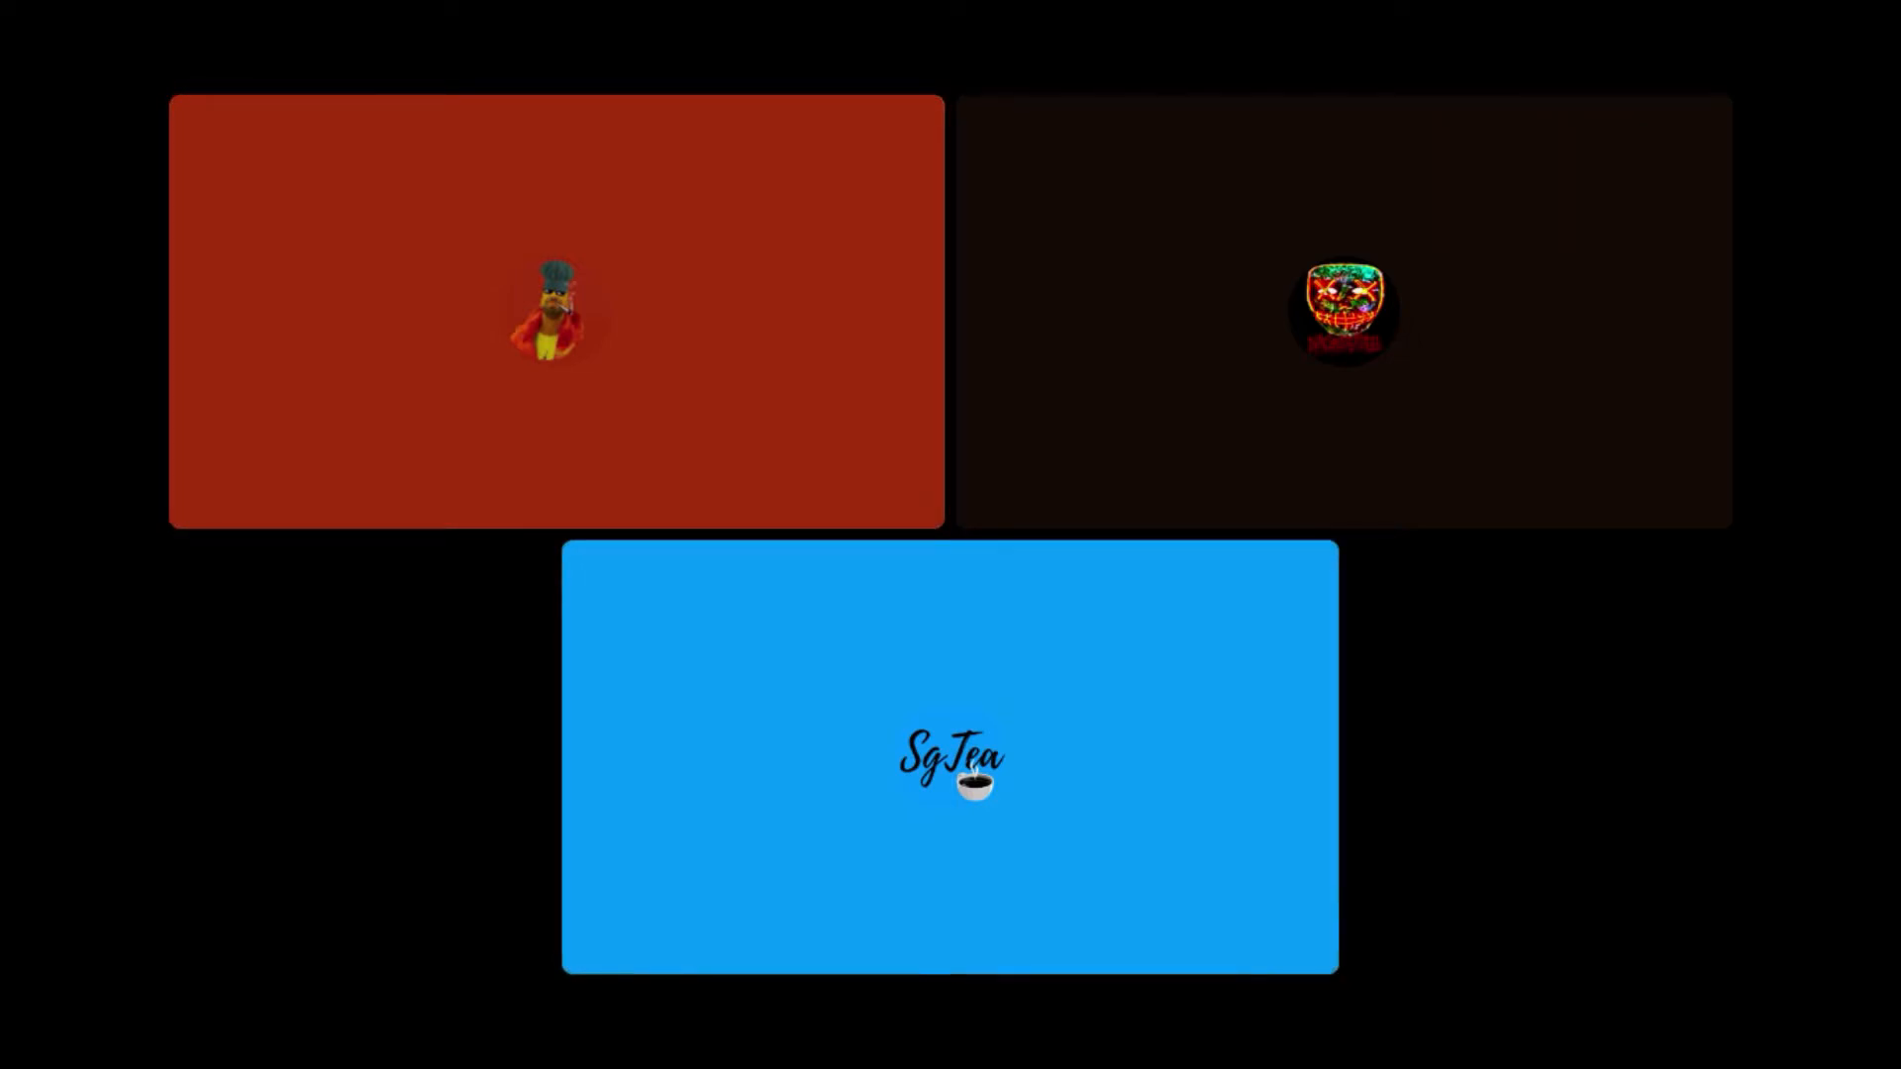
pyautogui.click(554, 308)
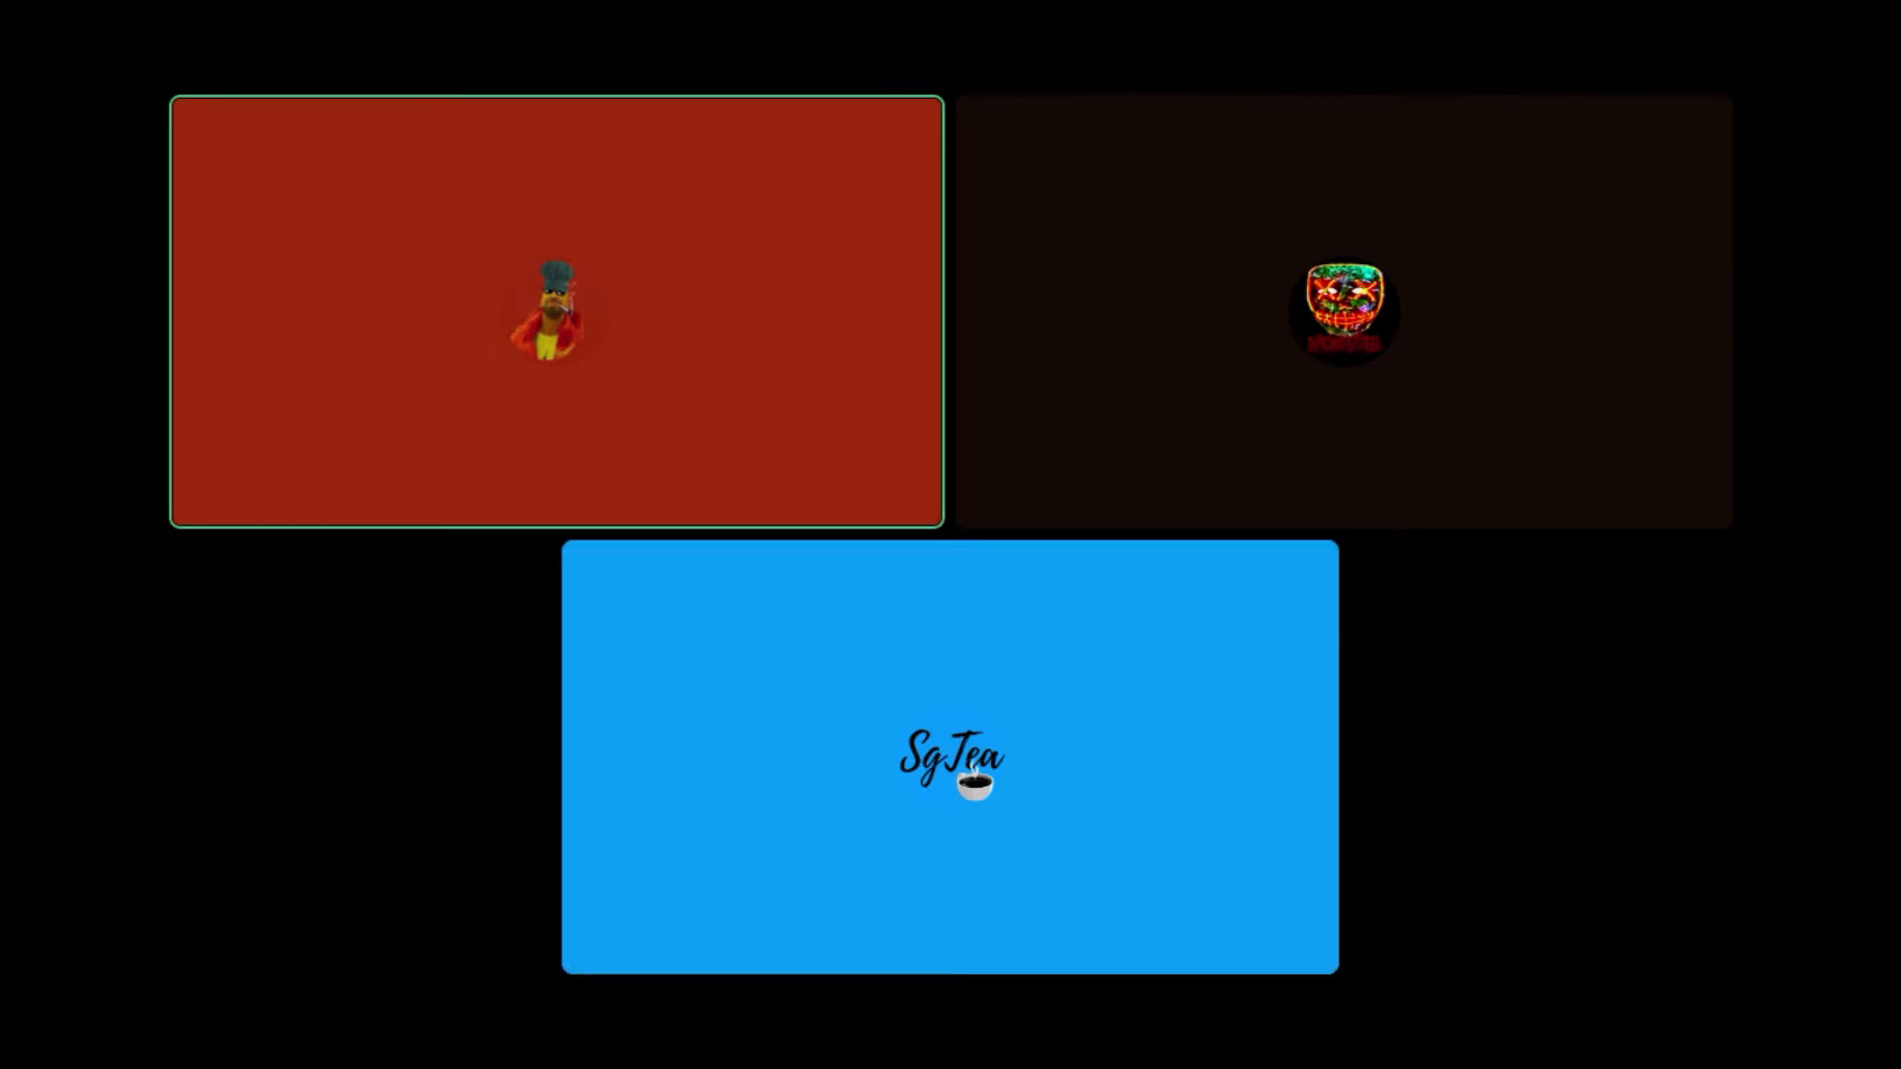
pyautogui.click(948, 771)
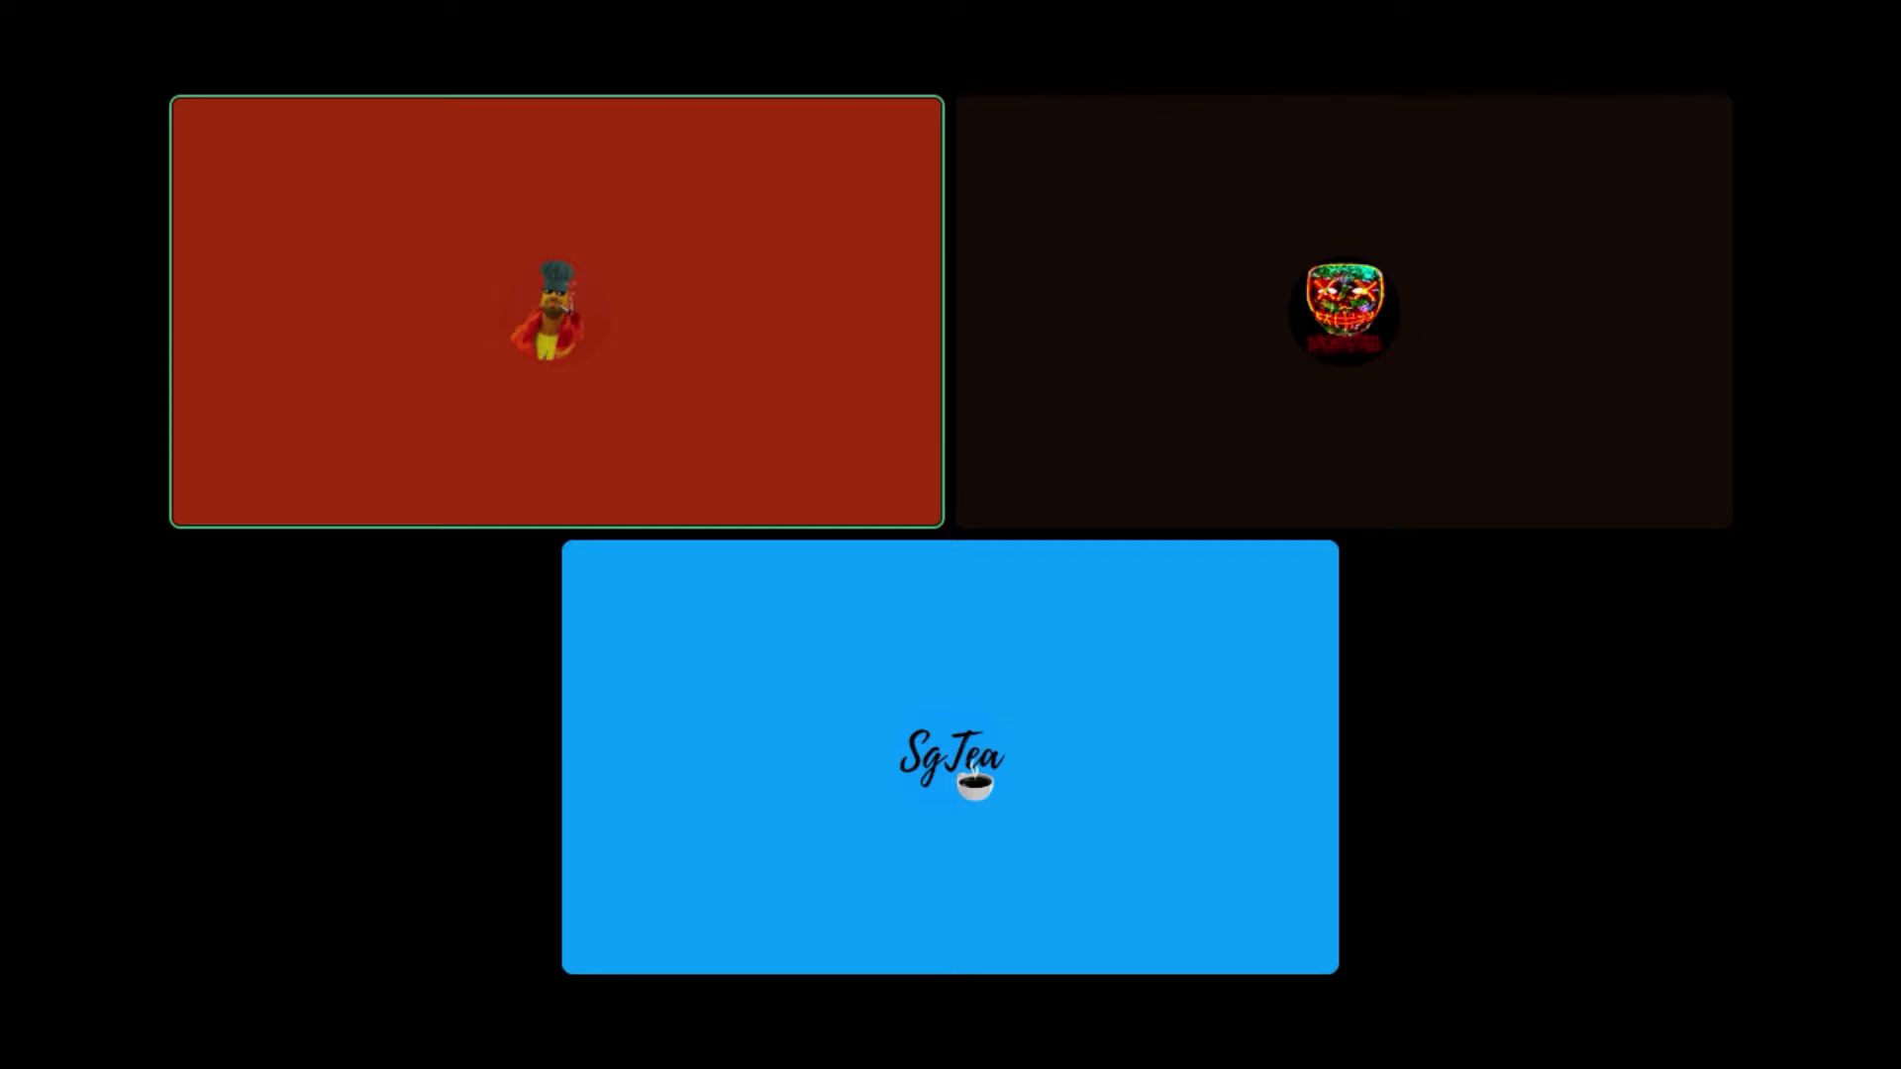
pyautogui.click(948, 758)
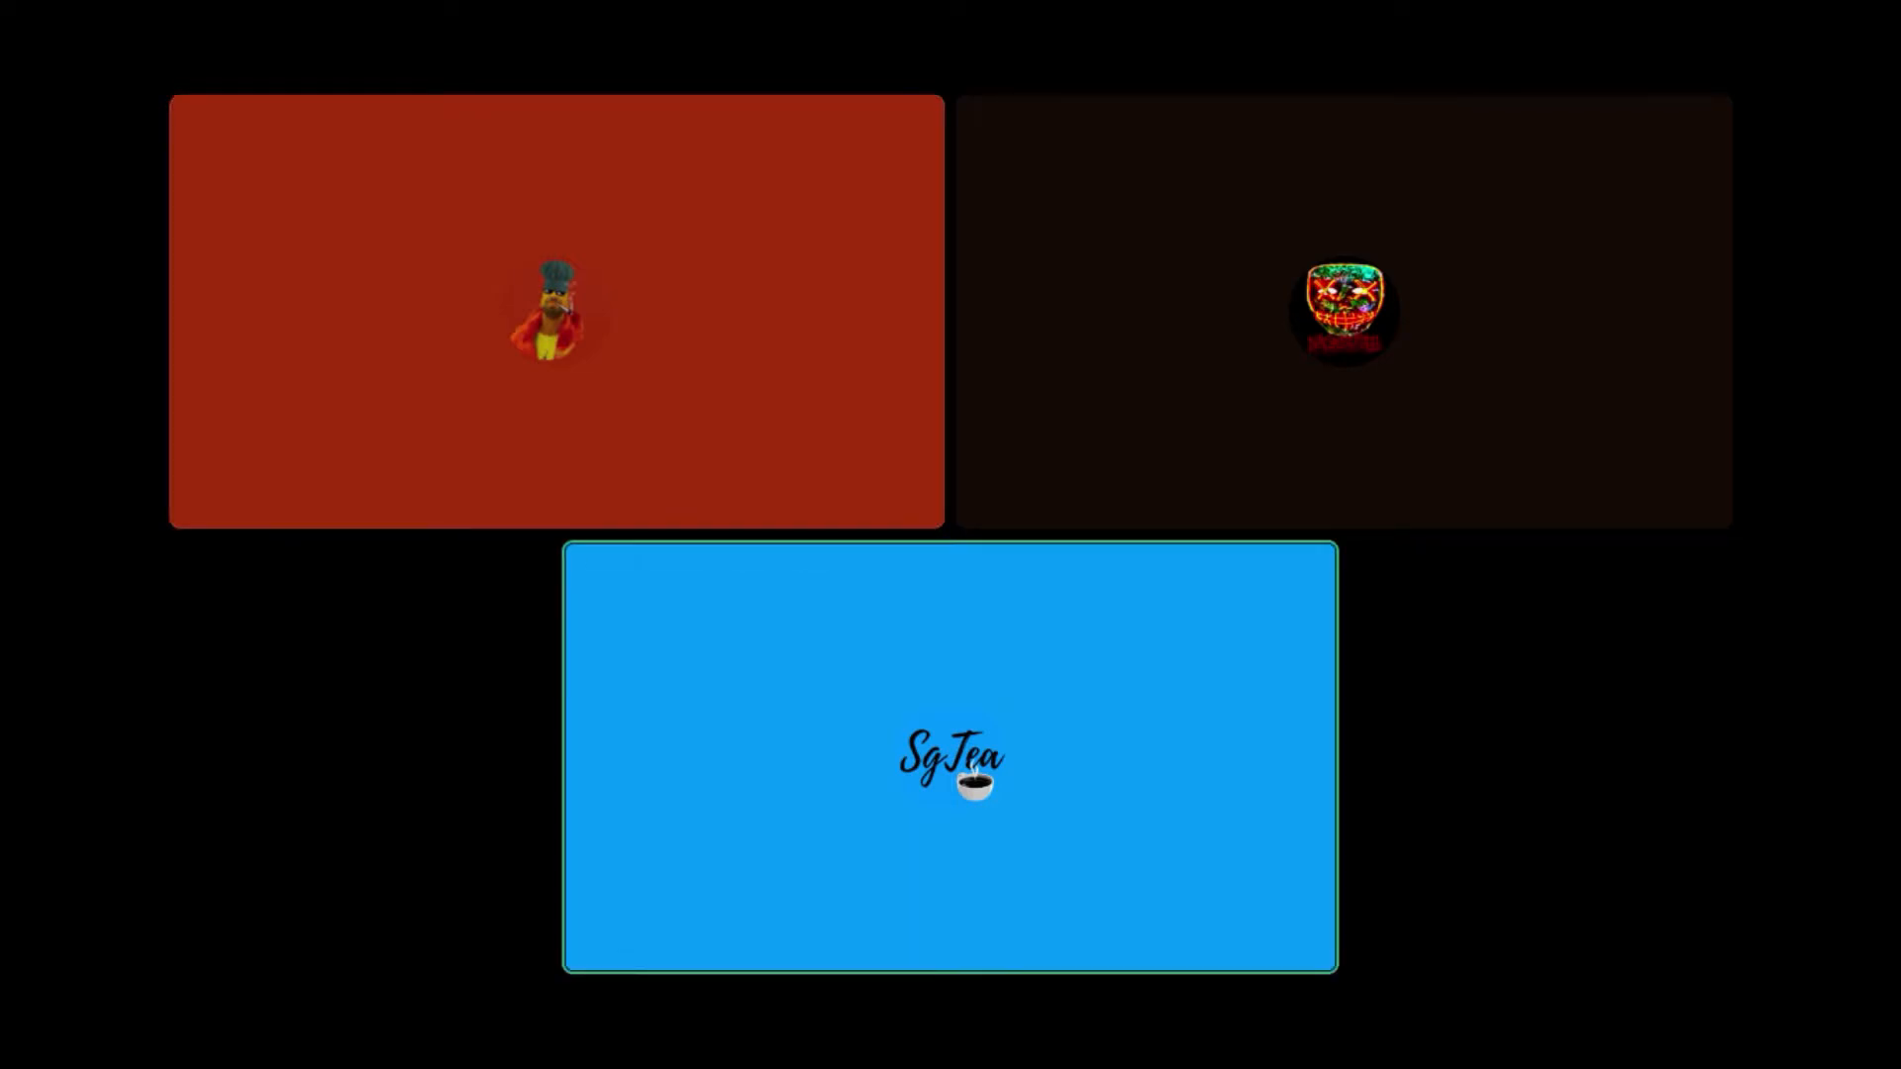
pyautogui.click(558, 313)
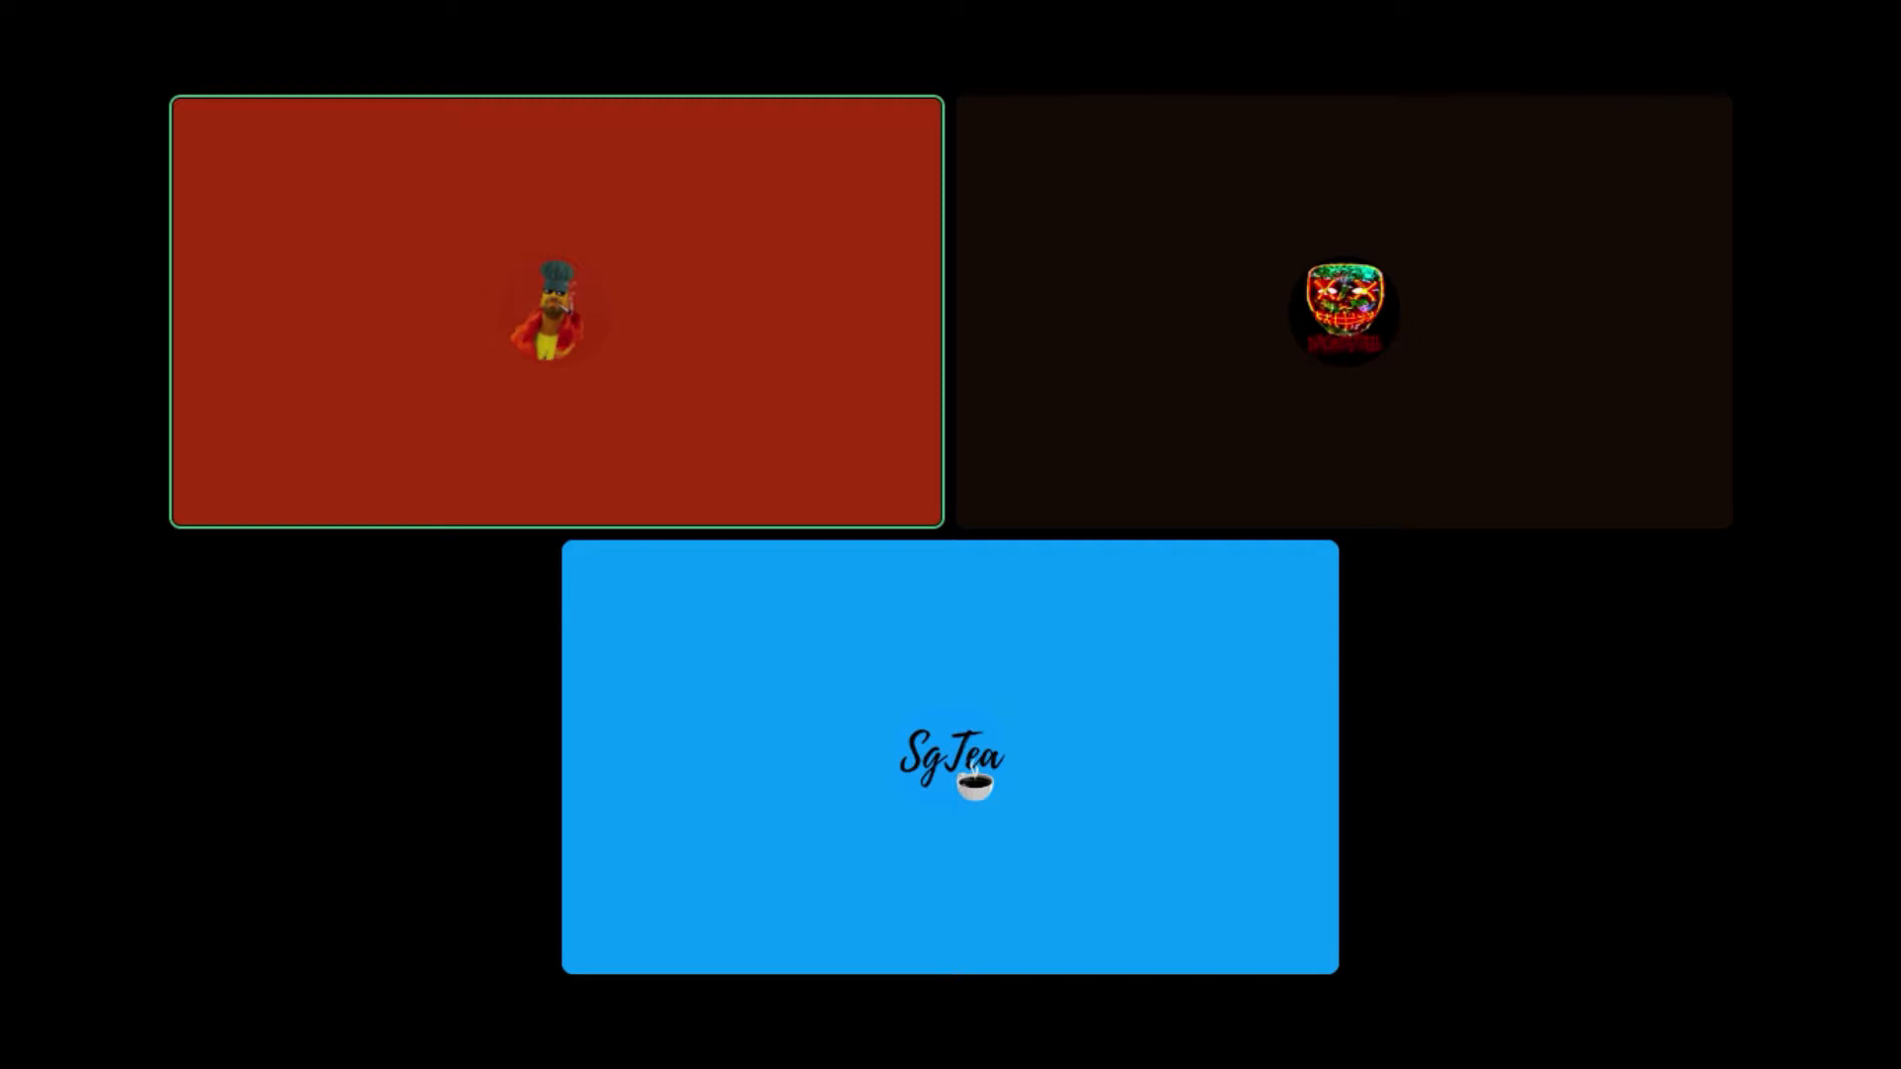
pyautogui.click(949, 765)
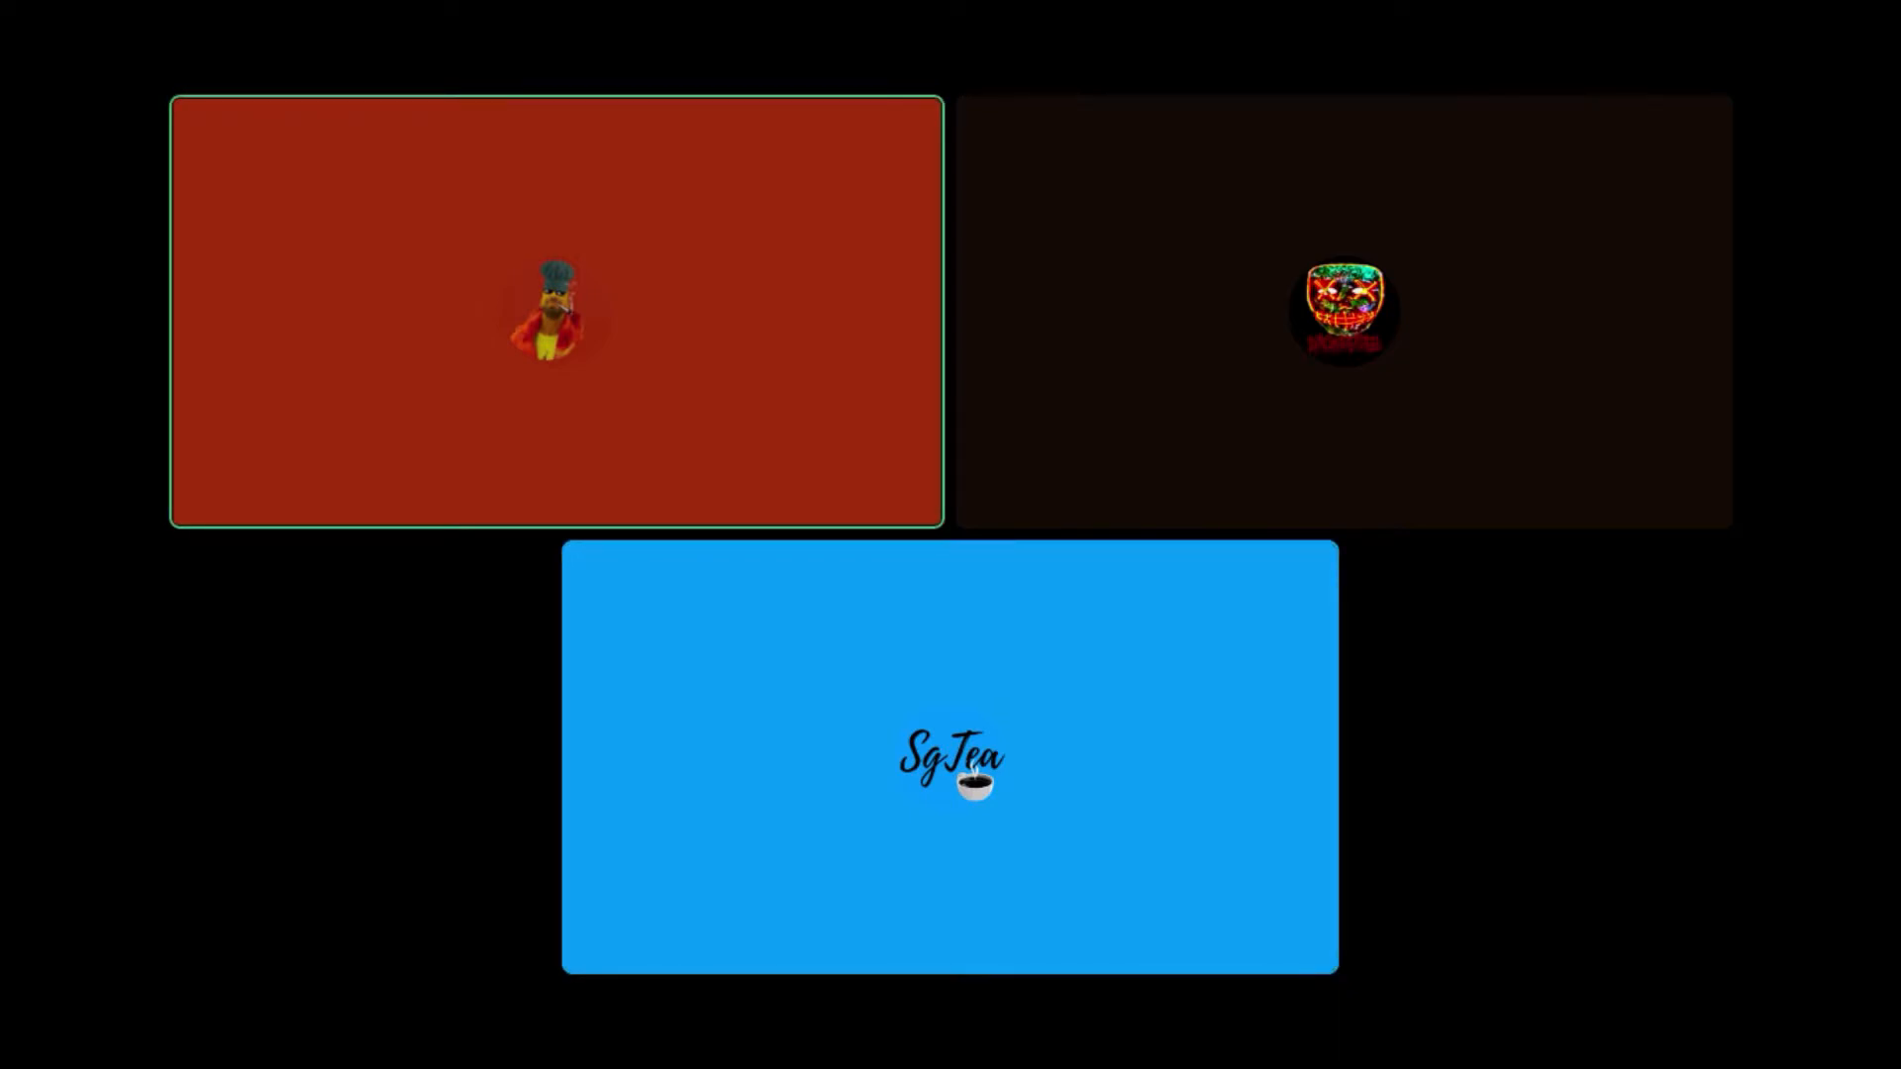
pyautogui.click(949, 758)
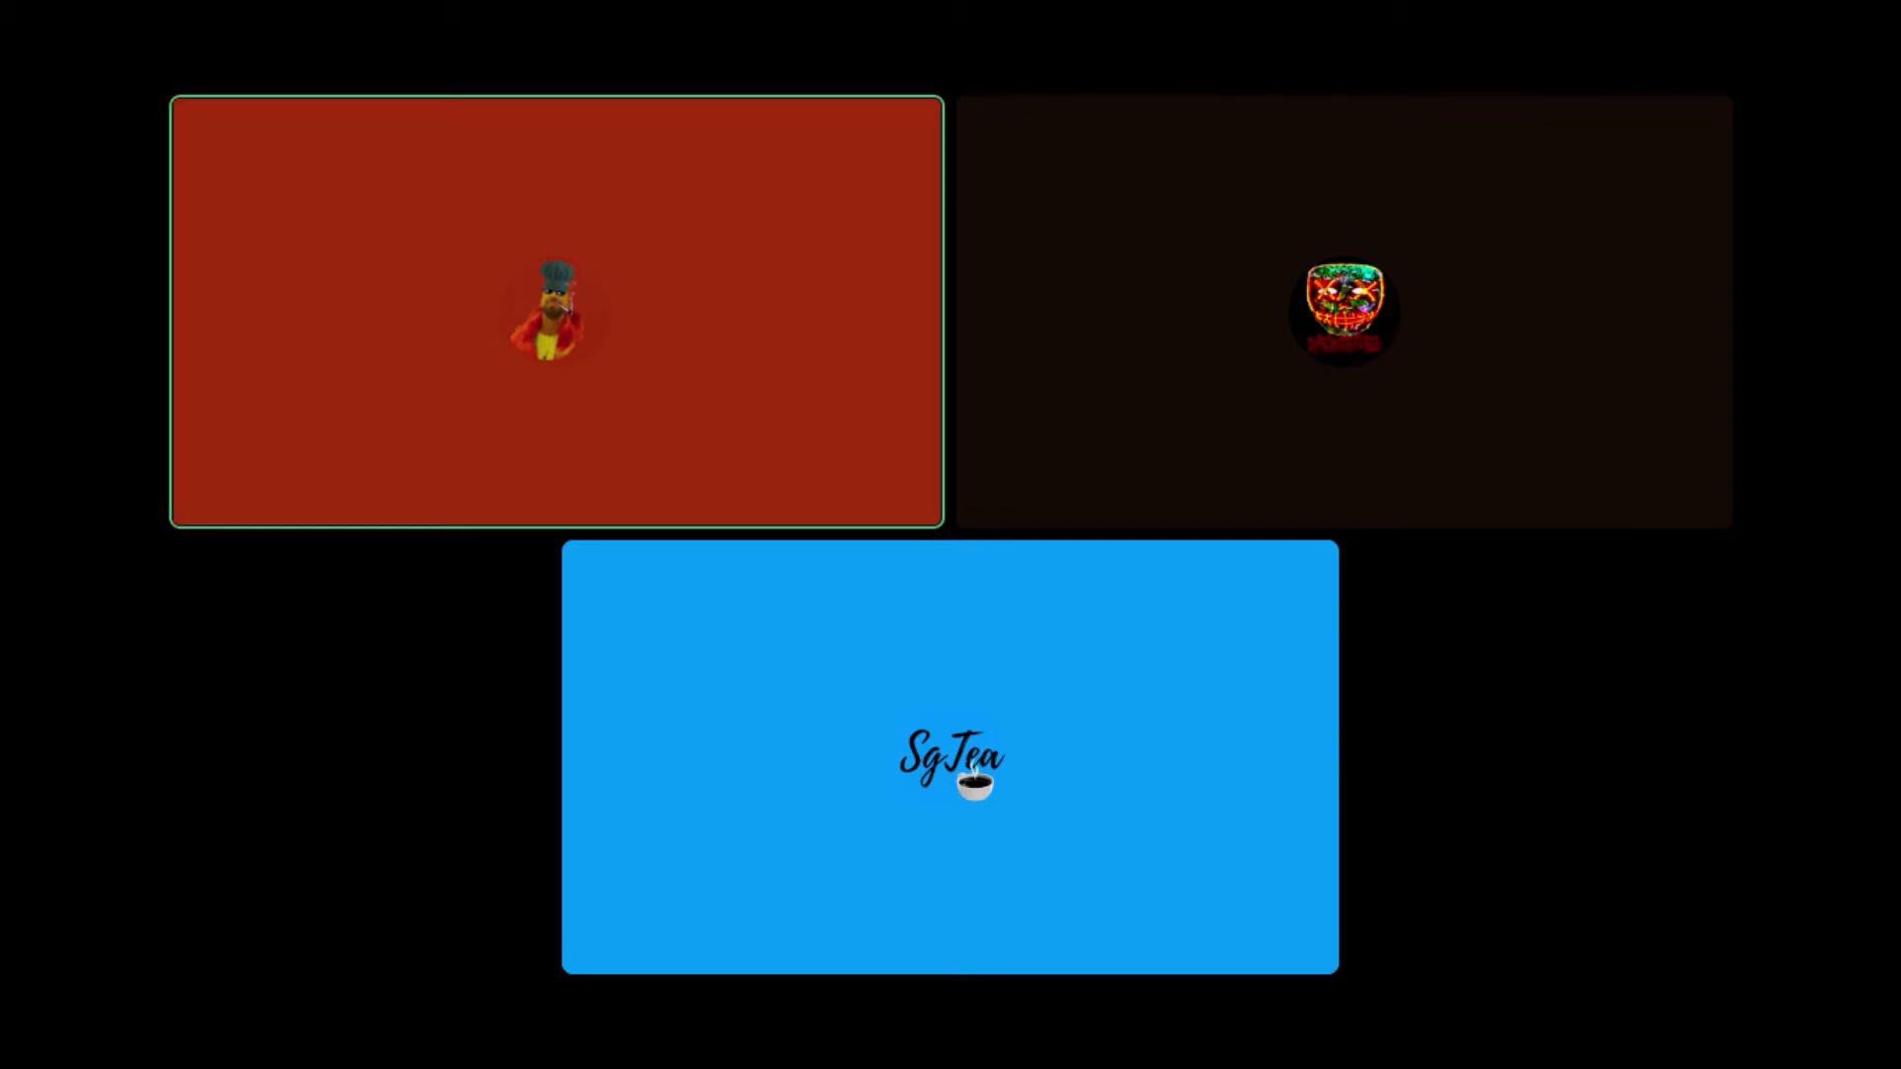
pyautogui.click(948, 758)
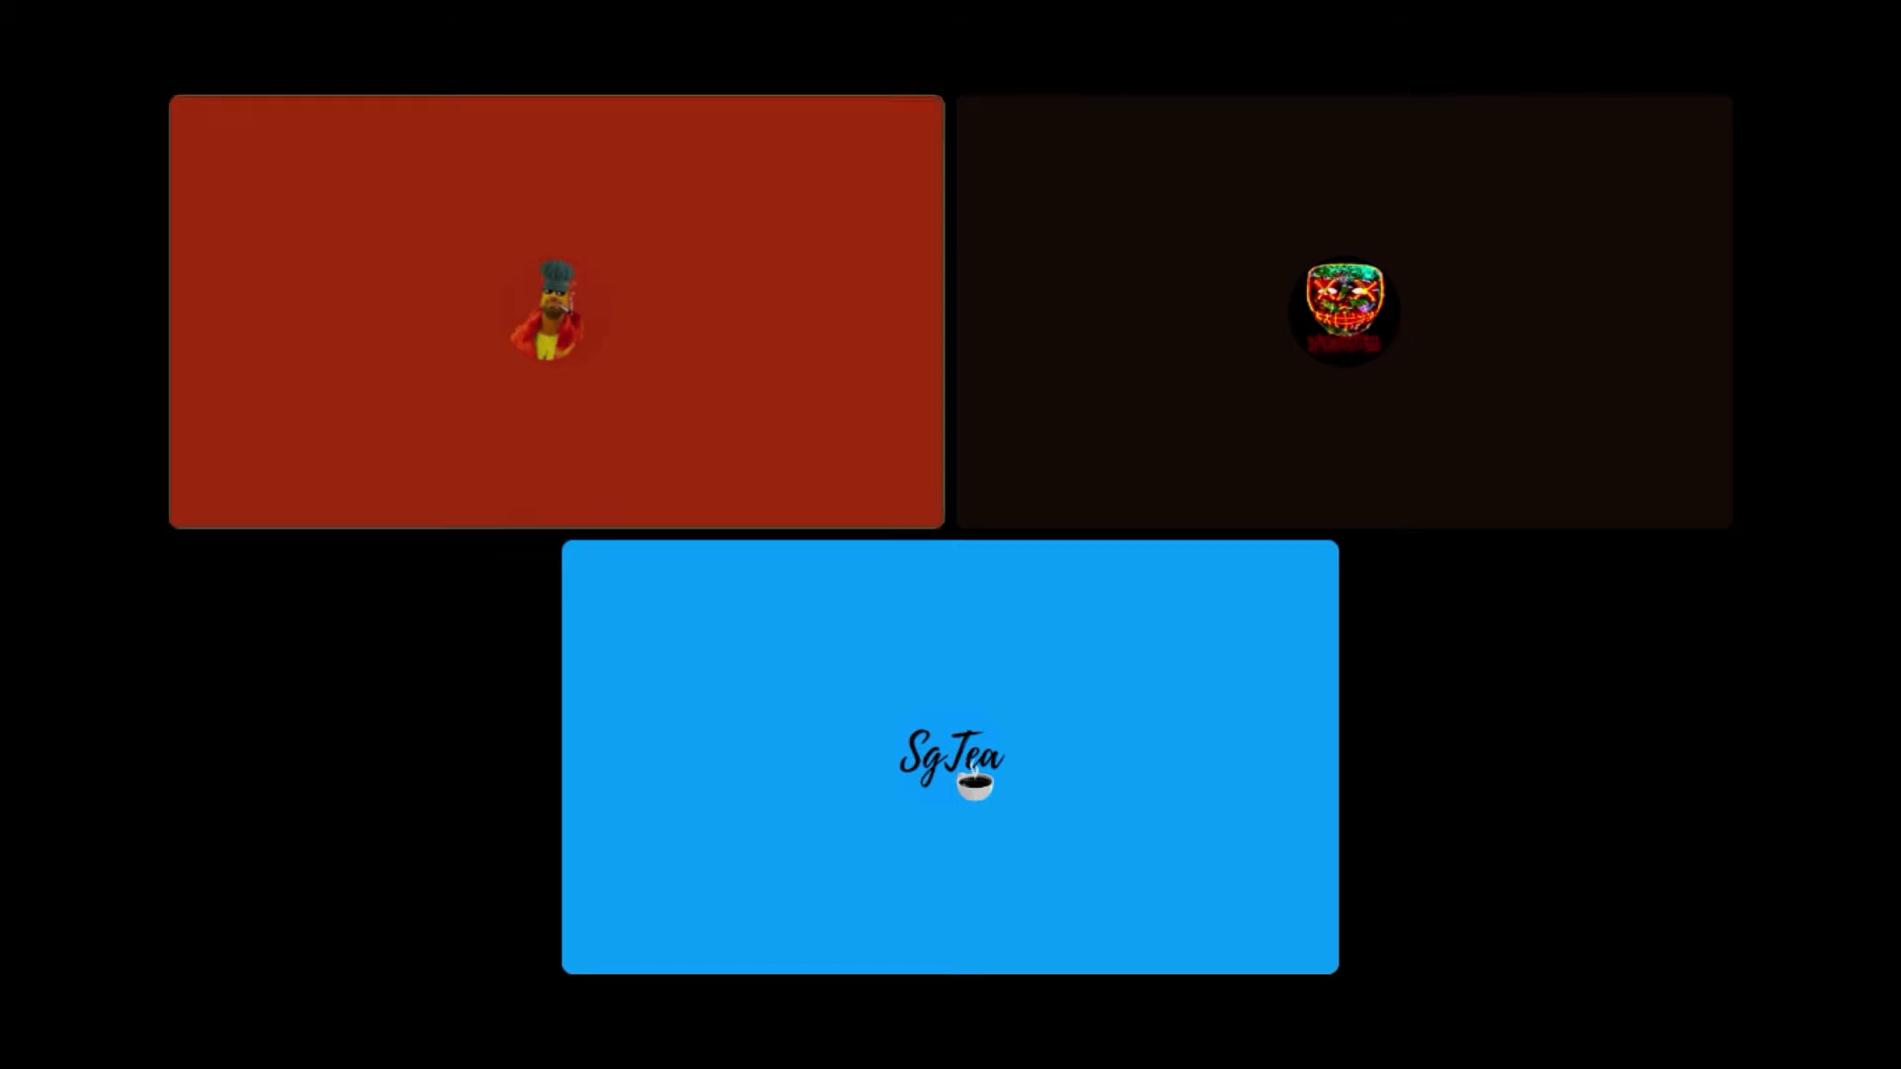
pyautogui.click(555, 311)
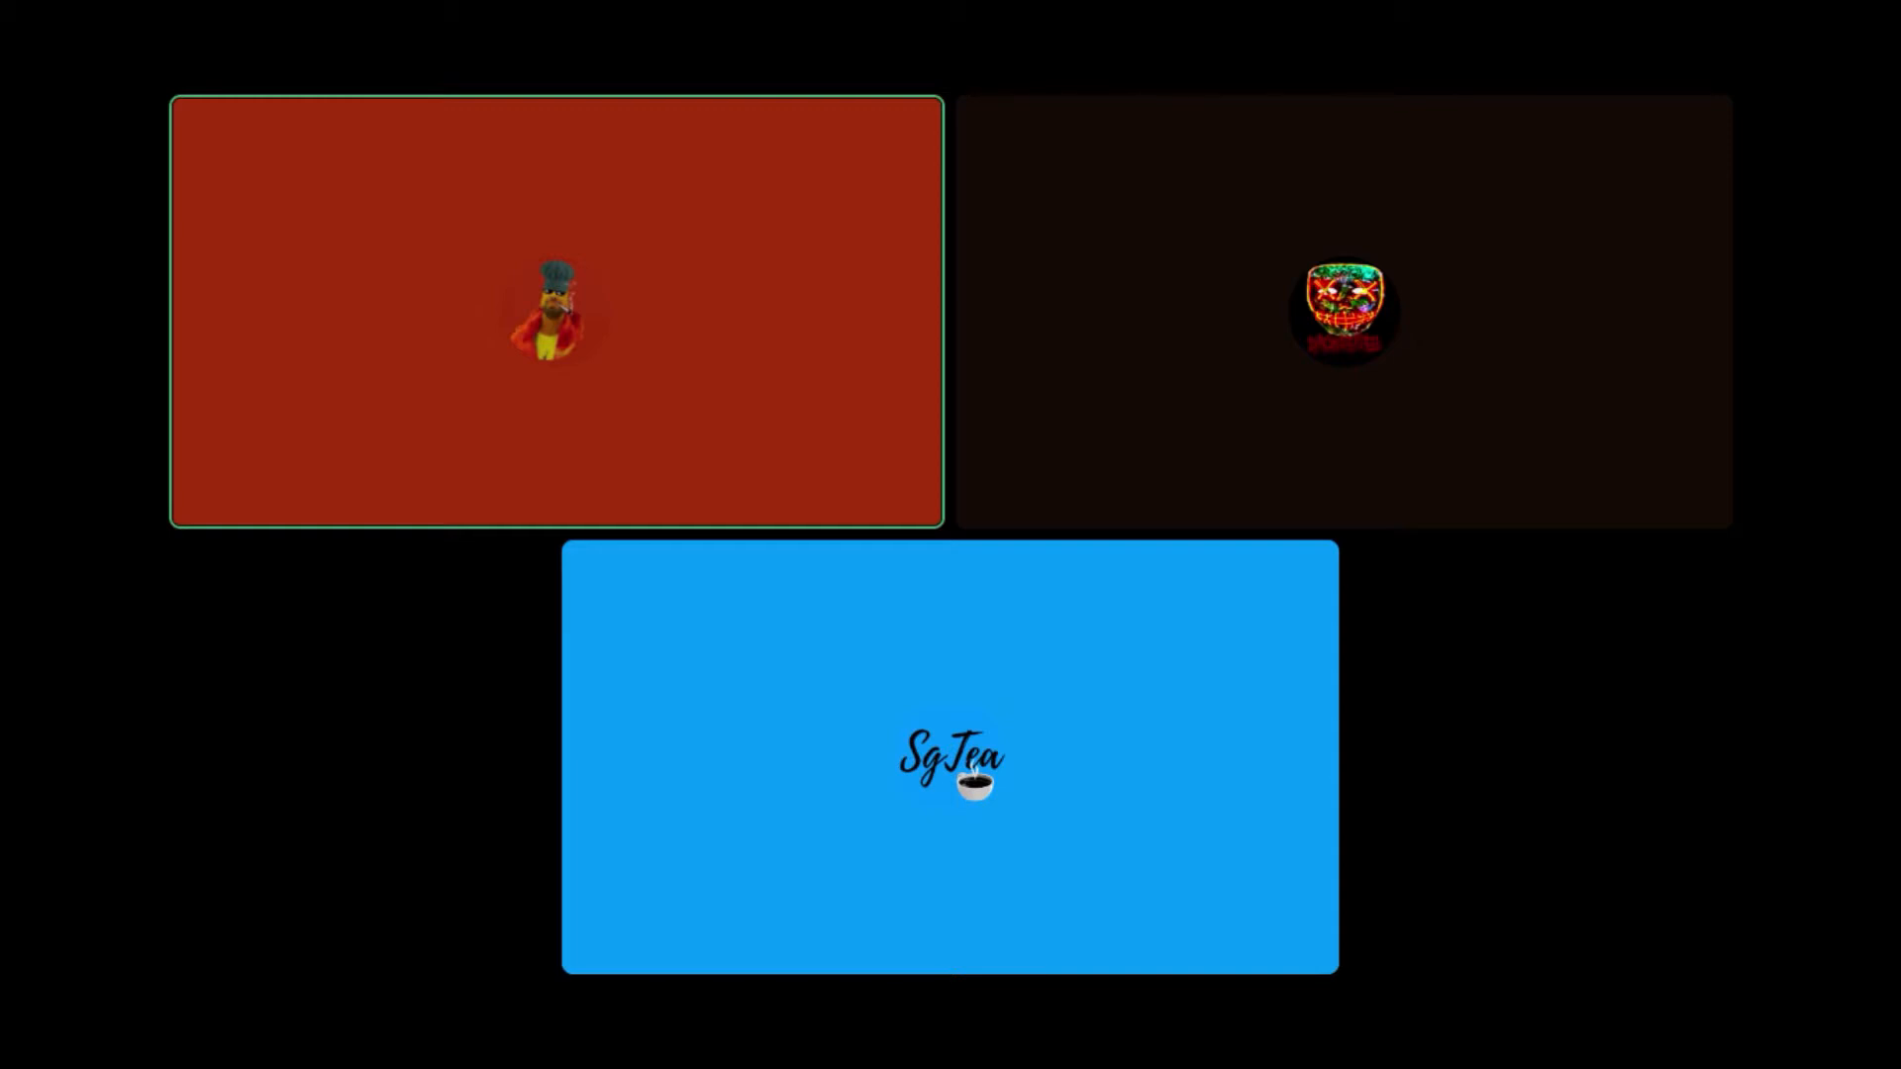
pyautogui.click(949, 761)
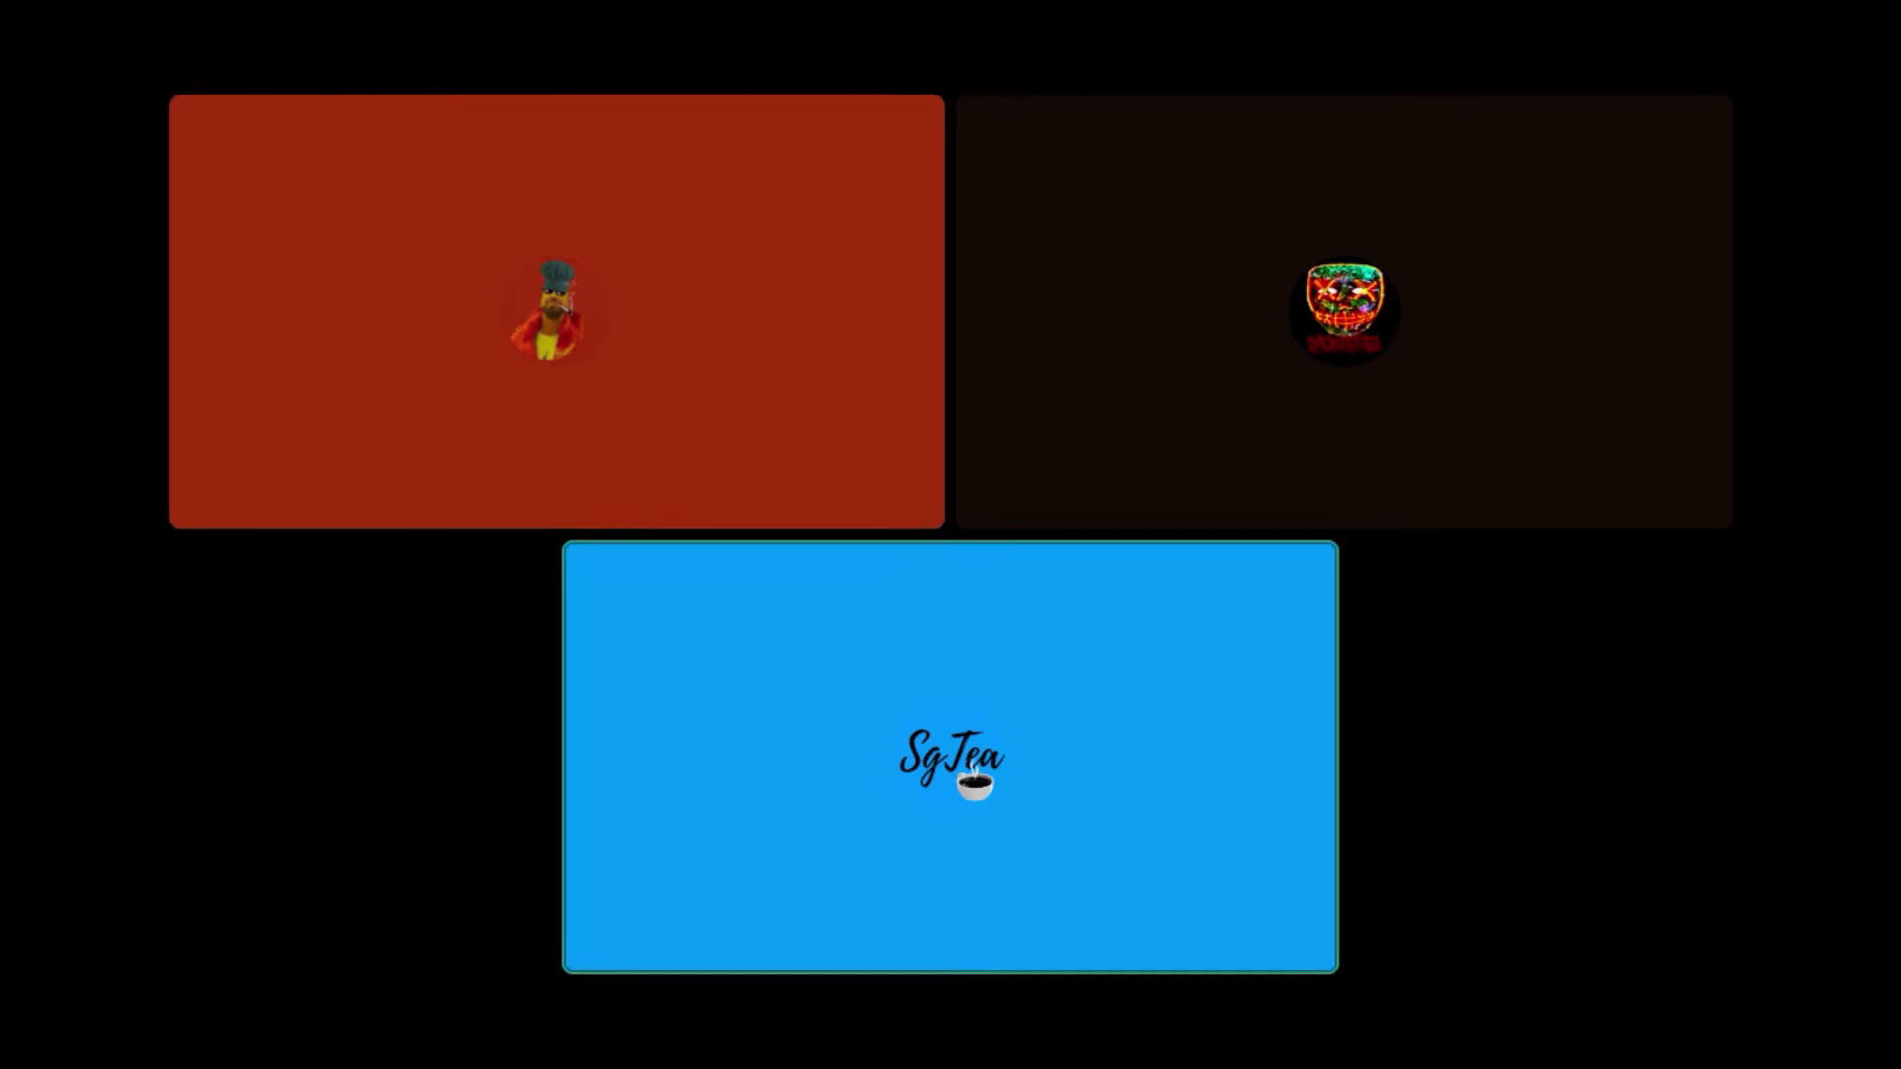
pyautogui.click(555, 310)
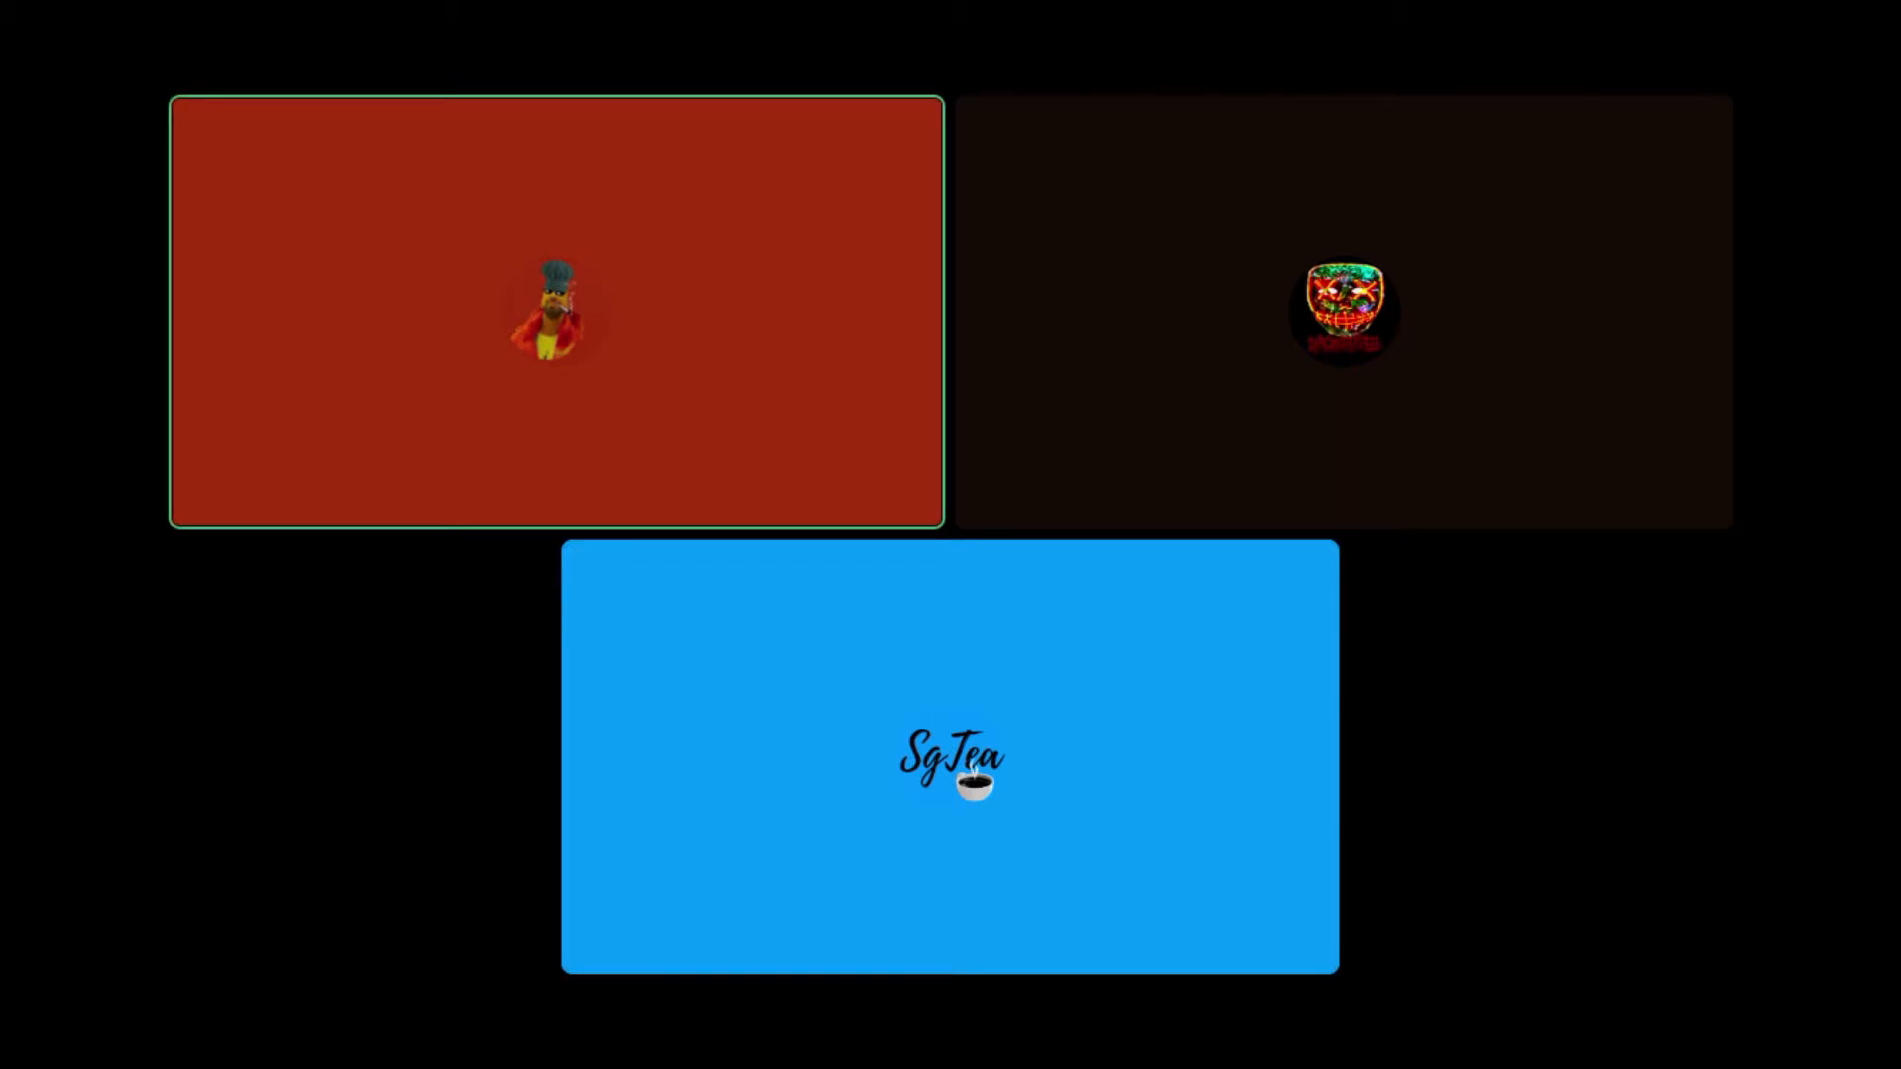
pyautogui.click(1343, 309)
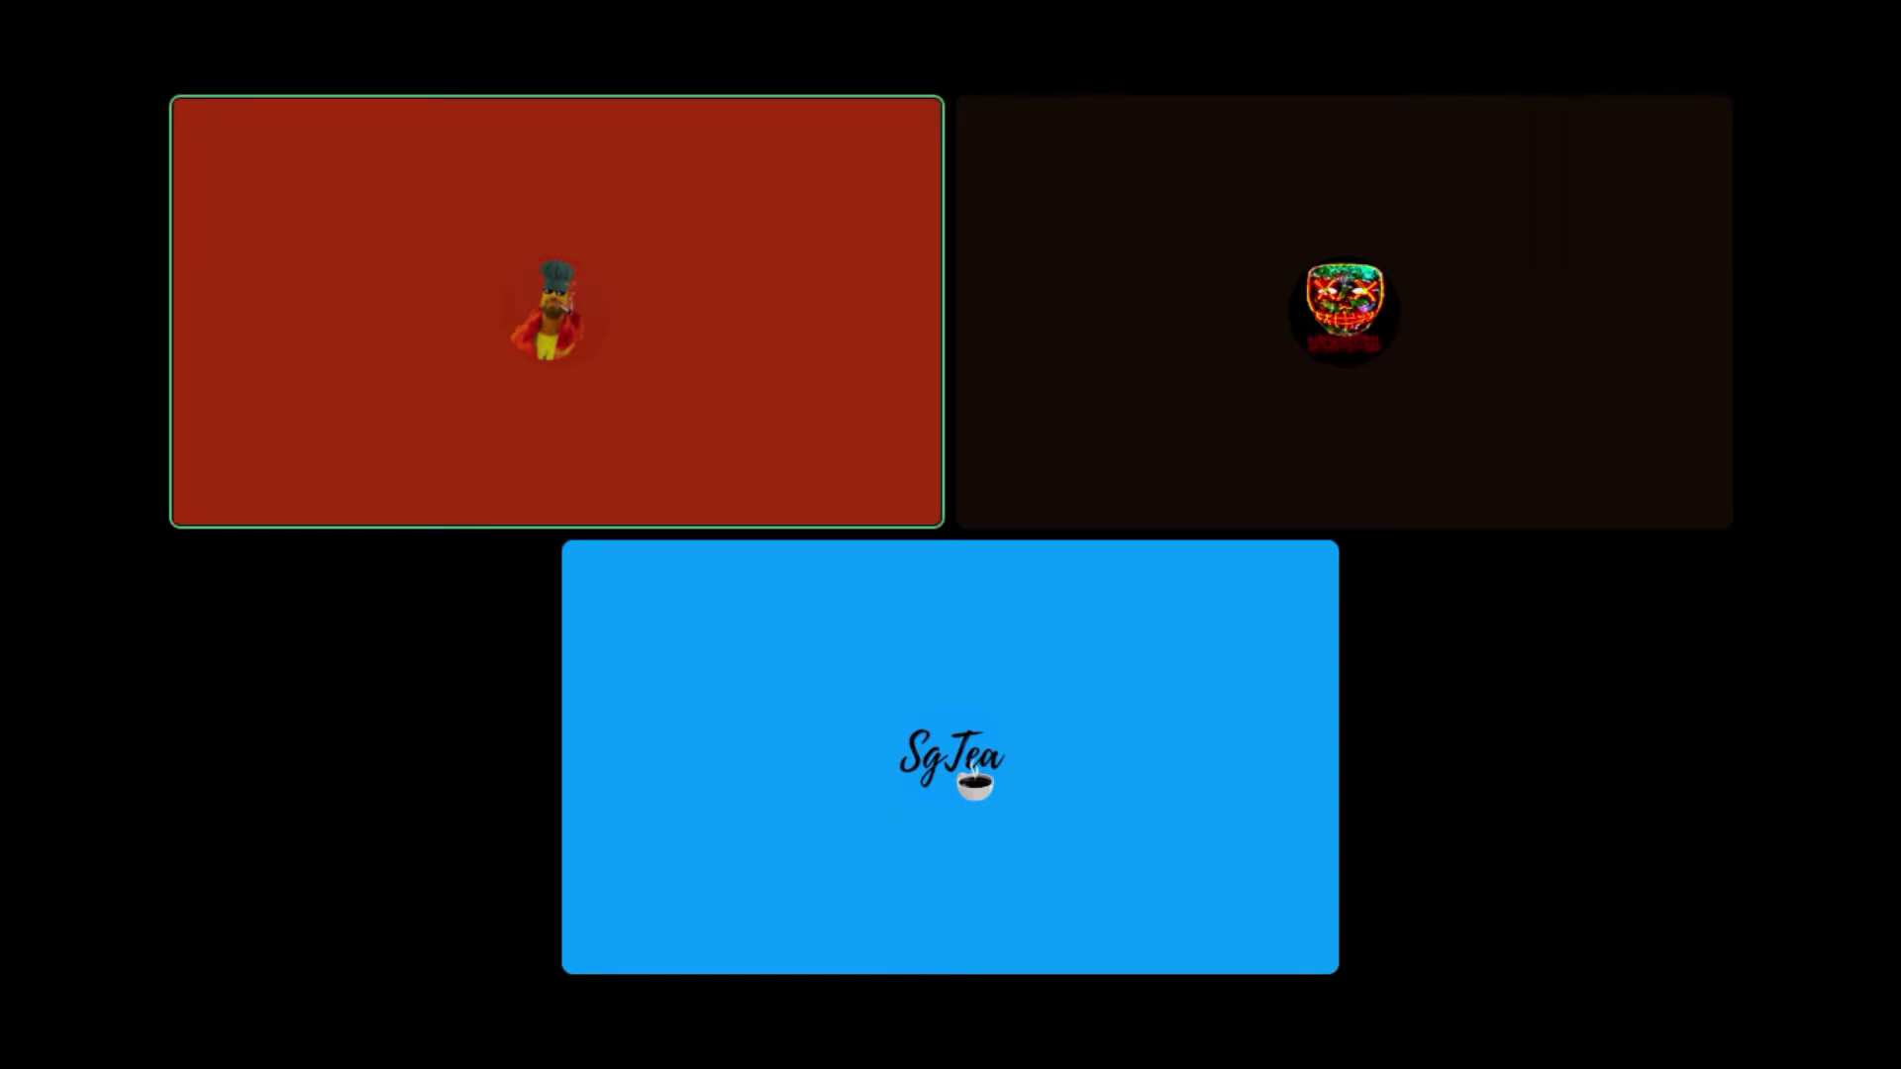
pyautogui.click(1343, 309)
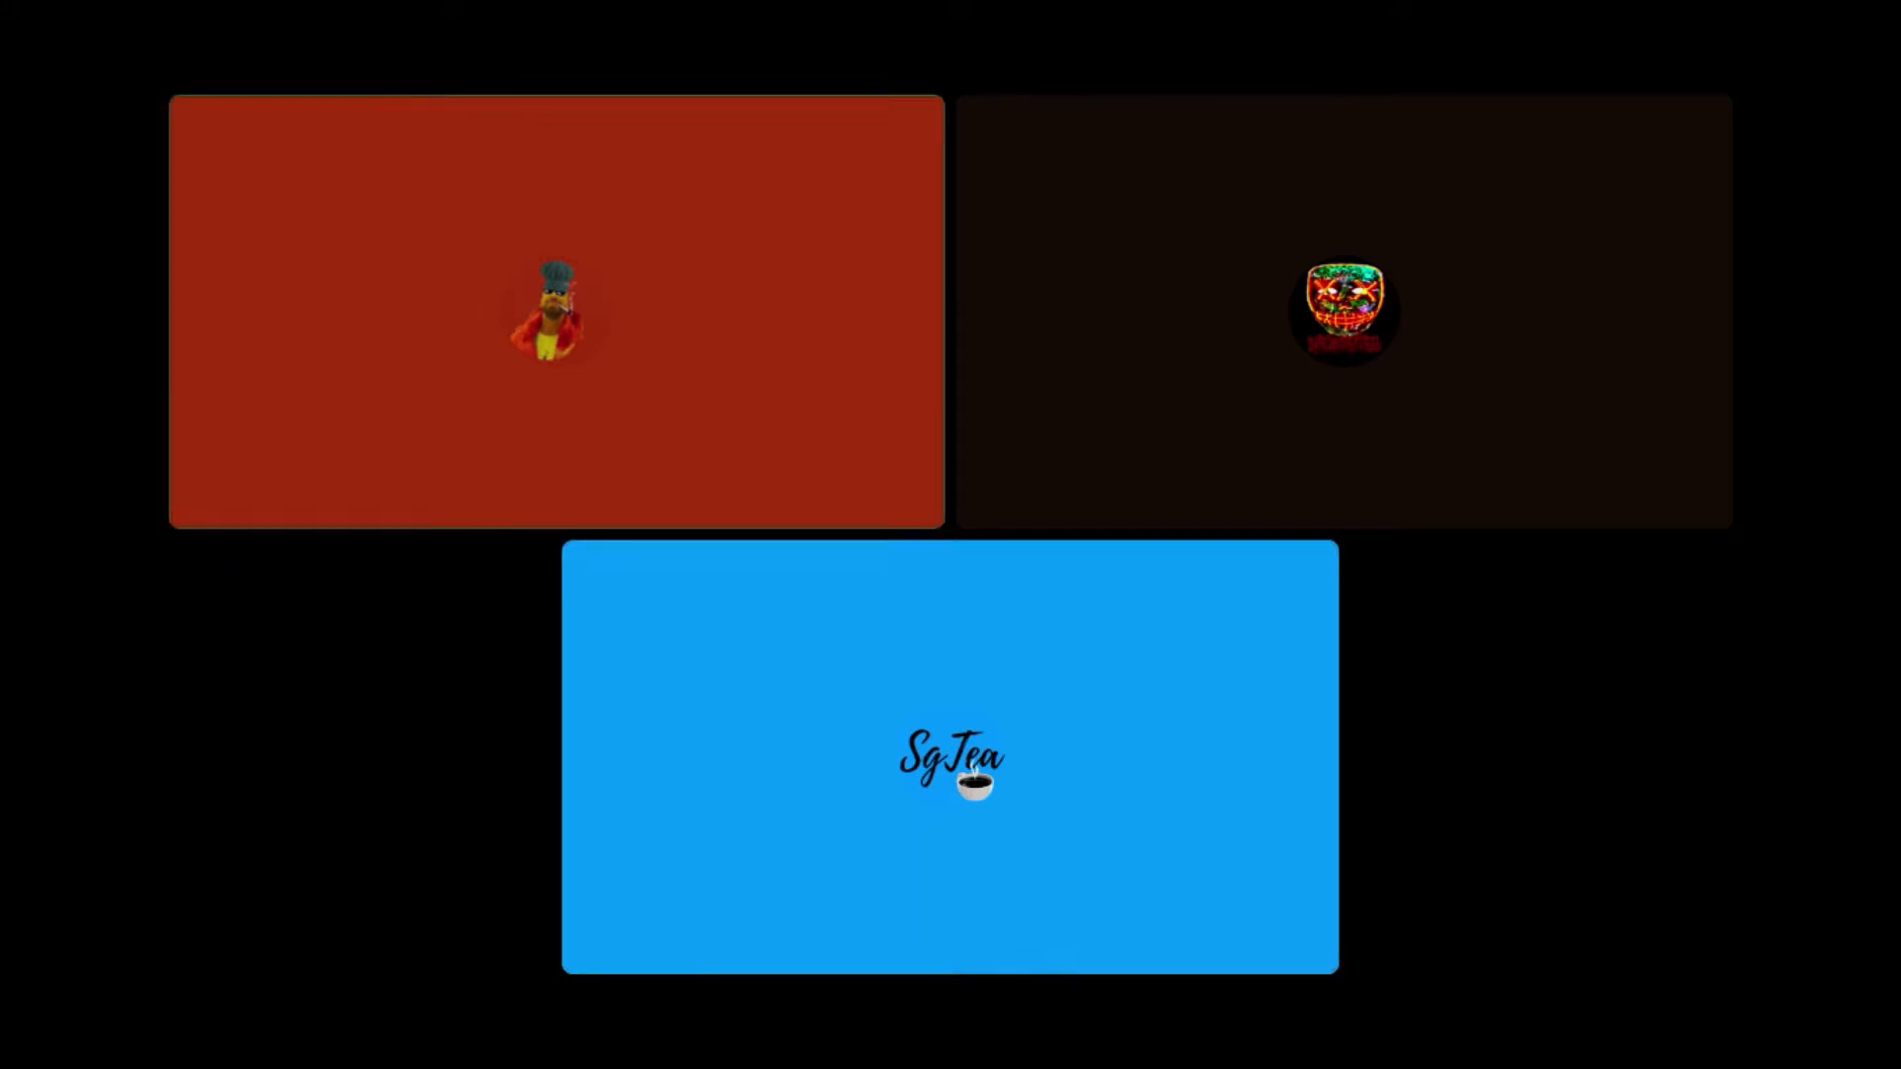
pyautogui.click(554, 309)
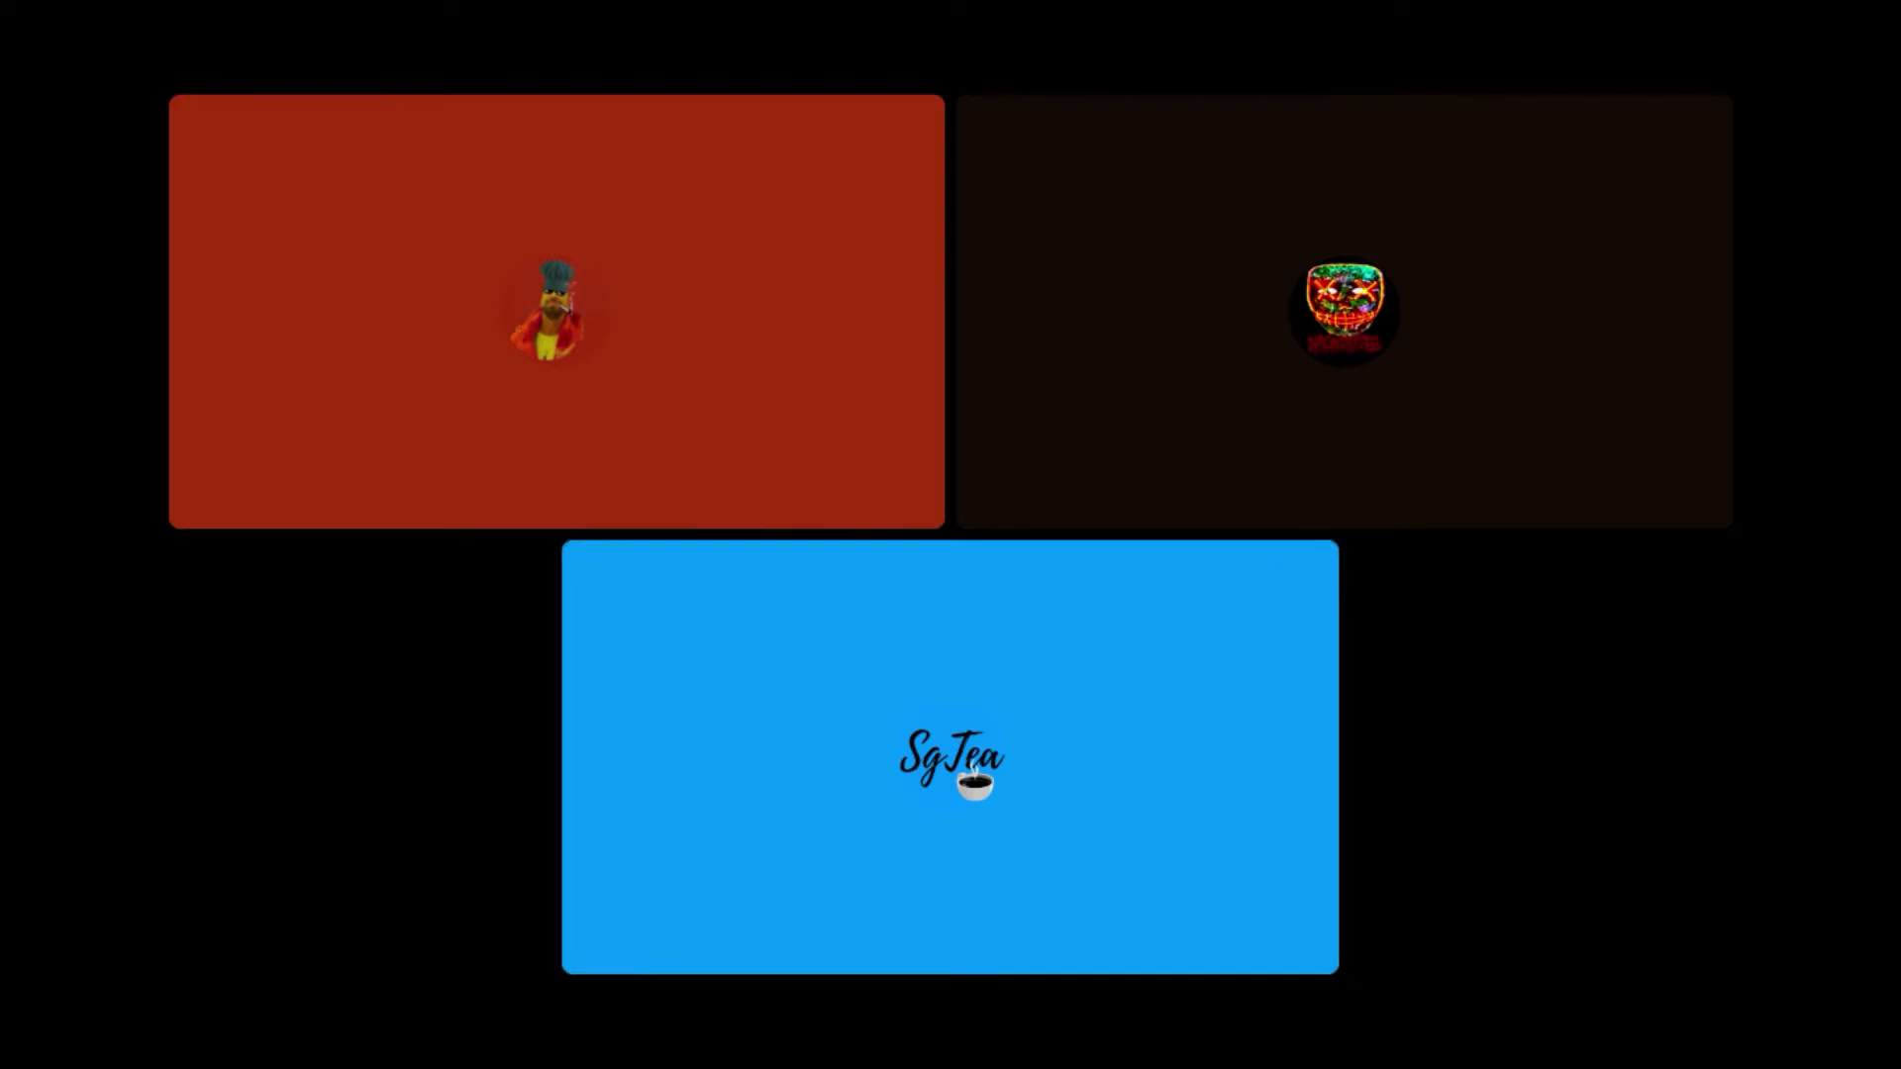
pyautogui.click(555, 311)
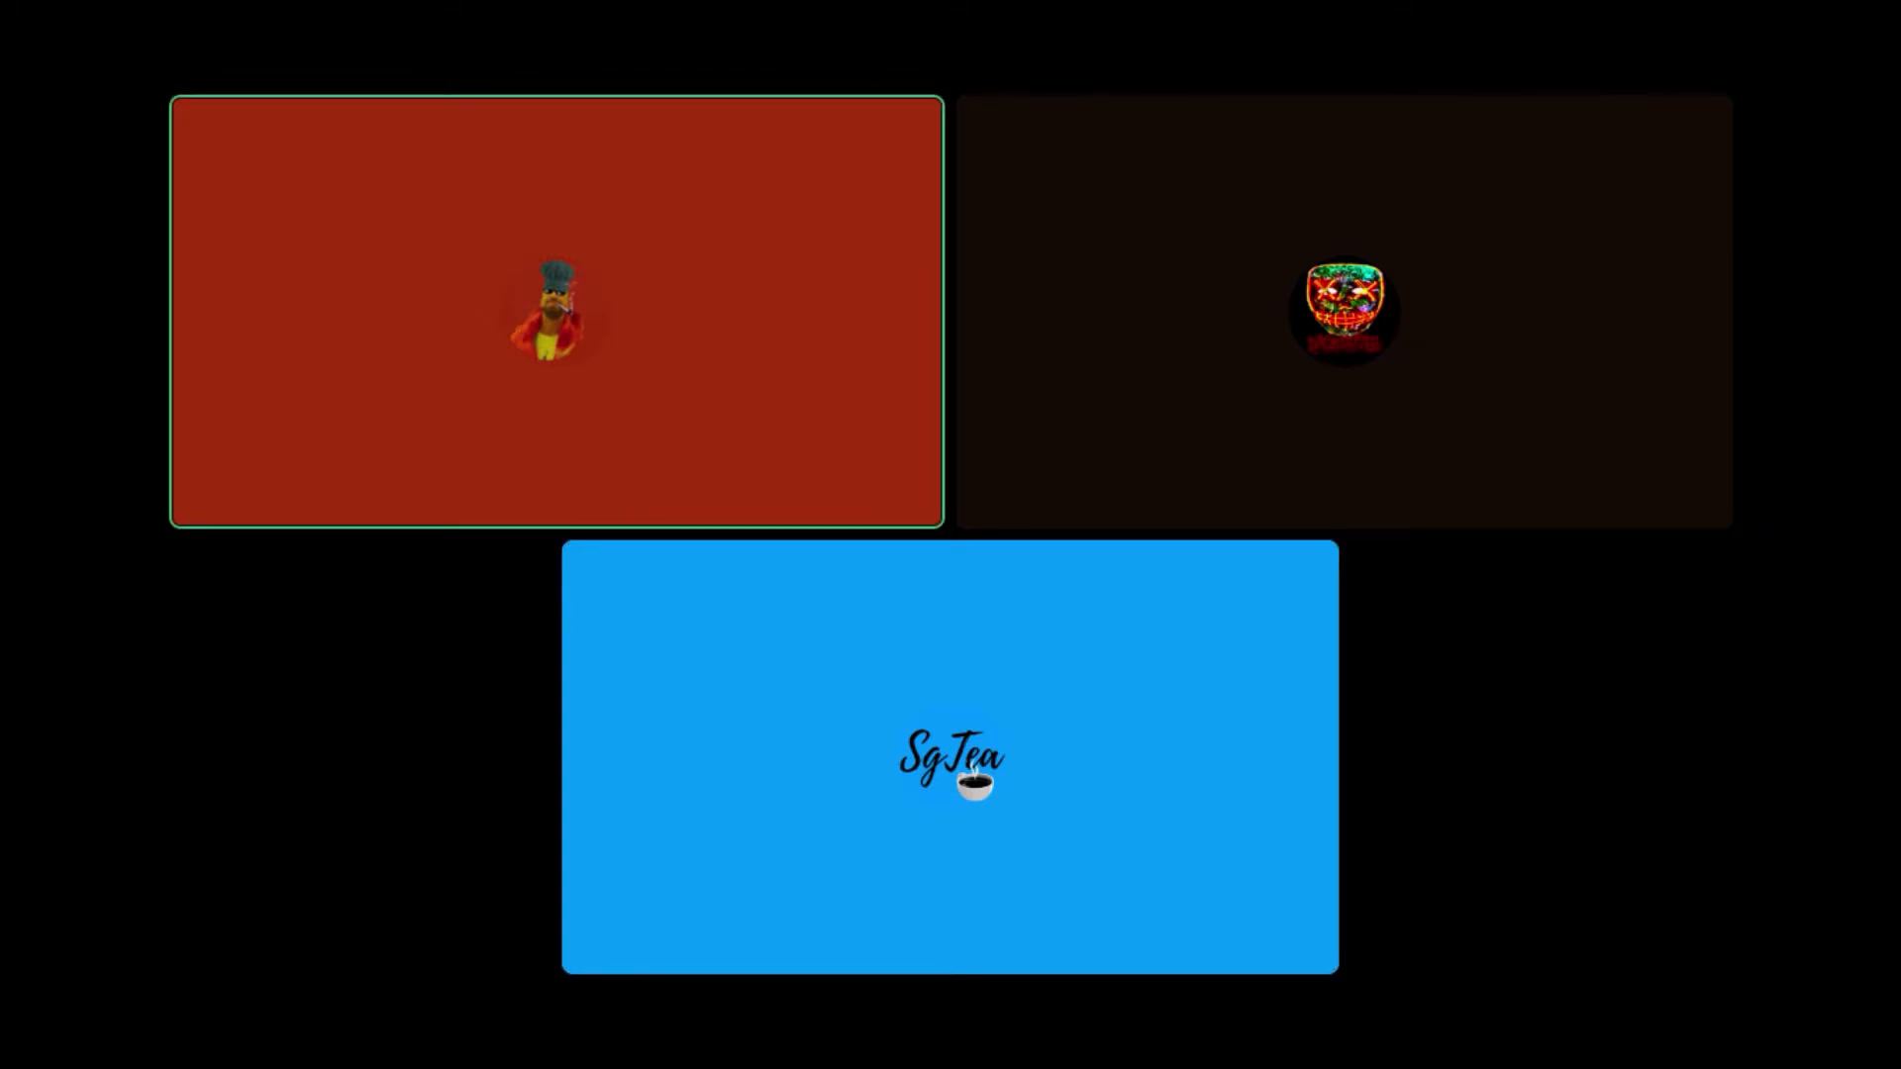
pyautogui.click(948, 759)
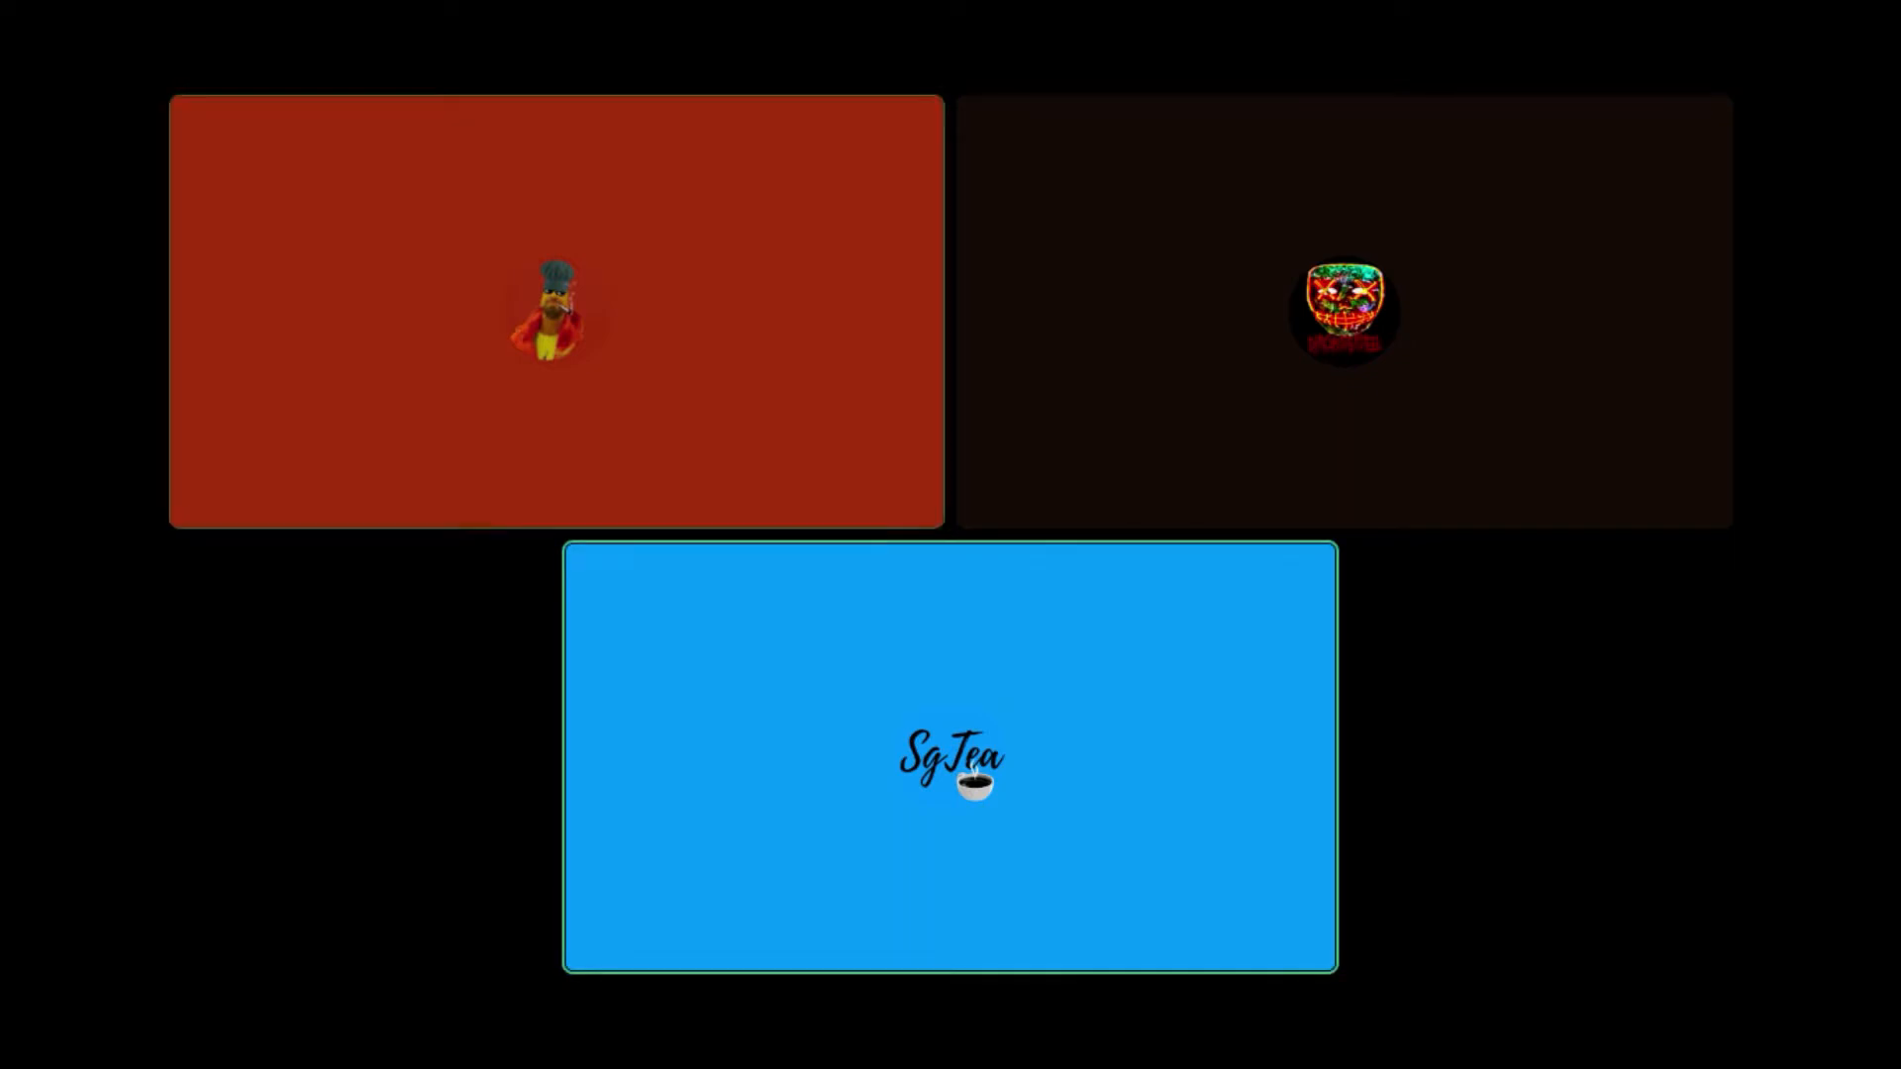
pyautogui.click(554, 309)
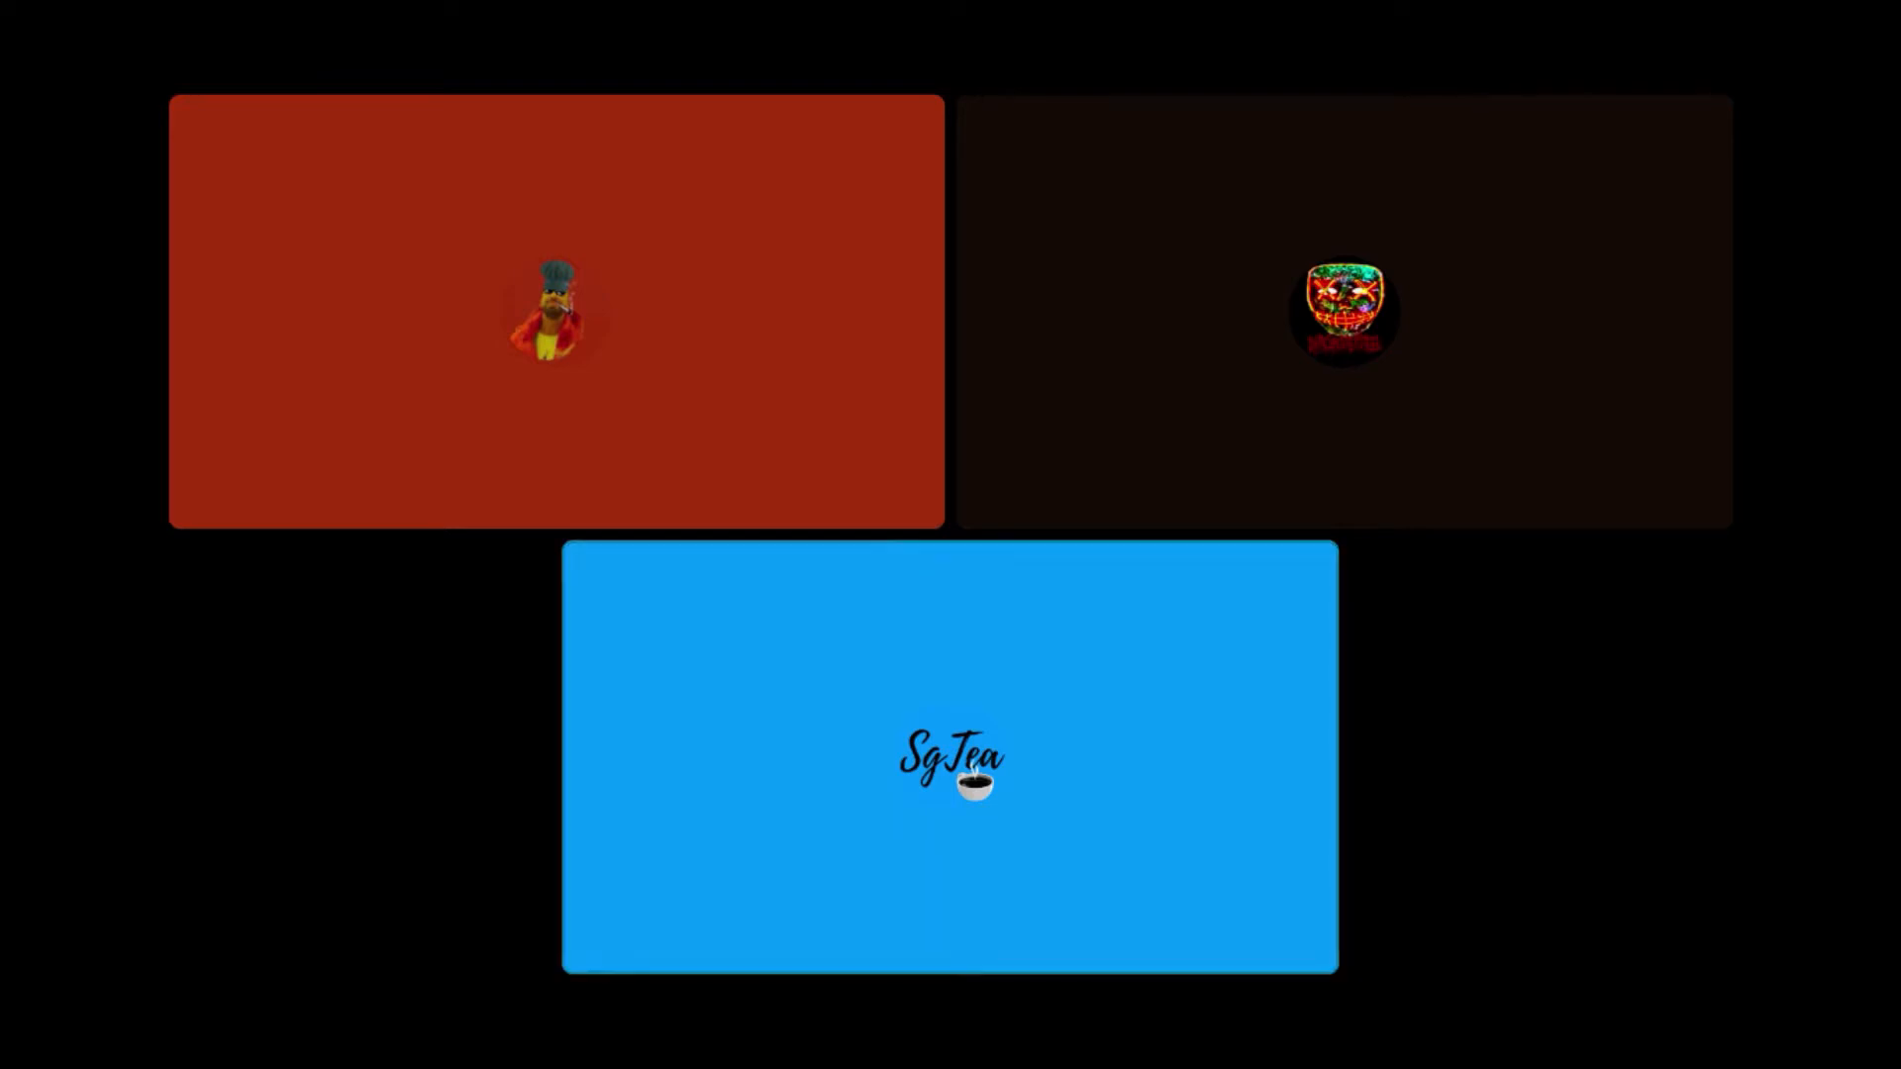
pyautogui.click(555, 311)
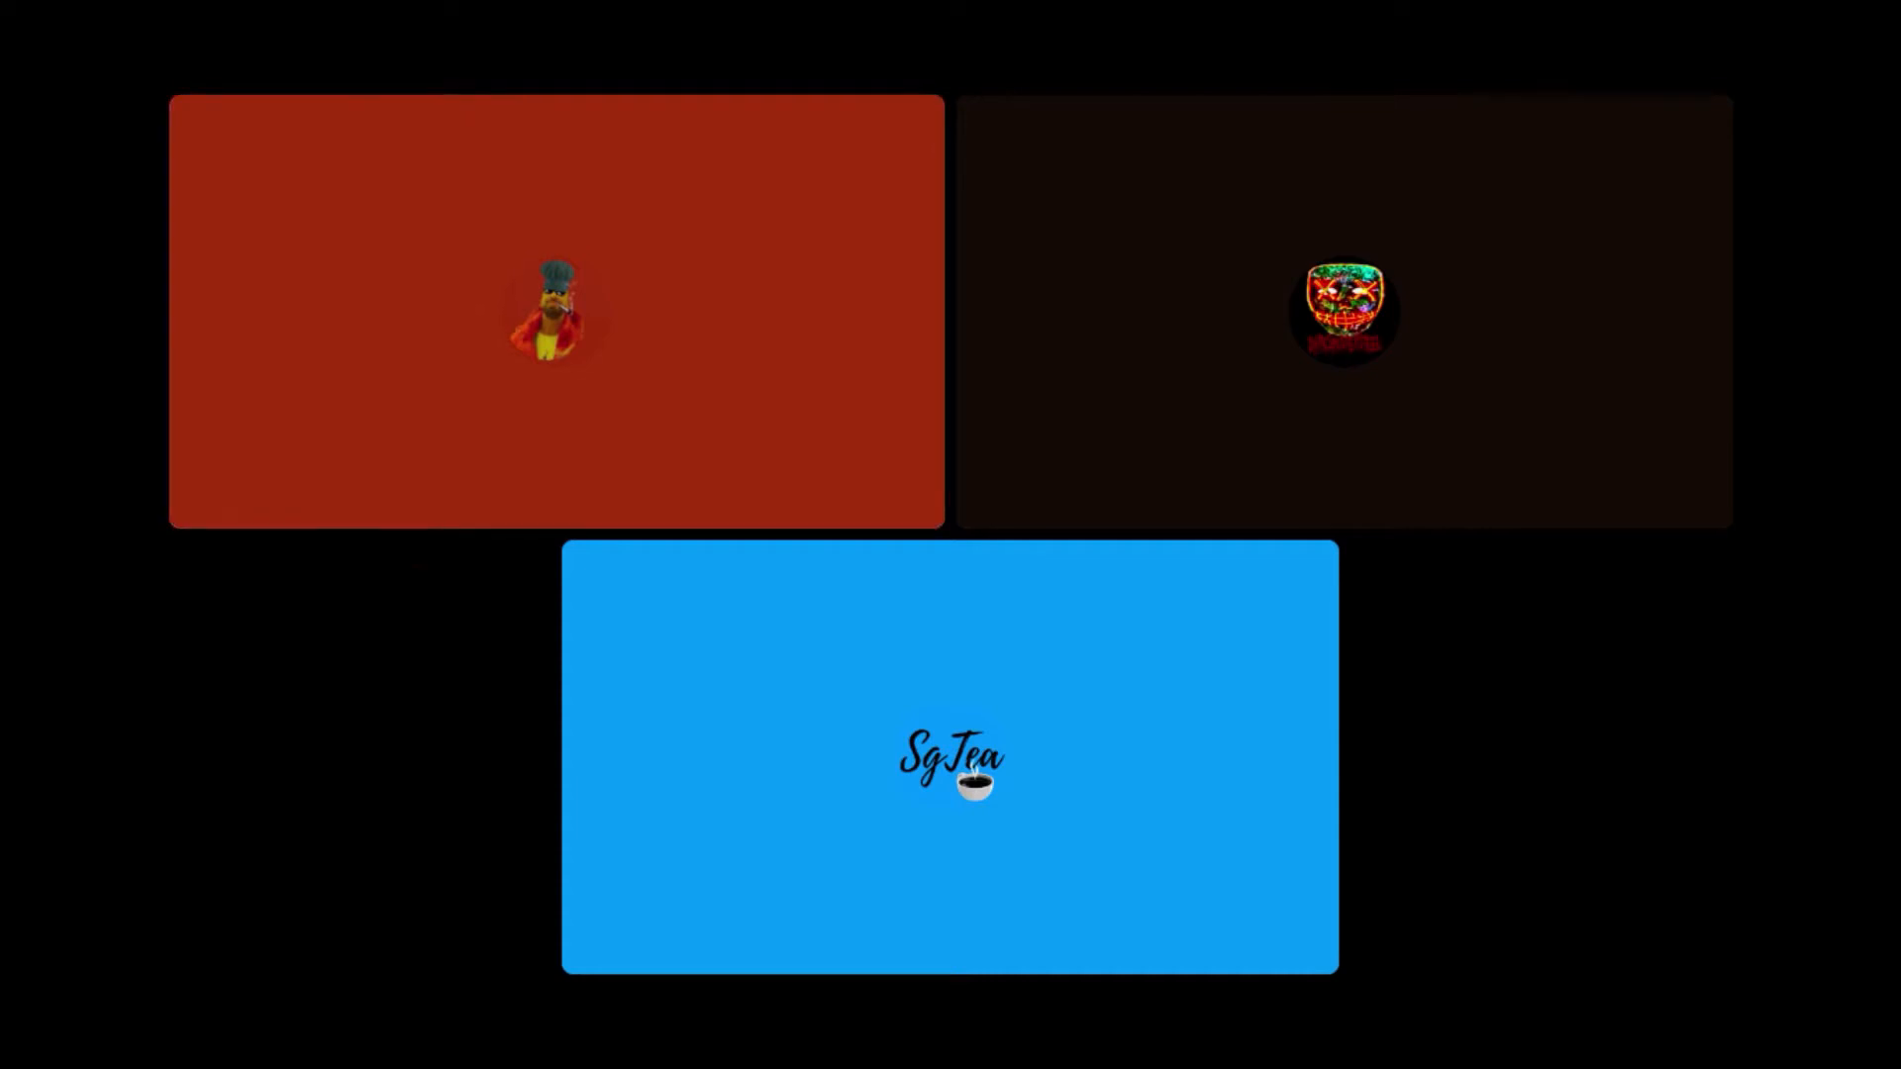
pyautogui.click(554, 309)
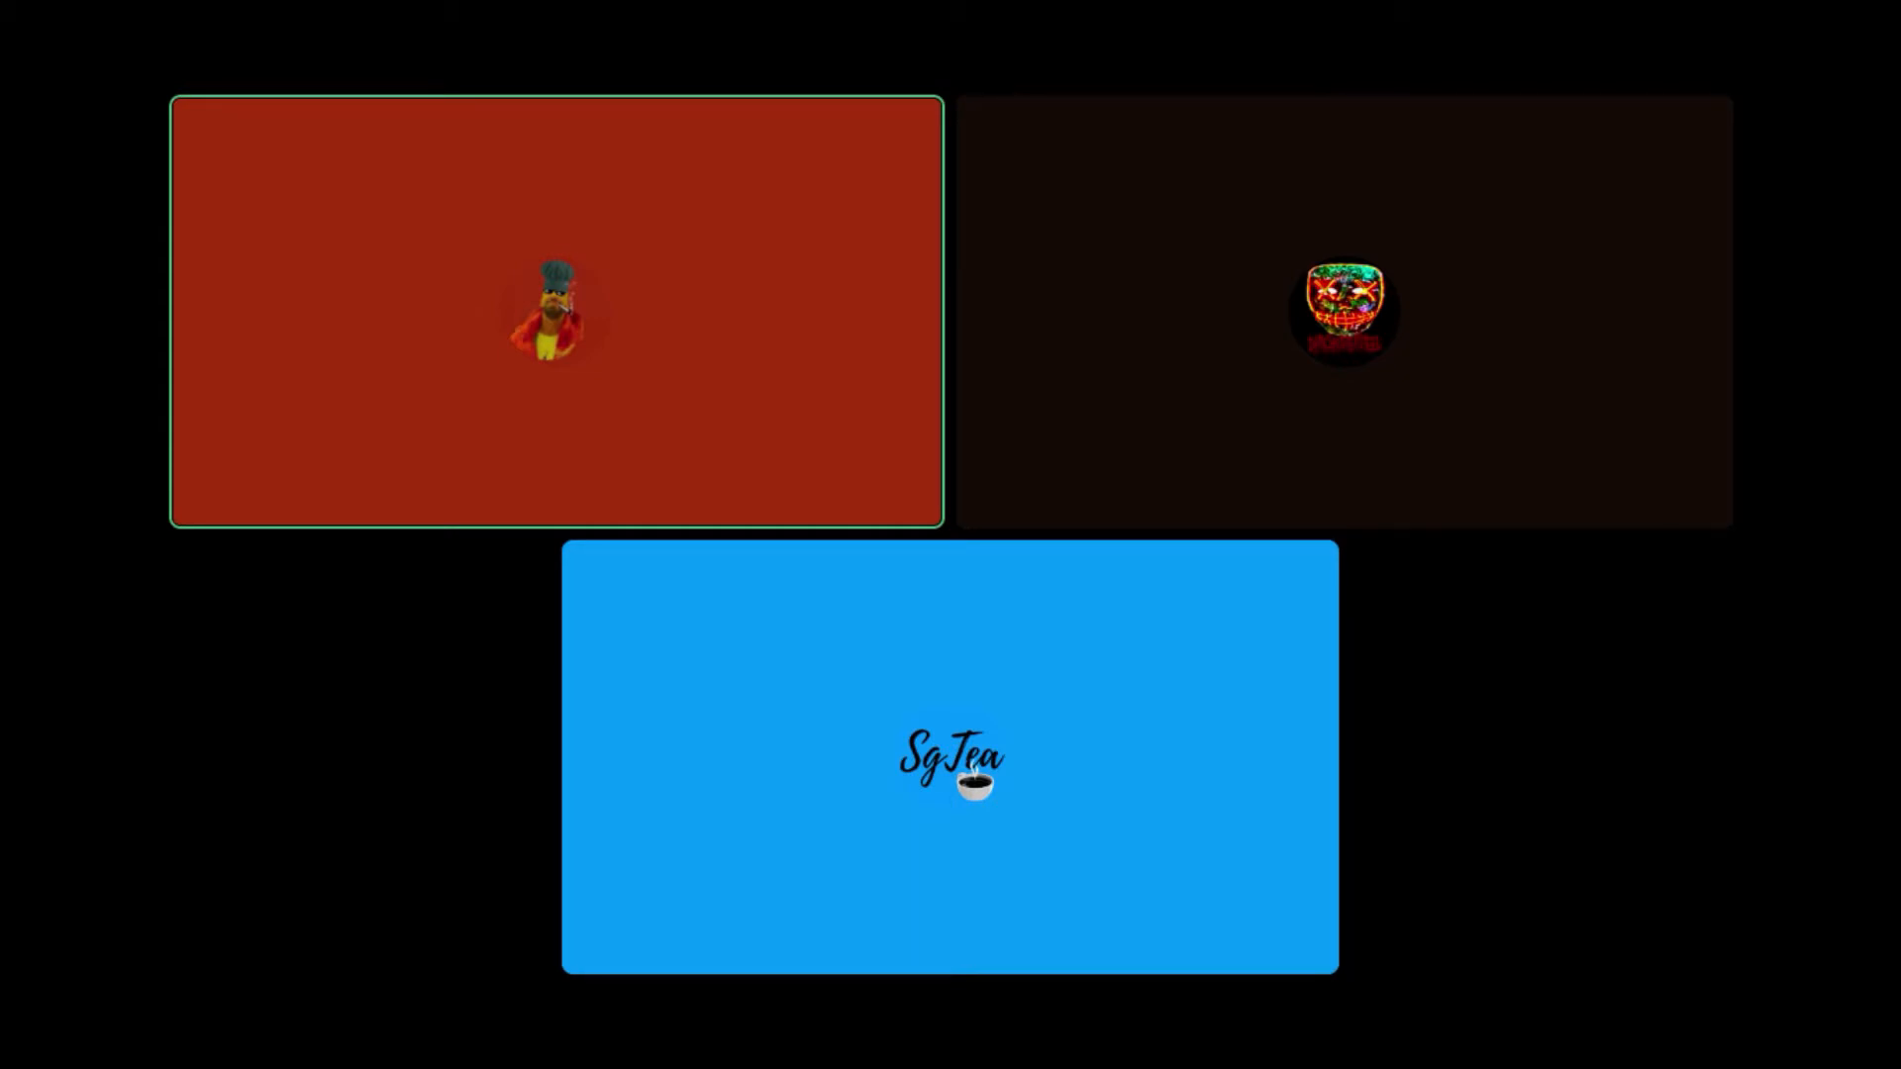
pyautogui.click(948, 760)
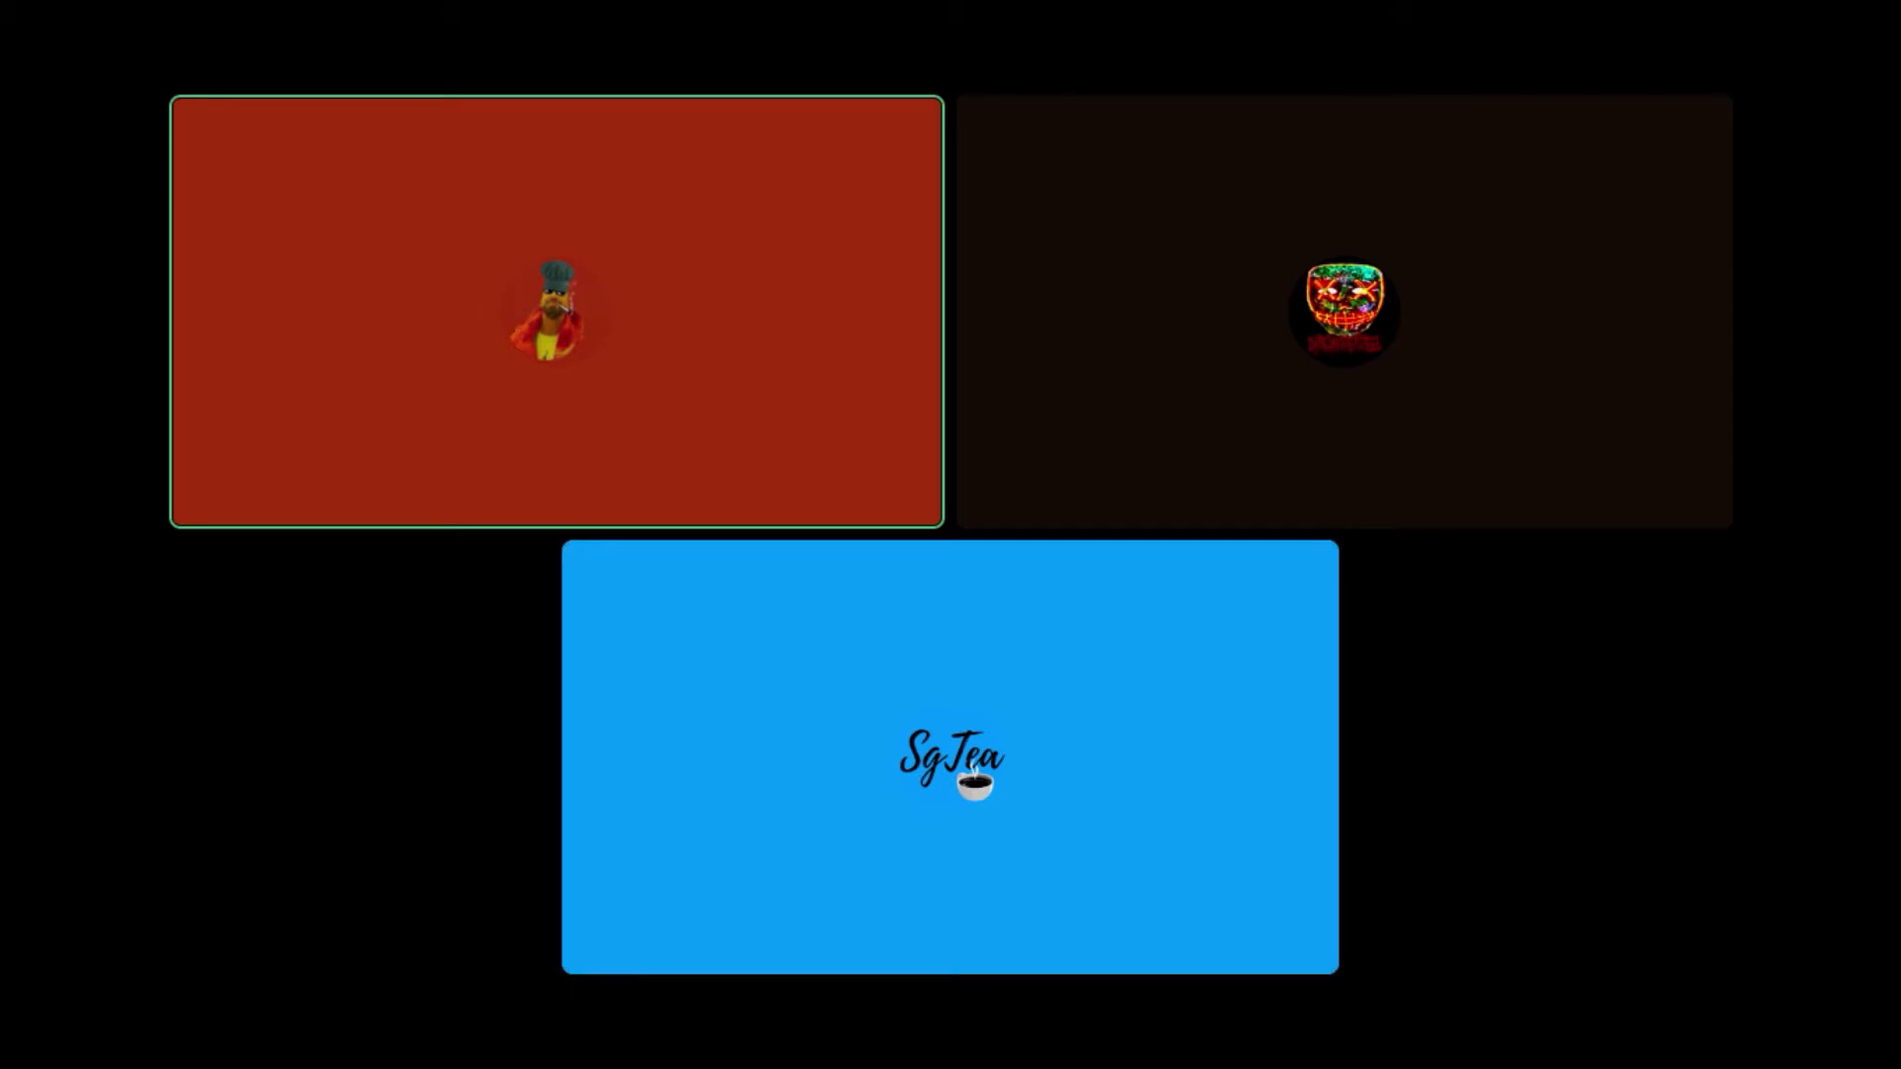
pyautogui.click(949, 765)
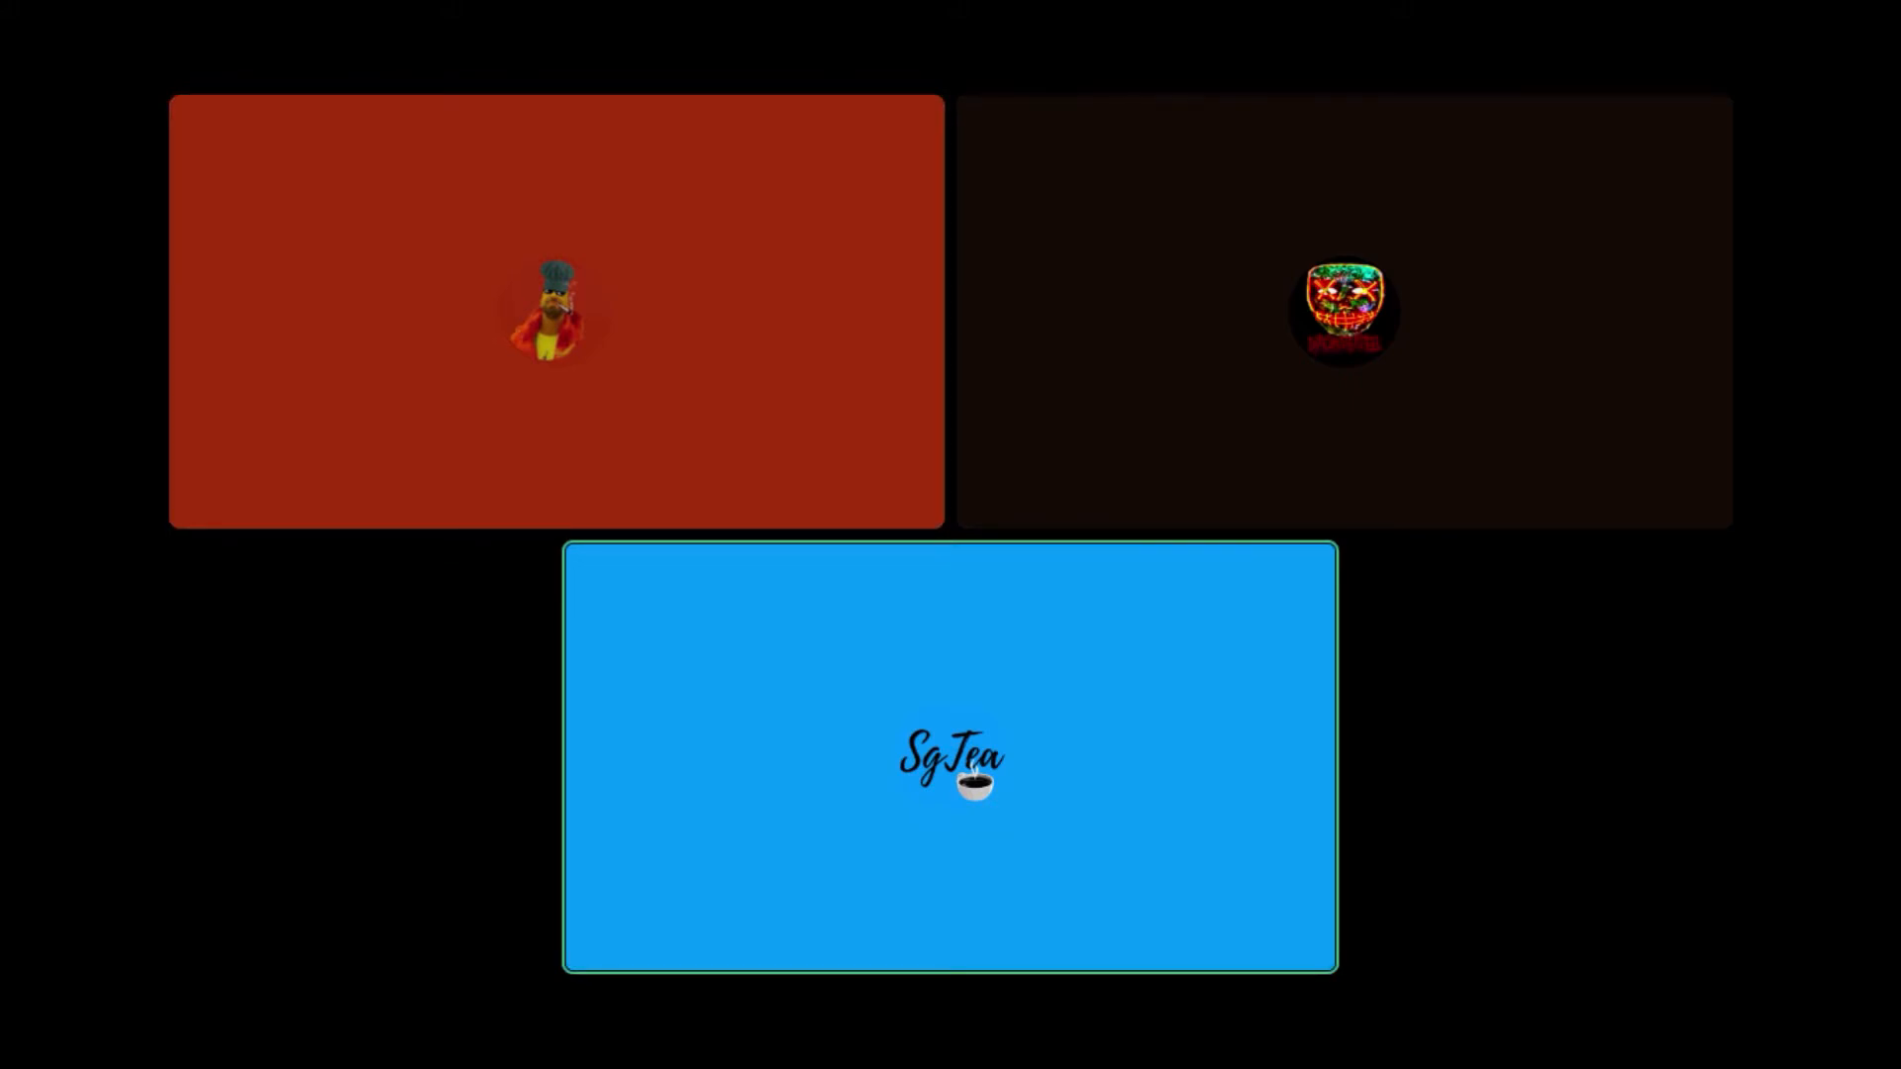
pyautogui.click(555, 309)
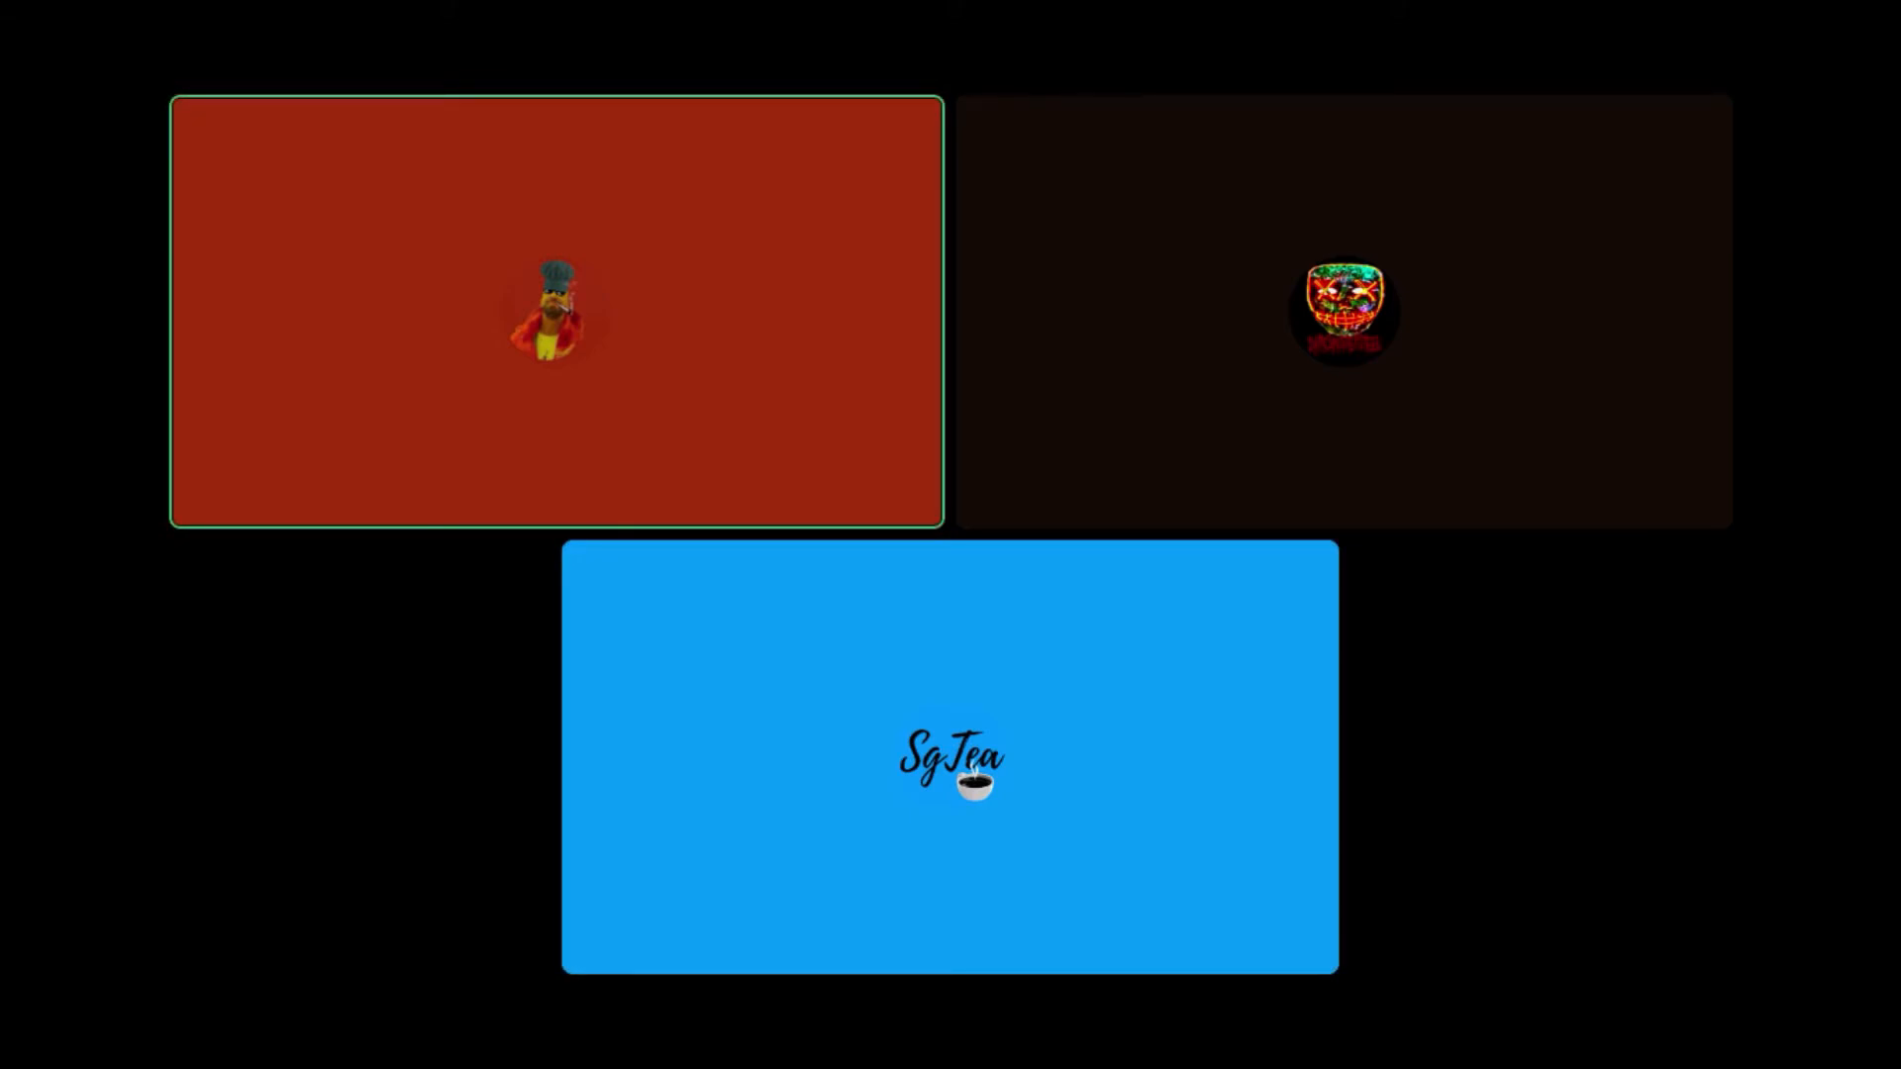
pyautogui.click(948, 761)
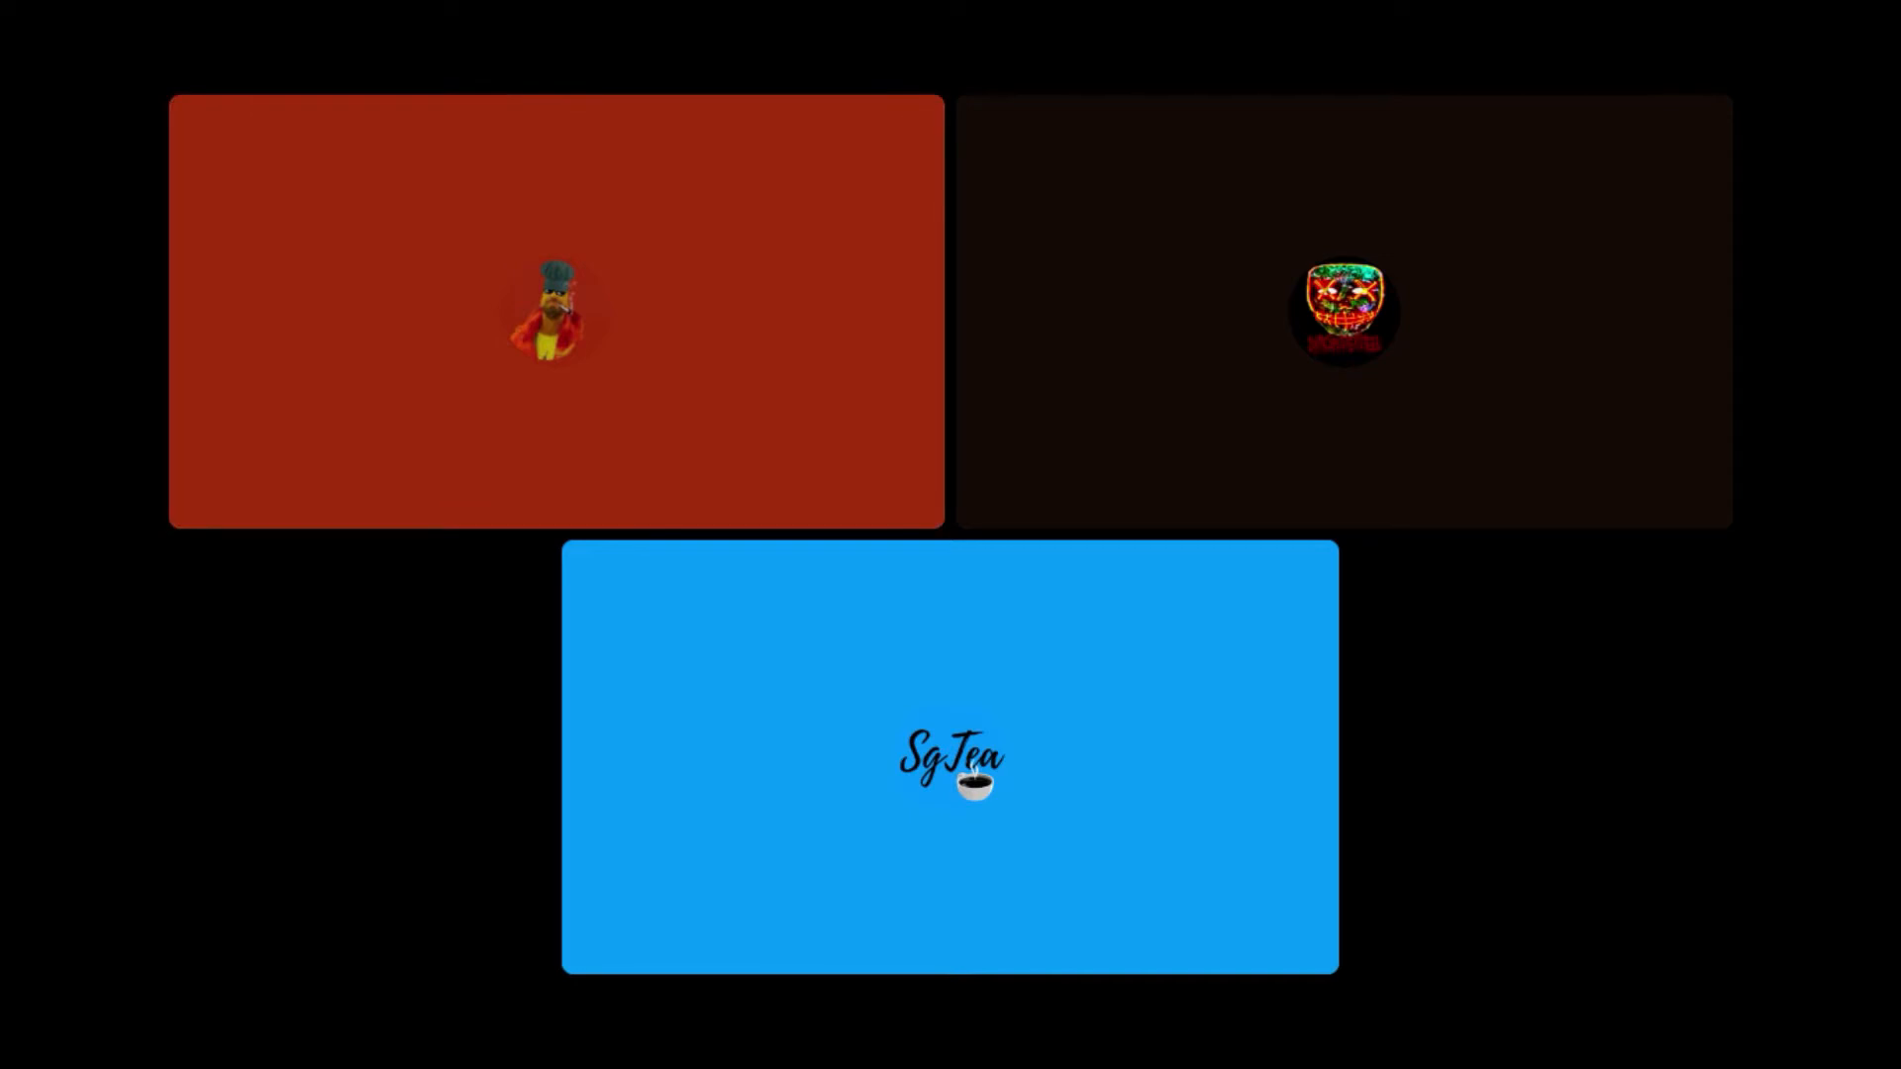
pyautogui.click(554, 311)
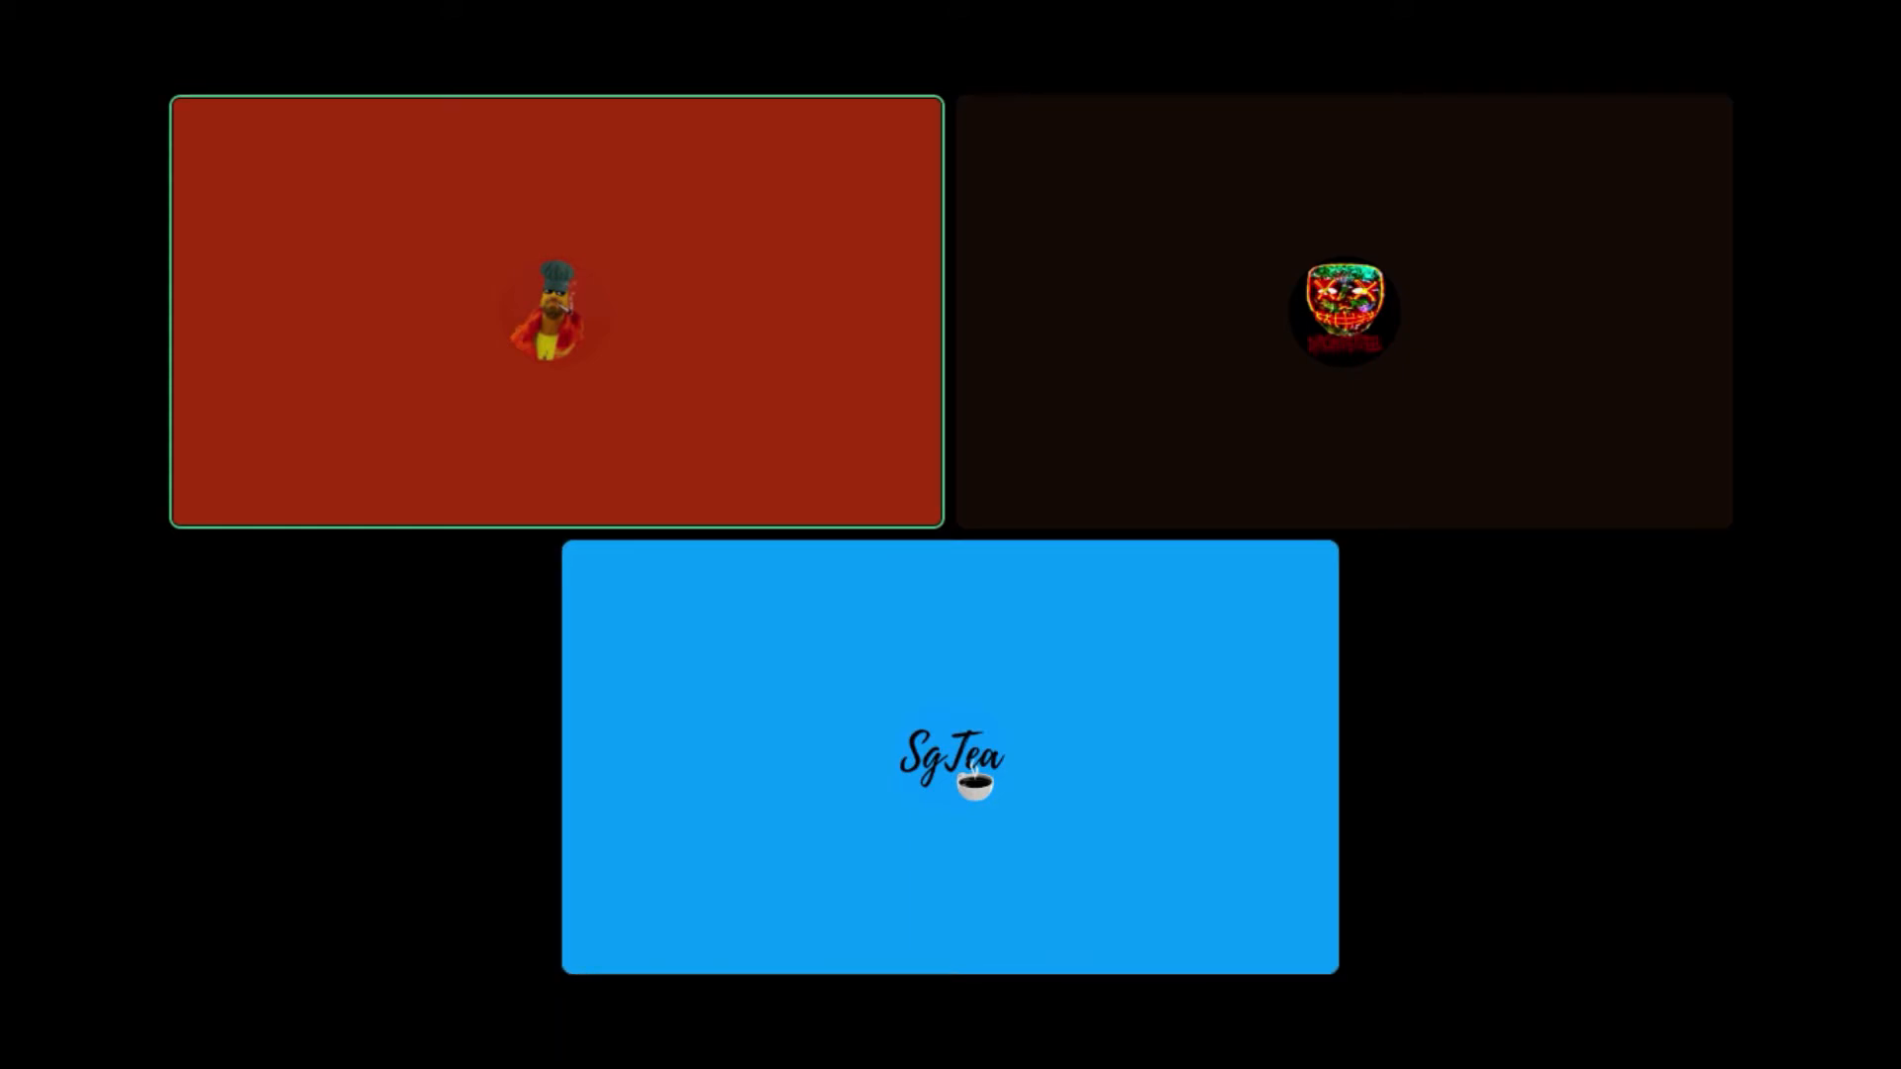
pyautogui.click(948, 761)
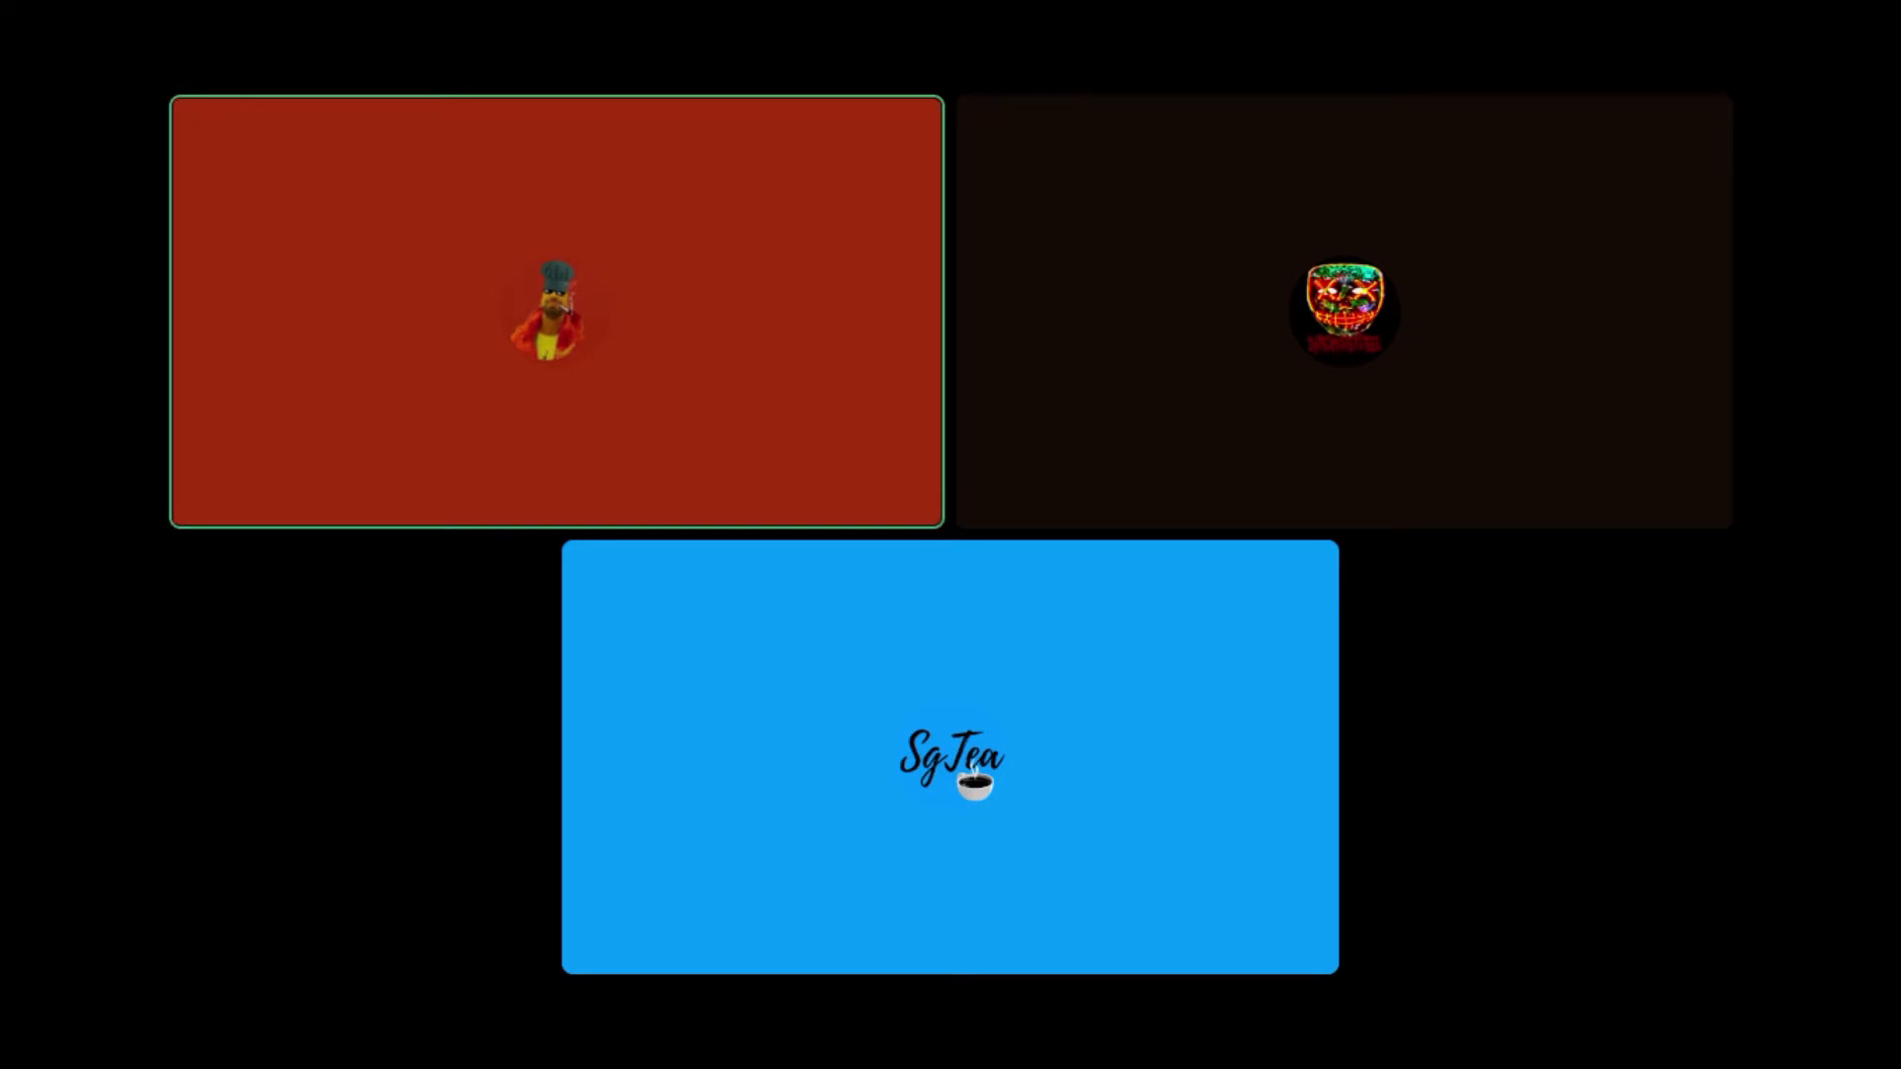
pyautogui.click(948, 759)
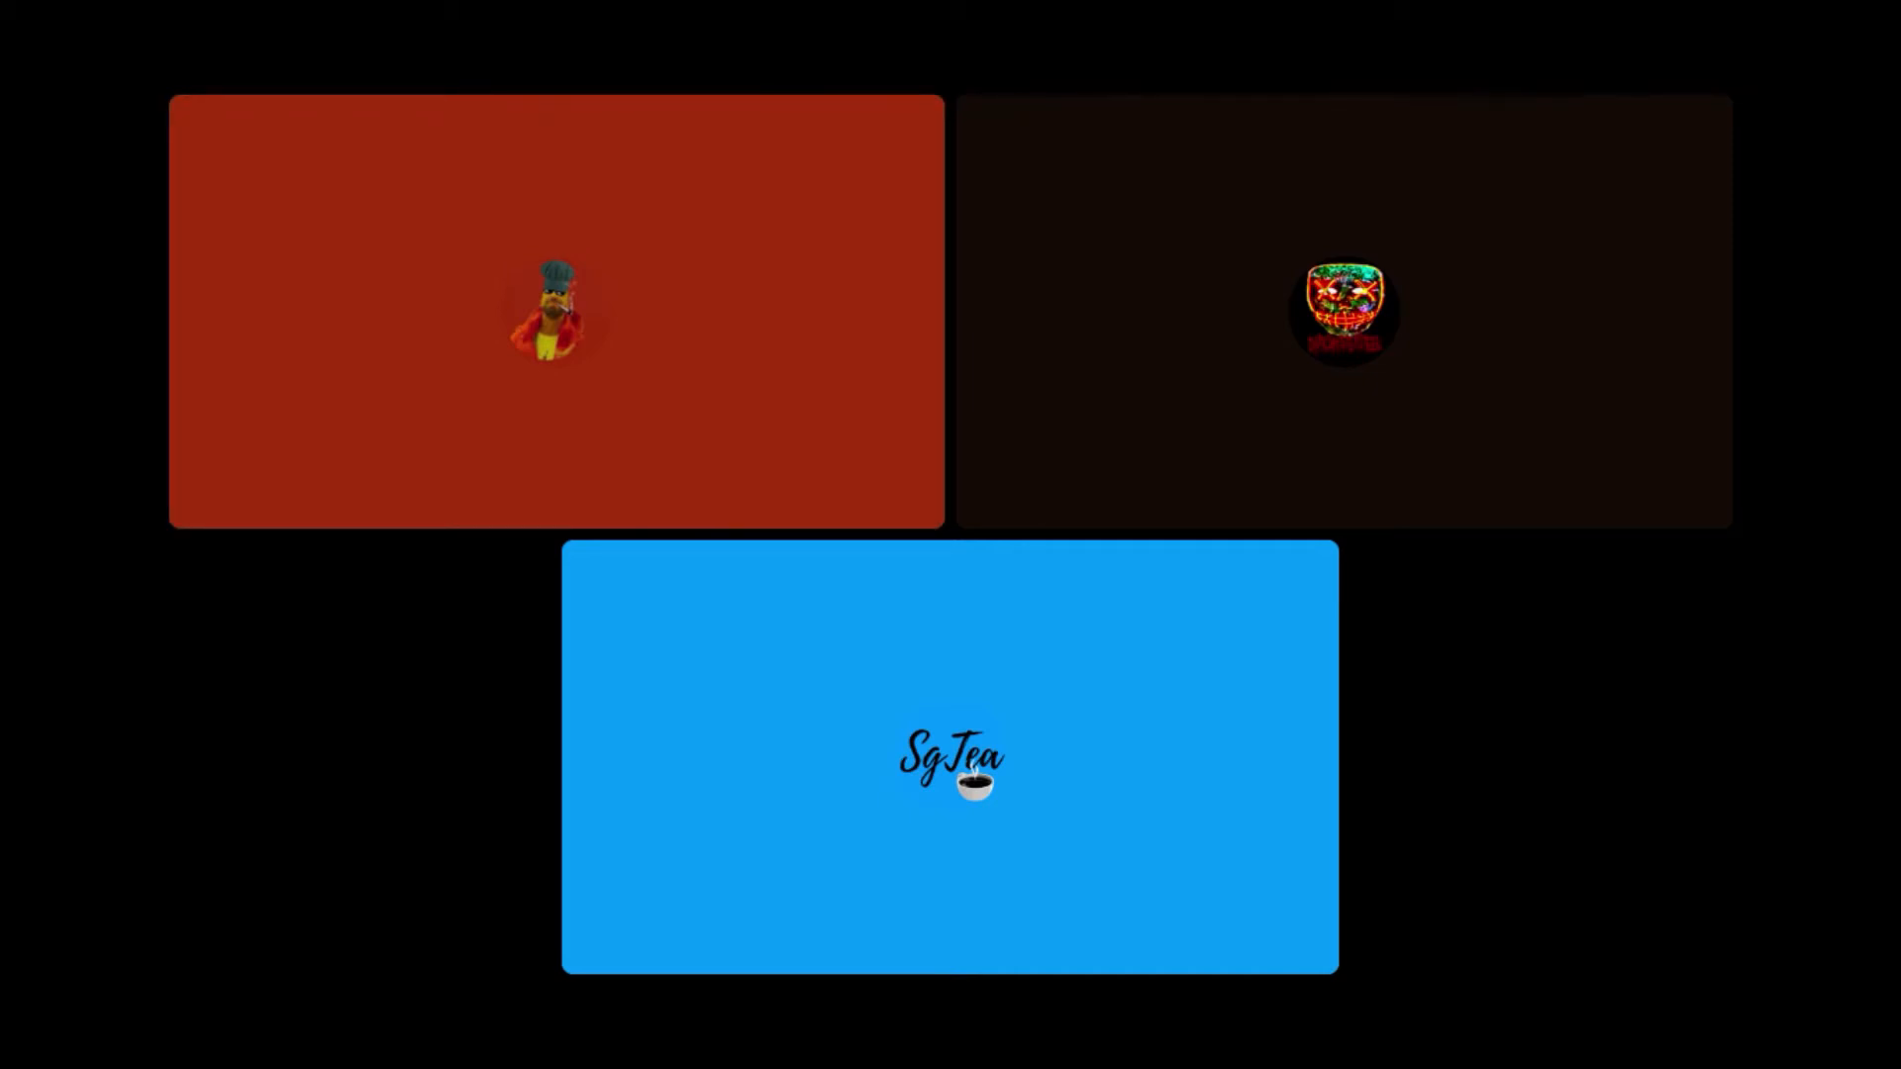
pyautogui.click(554, 311)
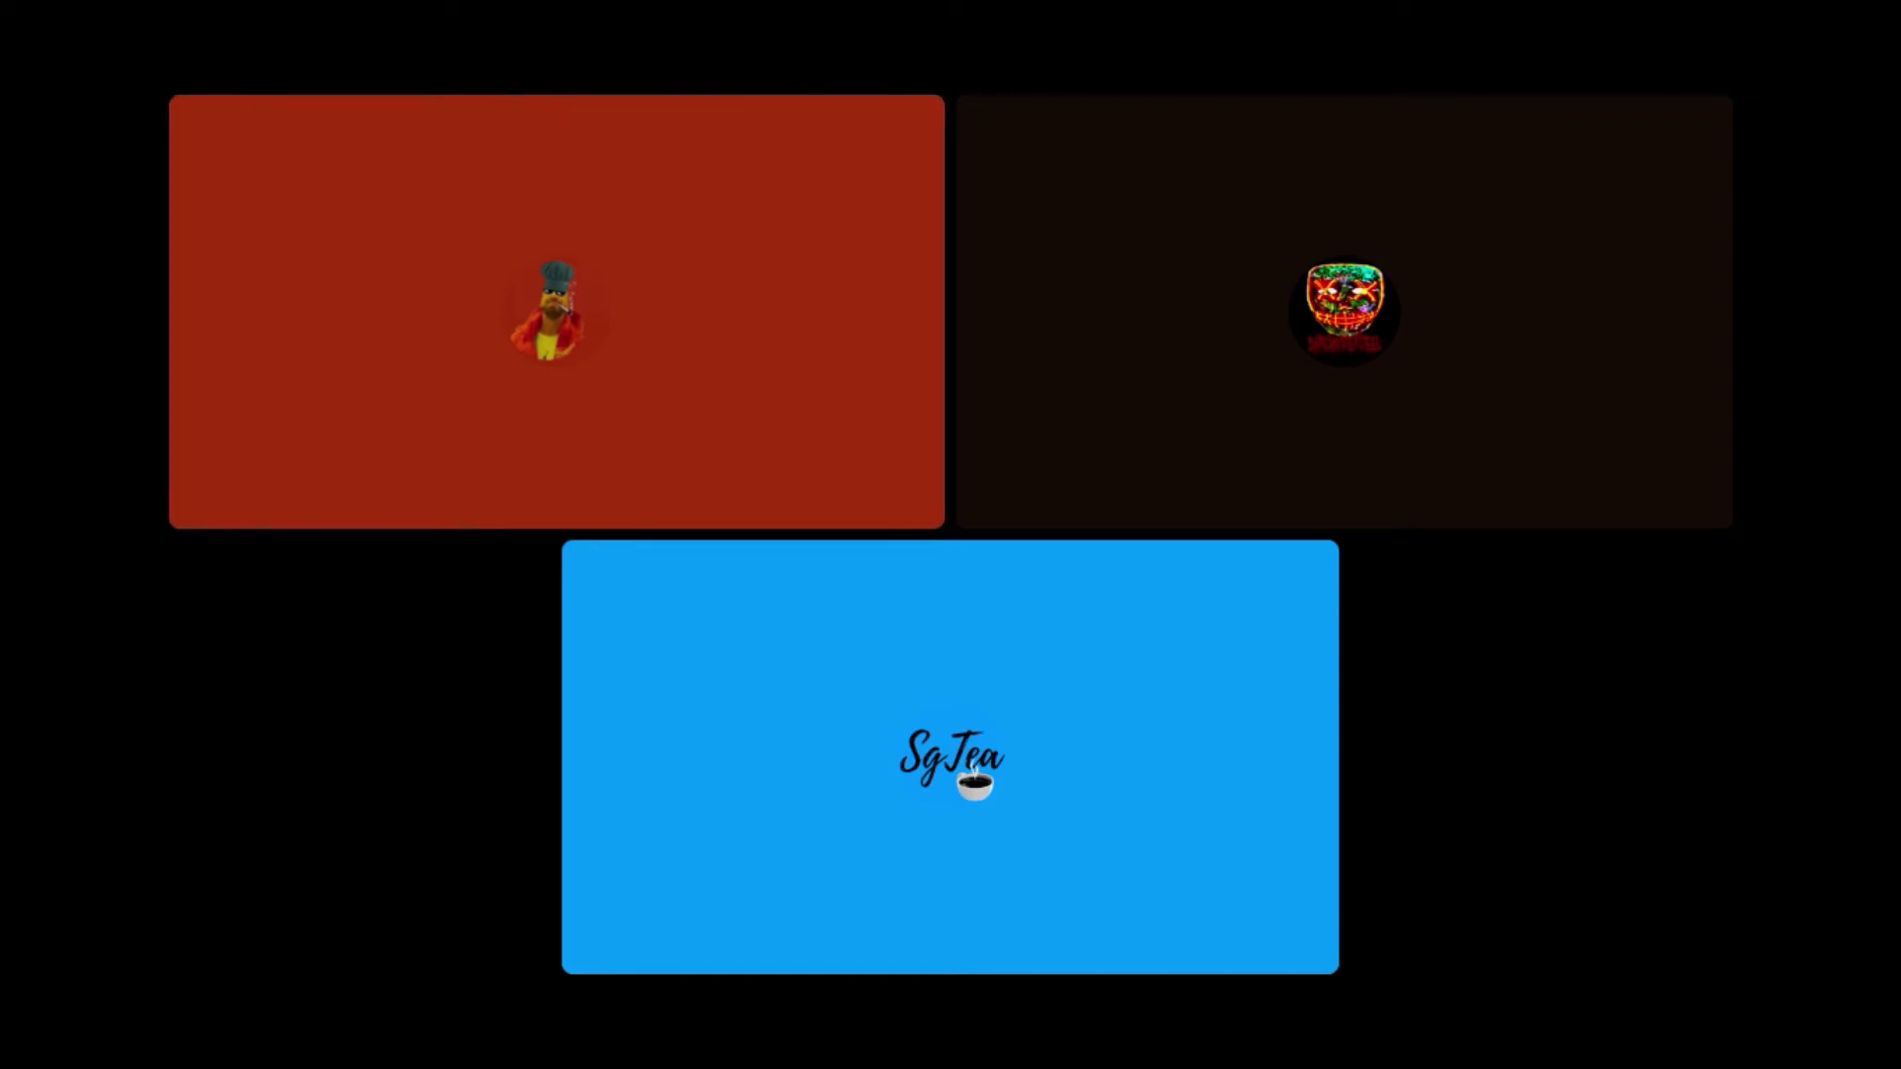
pyautogui.click(555, 311)
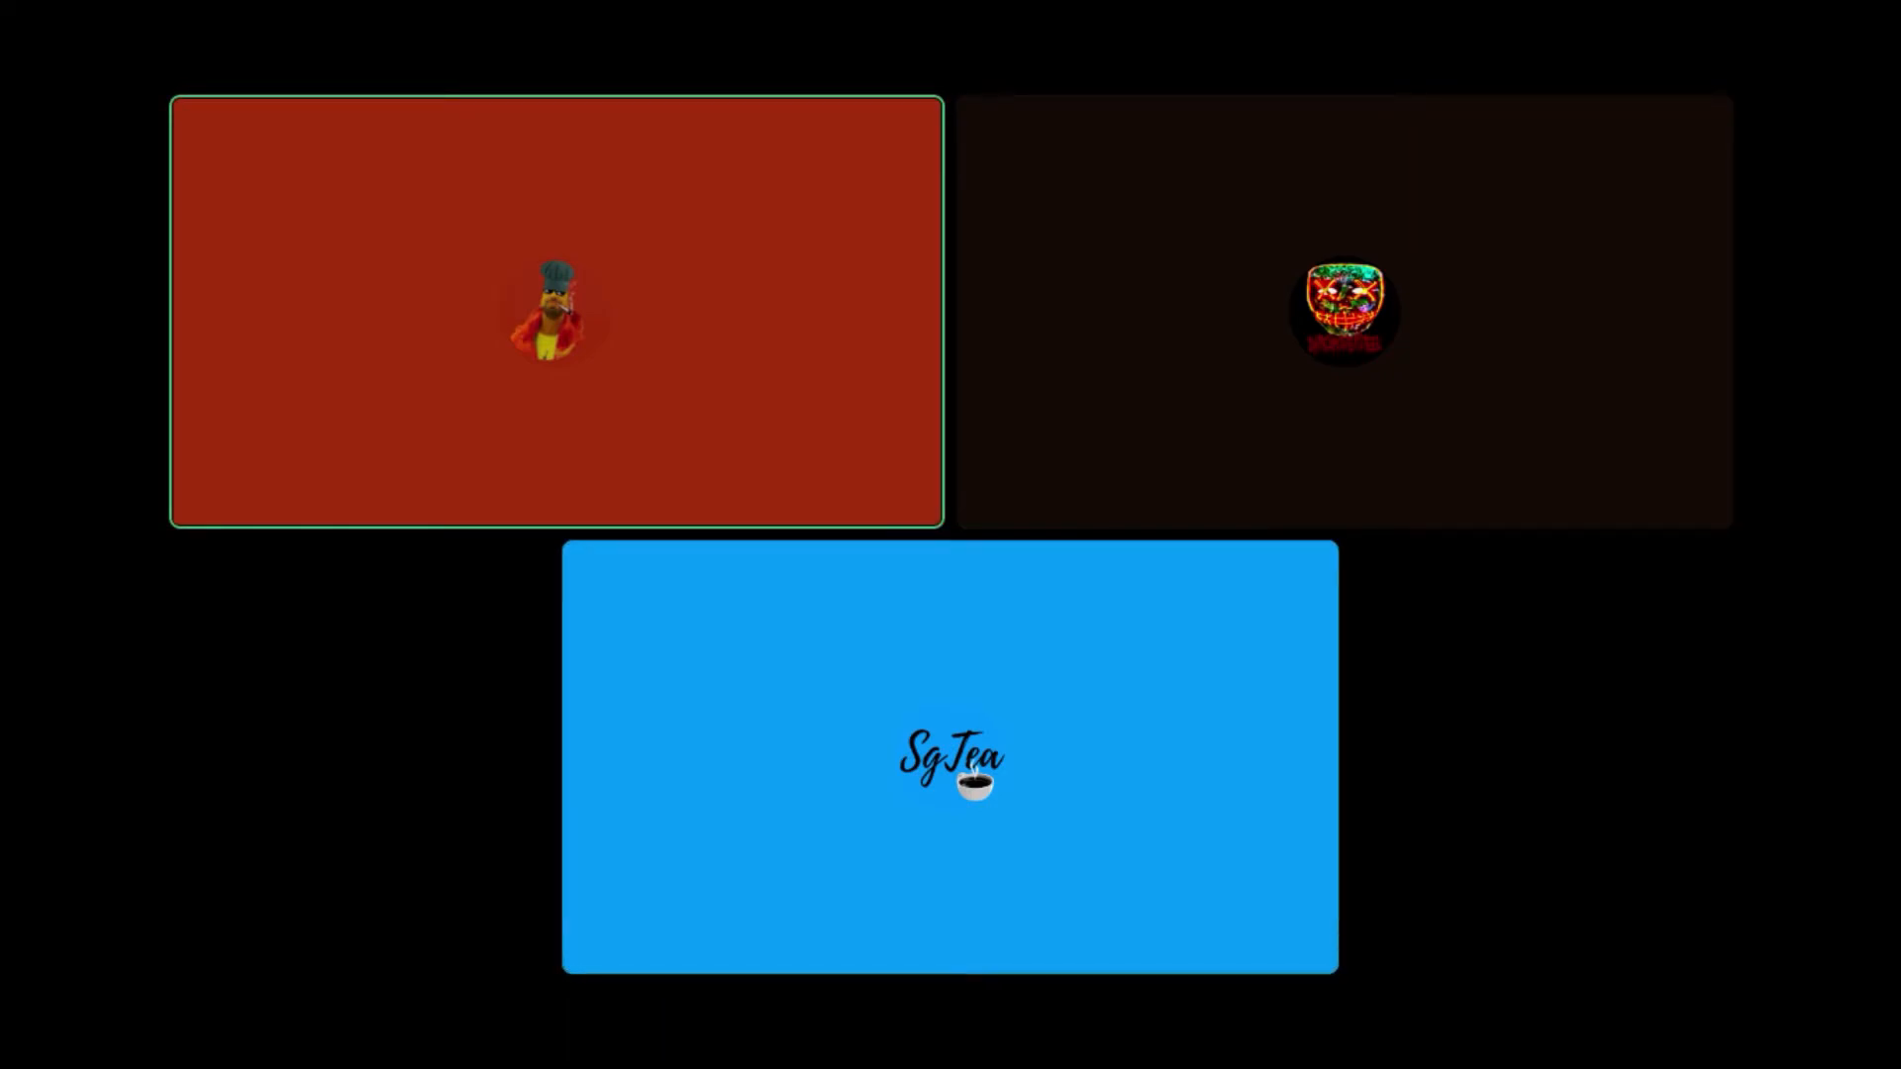
pyautogui.click(948, 760)
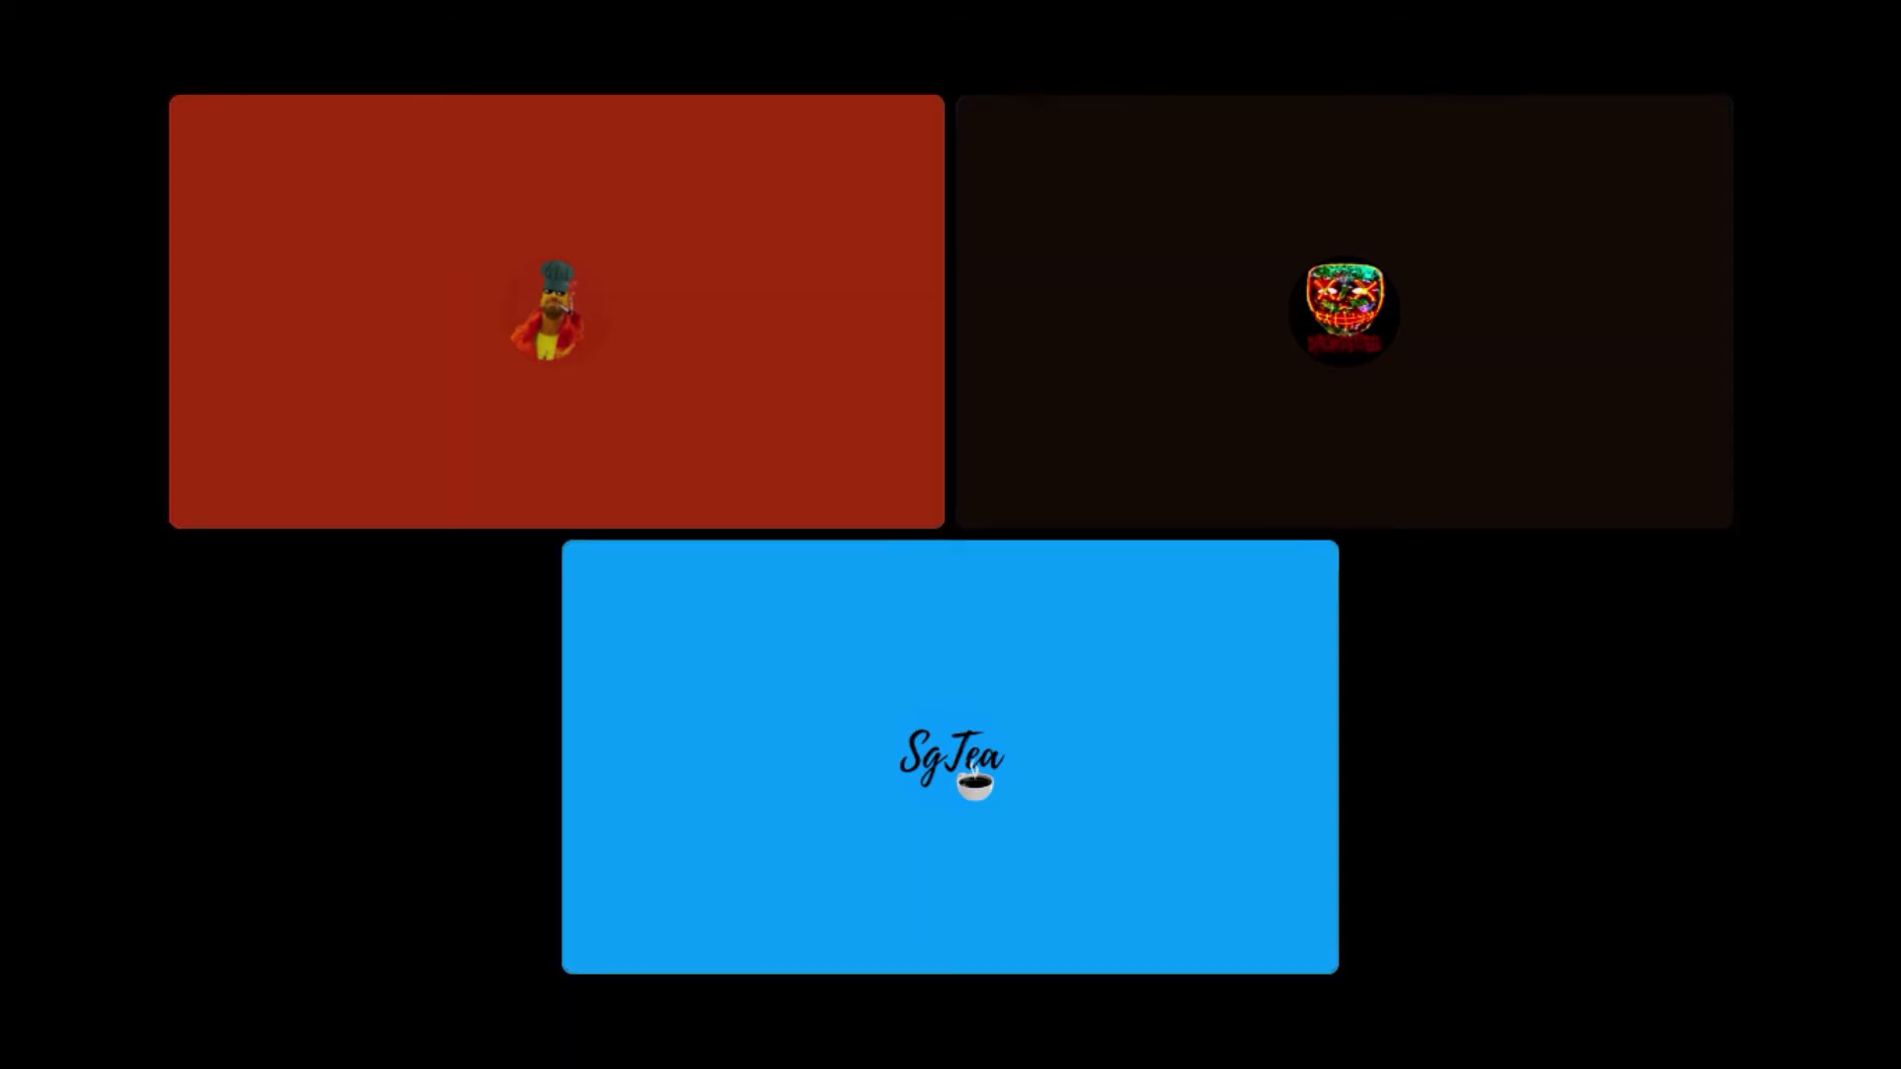
pyautogui.click(554, 309)
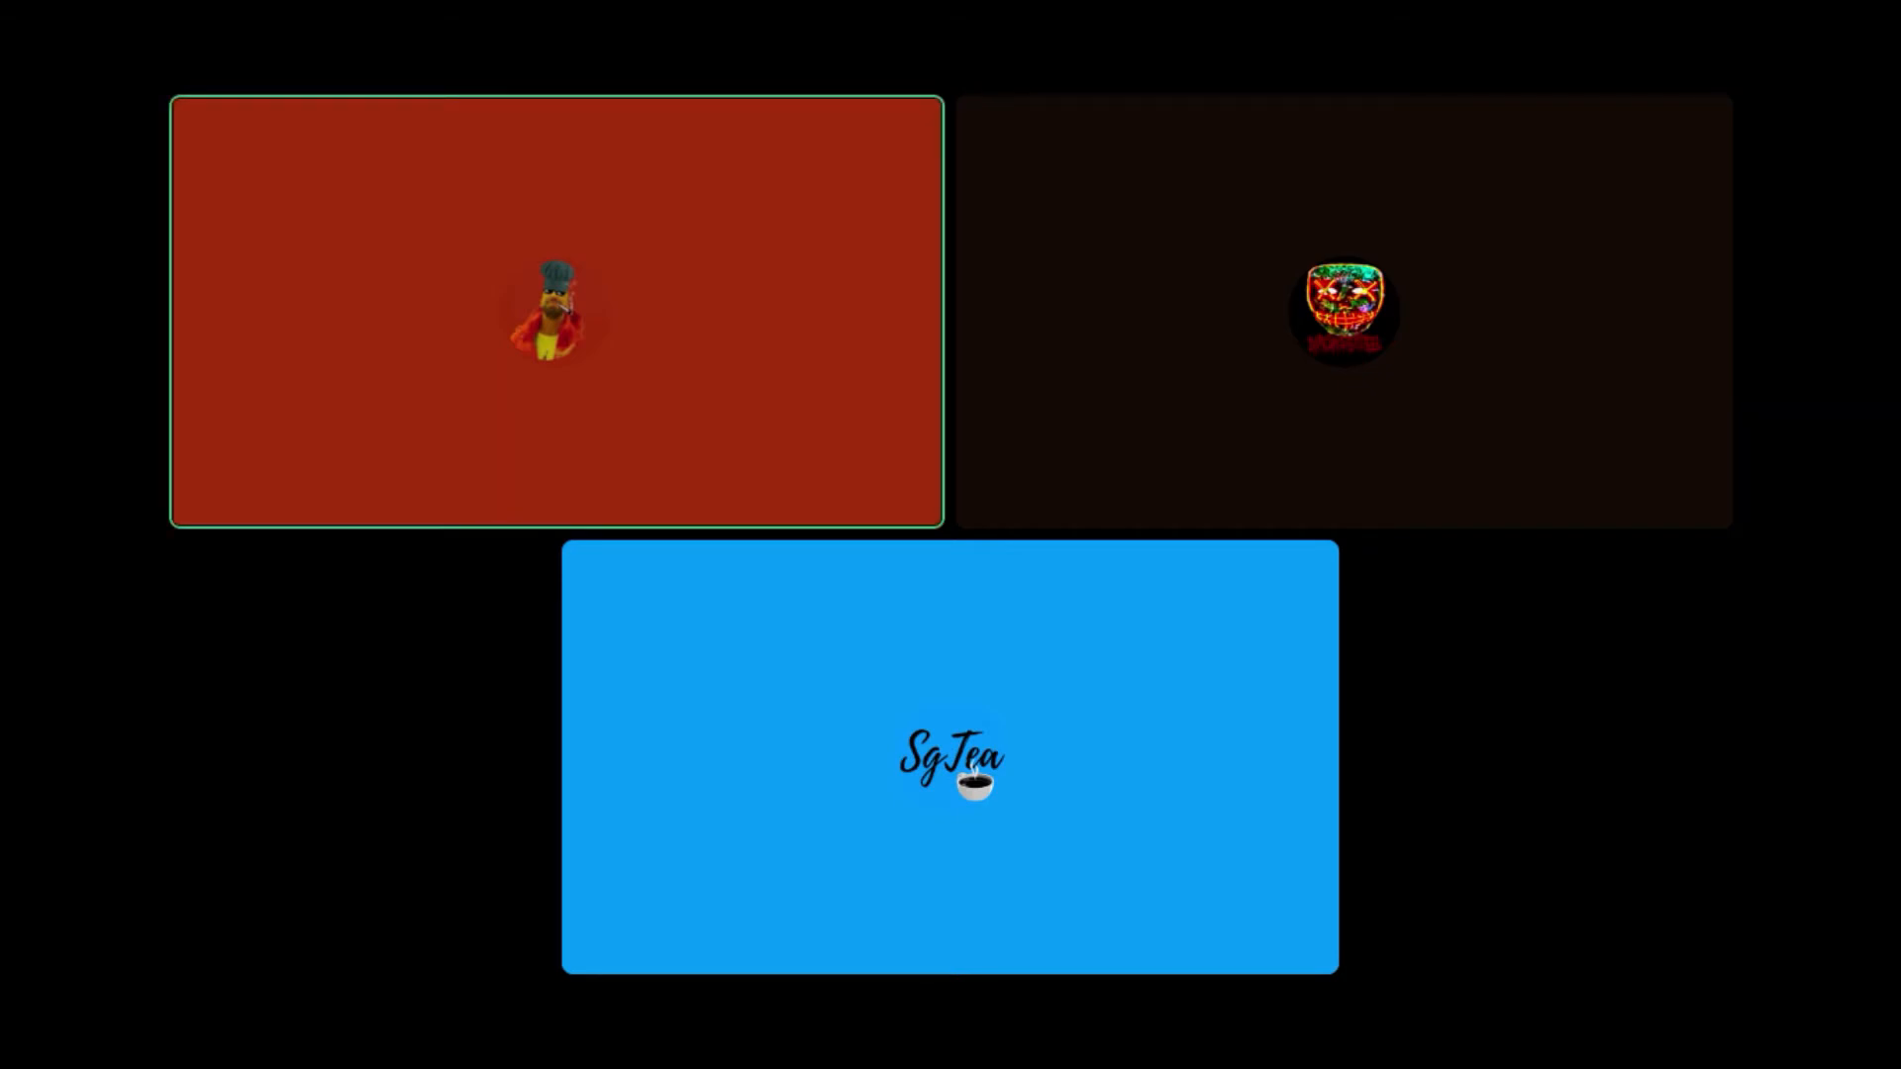
pyautogui.click(949, 756)
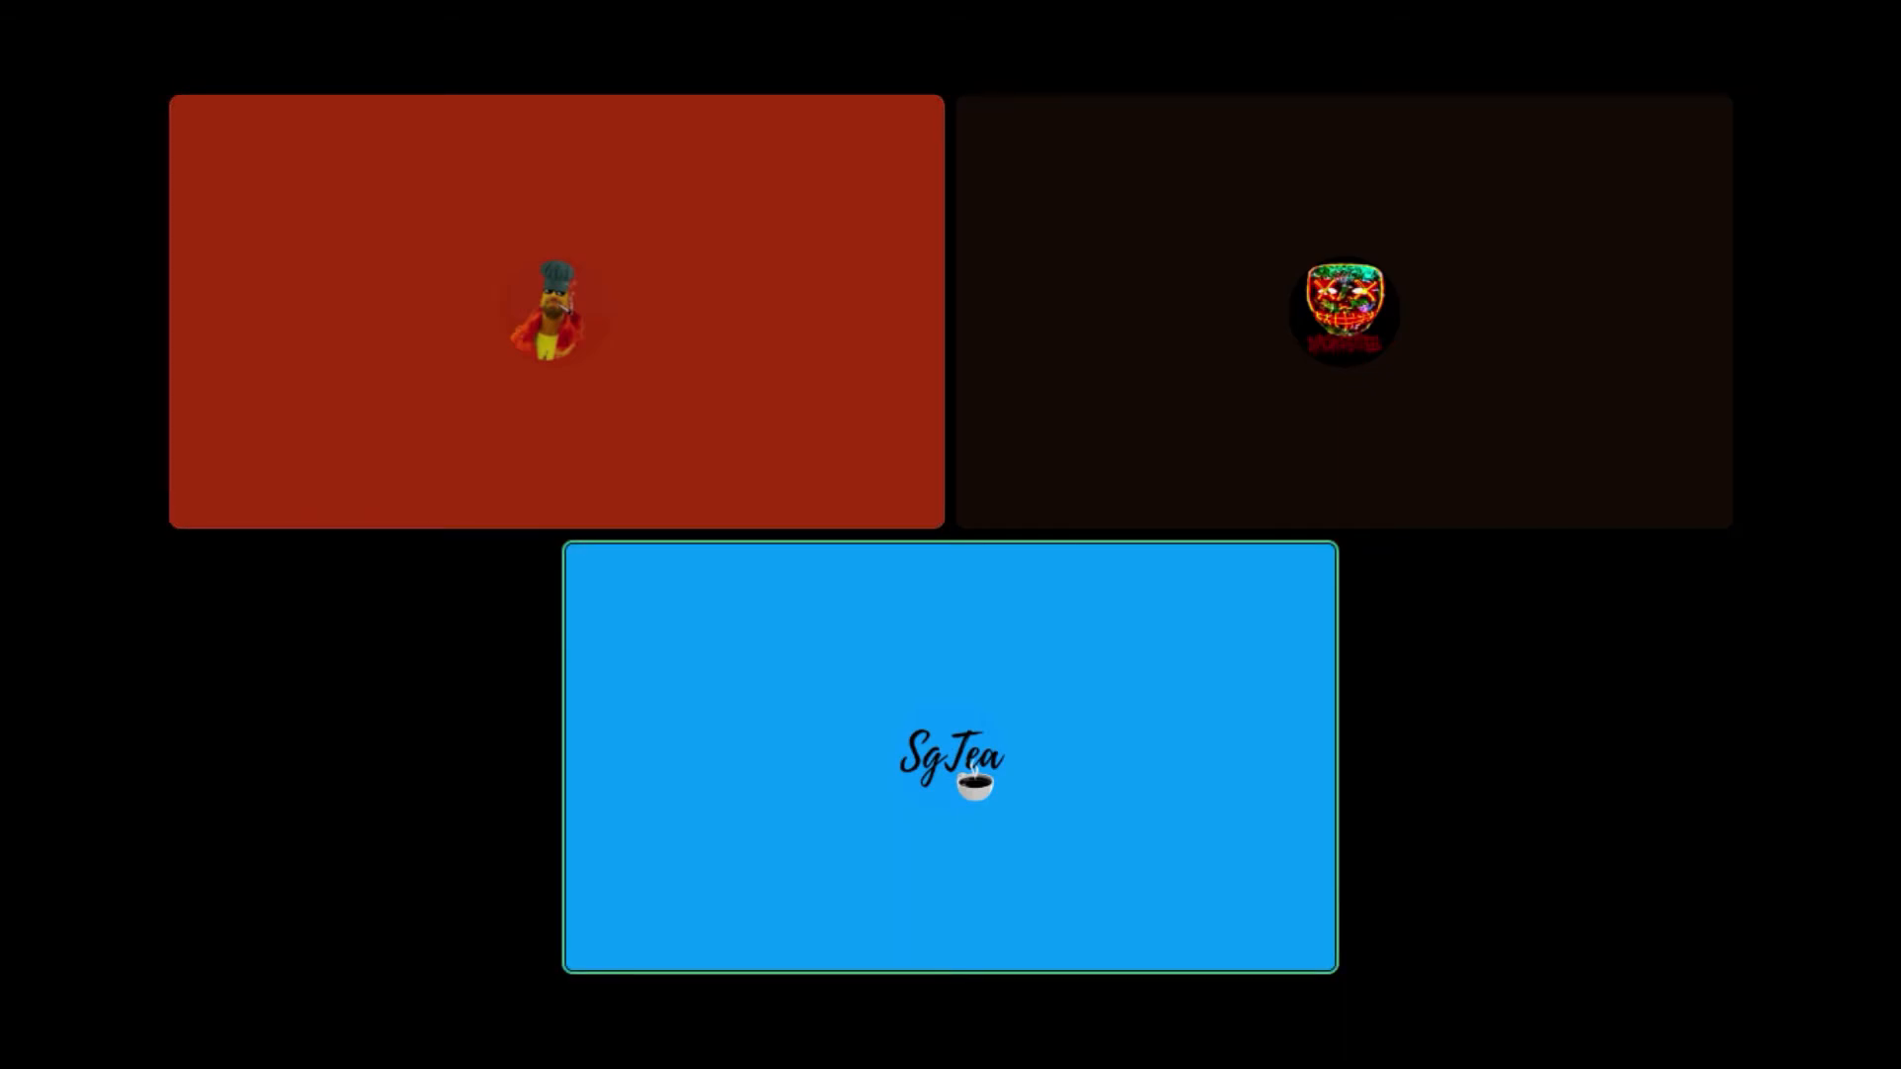
pyautogui.click(554, 309)
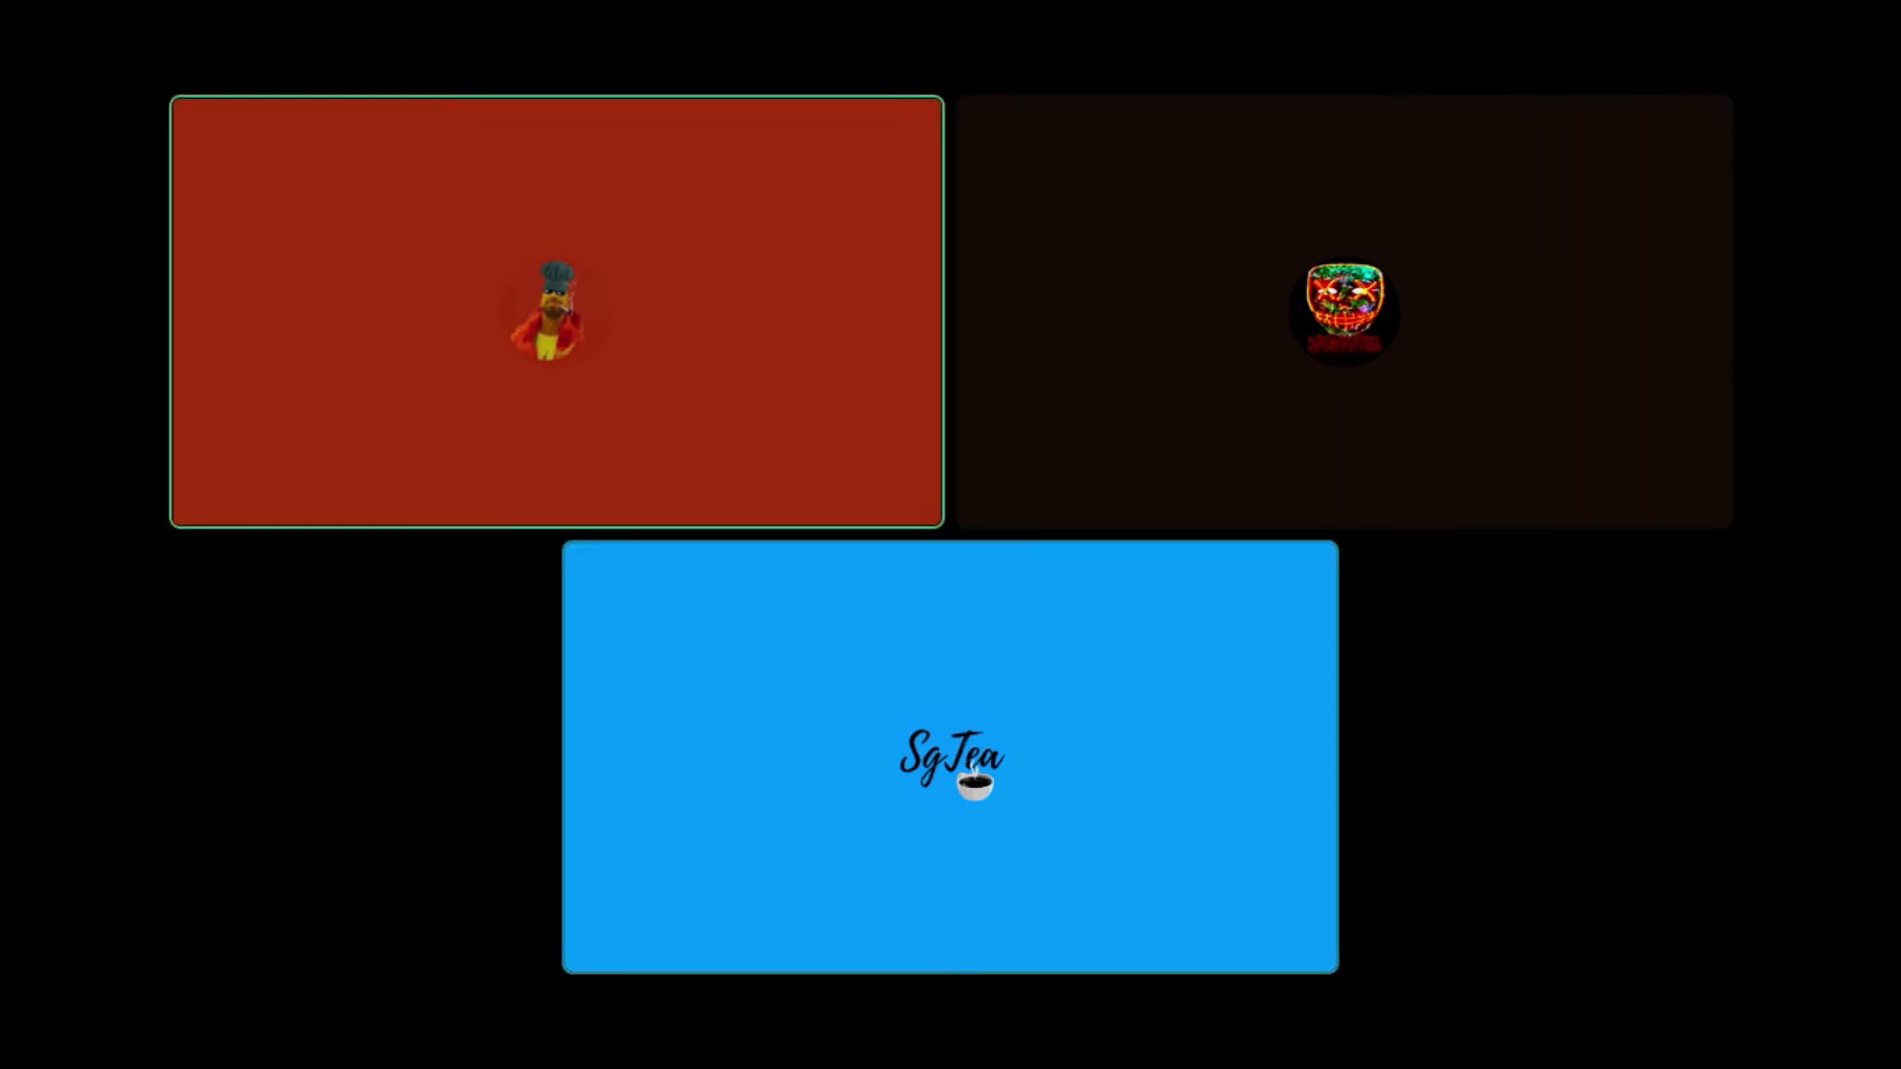
pyautogui.click(949, 760)
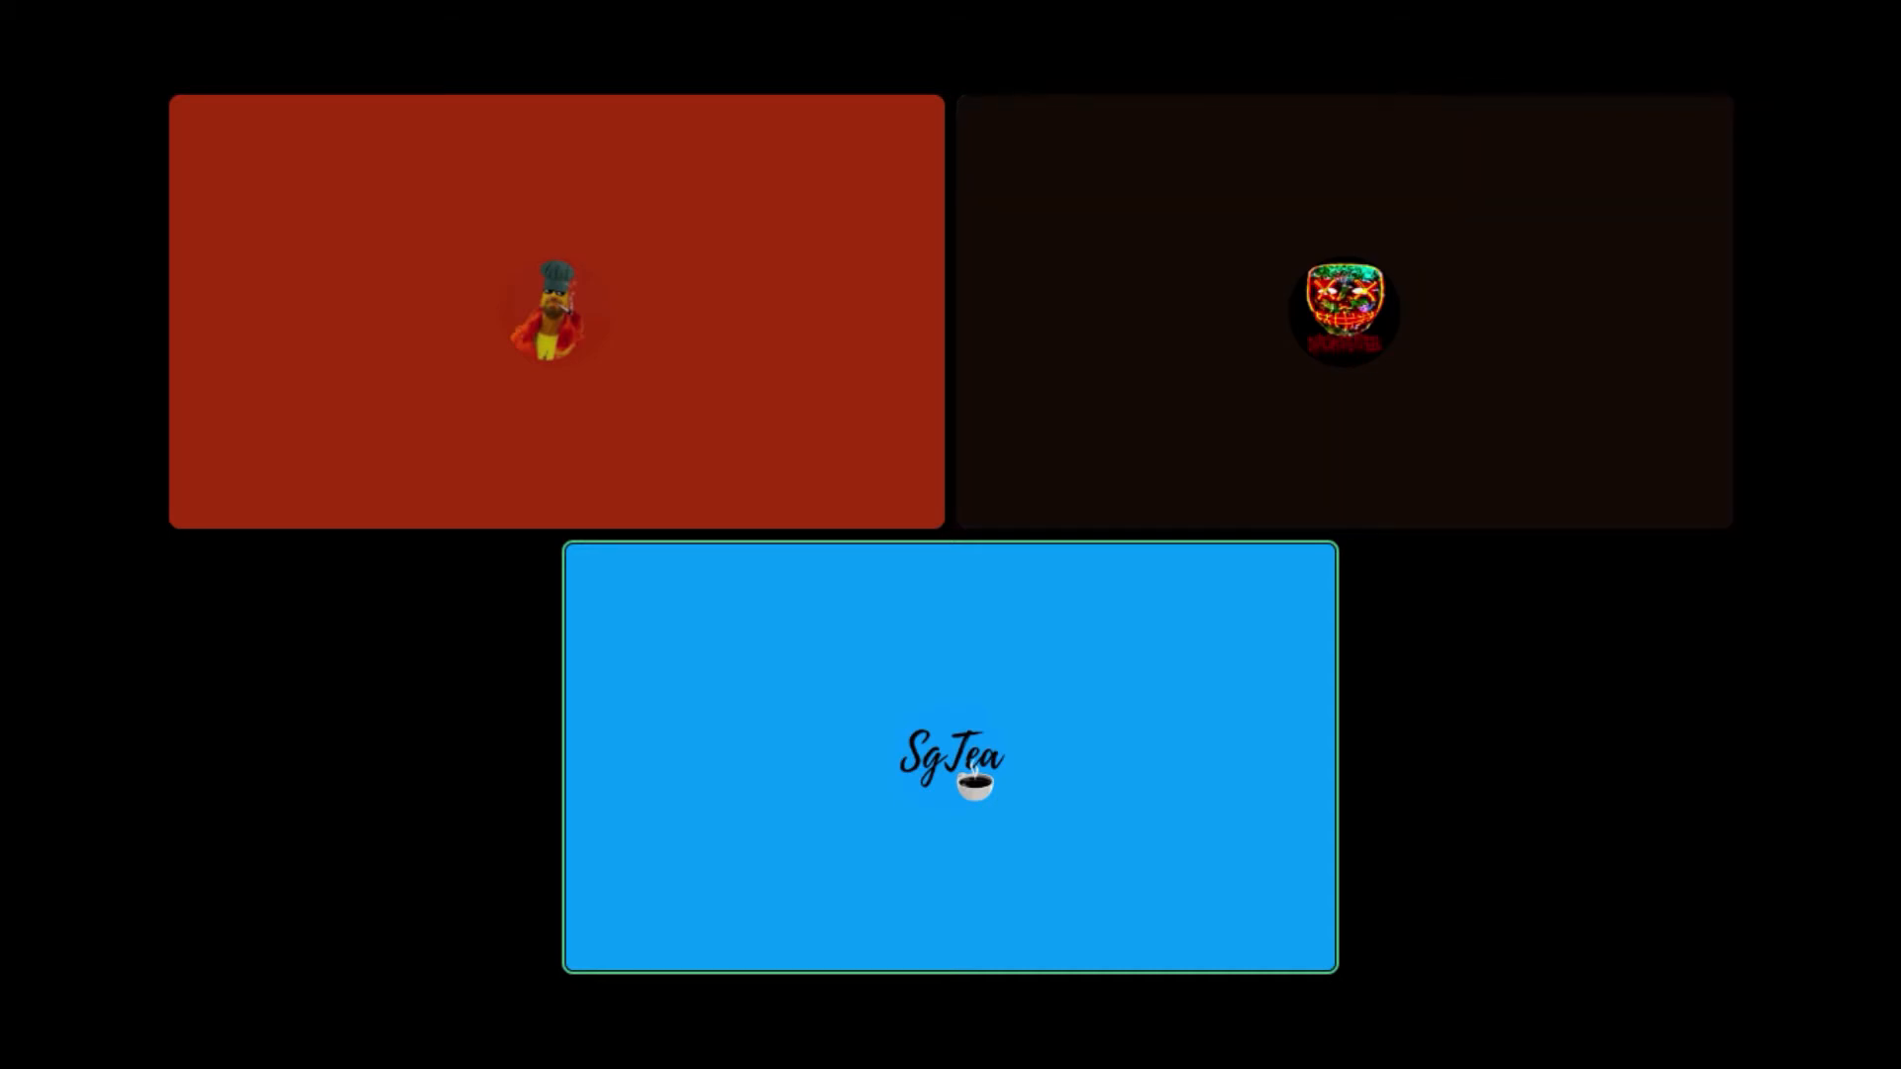
pyautogui.click(555, 311)
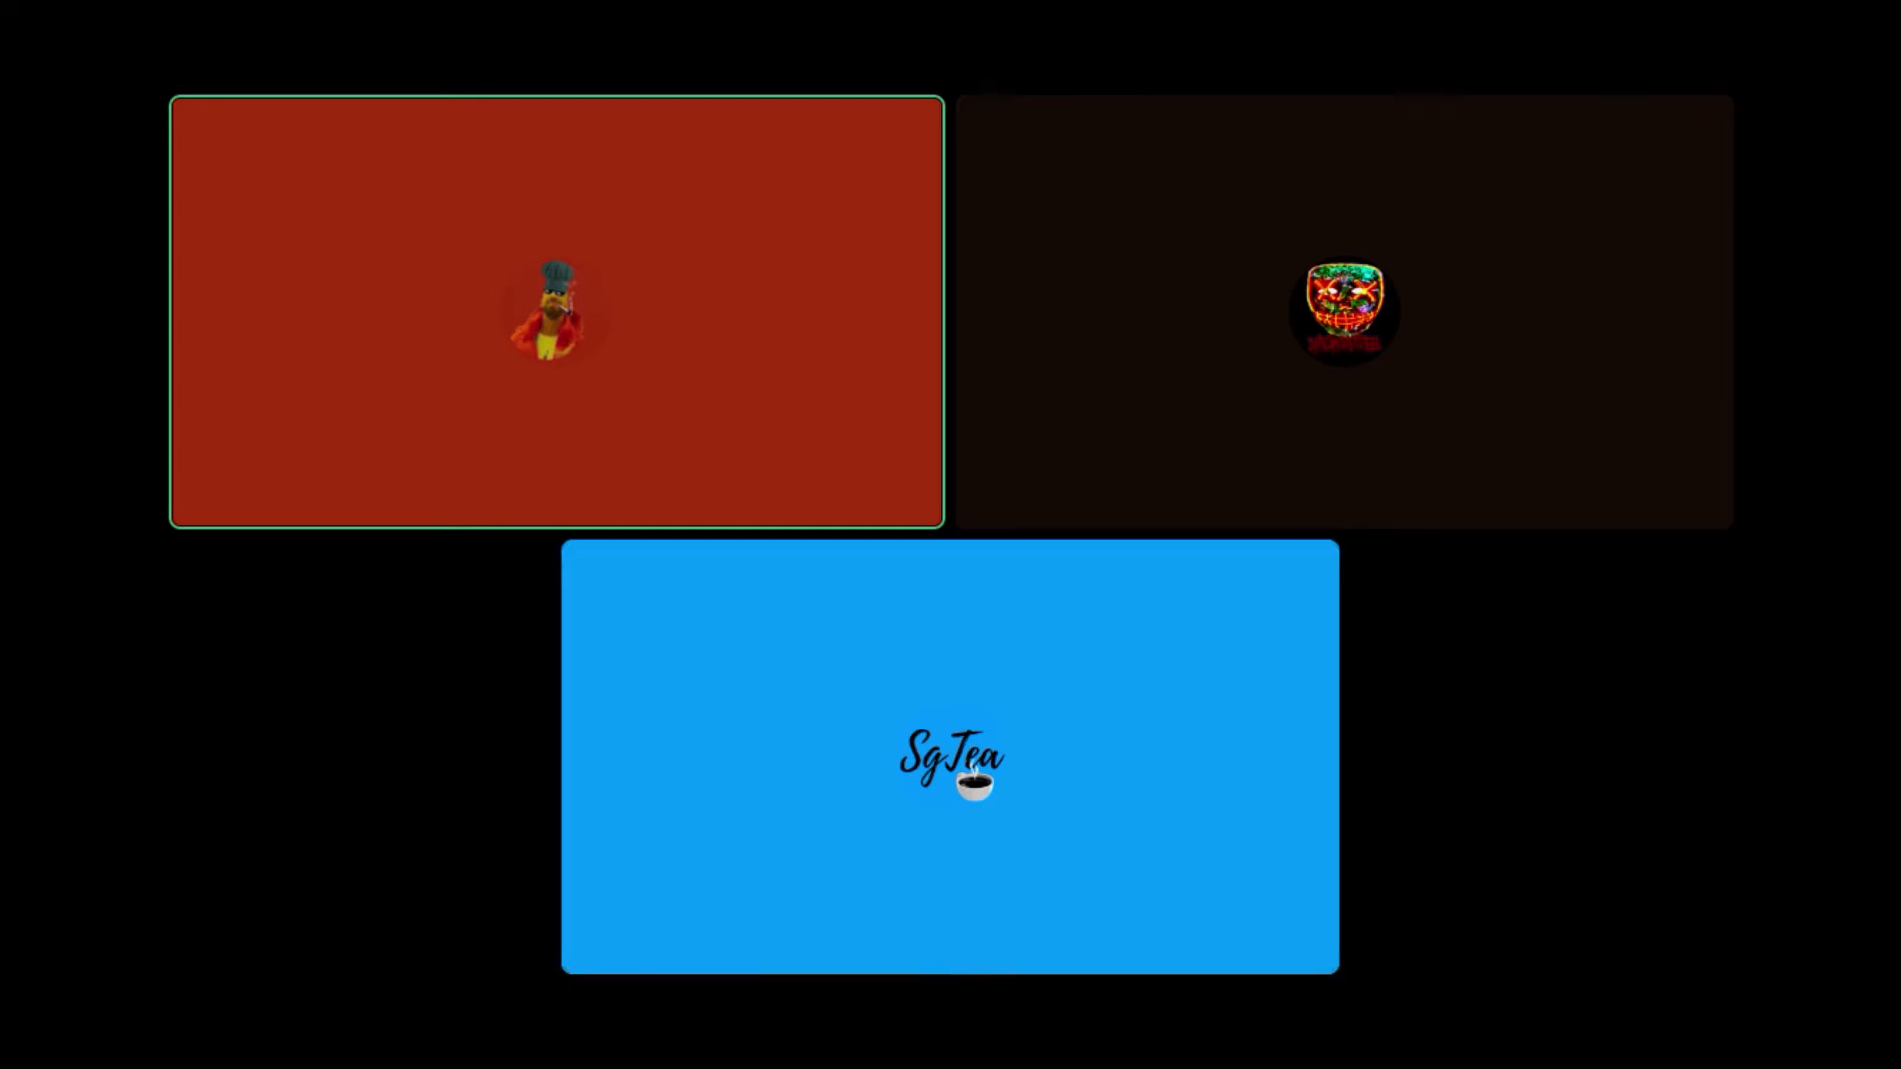
pyautogui.click(949, 760)
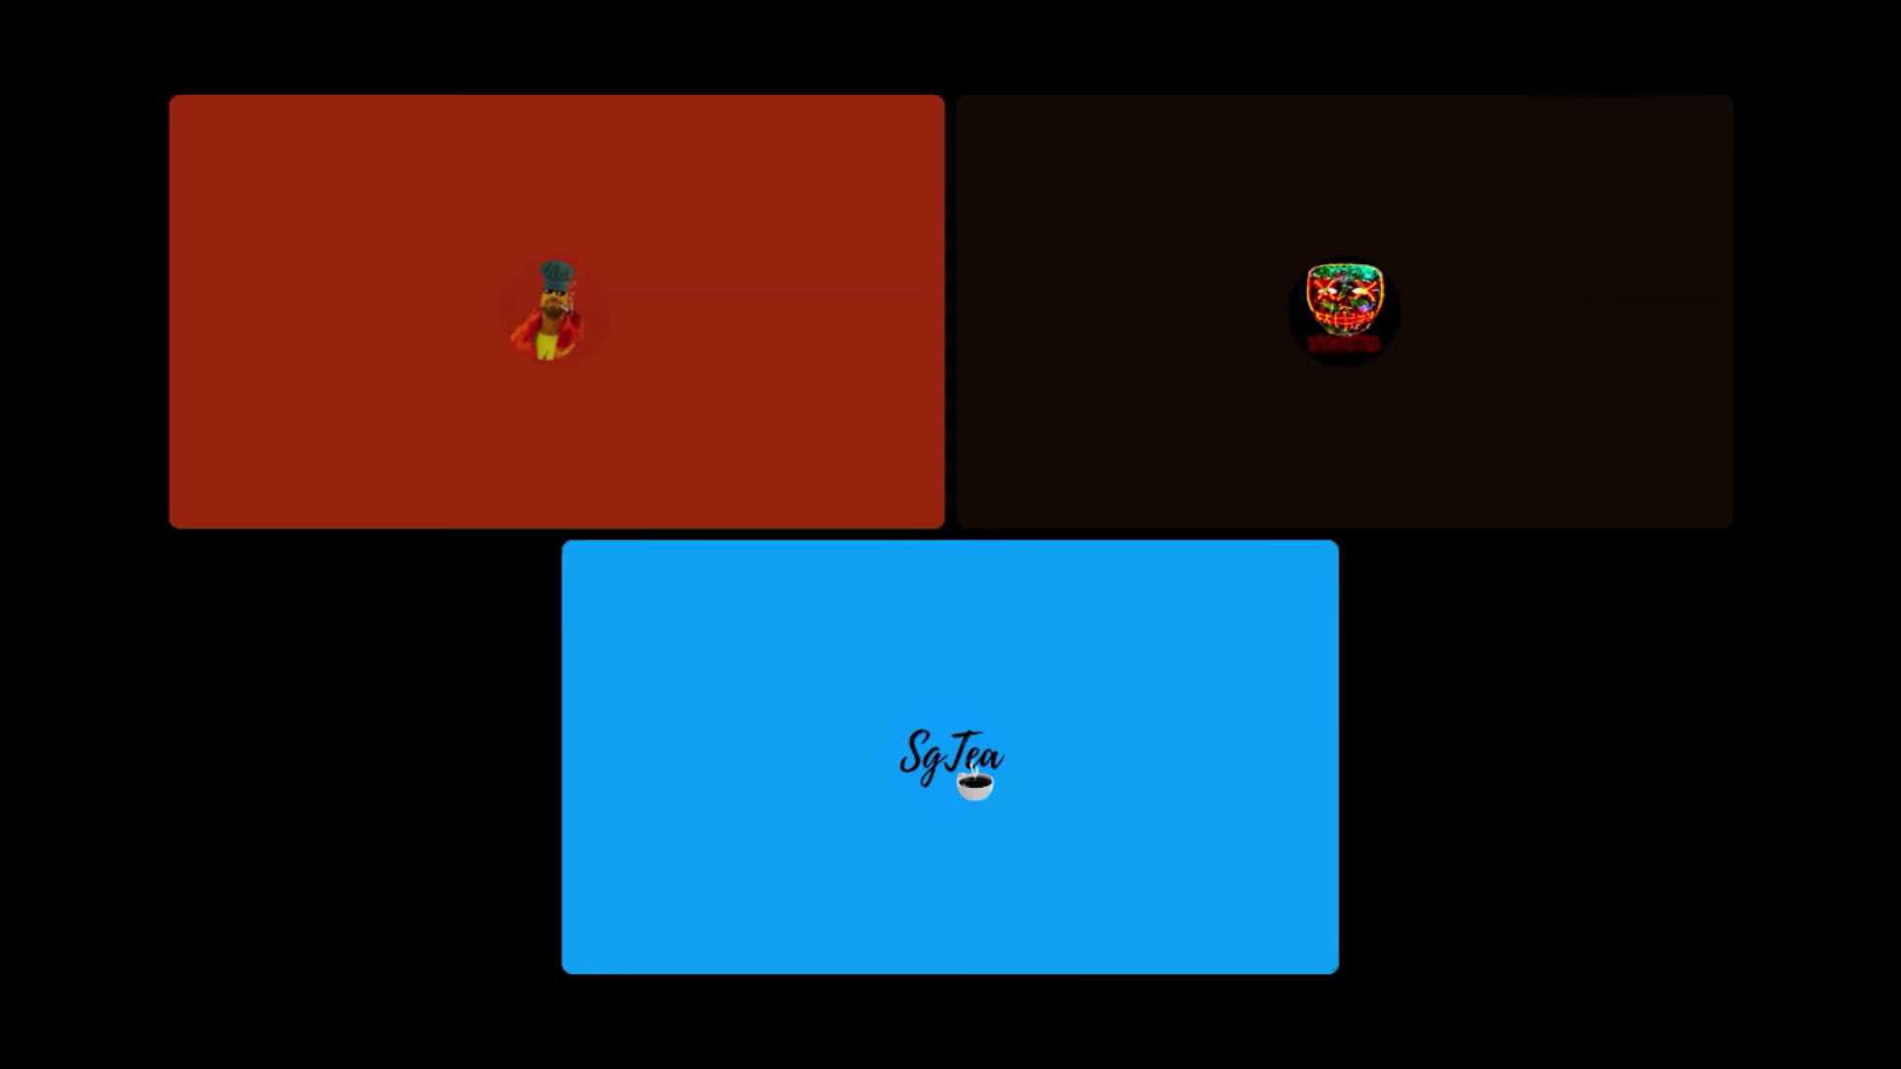
pyautogui.click(554, 311)
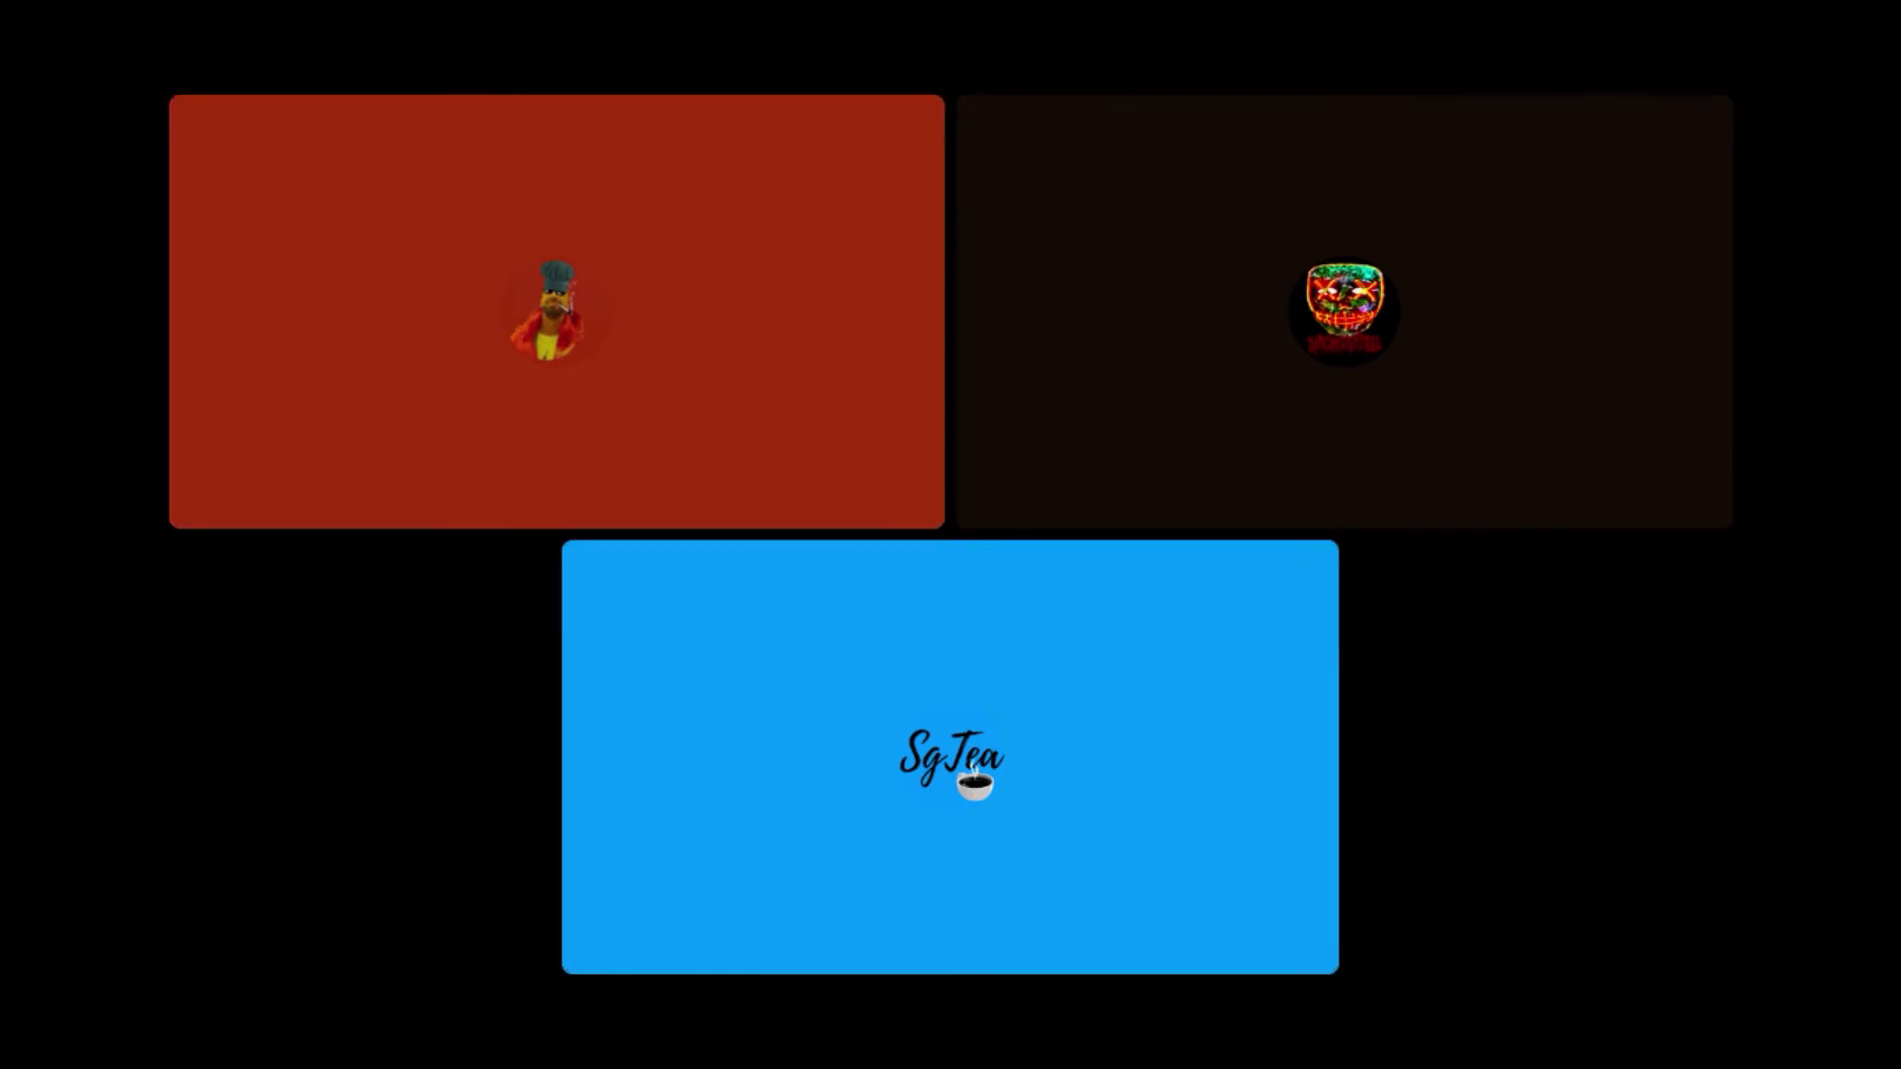
pyautogui.click(554, 311)
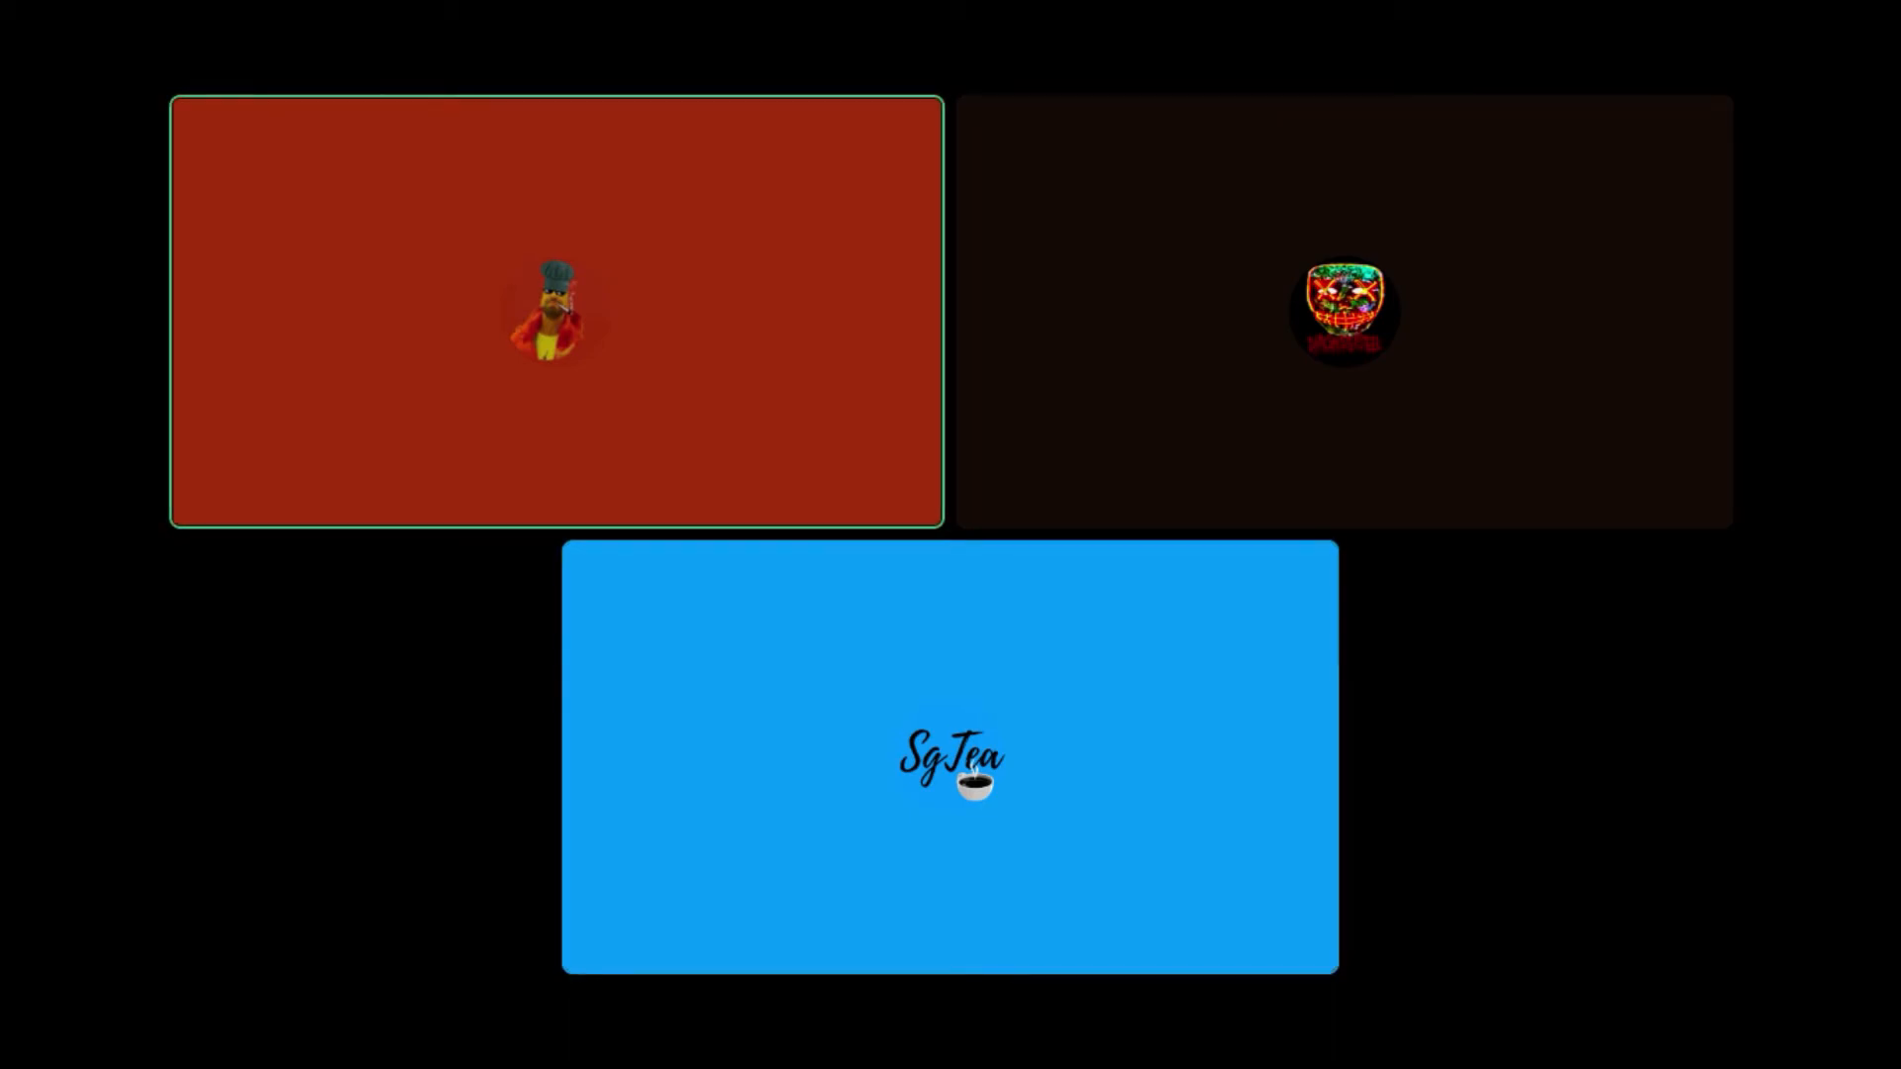
pyautogui.click(949, 761)
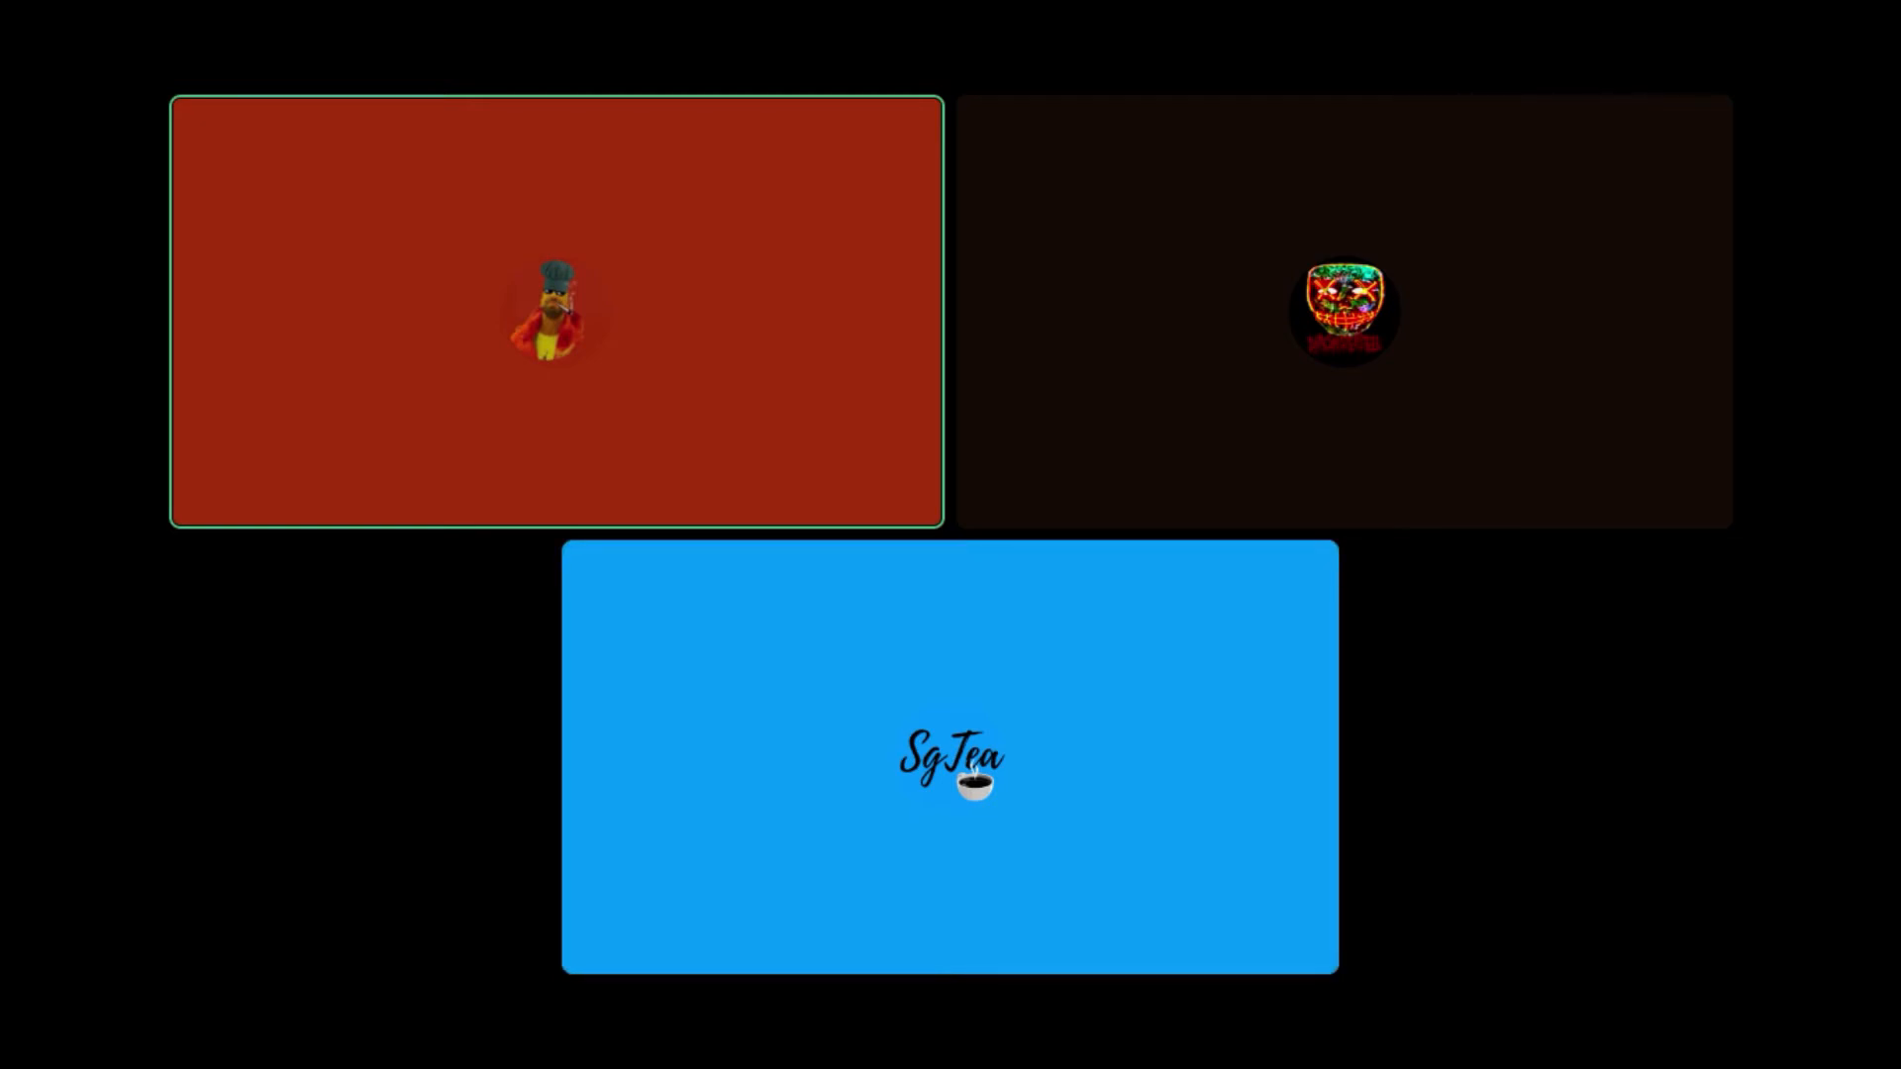
pyautogui.click(948, 759)
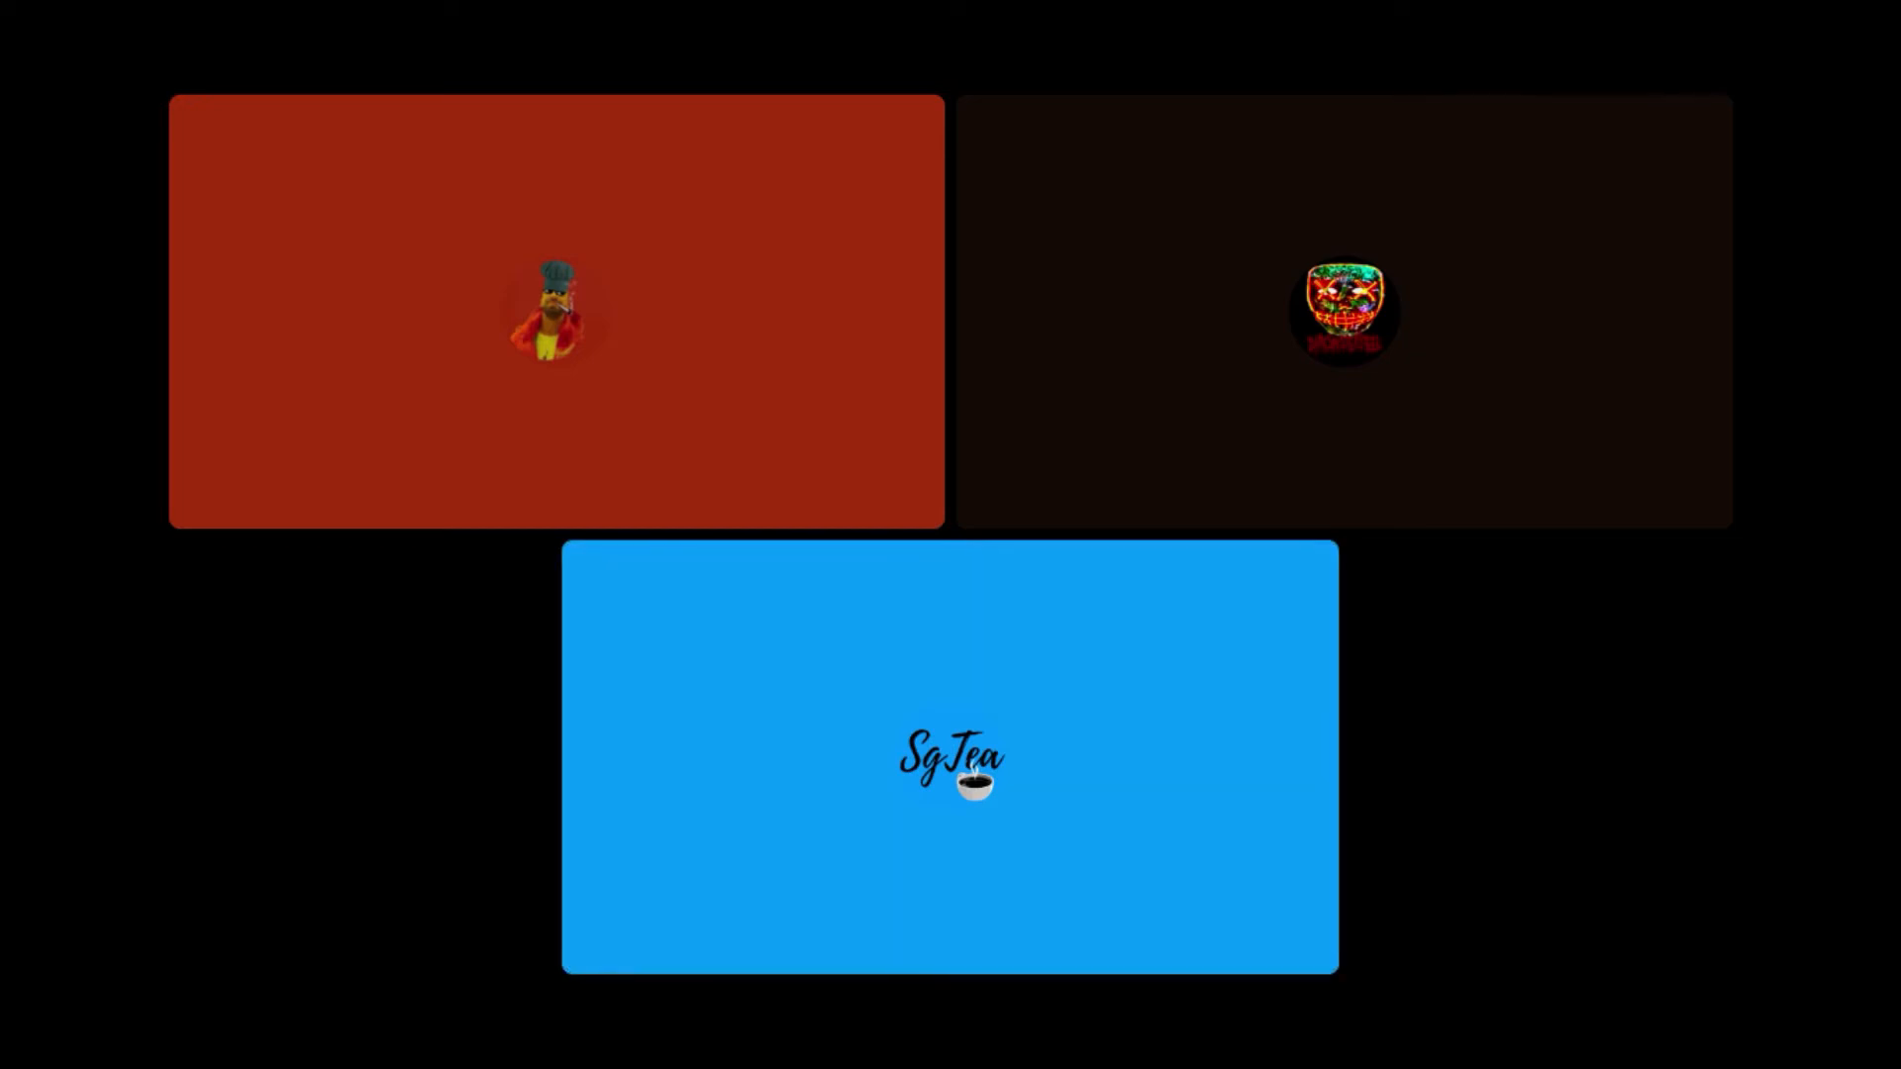
pyautogui.click(554, 311)
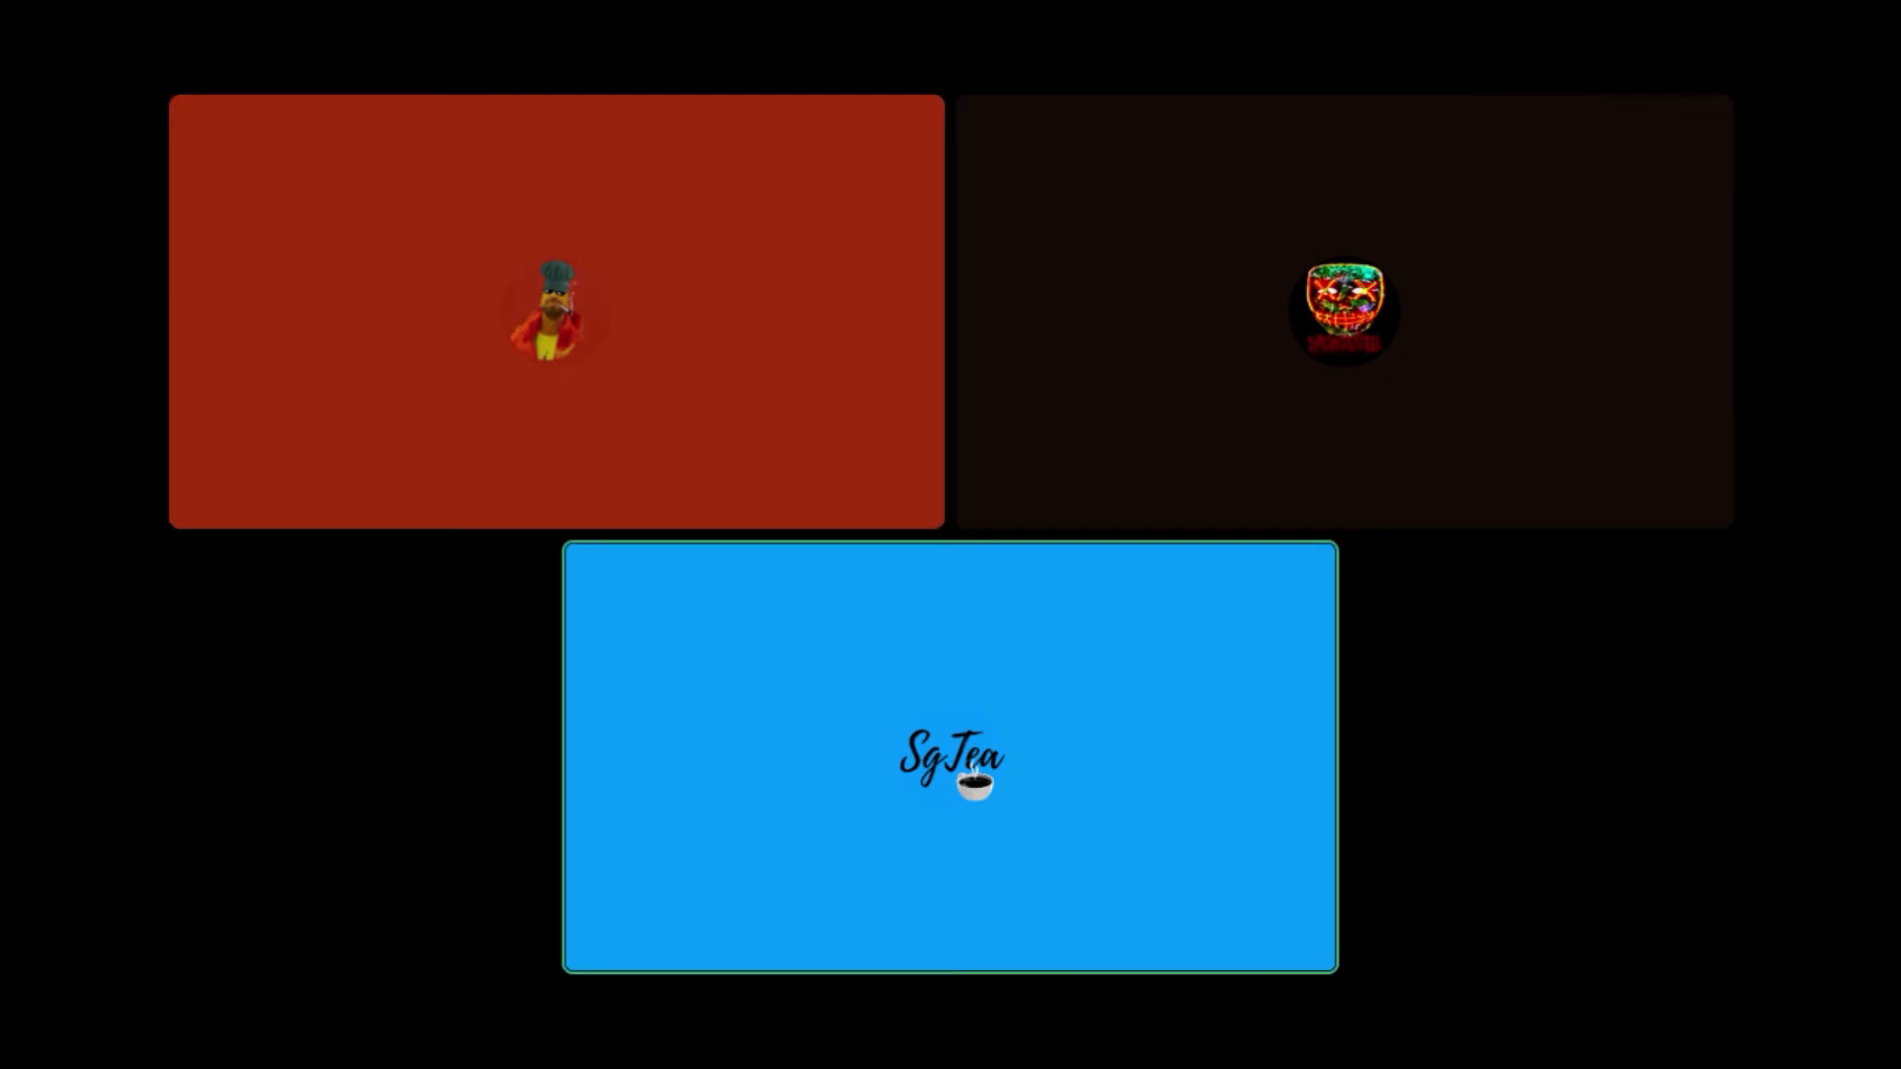
pyautogui.click(554, 311)
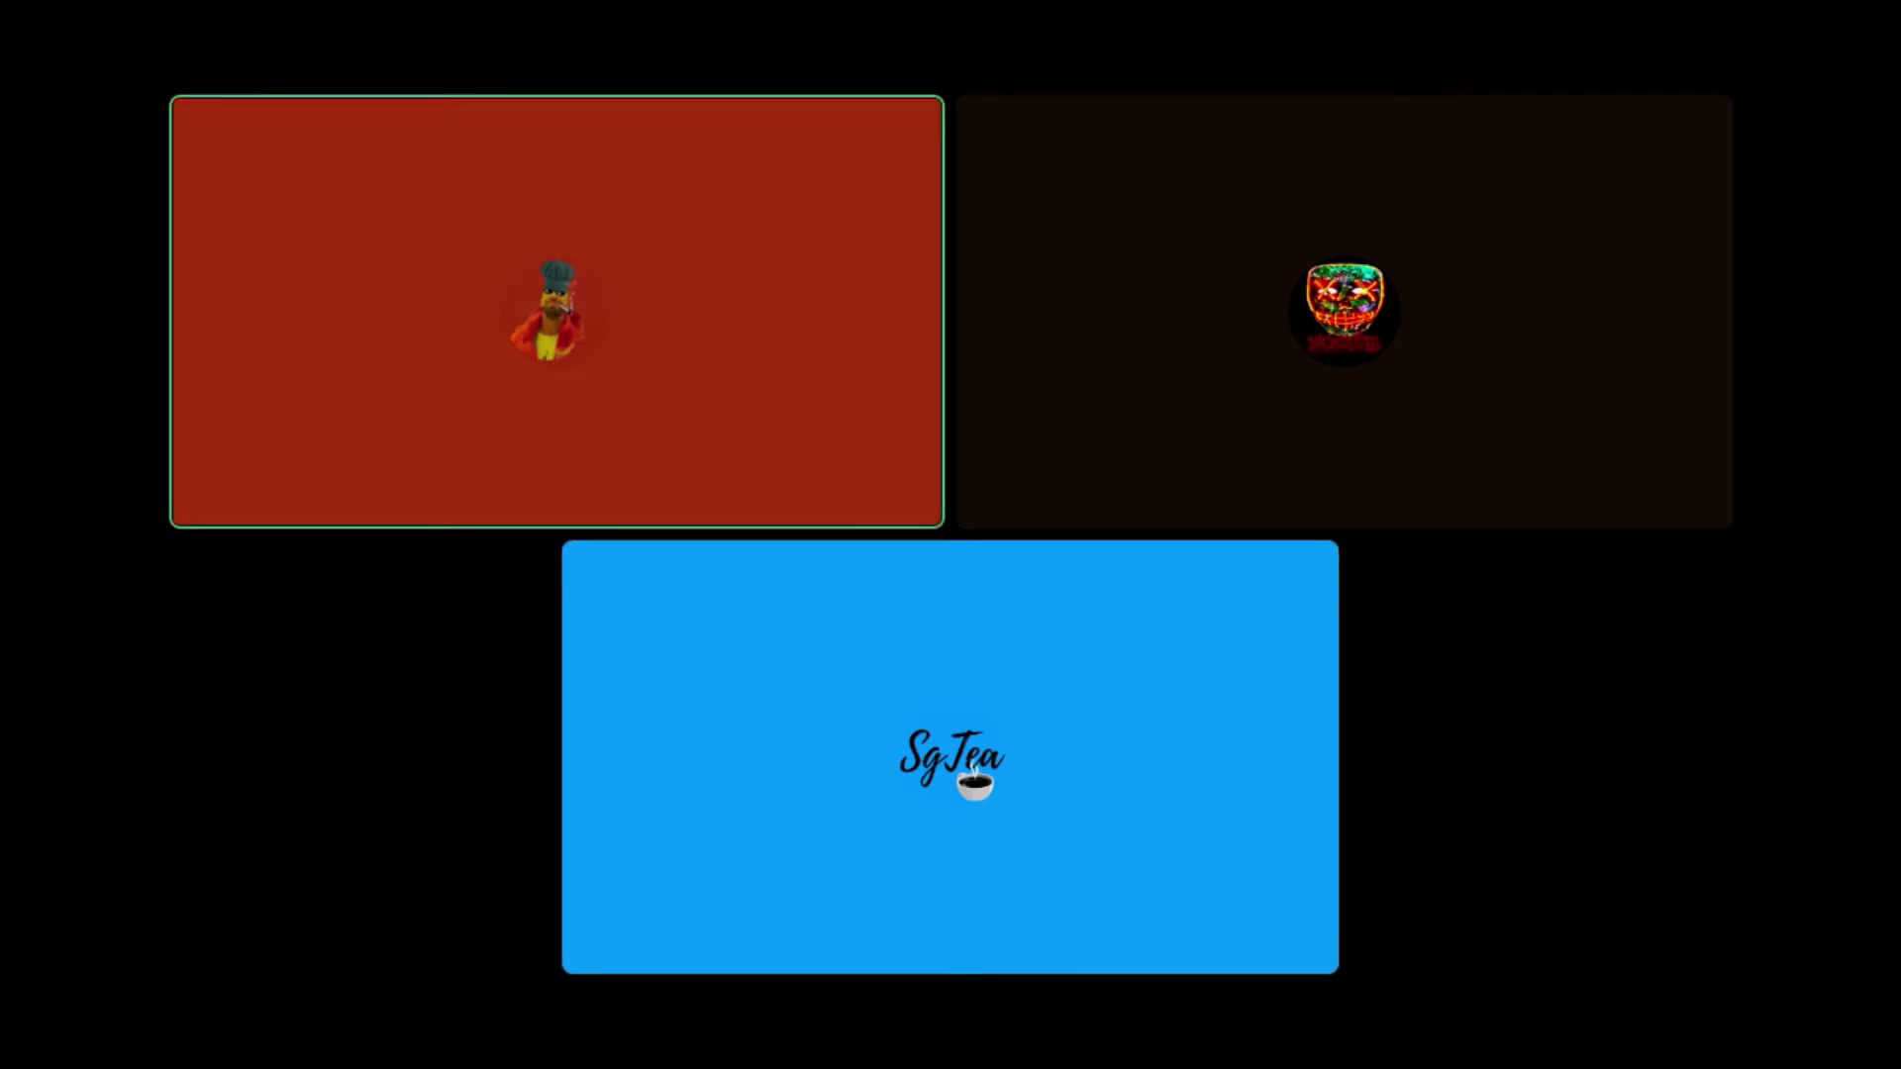
pyautogui.click(948, 758)
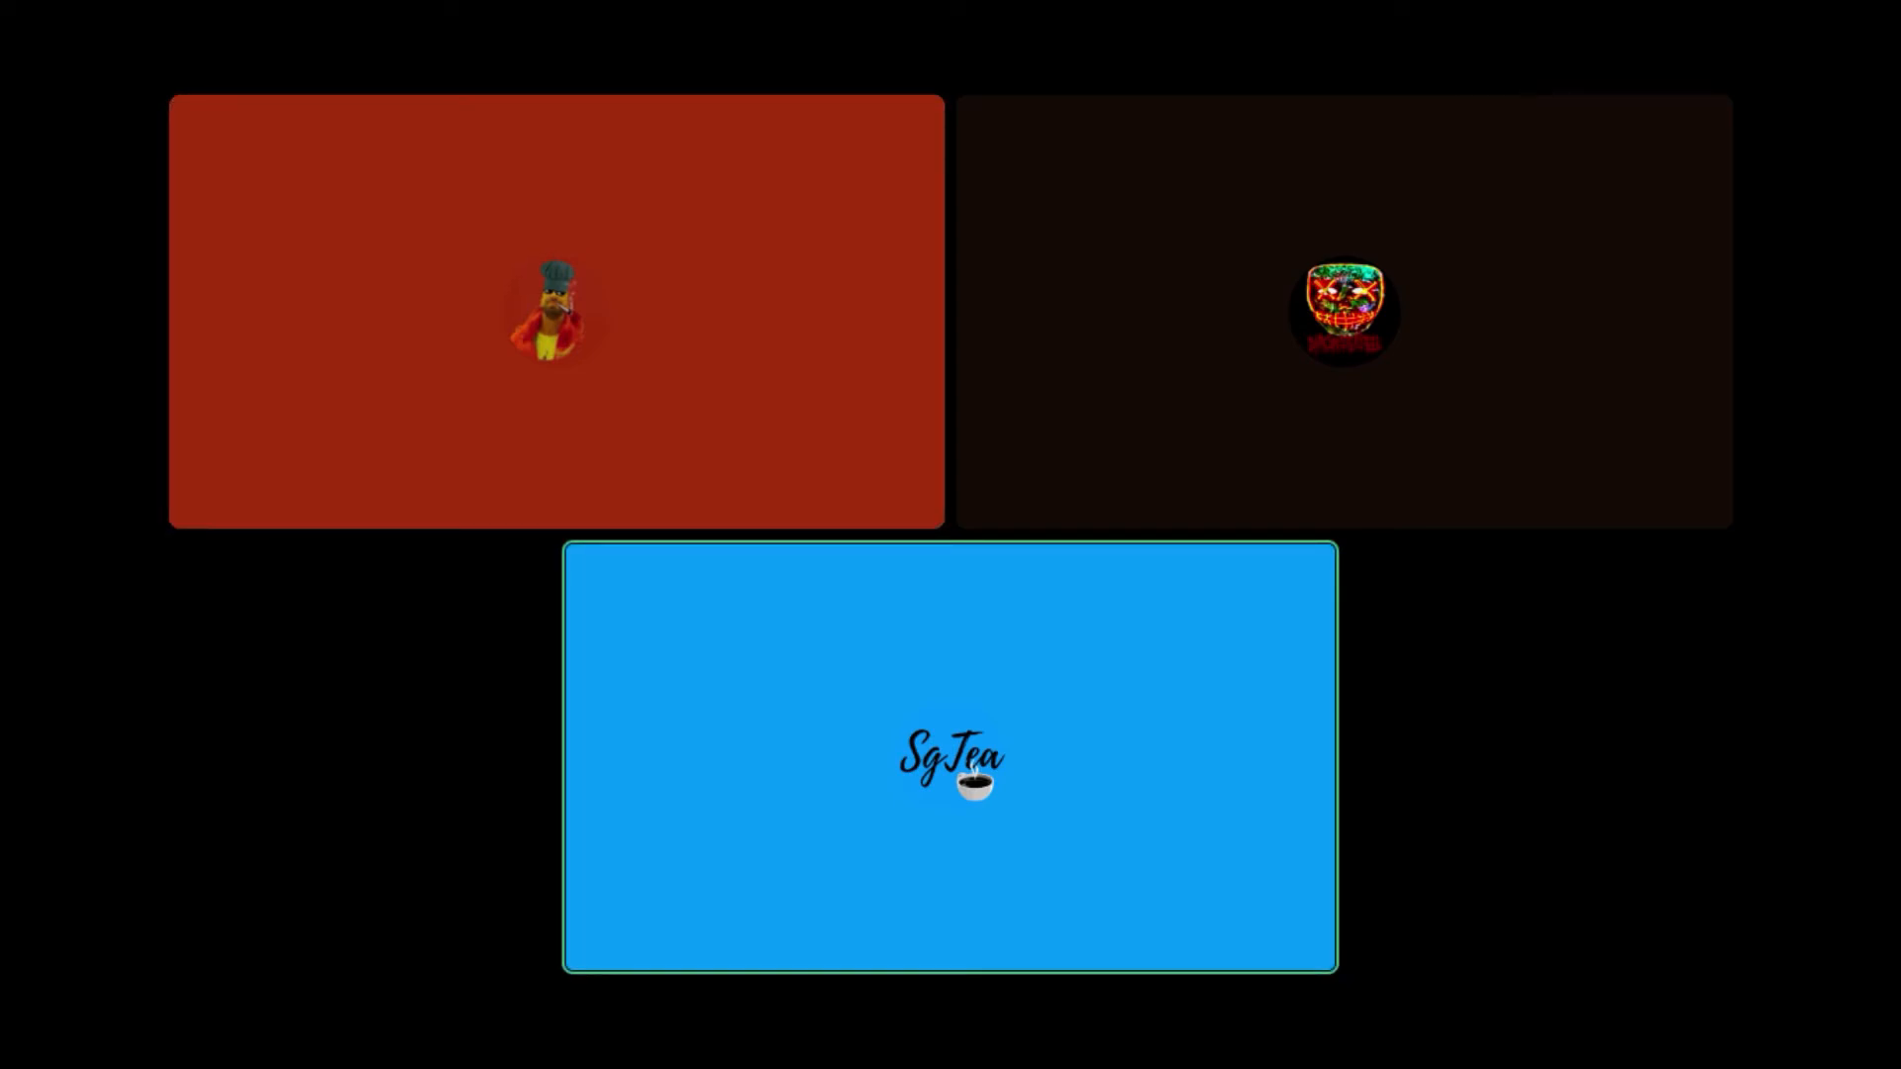
pyautogui.click(554, 311)
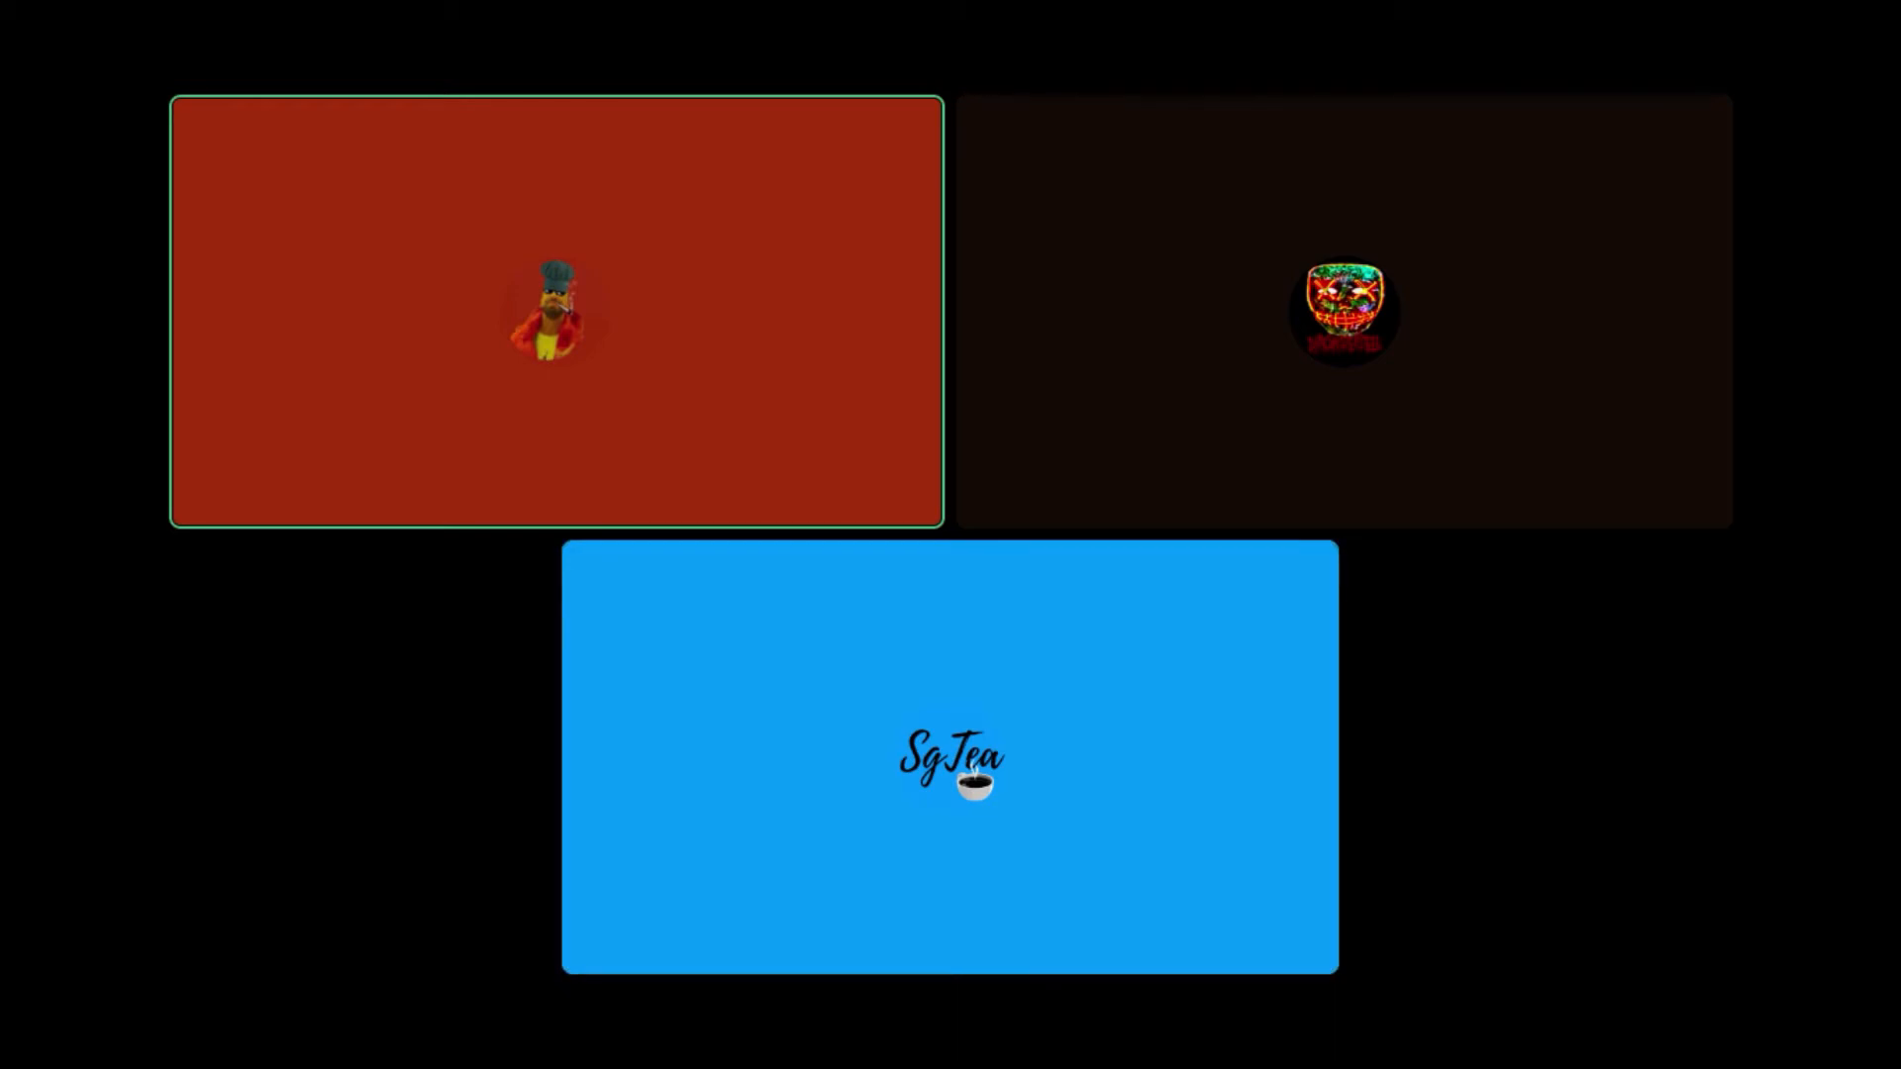
pyautogui.click(949, 759)
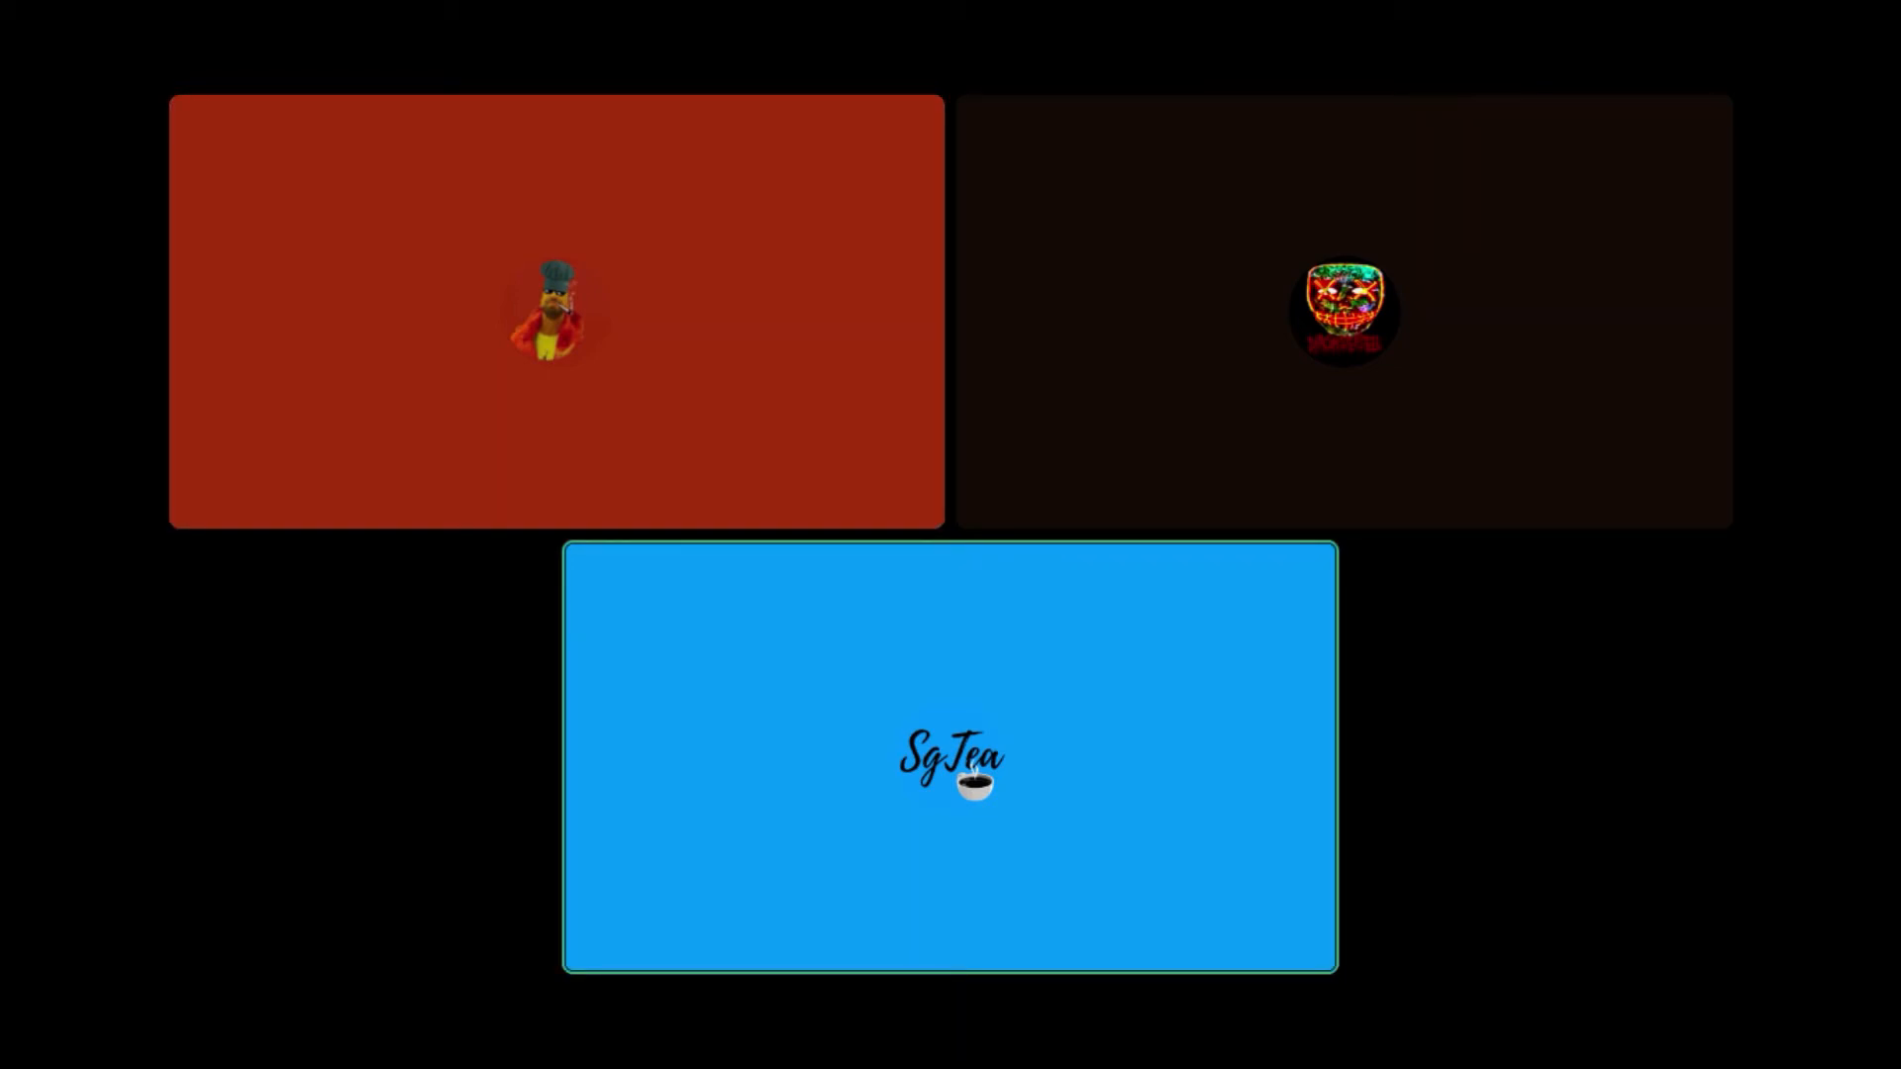
pyautogui.click(555, 308)
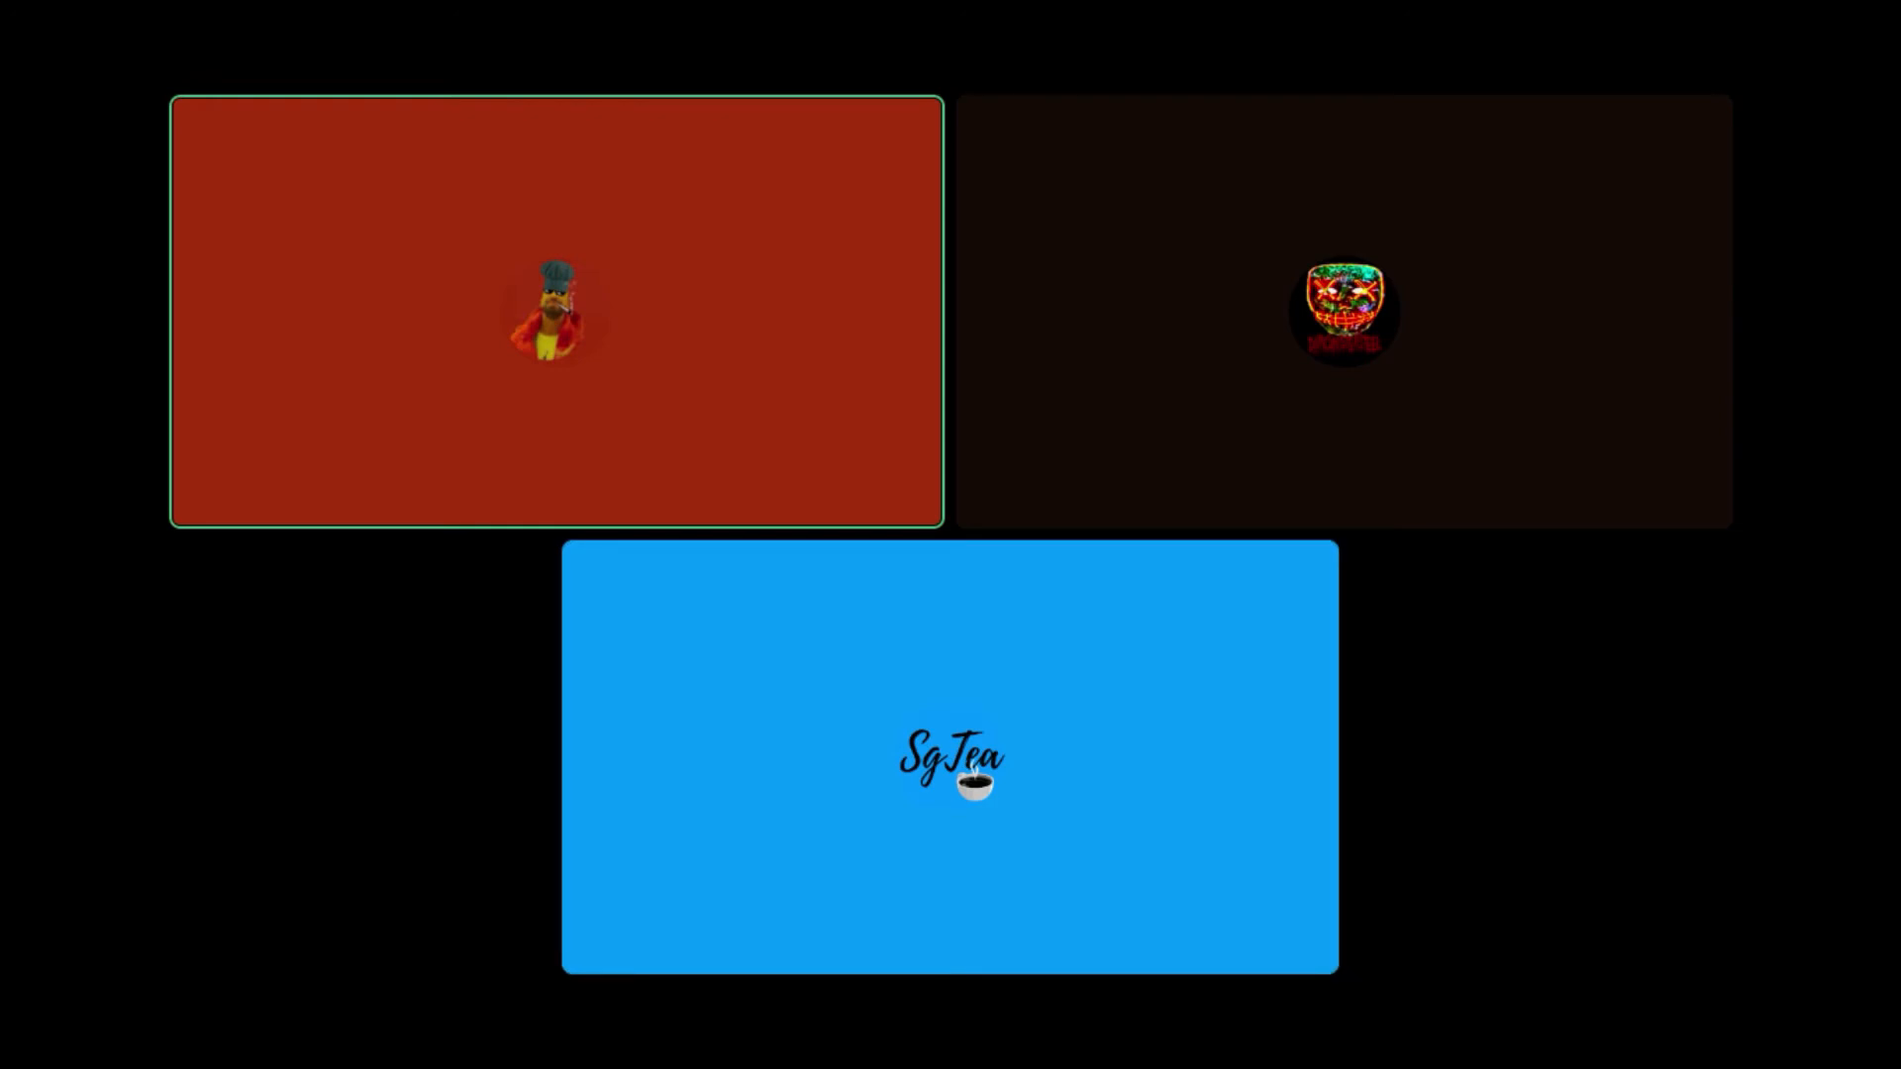
pyautogui.click(1342, 308)
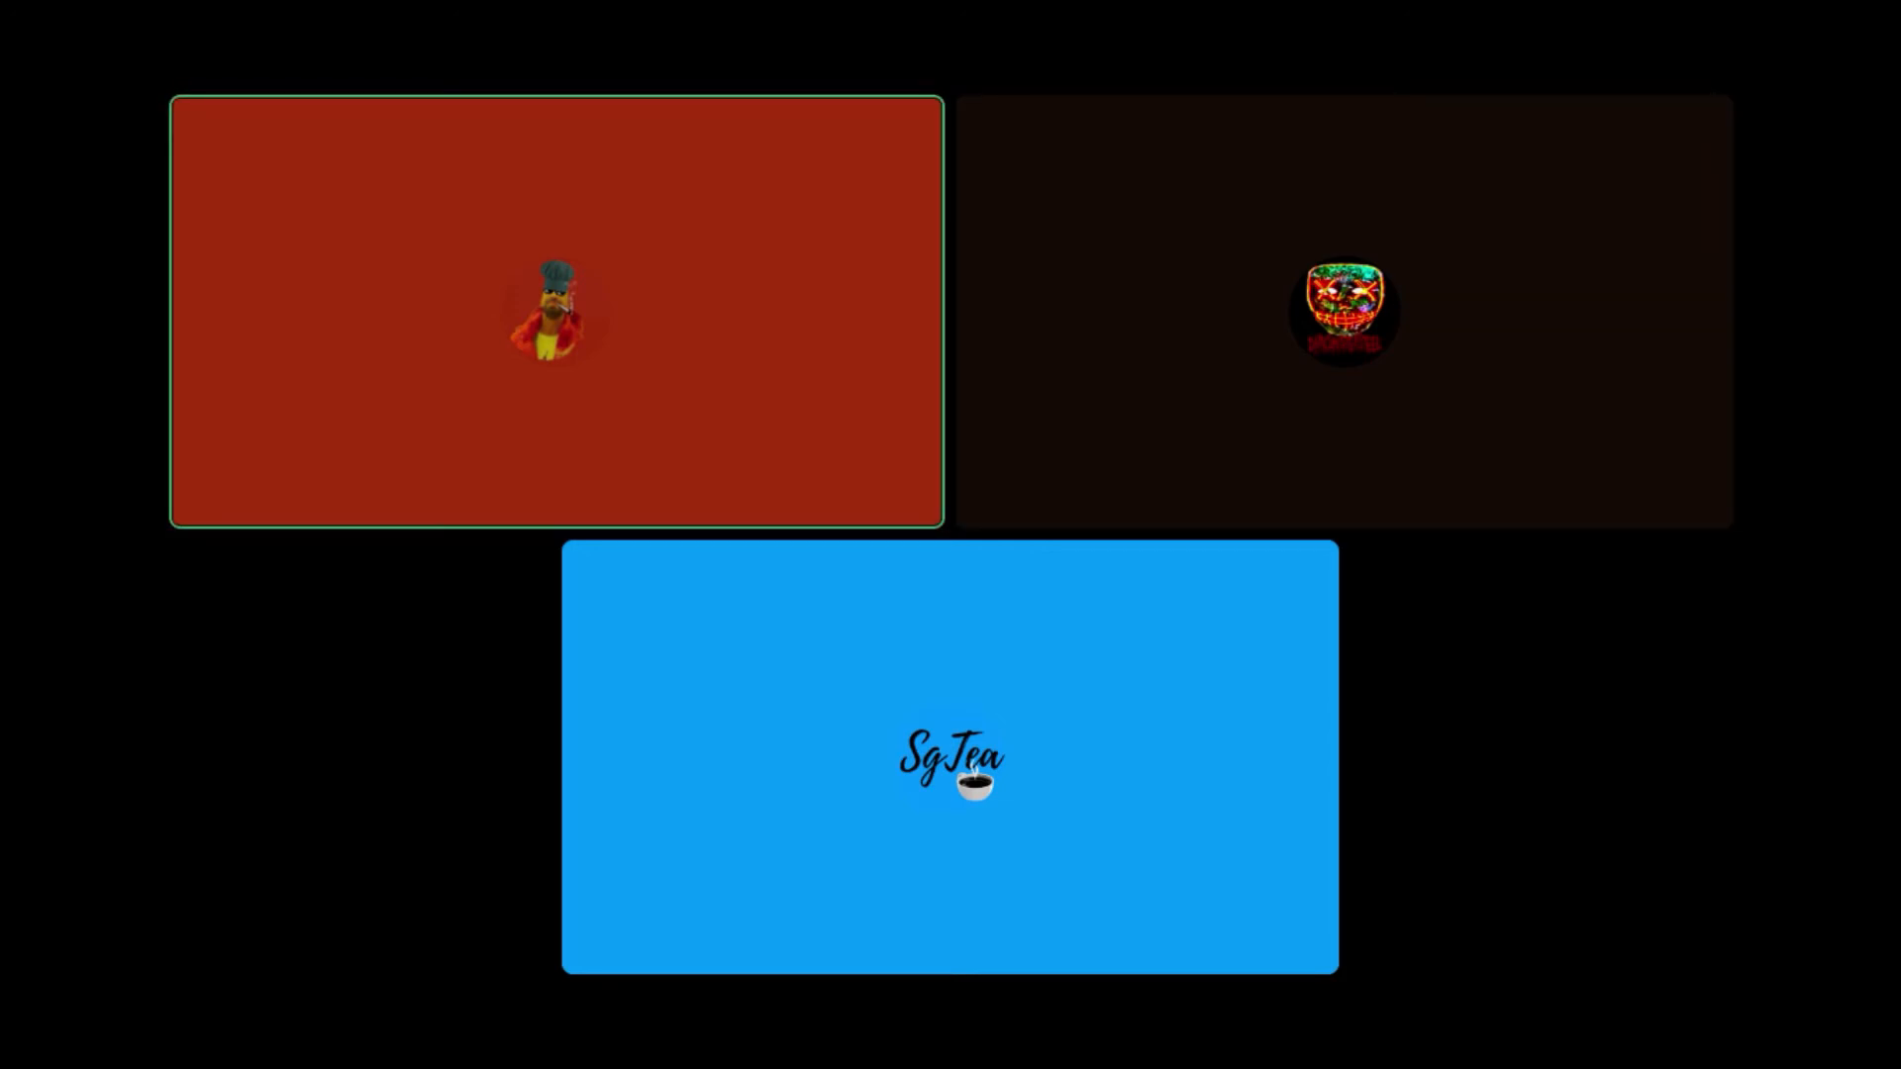
pyautogui.click(948, 759)
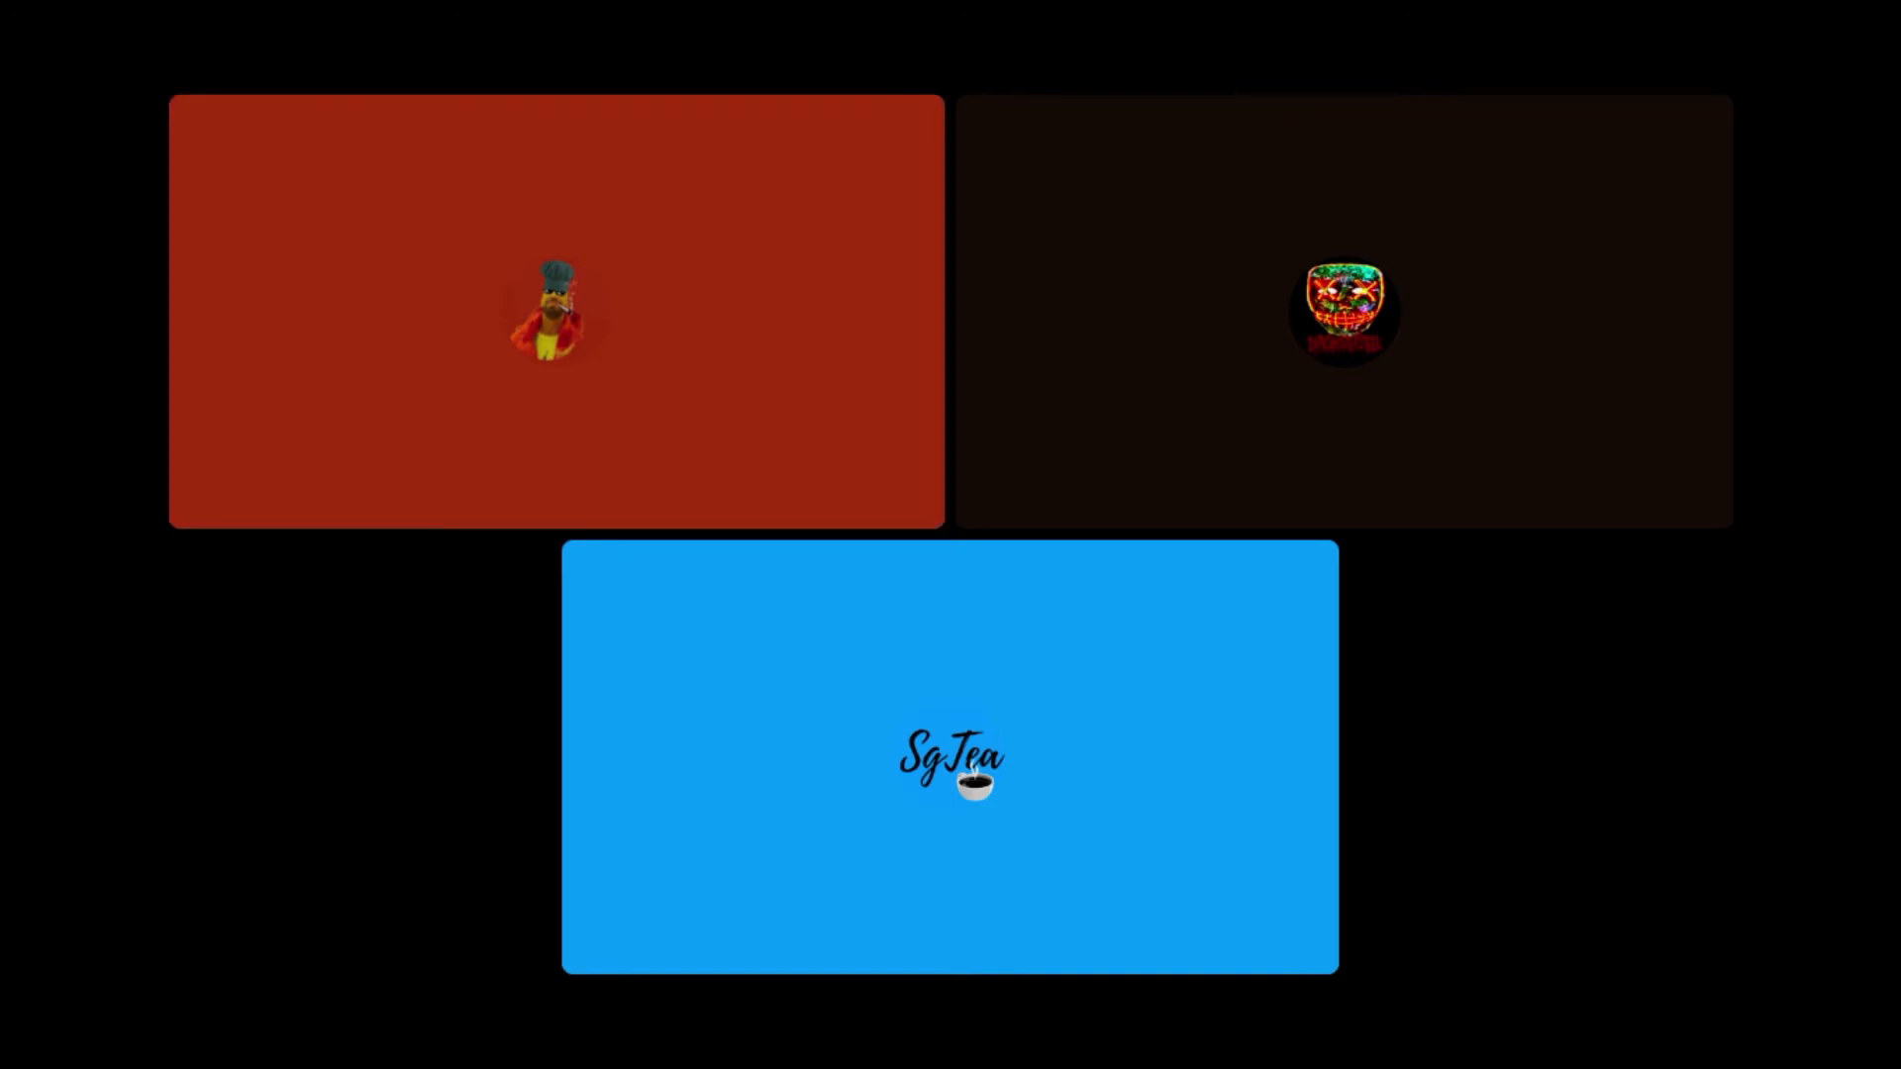
pyautogui.click(556, 311)
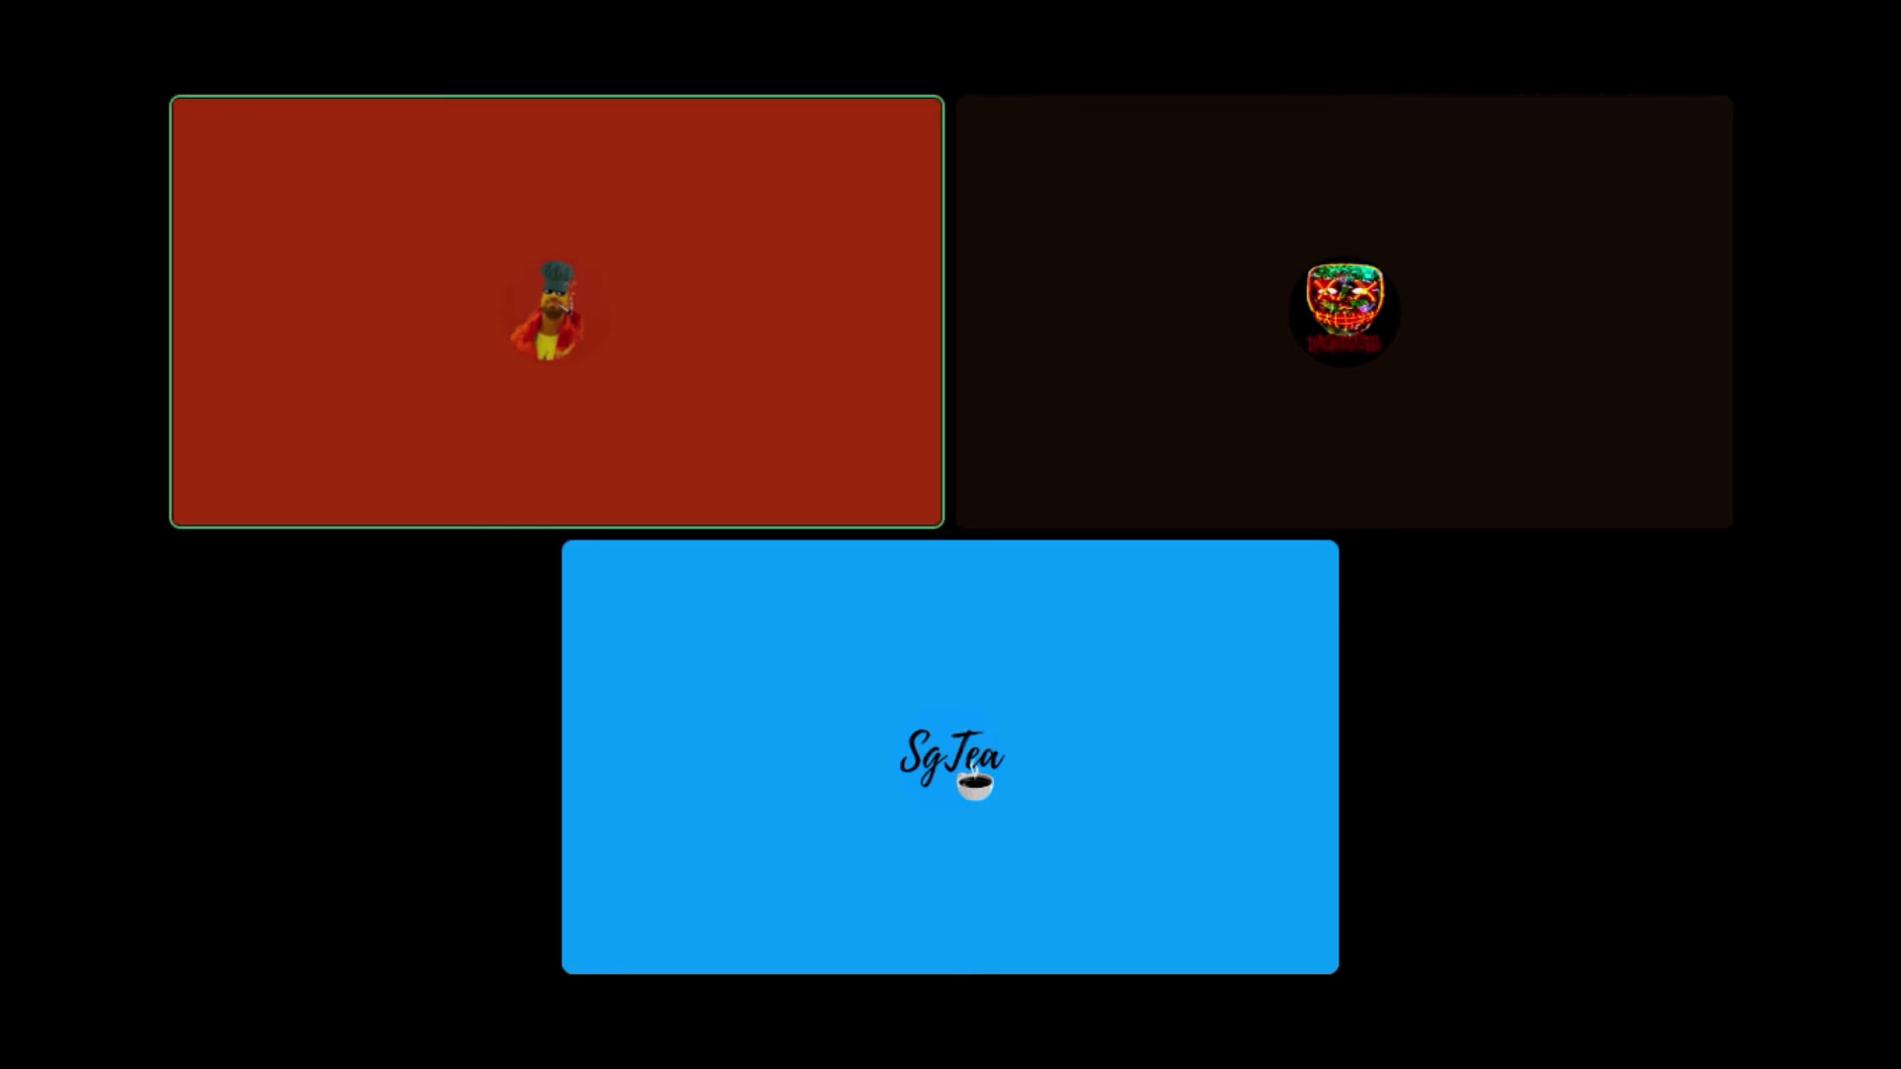
pyautogui.click(948, 761)
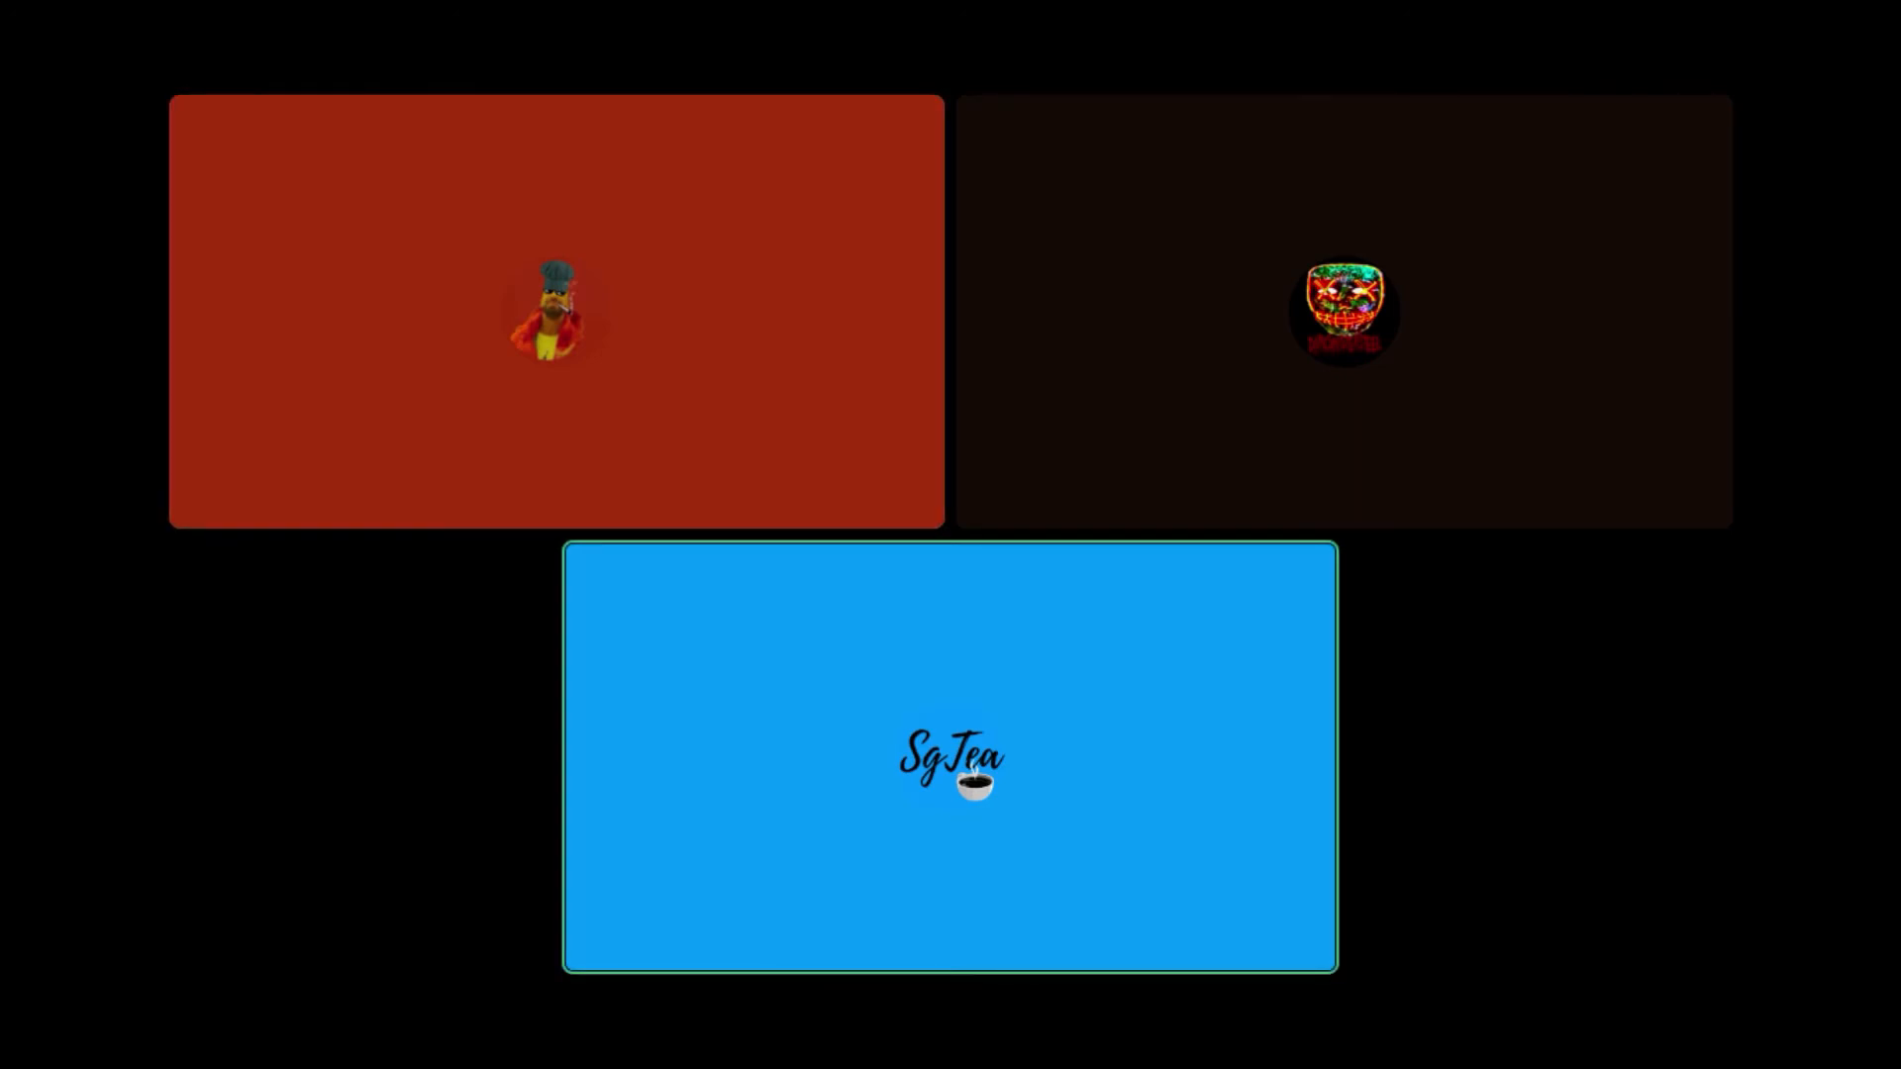
pyautogui.click(555, 309)
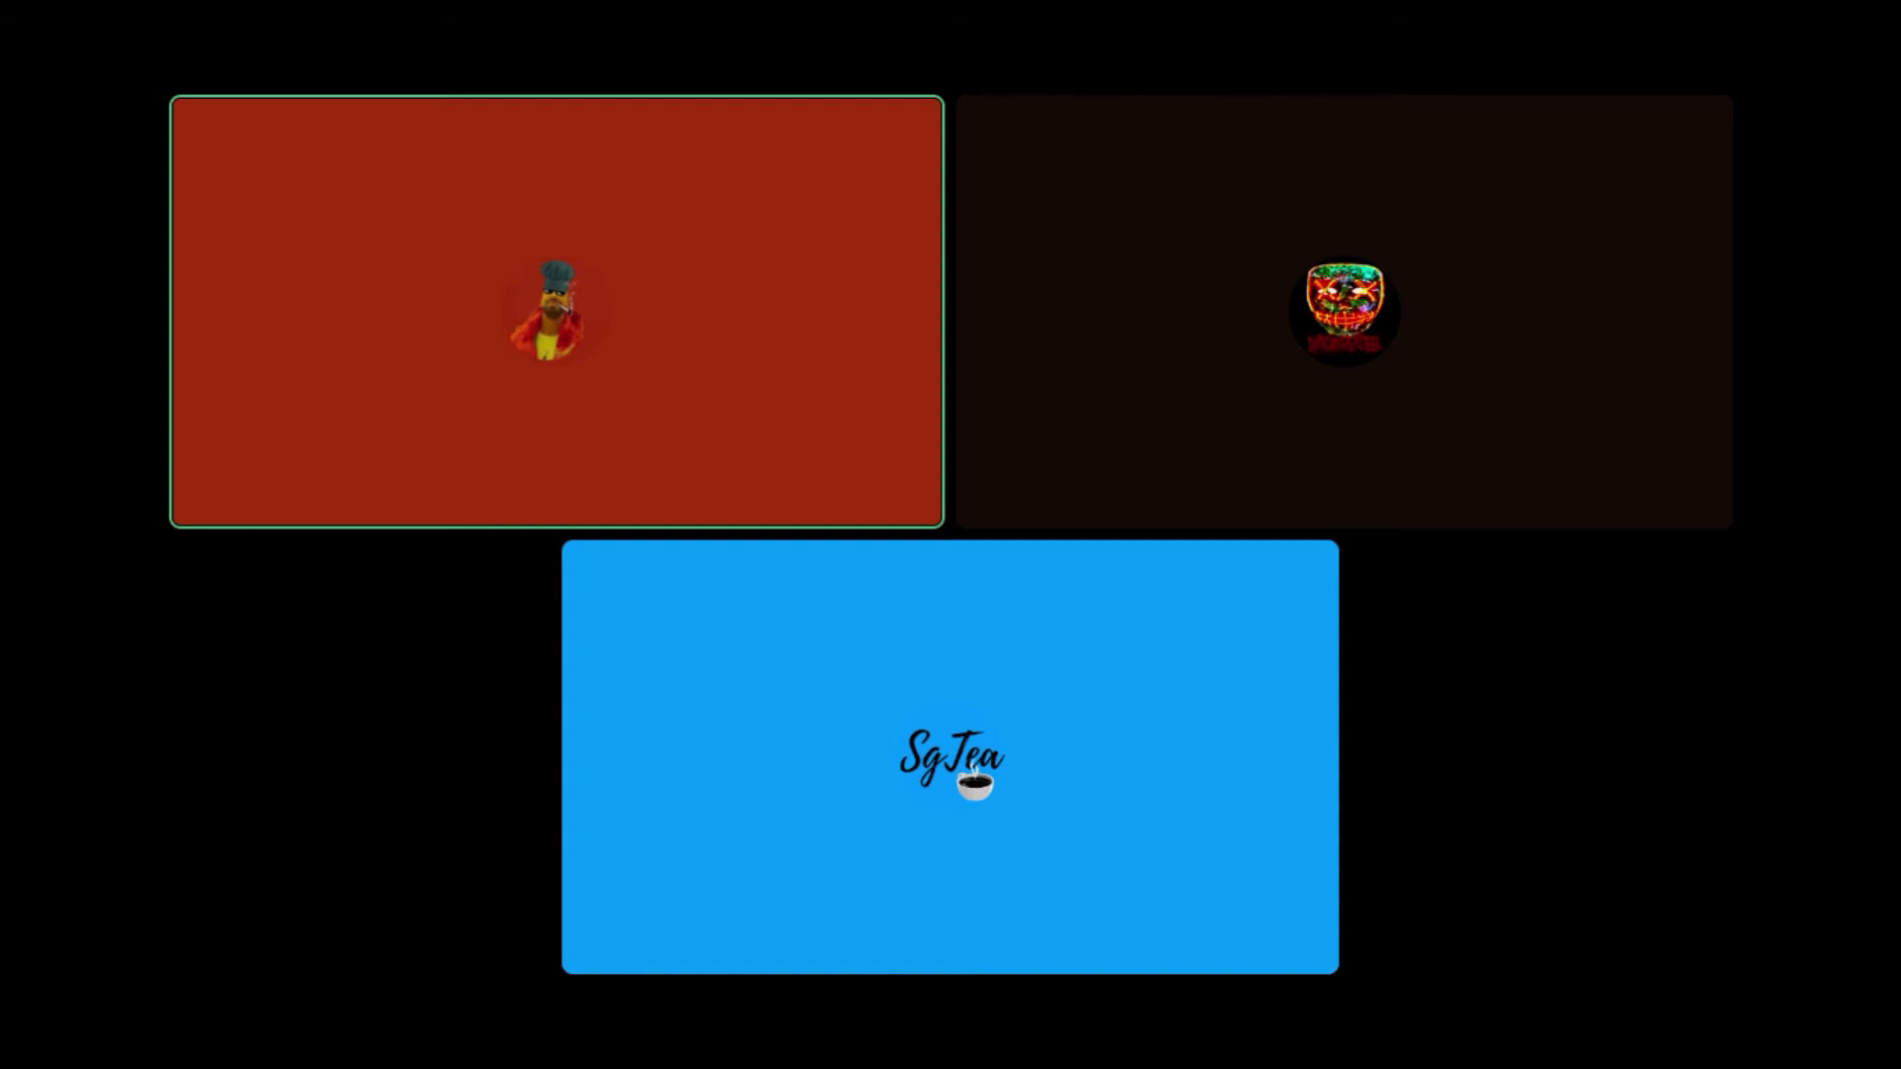
pyautogui.click(949, 758)
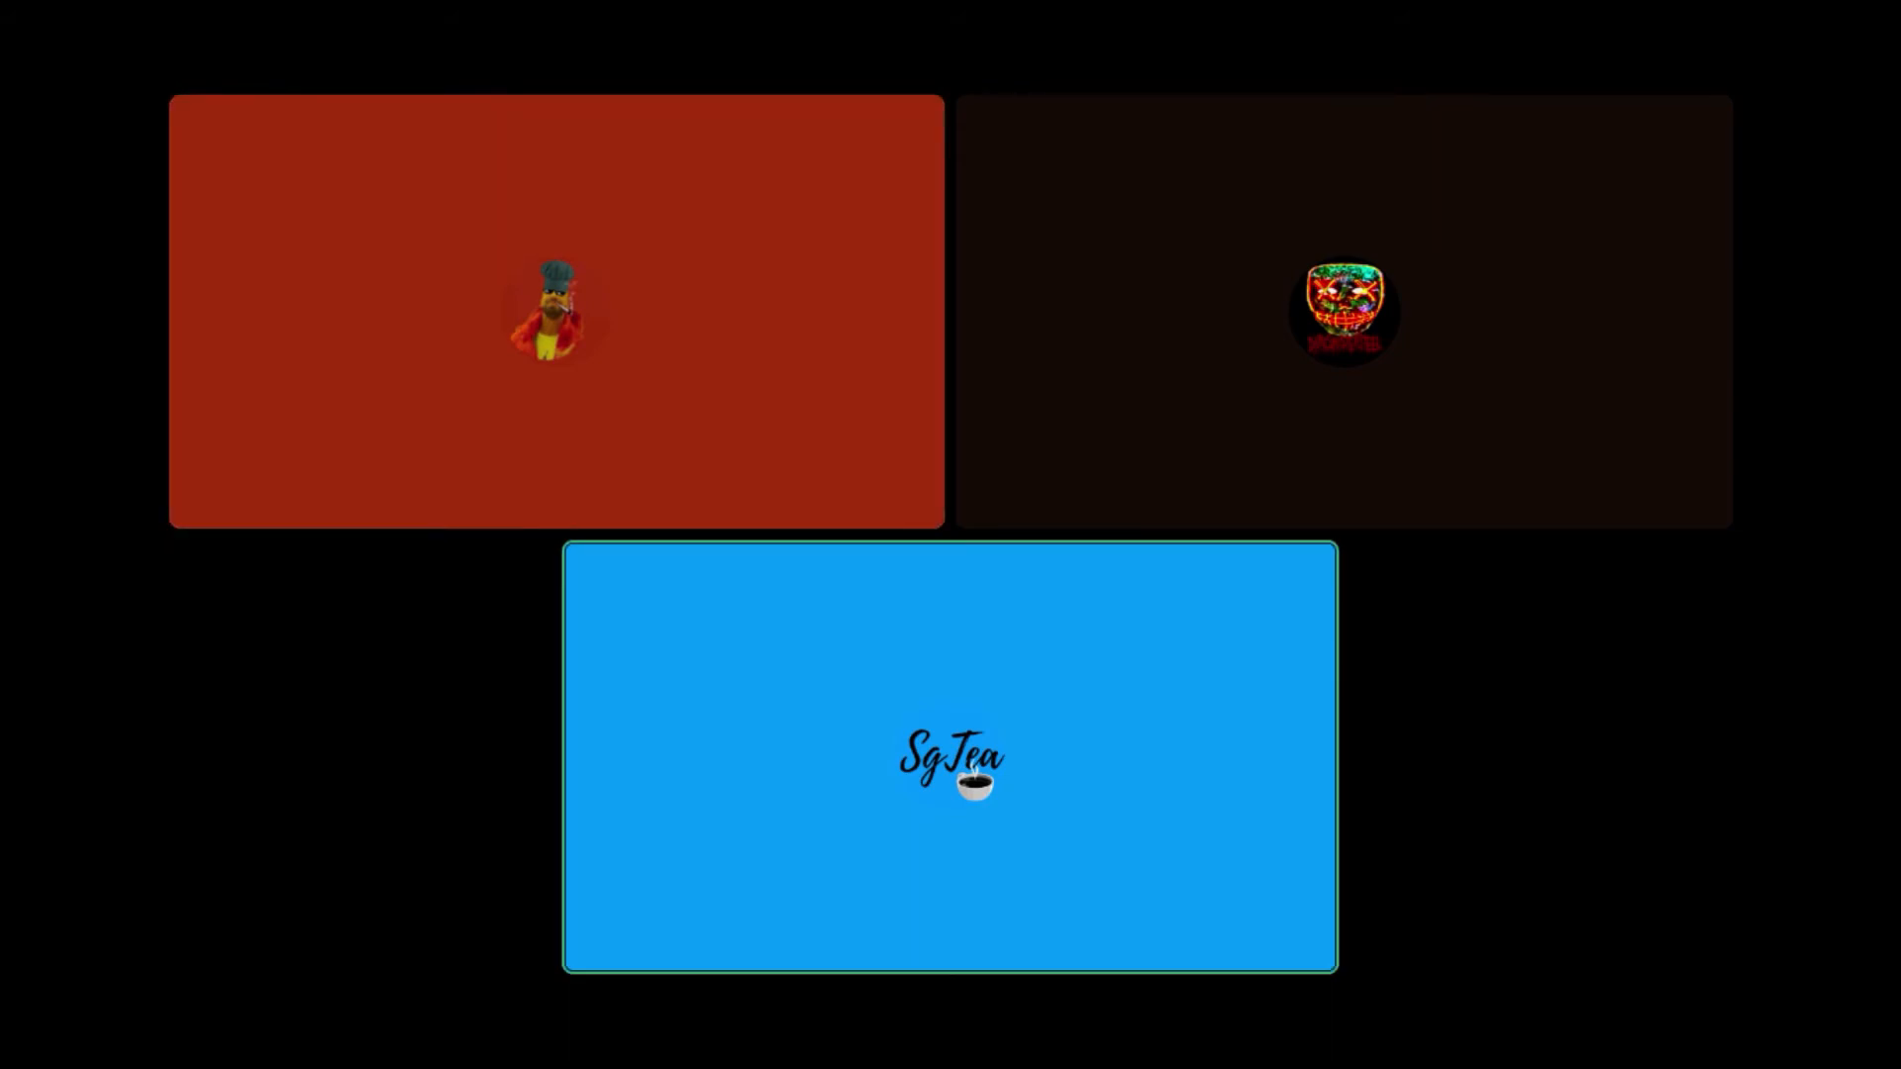
pyautogui.click(555, 311)
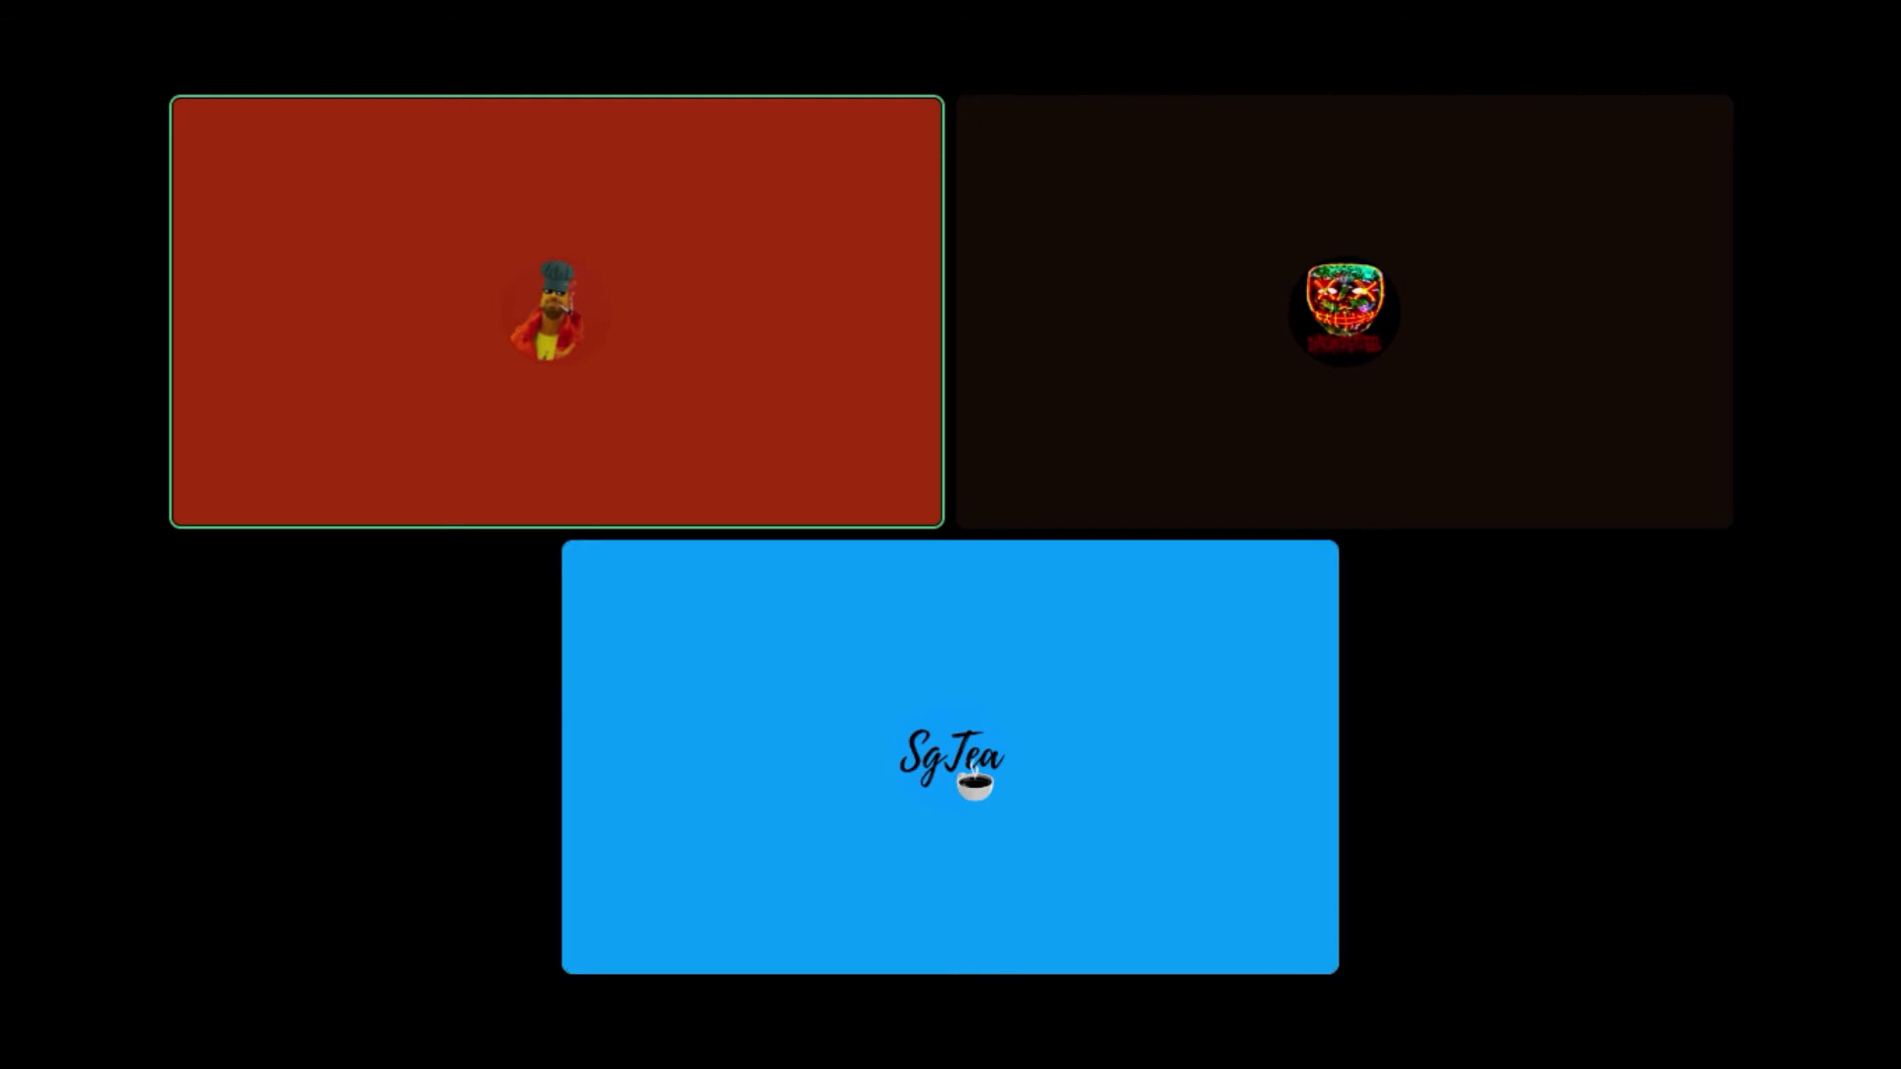
pyautogui.click(1343, 309)
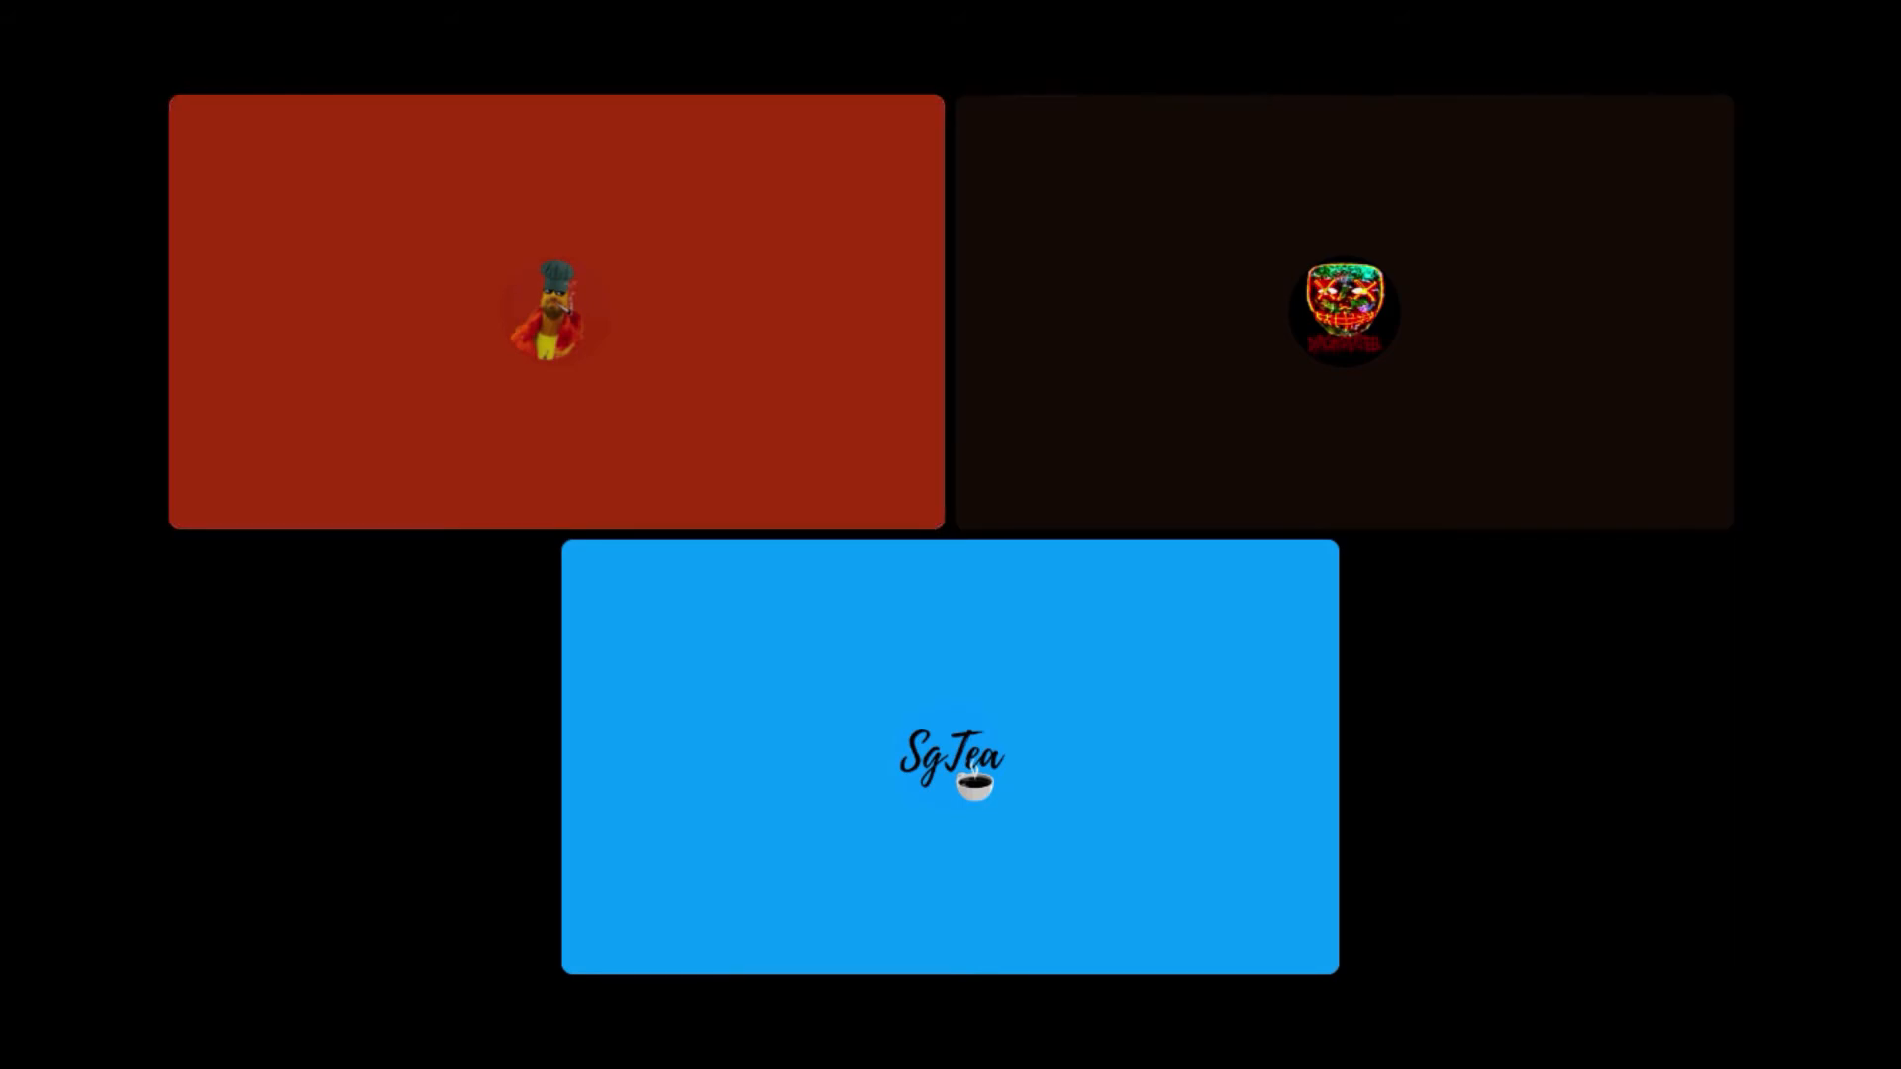
pyautogui.click(555, 311)
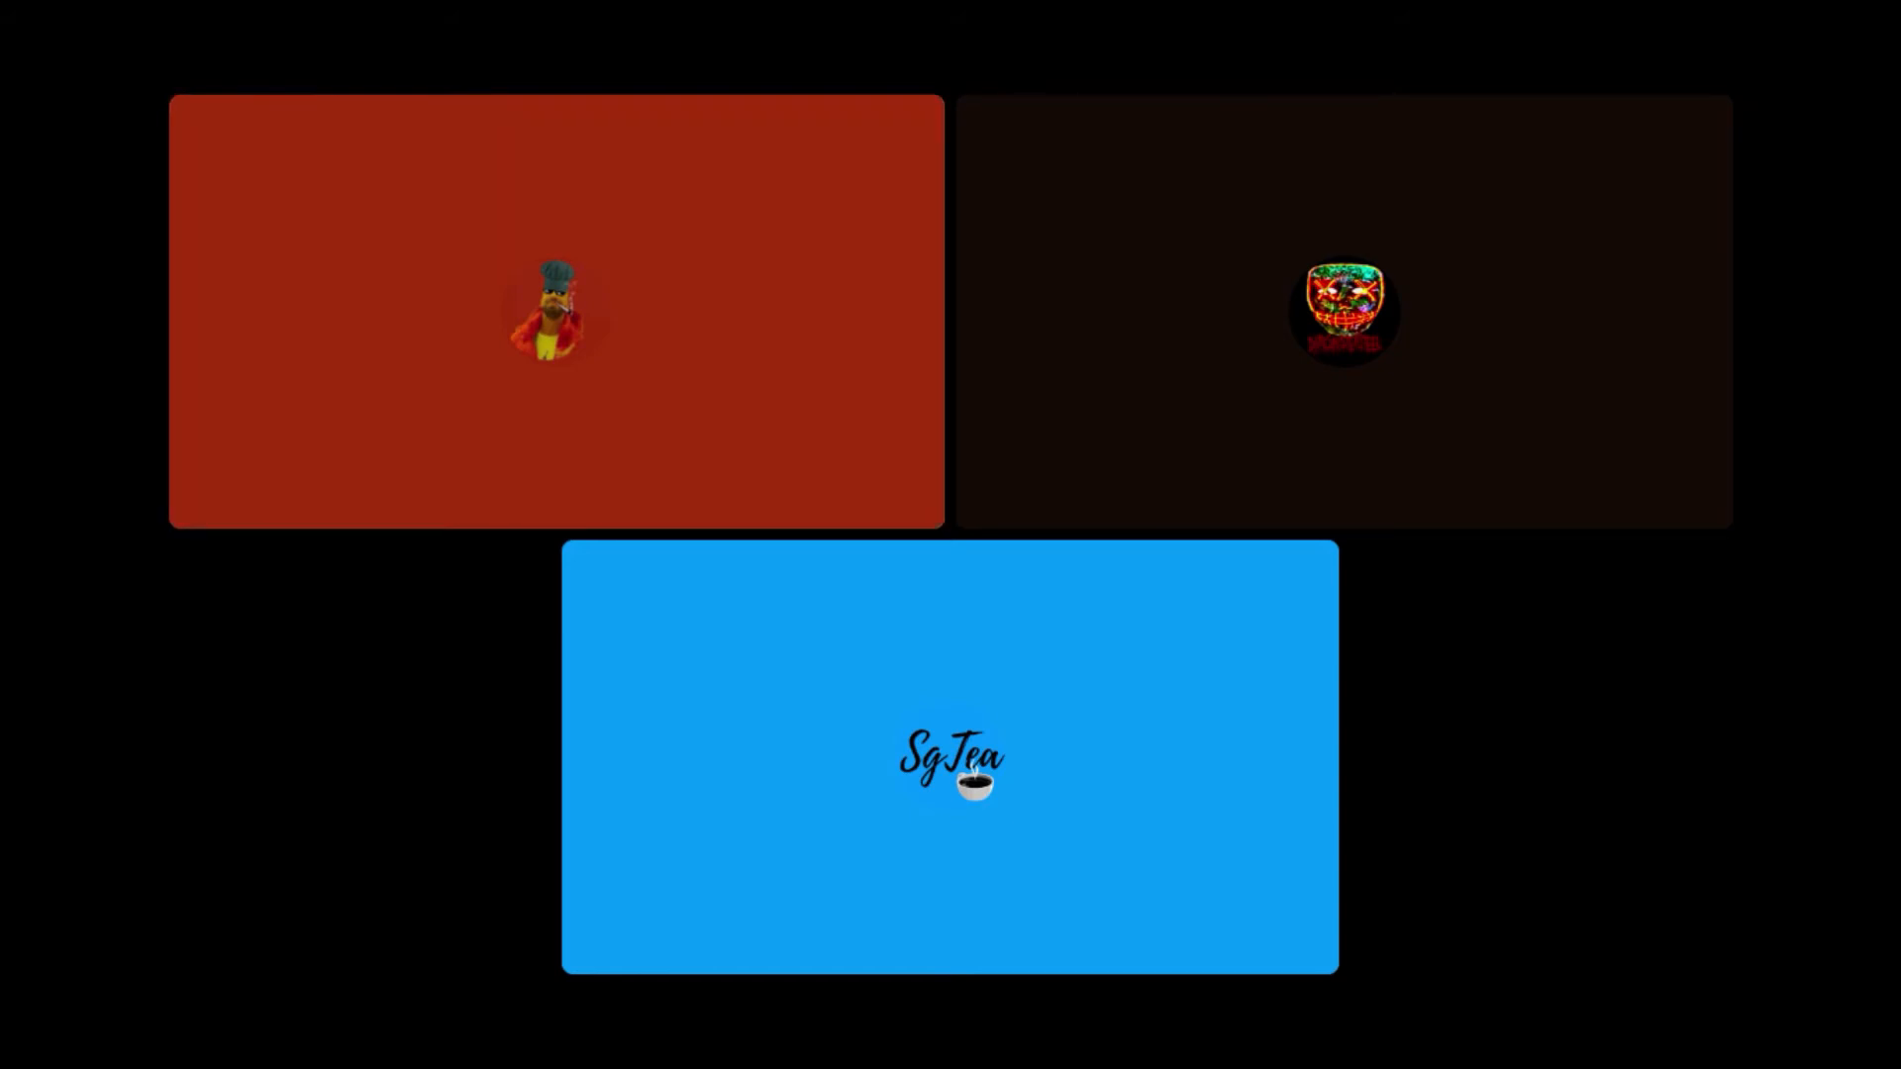
pyautogui.click(554, 311)
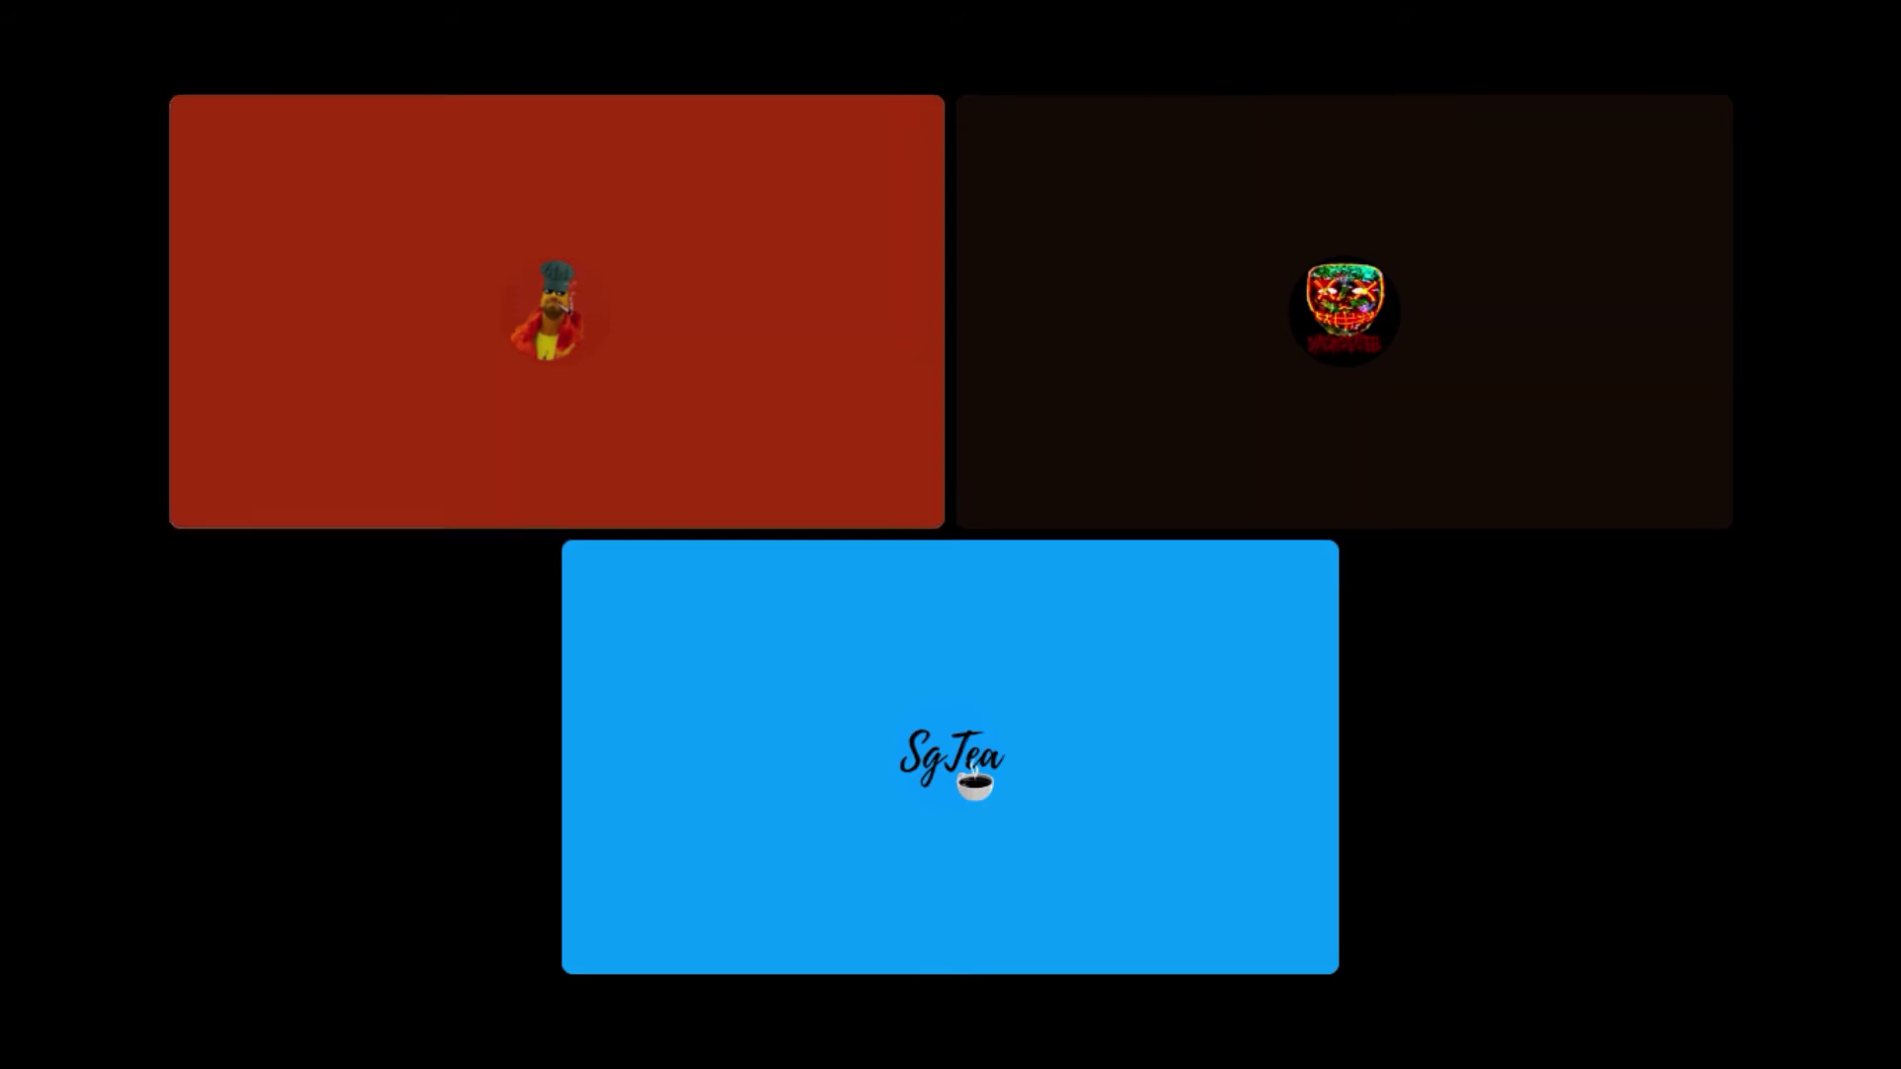
pyautogui.click(558, 309)
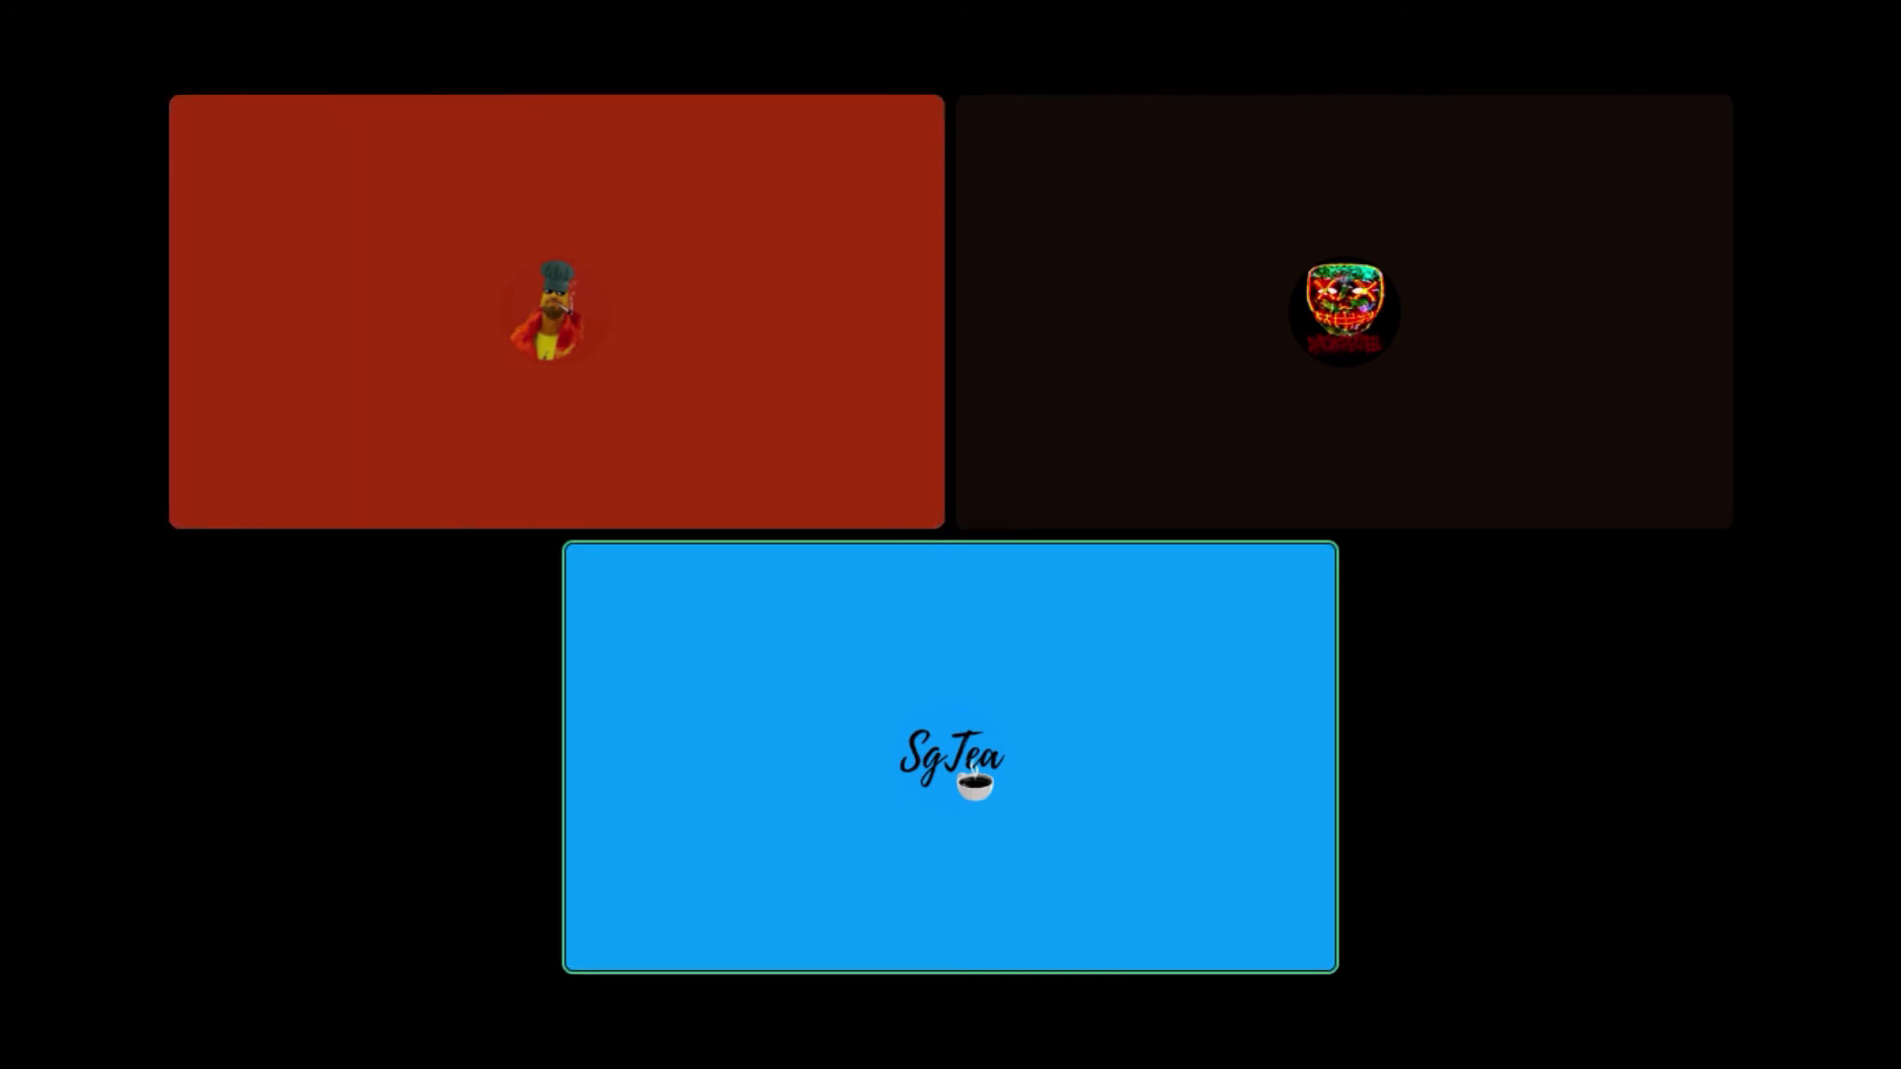
pyautogui.click(555, 311)
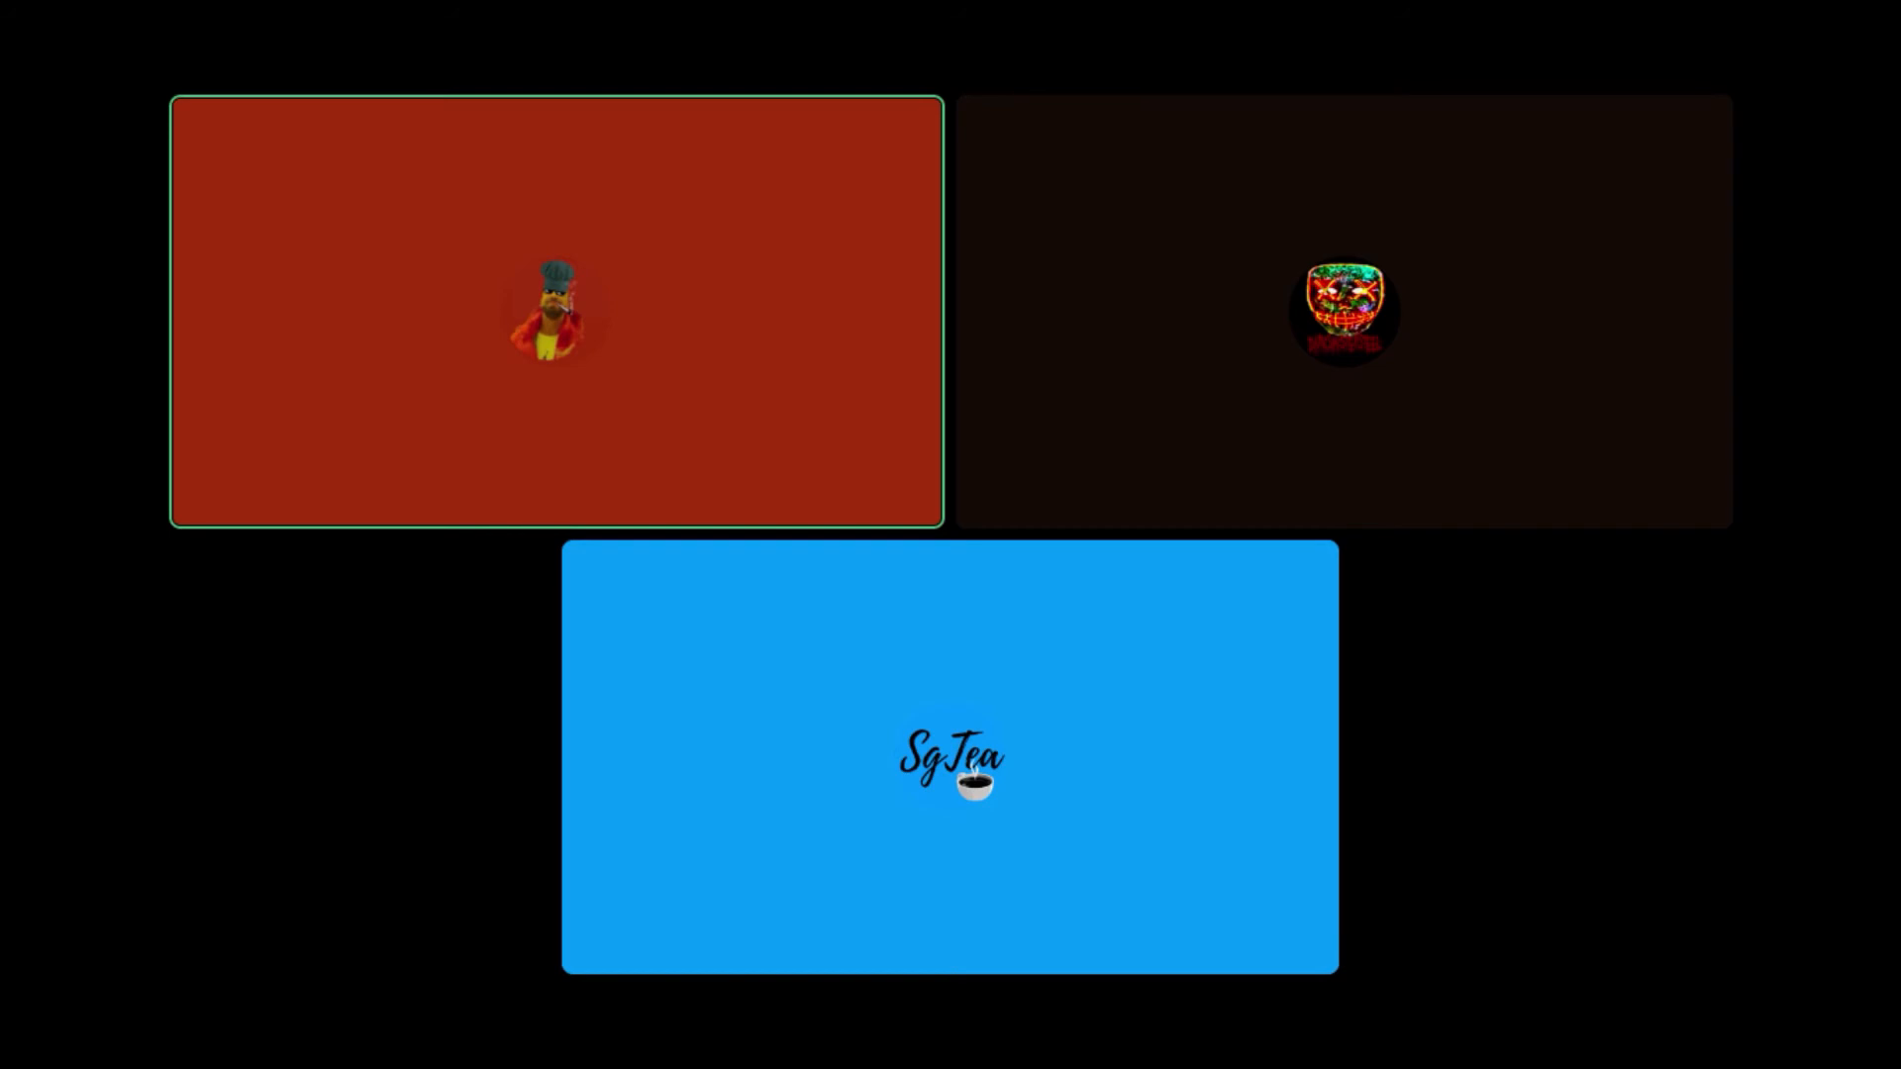
pyautogui.click(948, 760)
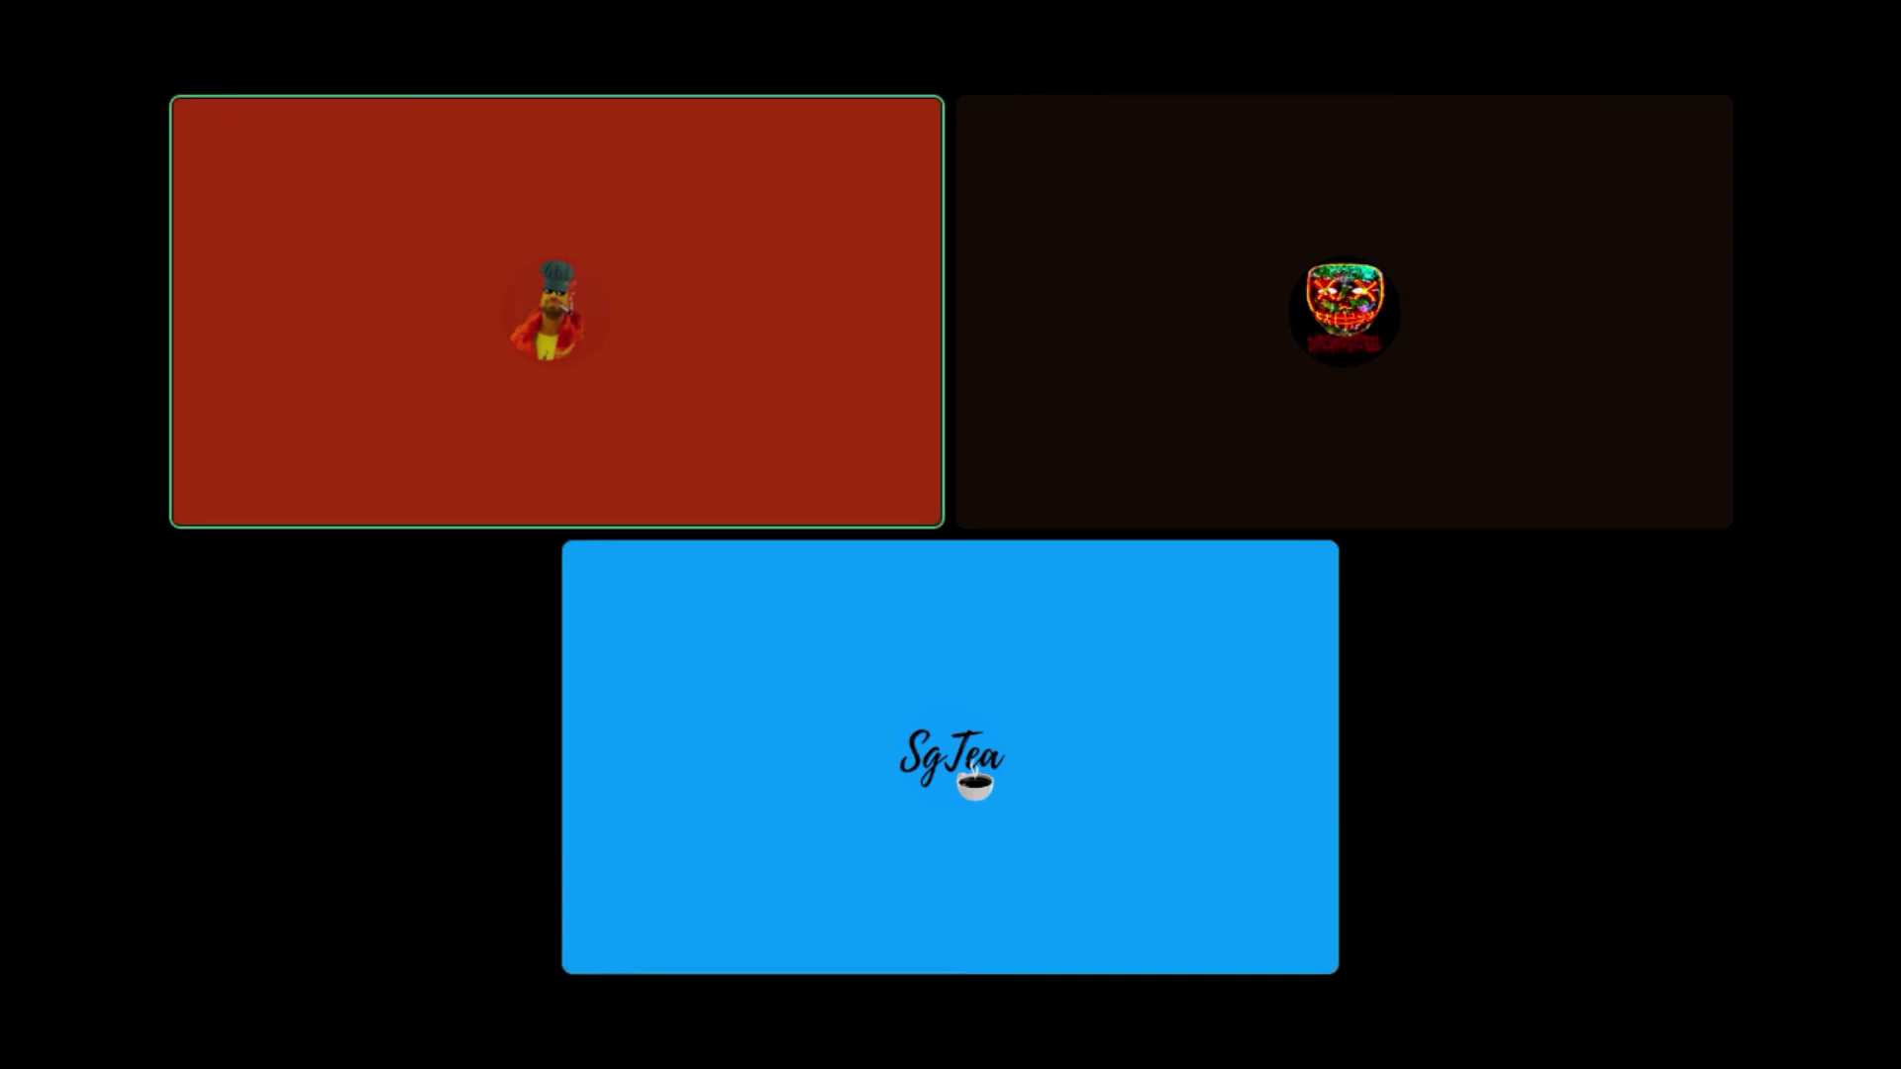
pyautogui.click(949, 759)
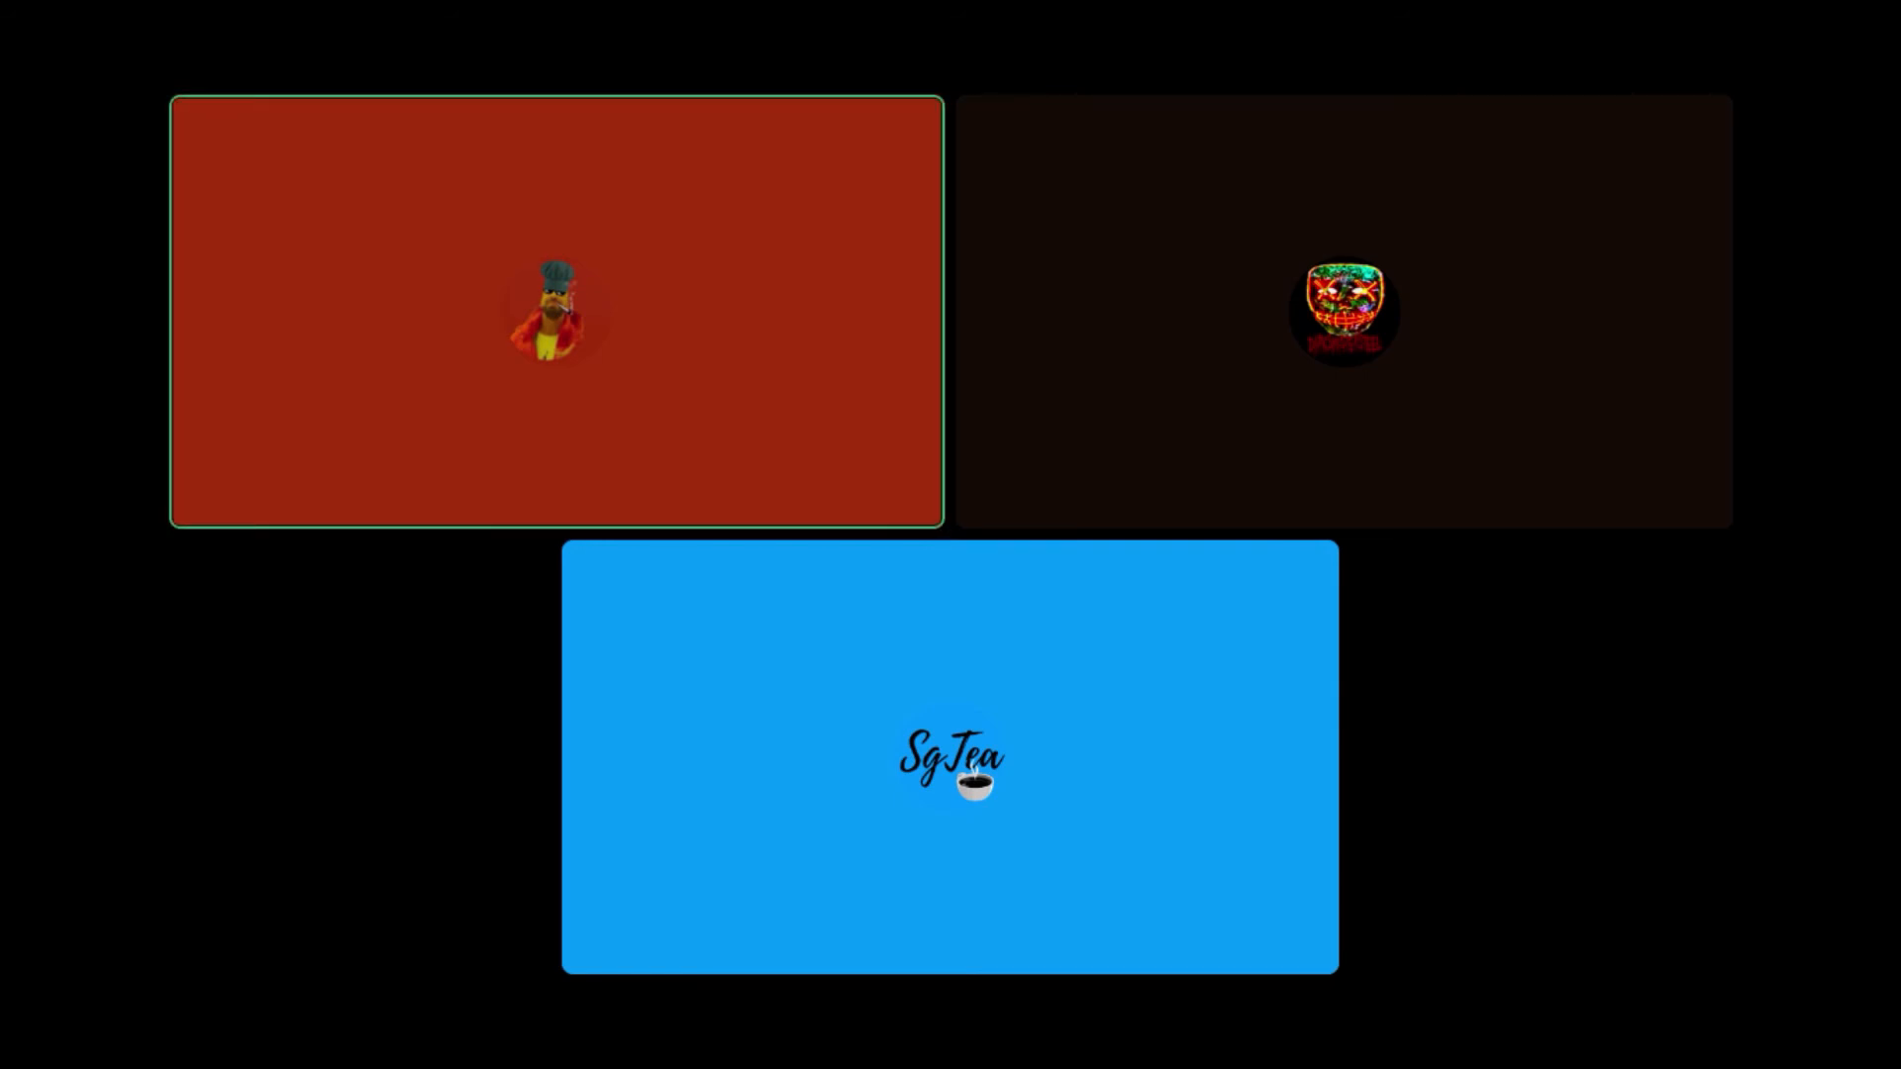
pyautogui.click(949, 761)
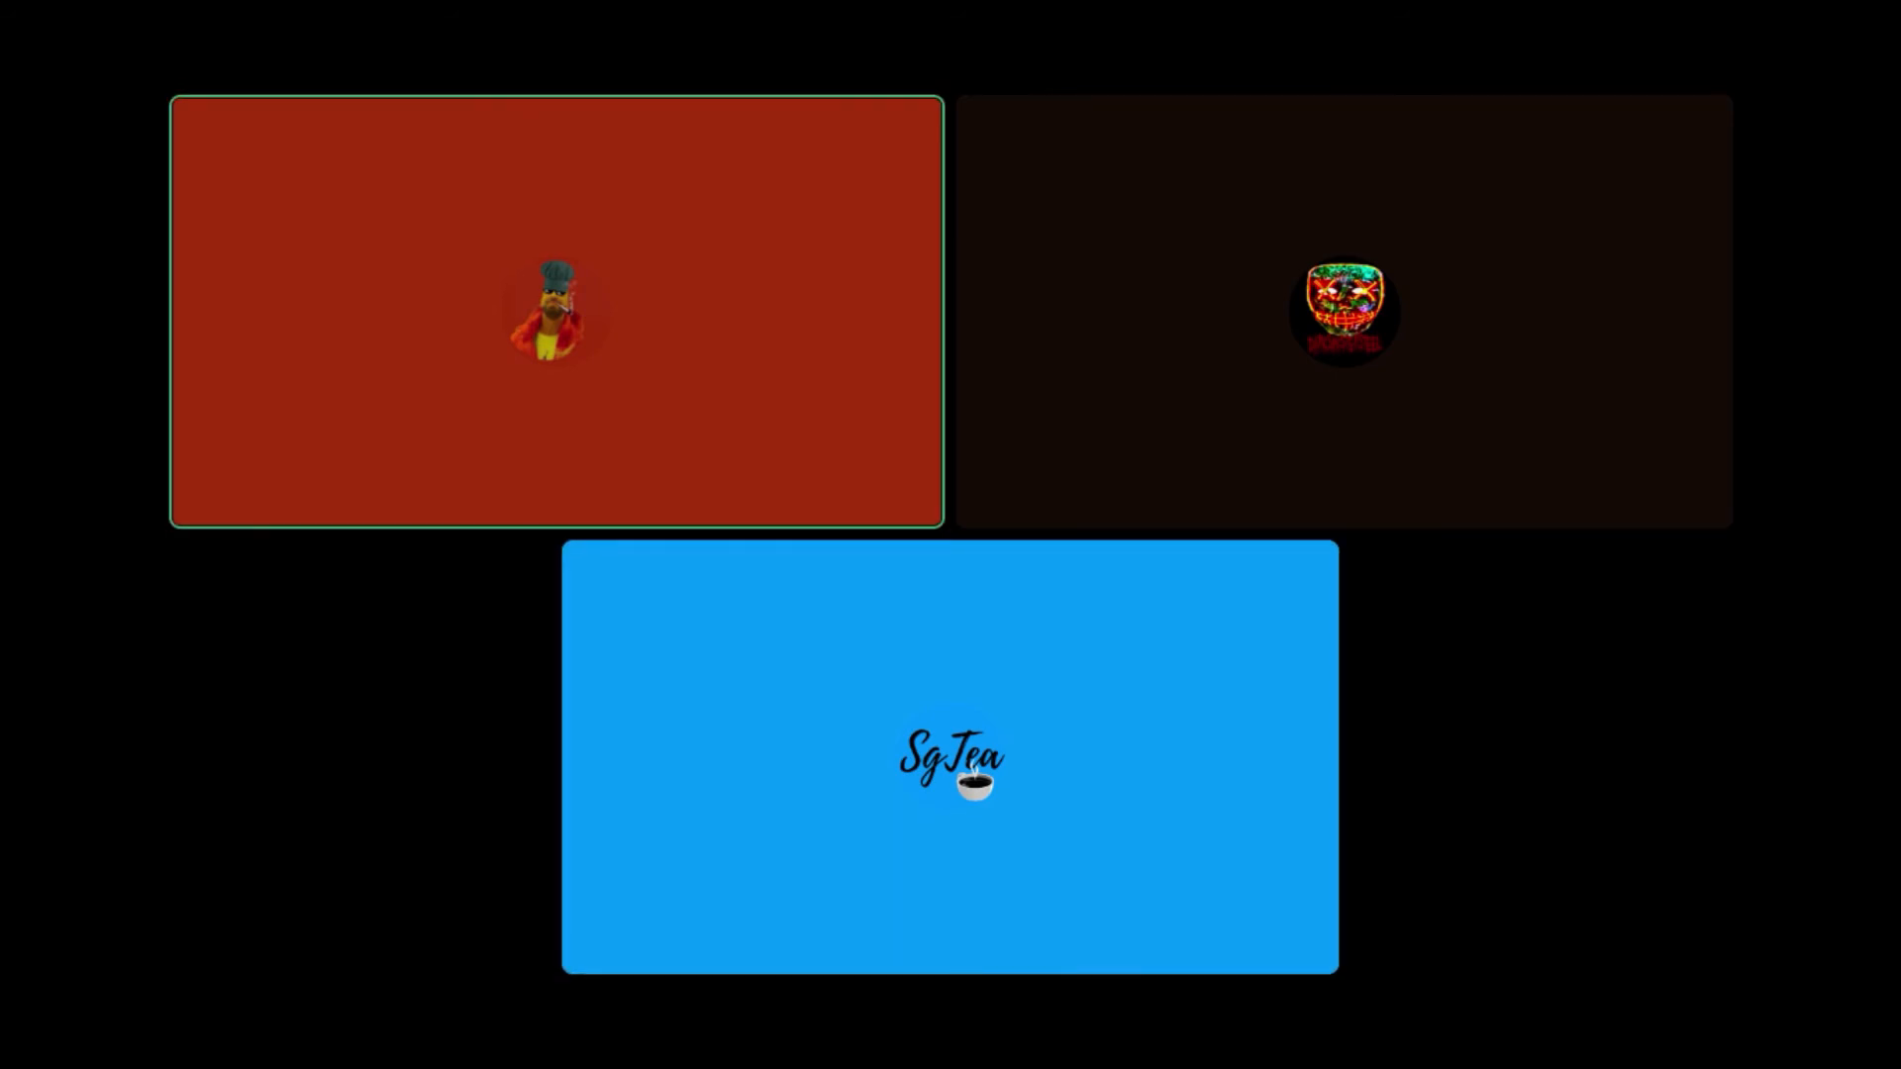
pyautogui.click(949, 759)
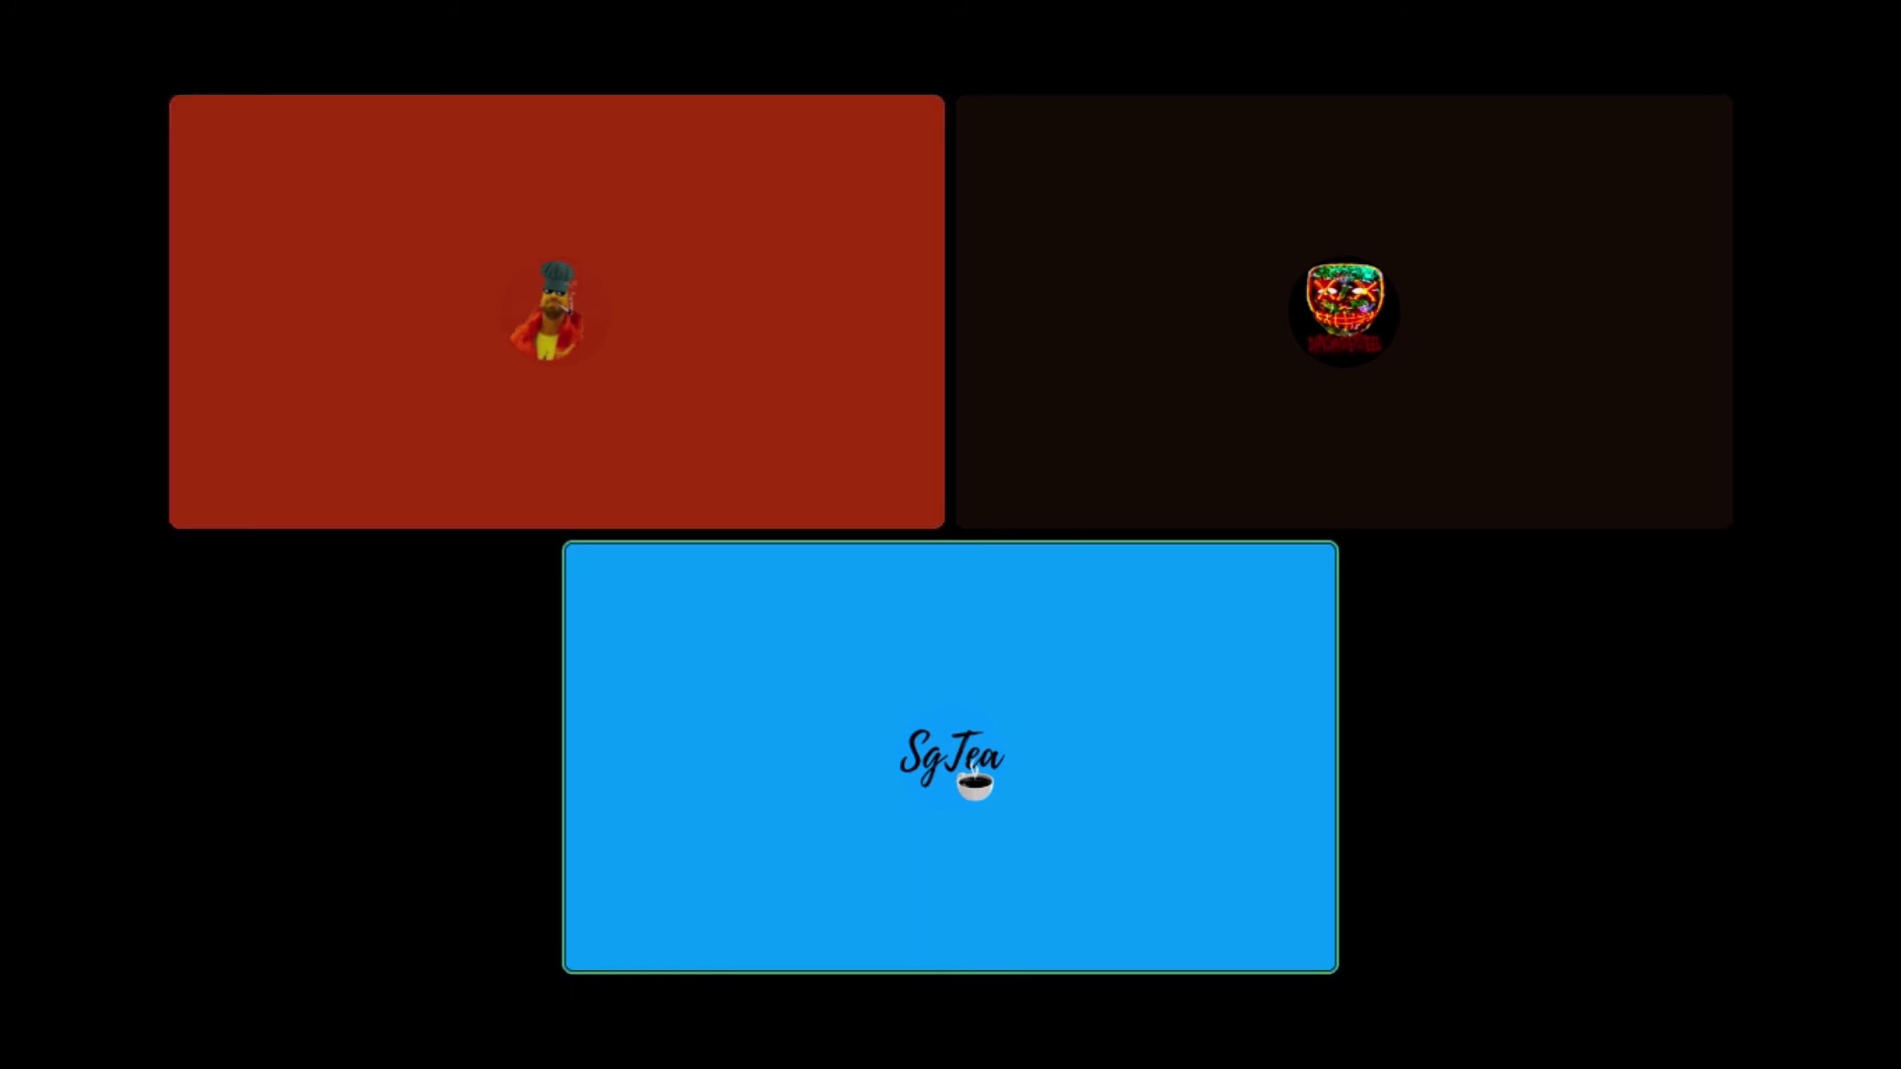
pyautogui.click(554, 311)
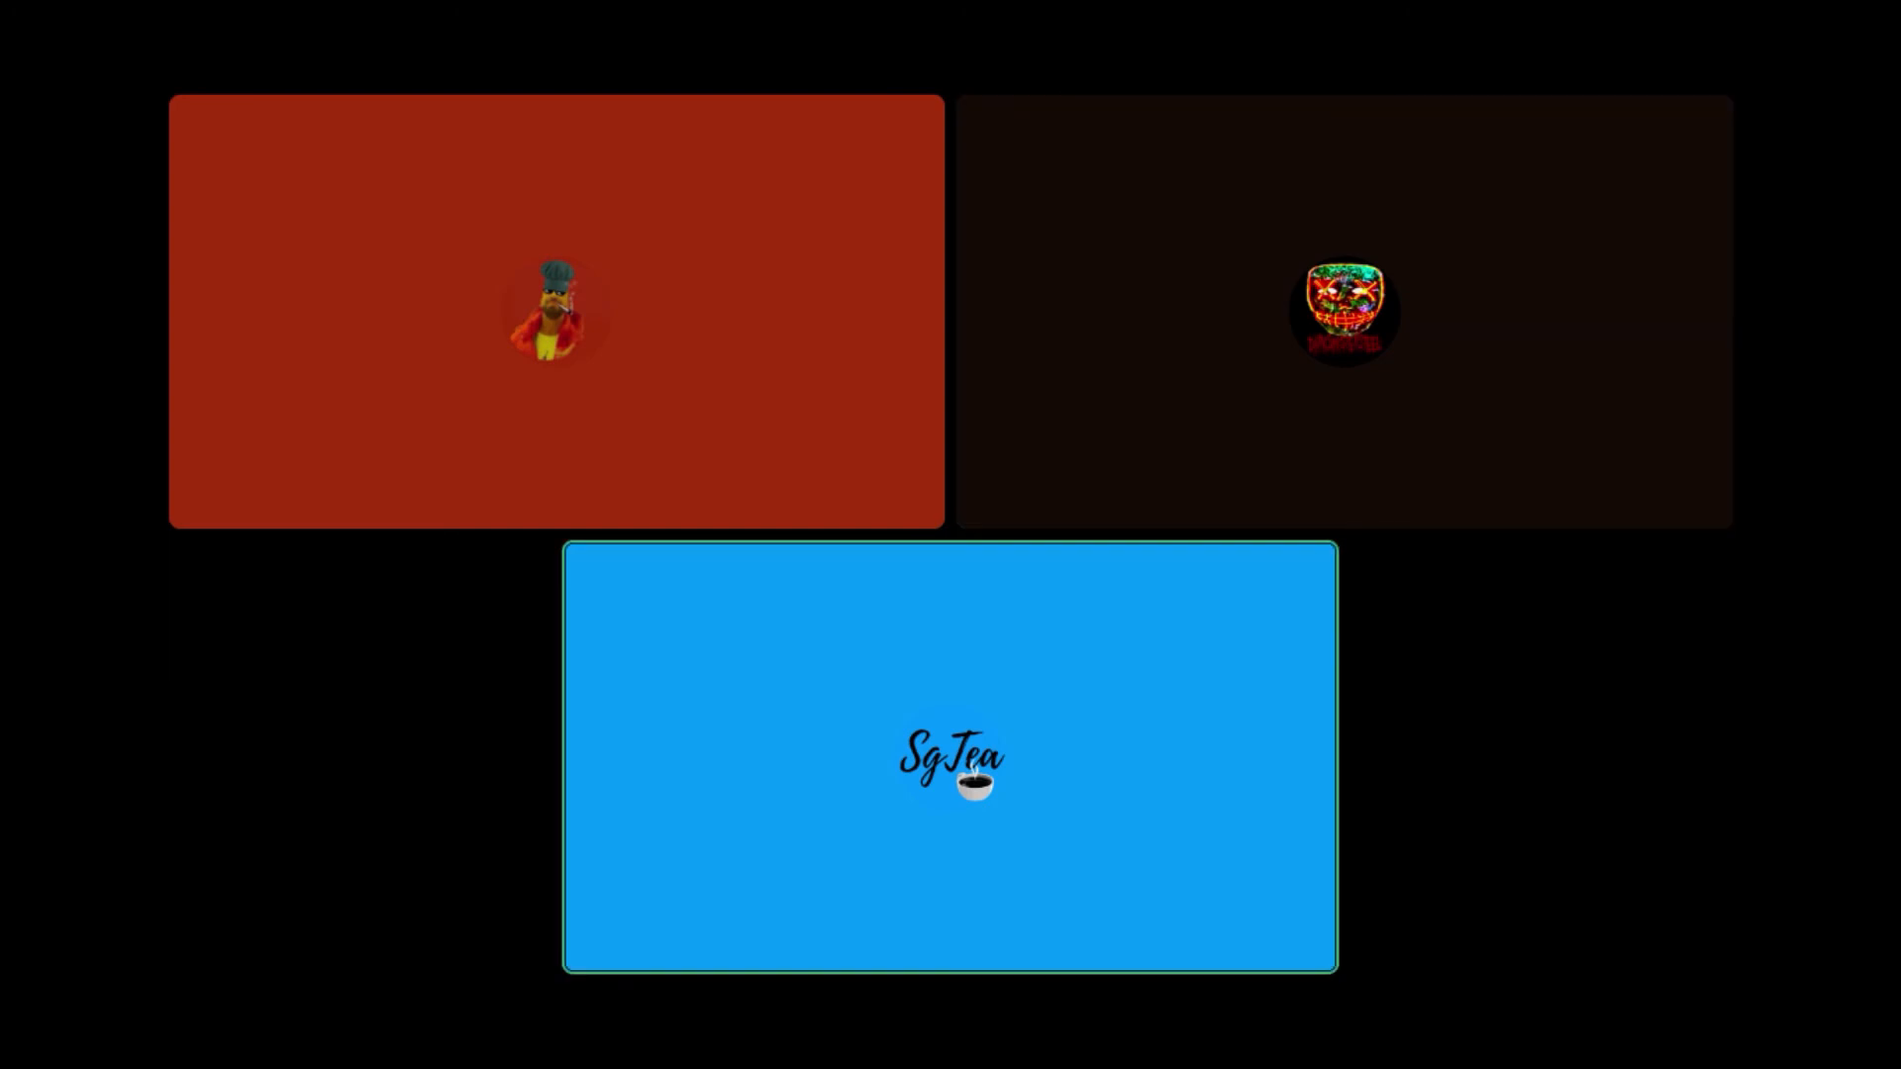
pyautogui.click(1343, 311)
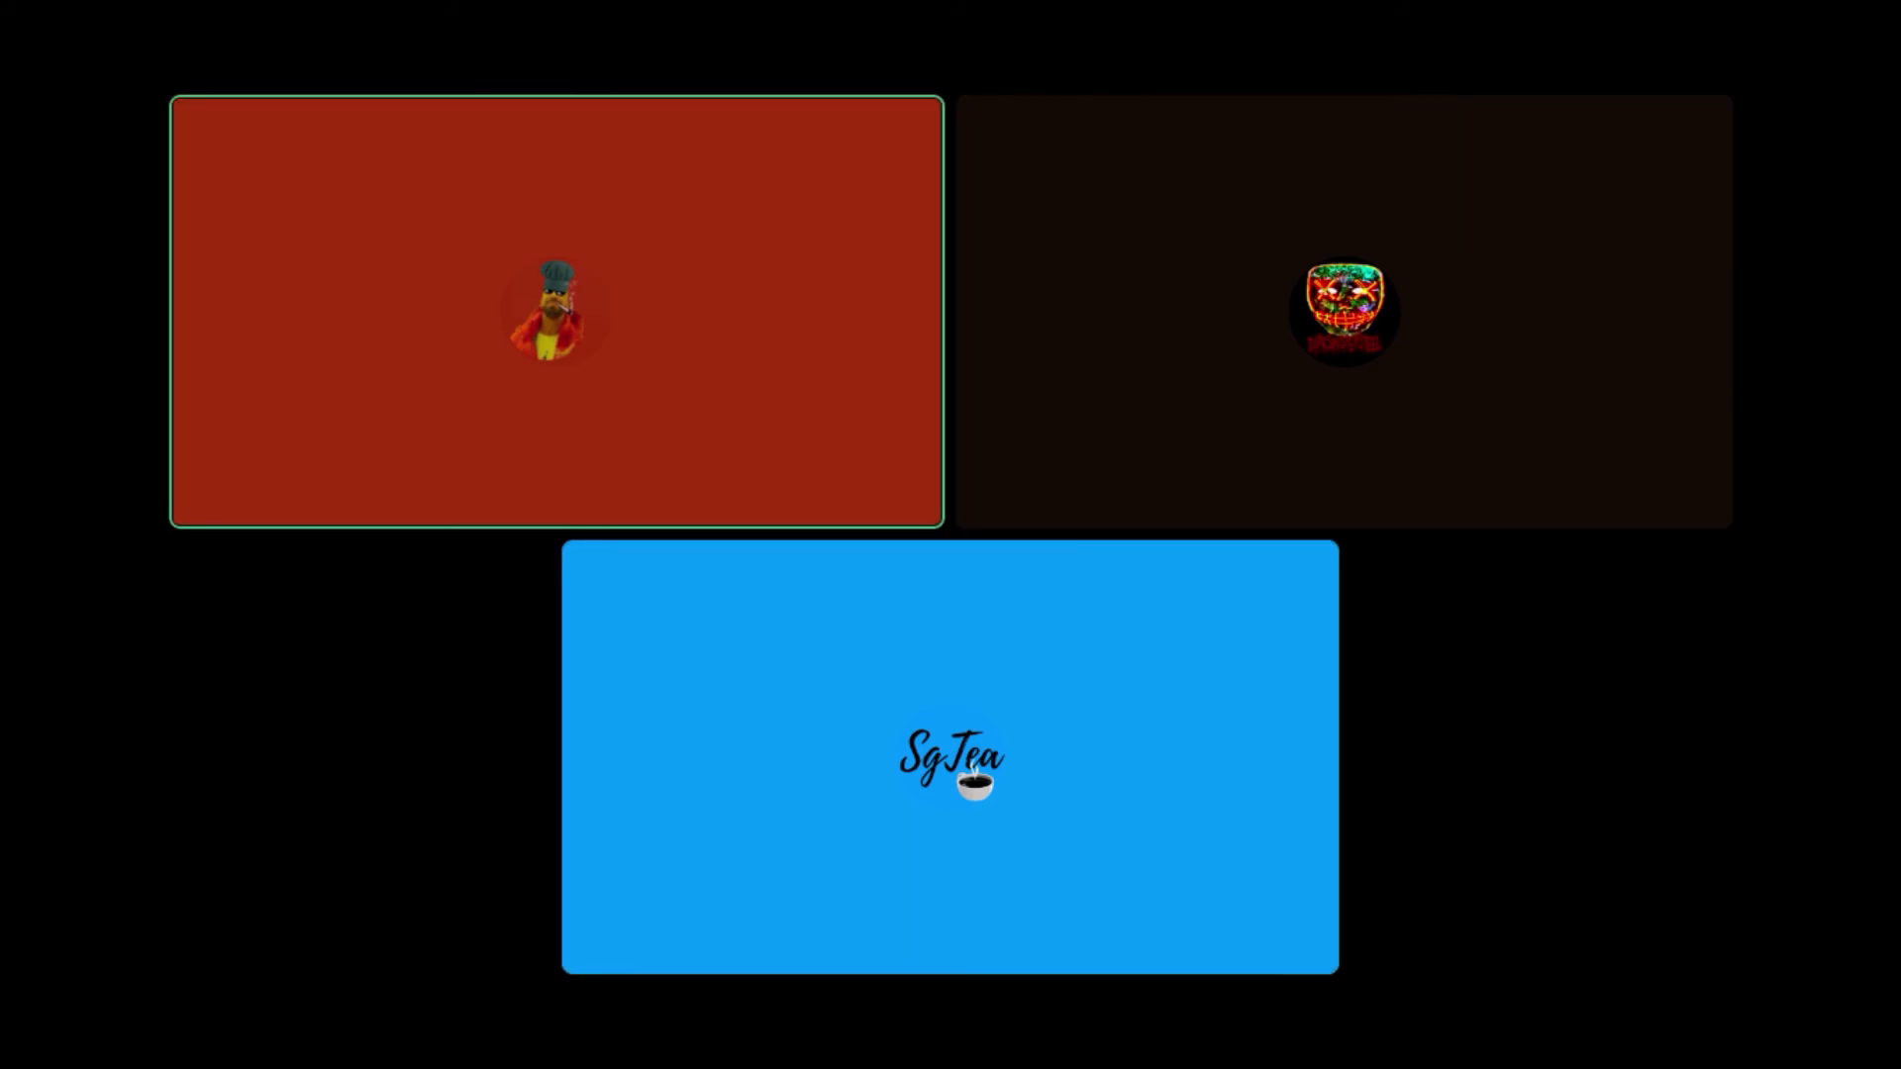
pyautogui.click(949, 761)
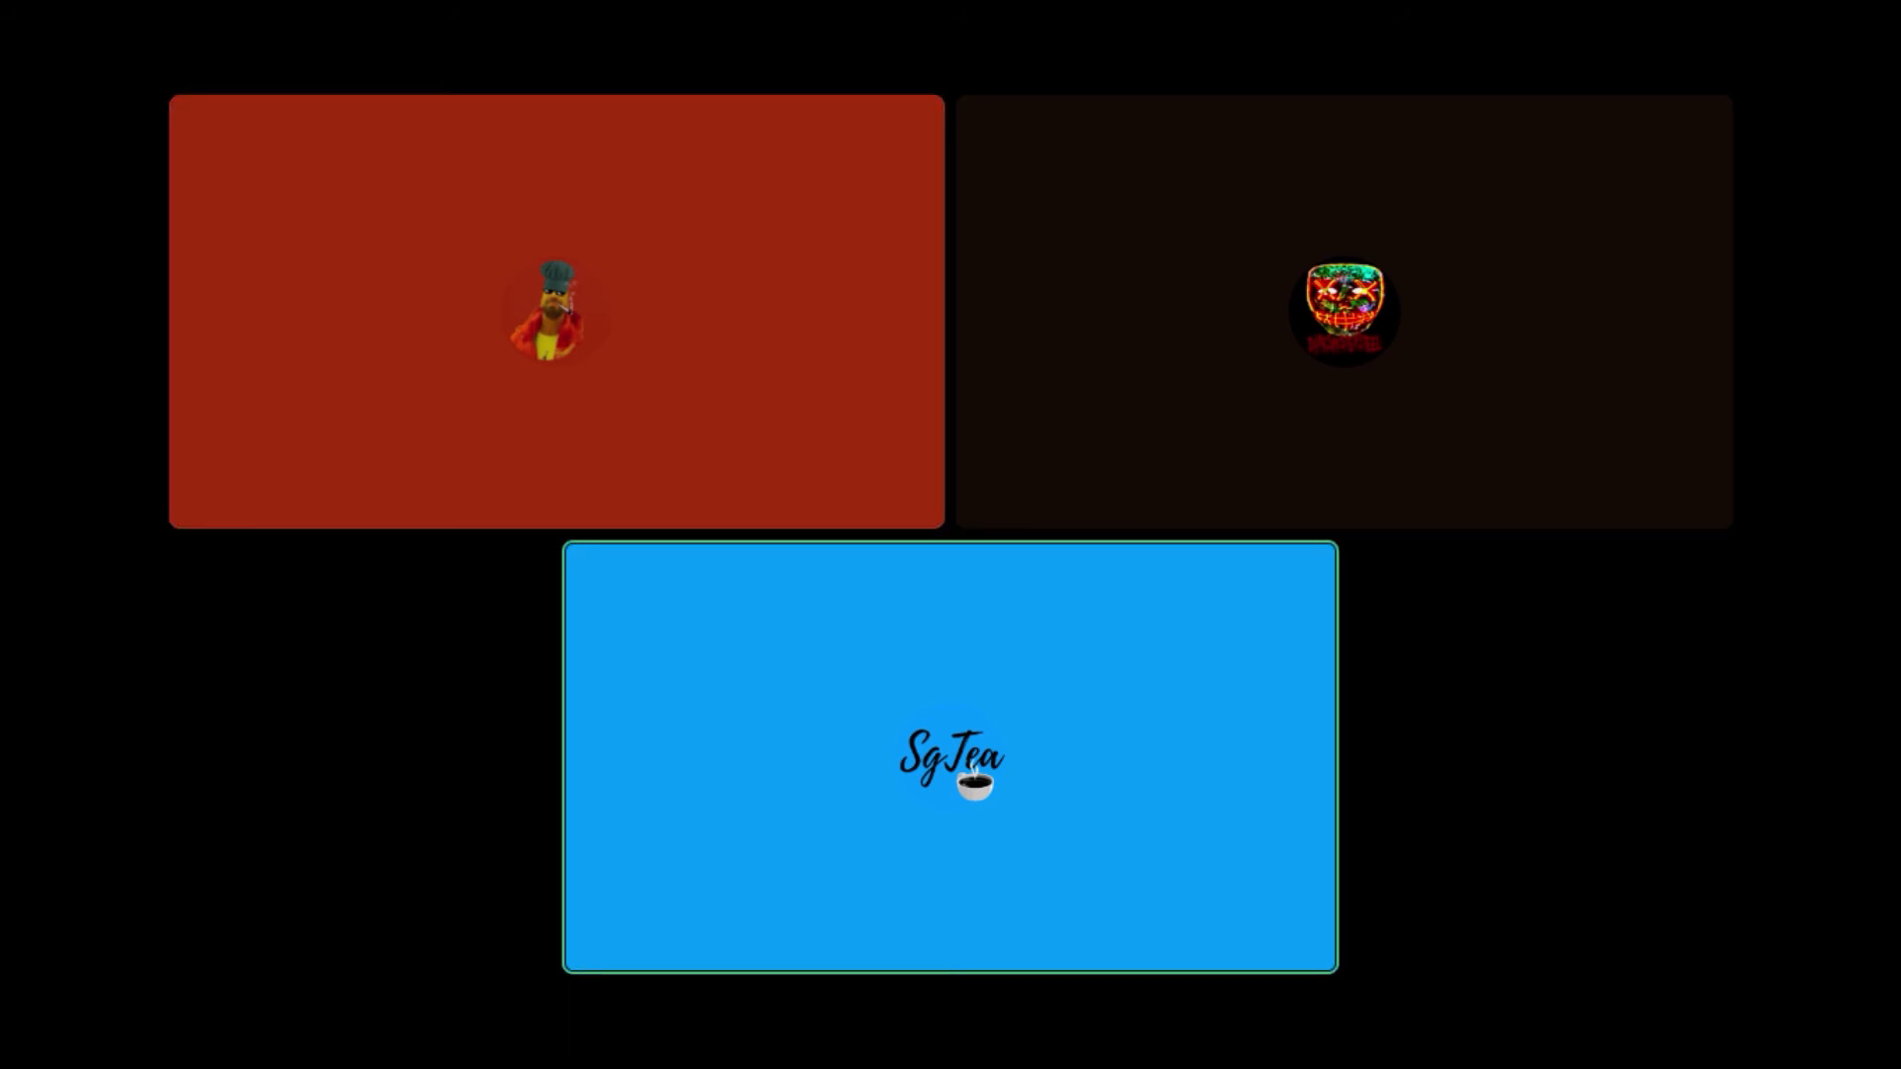
pyautogui.click(554, 311)
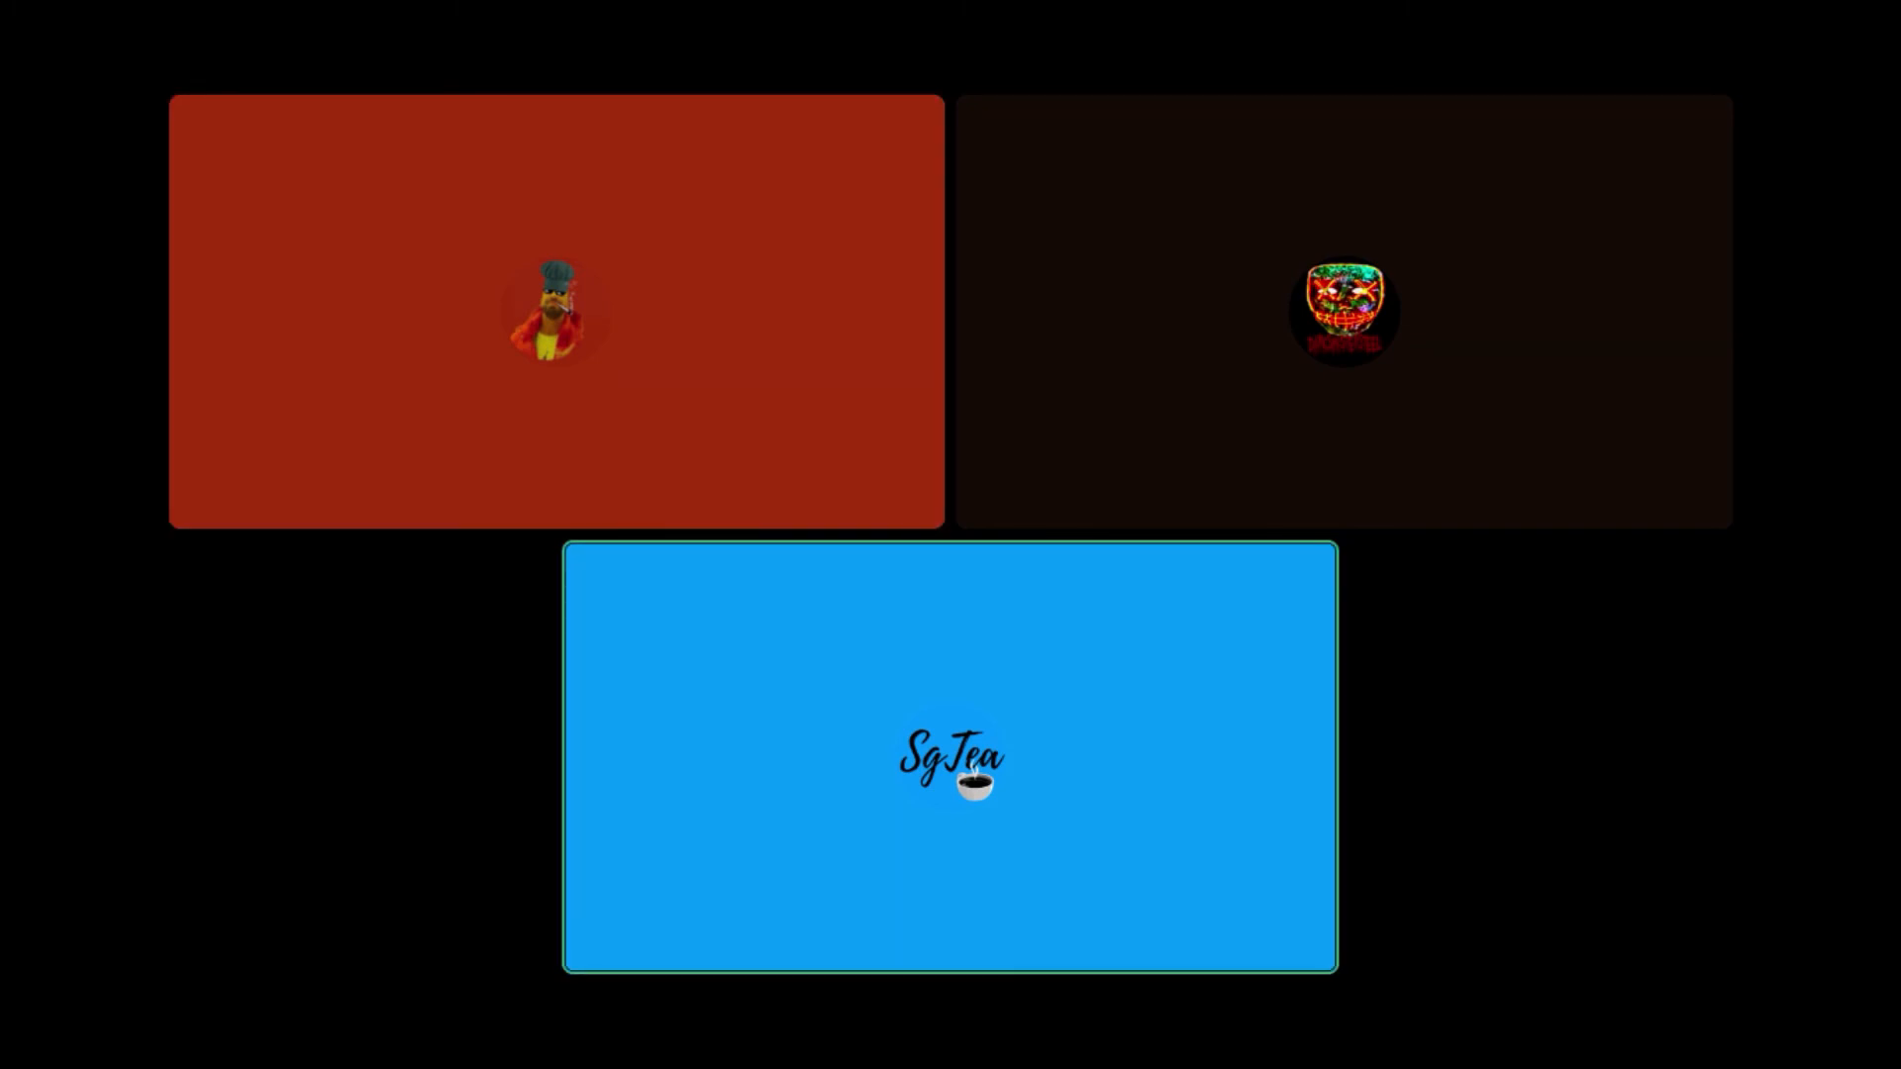
pyautogui.click(555, 311)
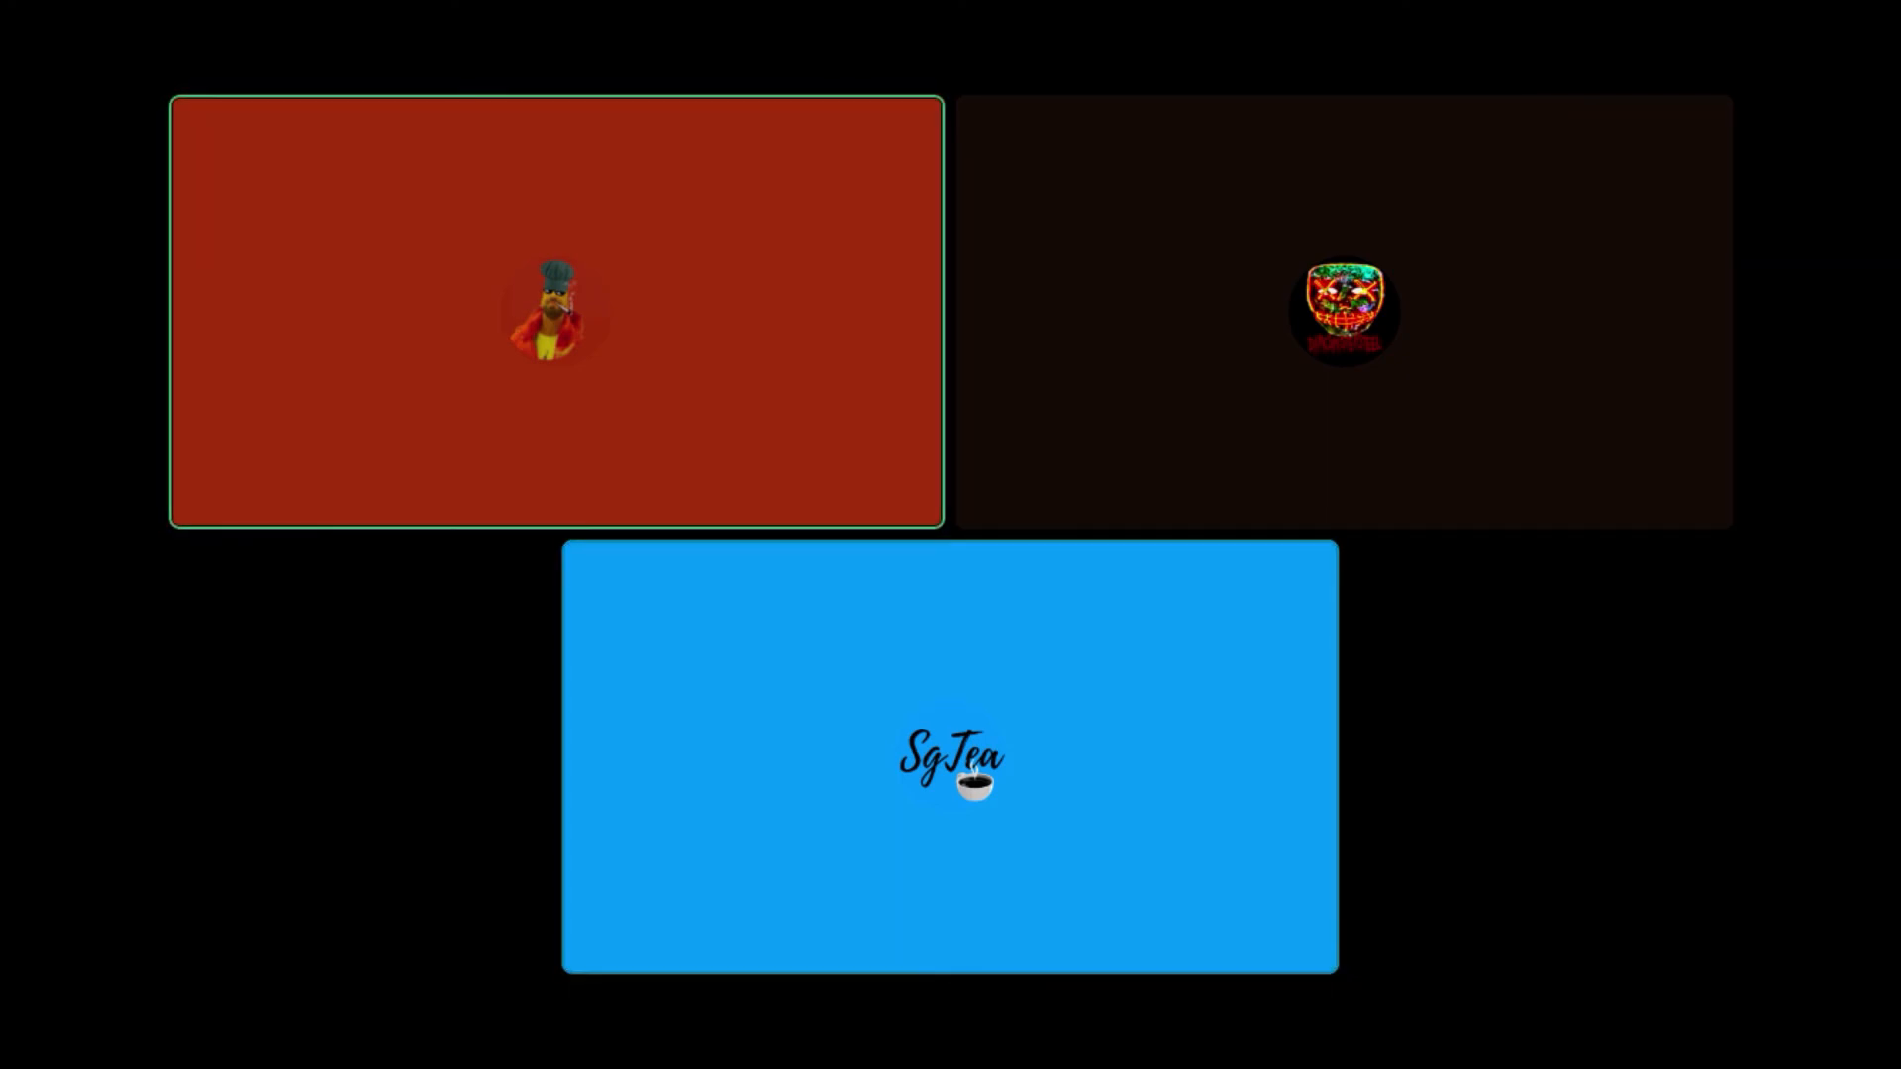
pyautogui.click(949, 770)
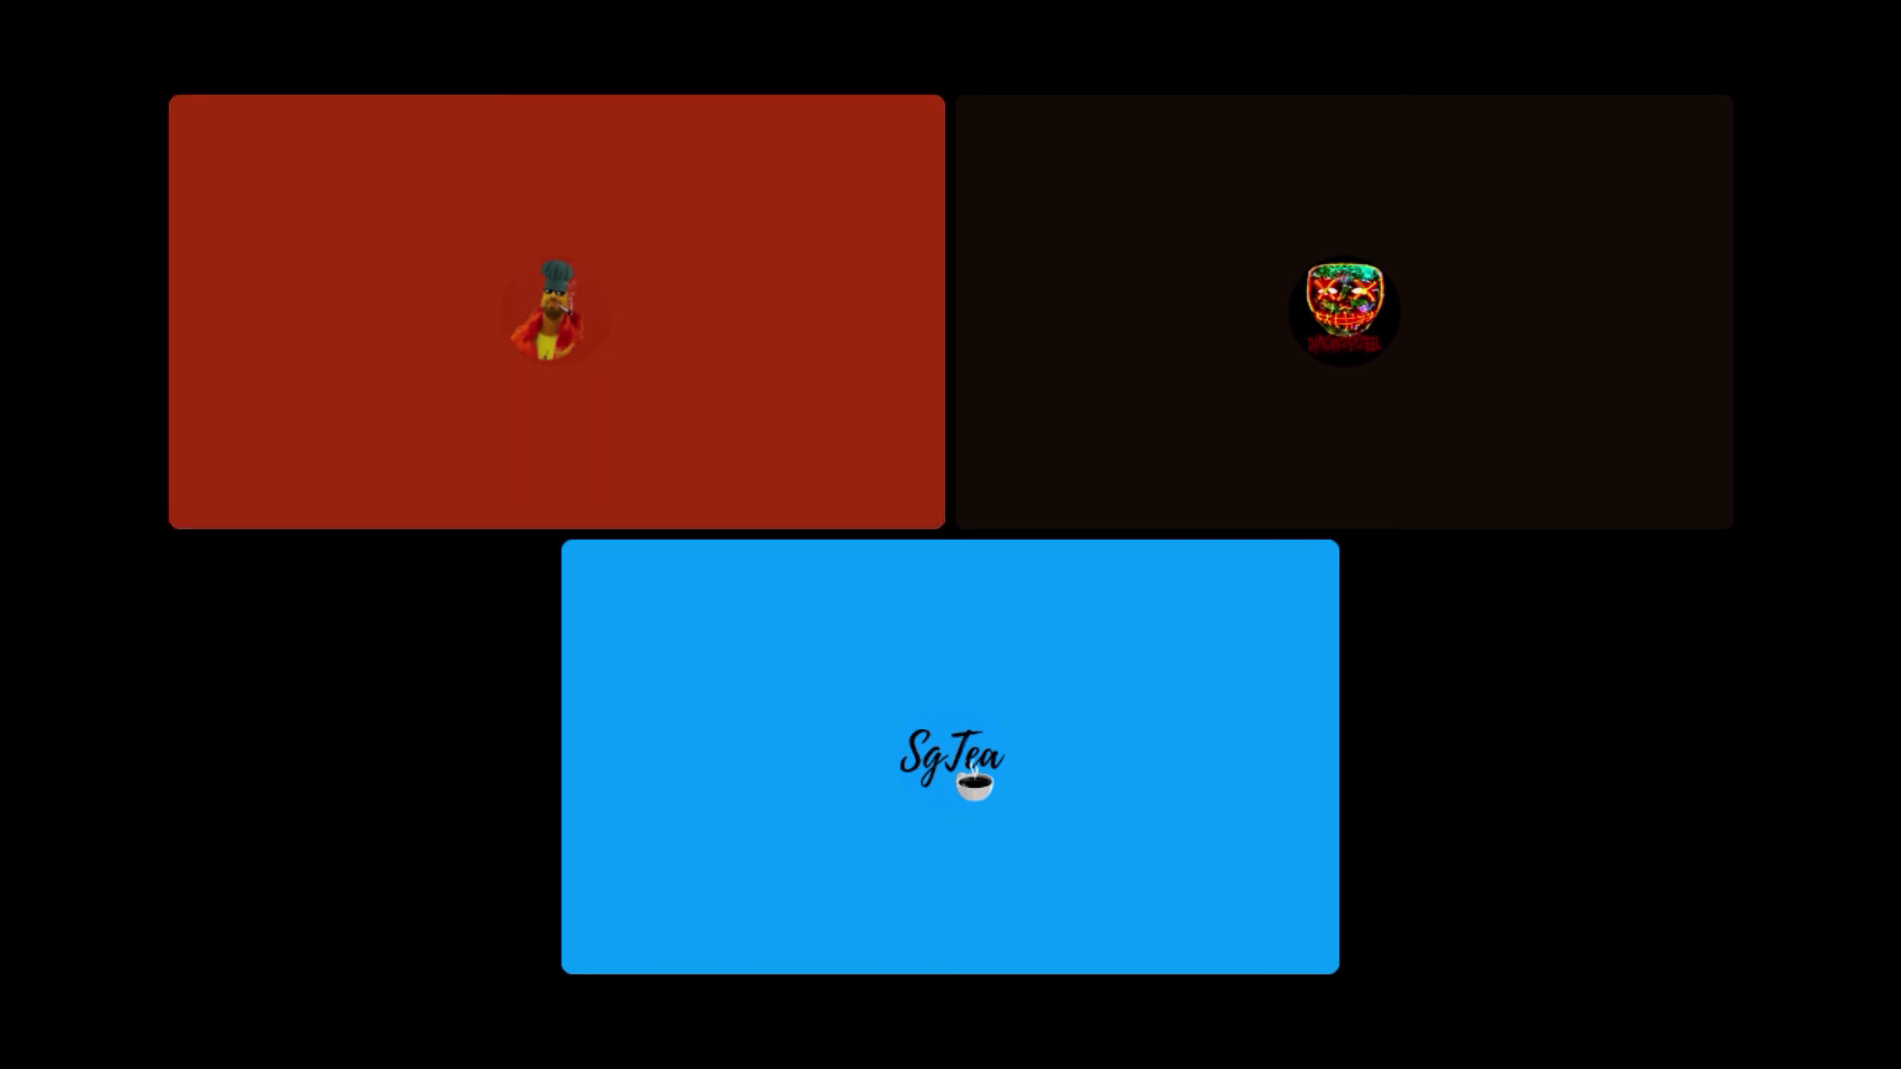
pyautogui.click(555, 311)
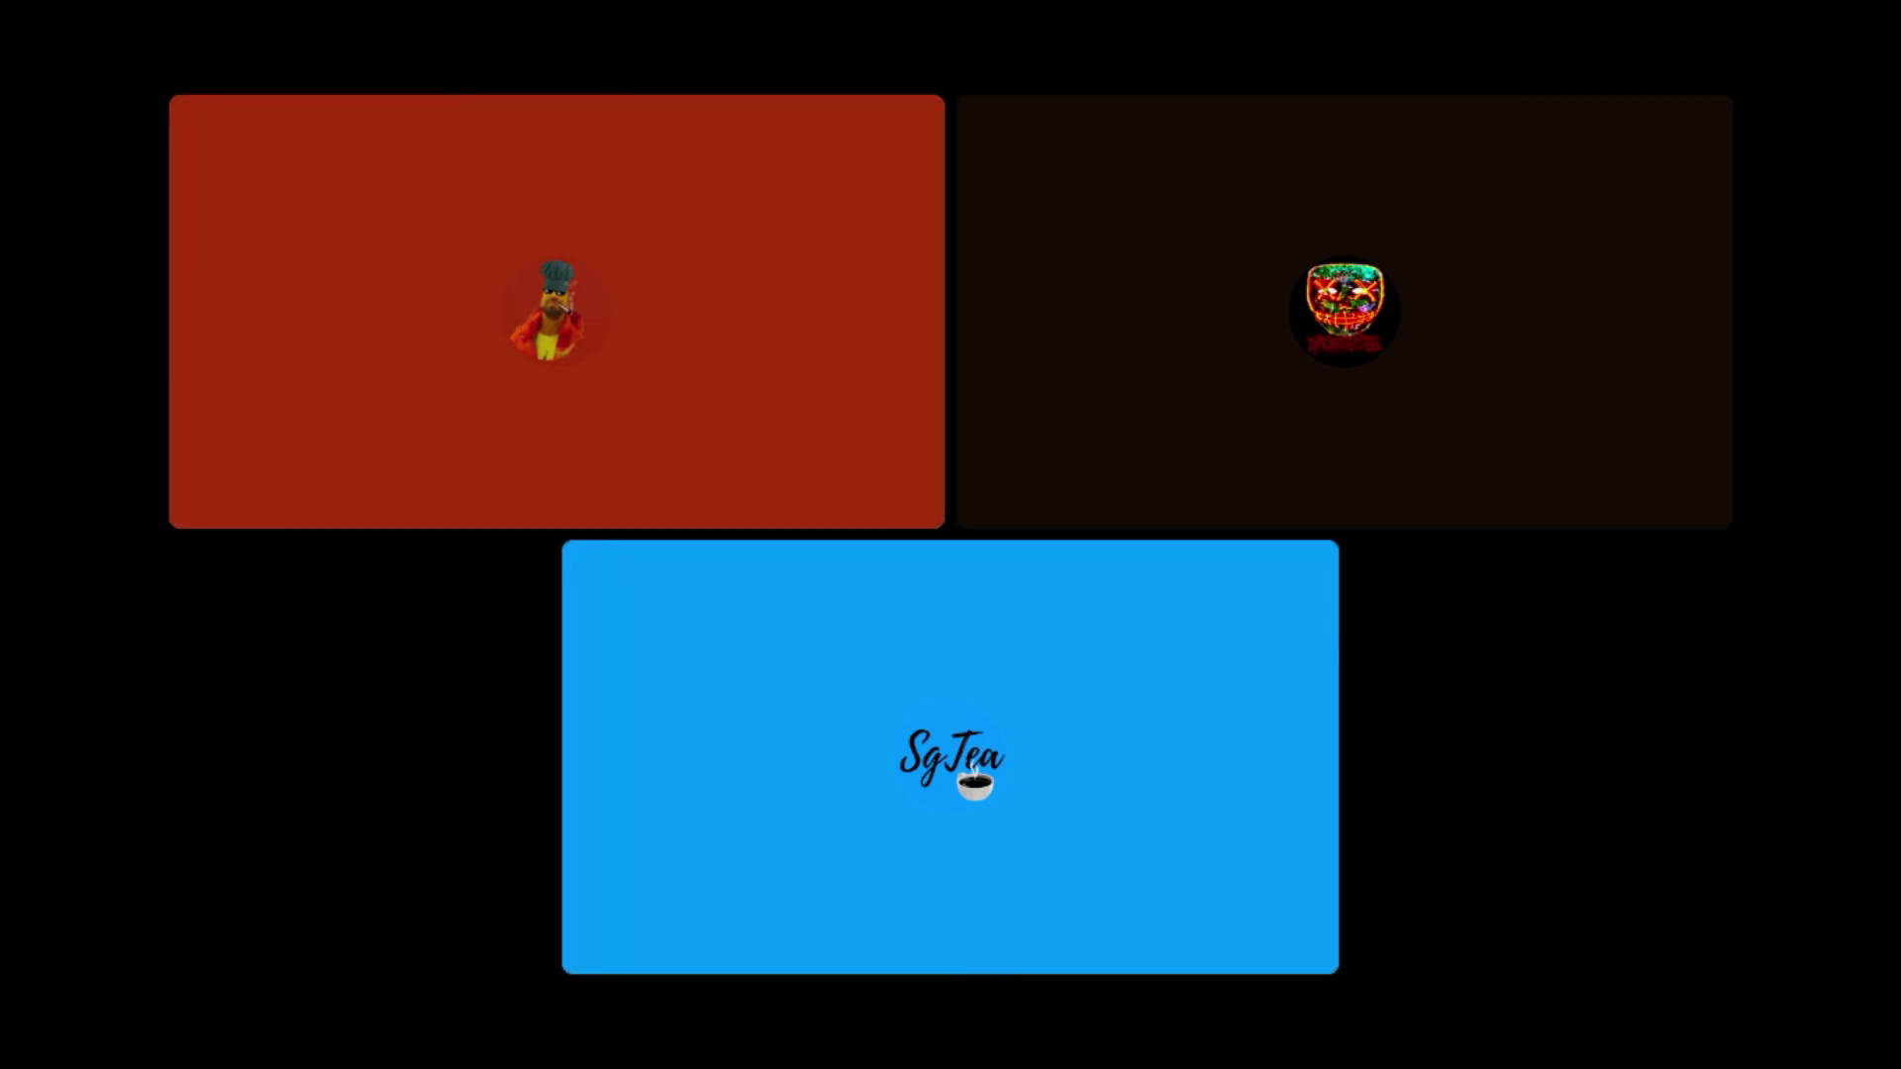
pyautogui.click(554, 311)
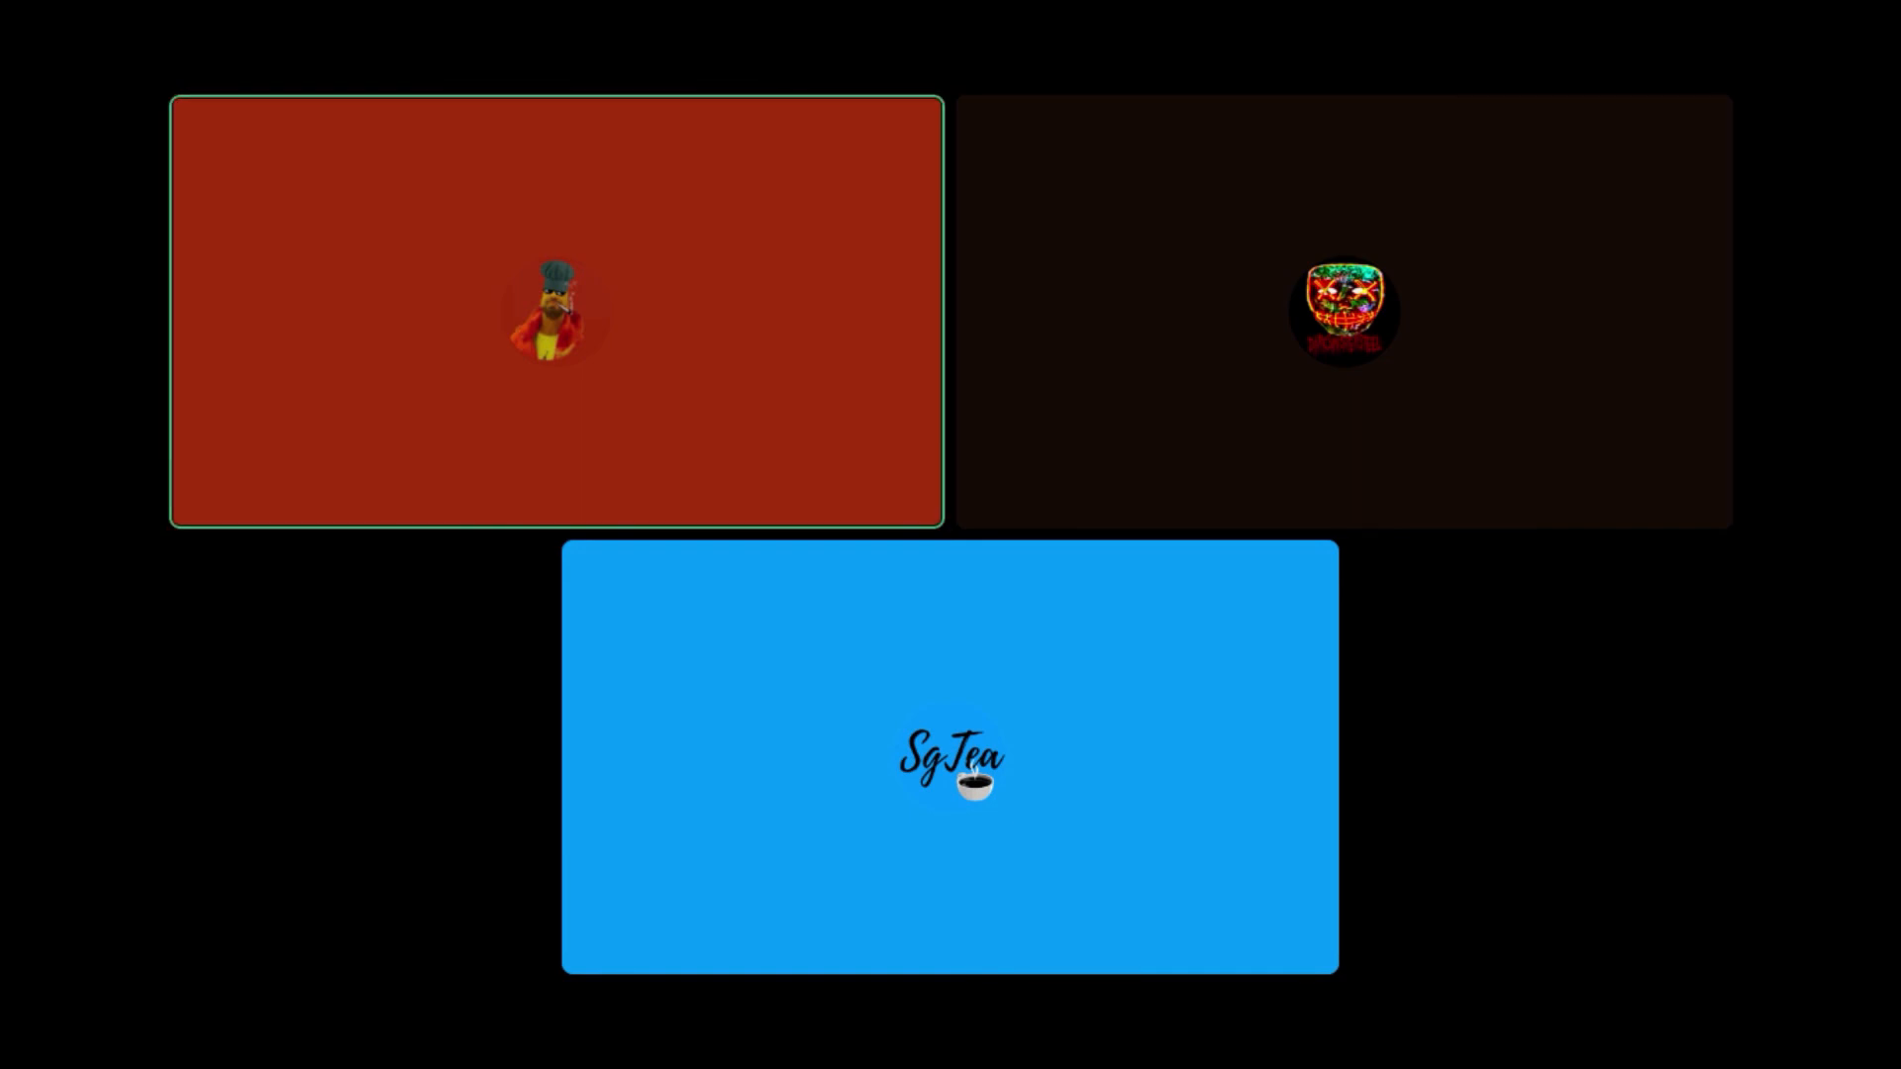
pyautogui.click(949, 768)
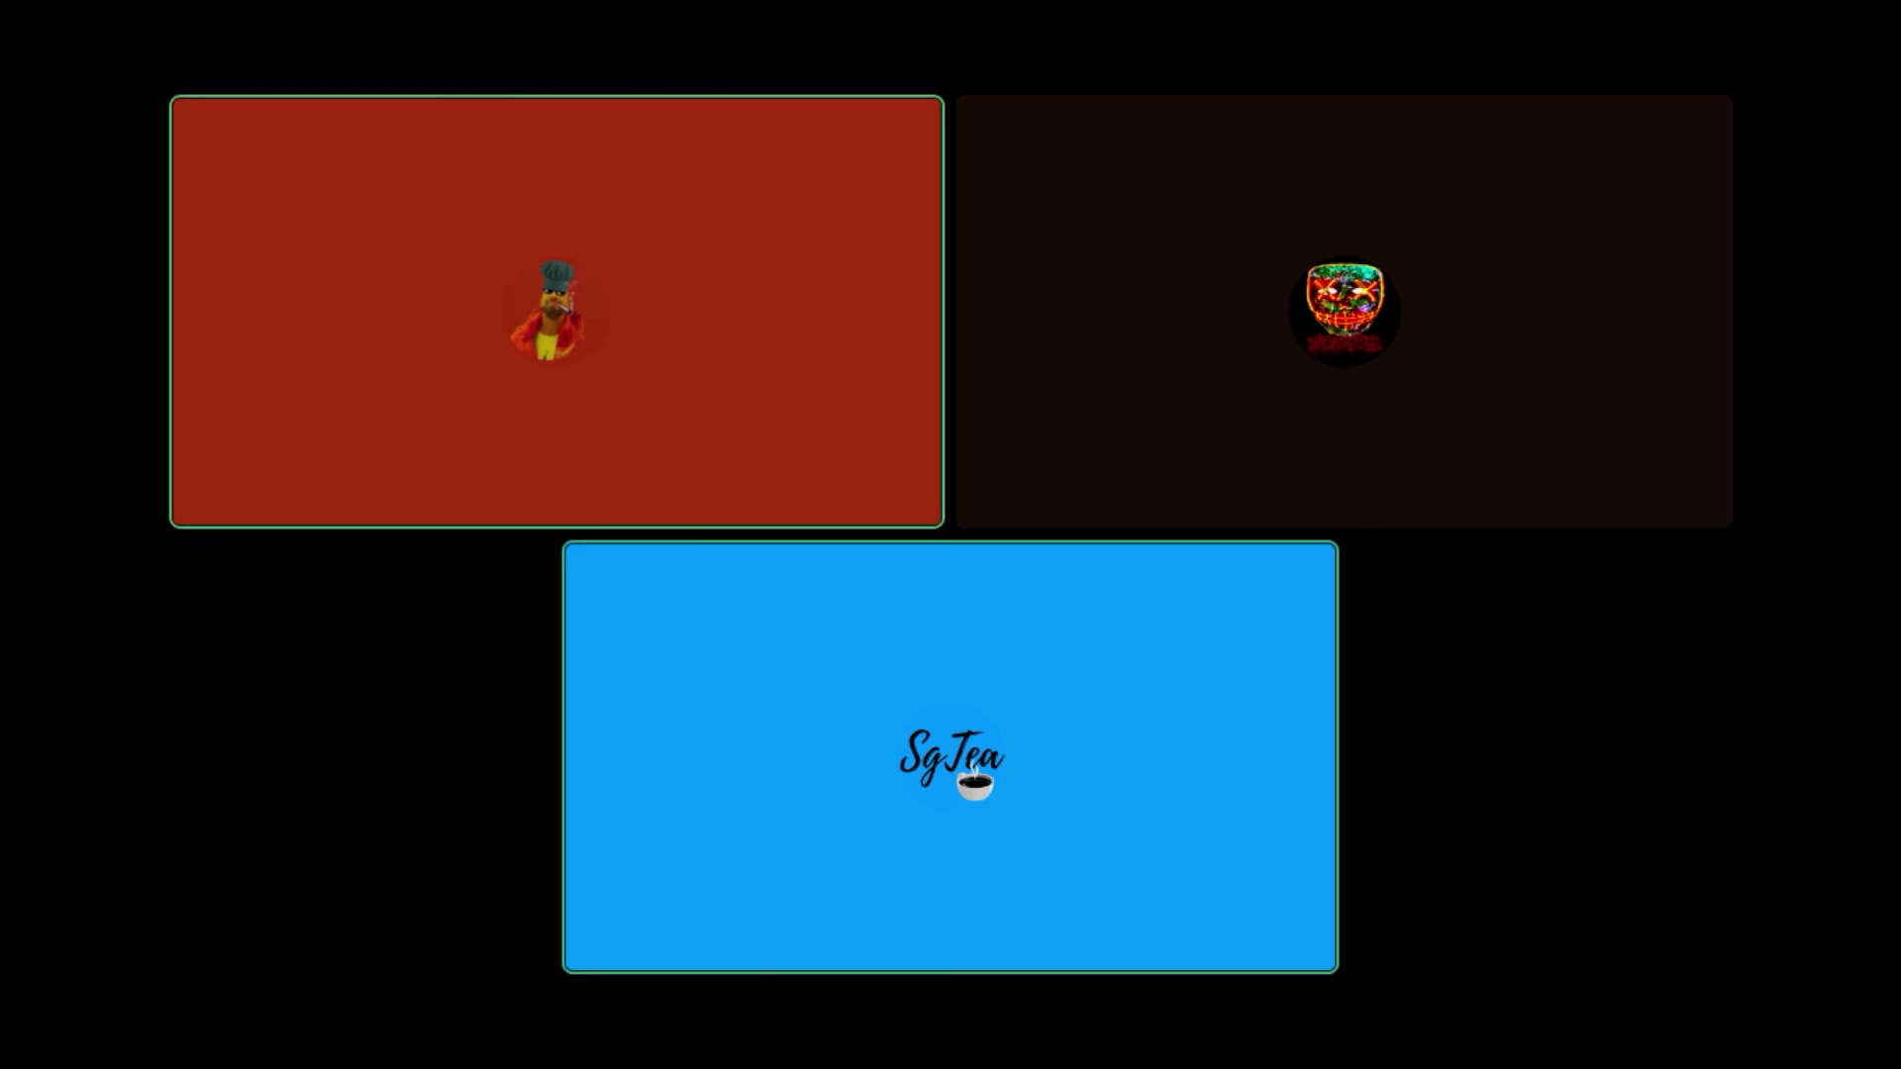